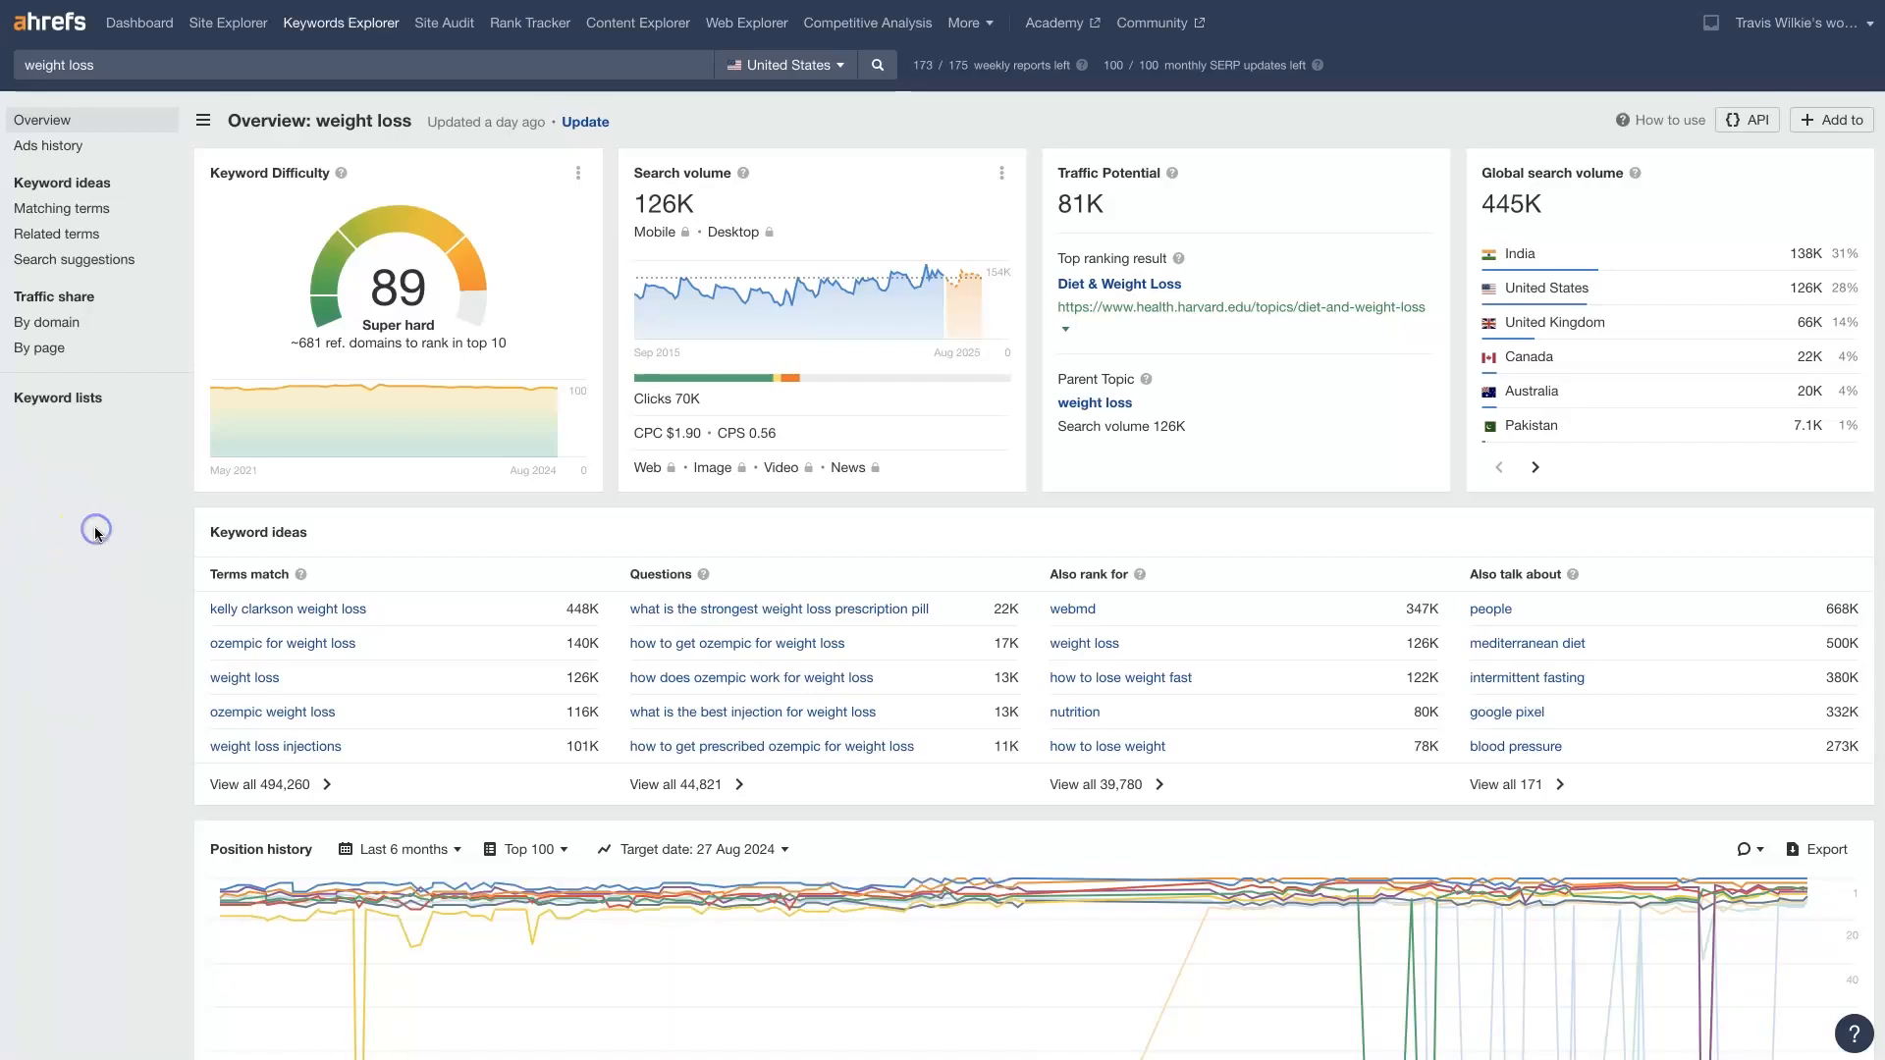
mouse_move(55, 21)
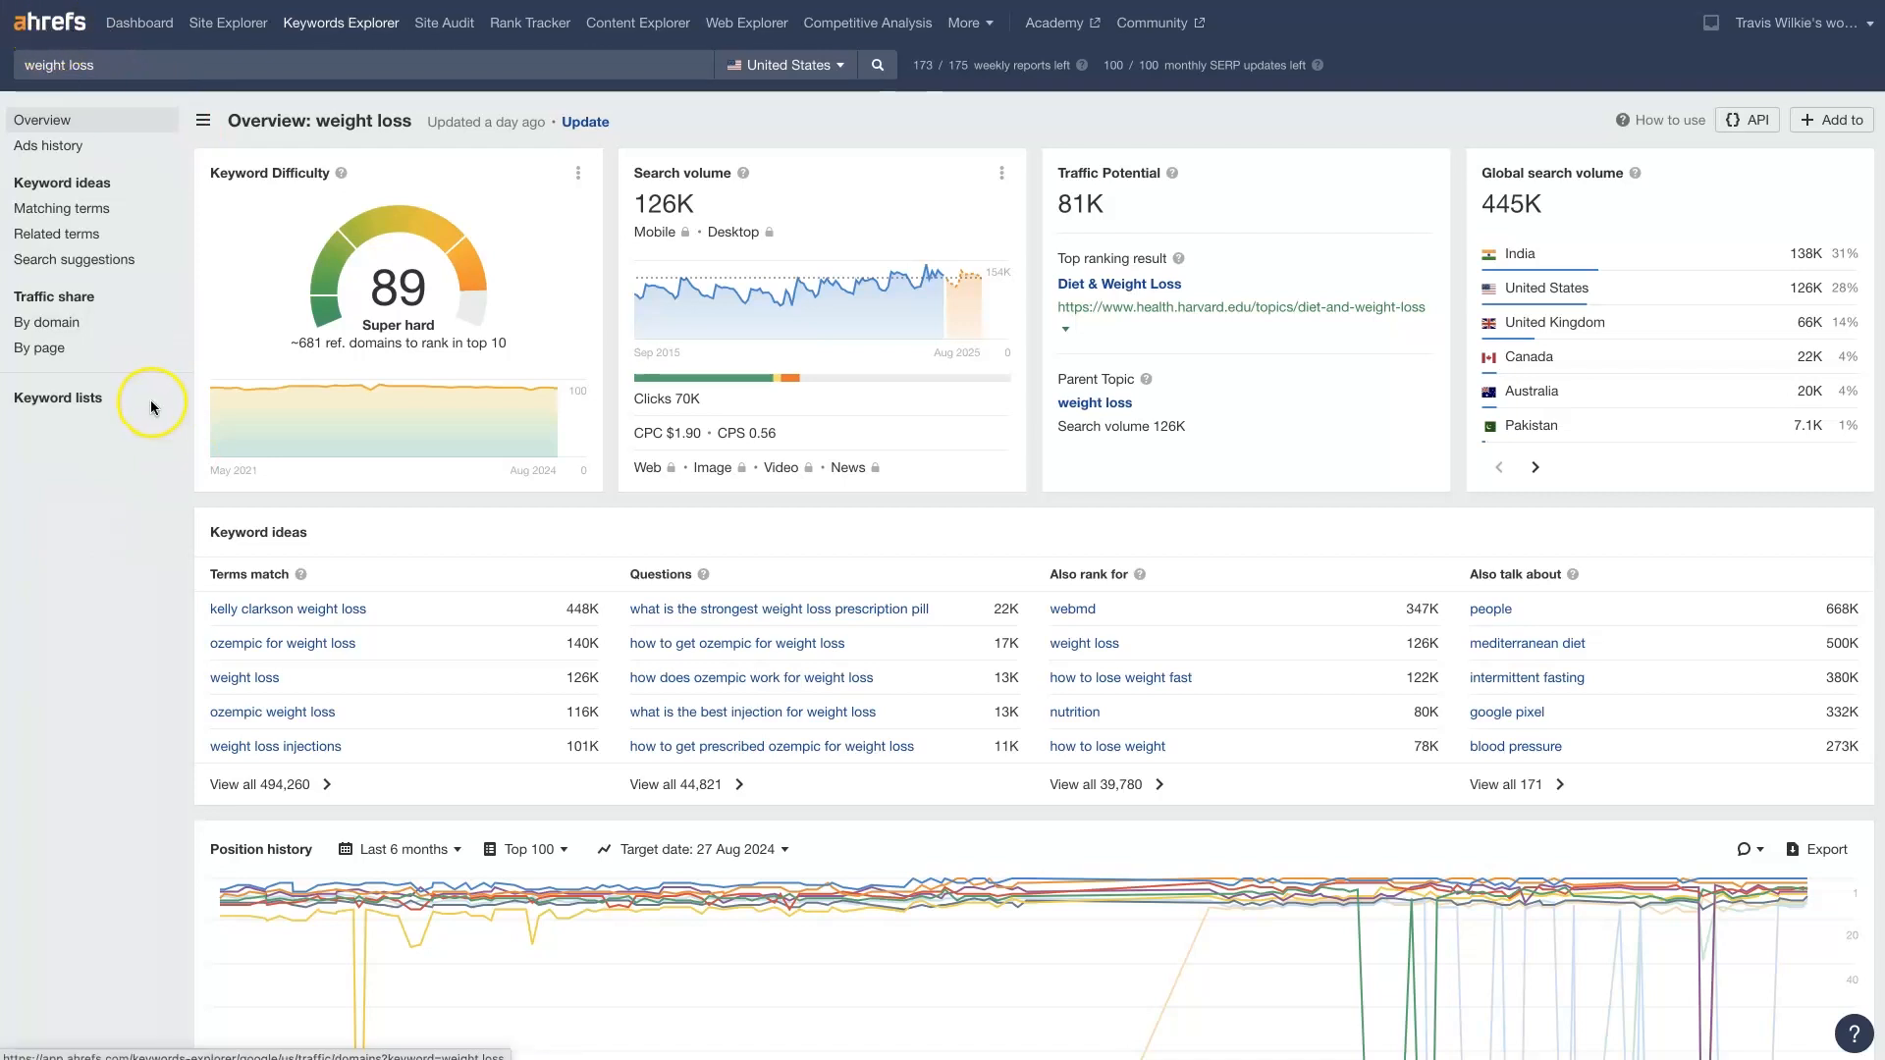
mouse_move(161, 603)
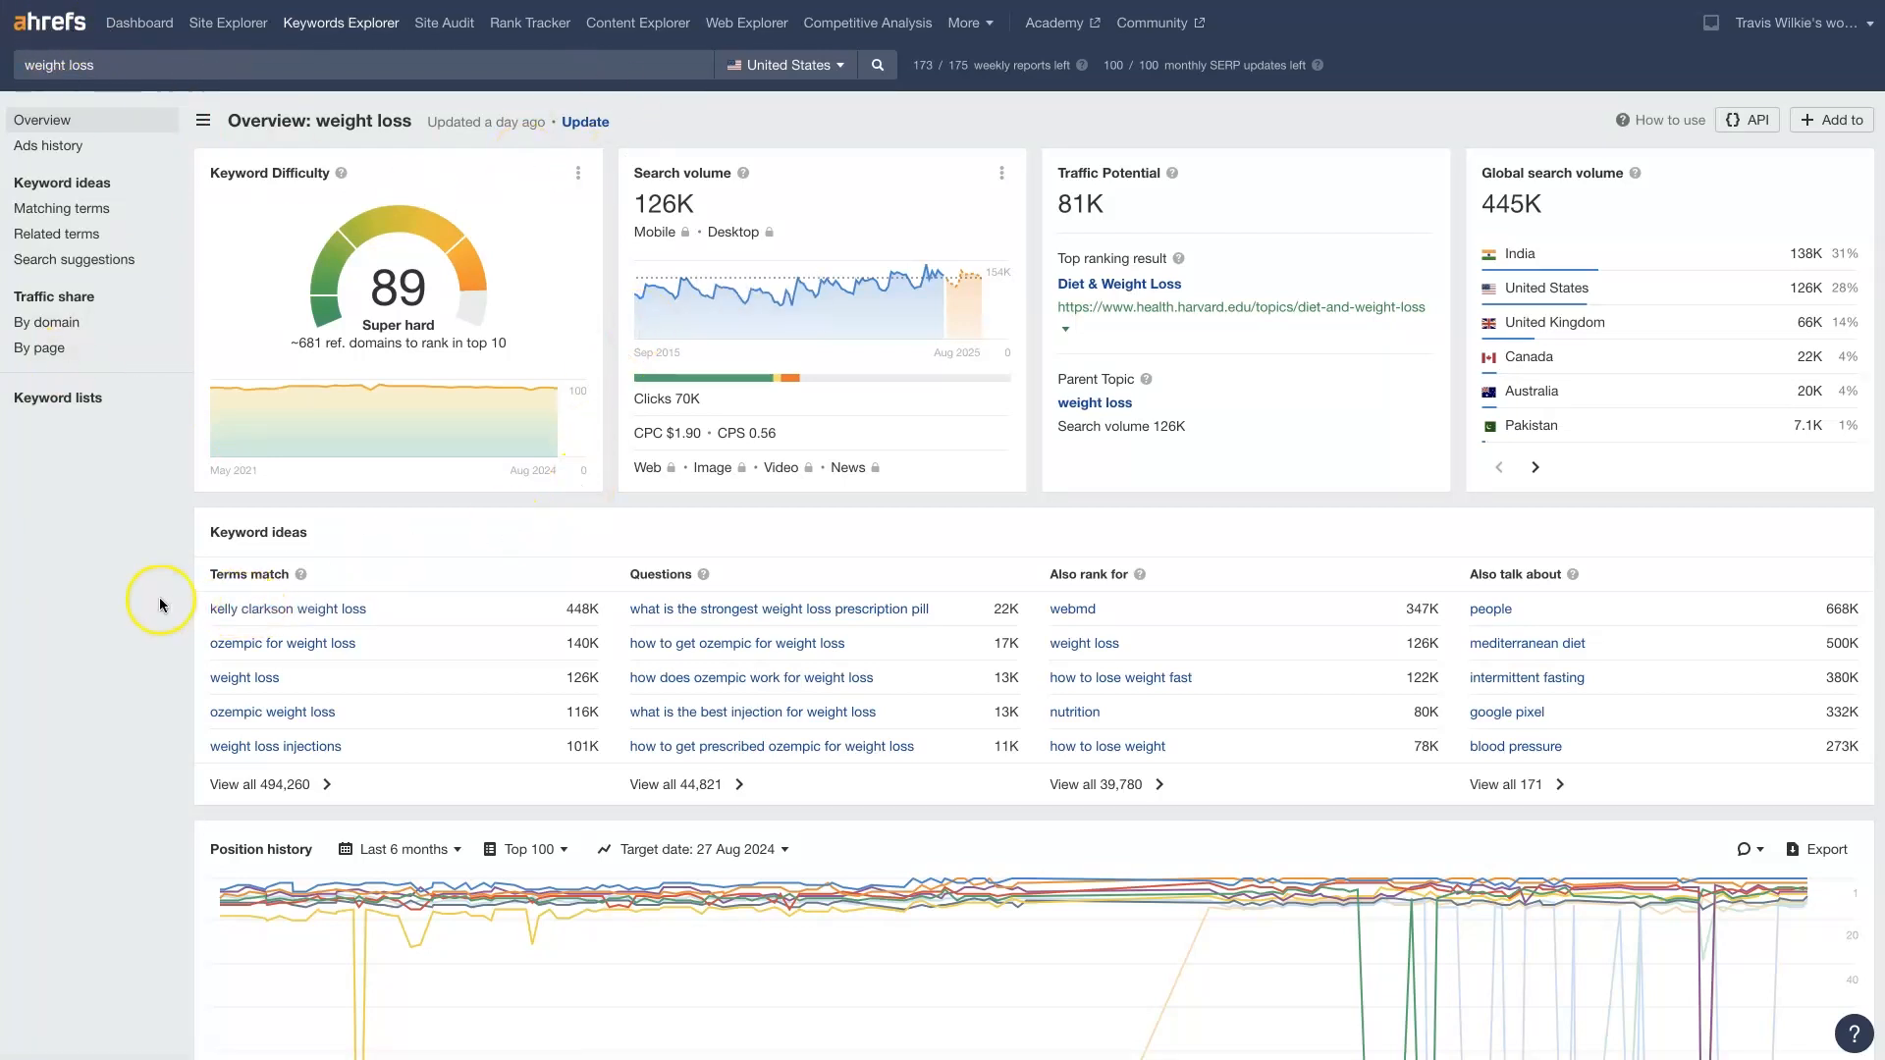
mouse_move(228, 22)
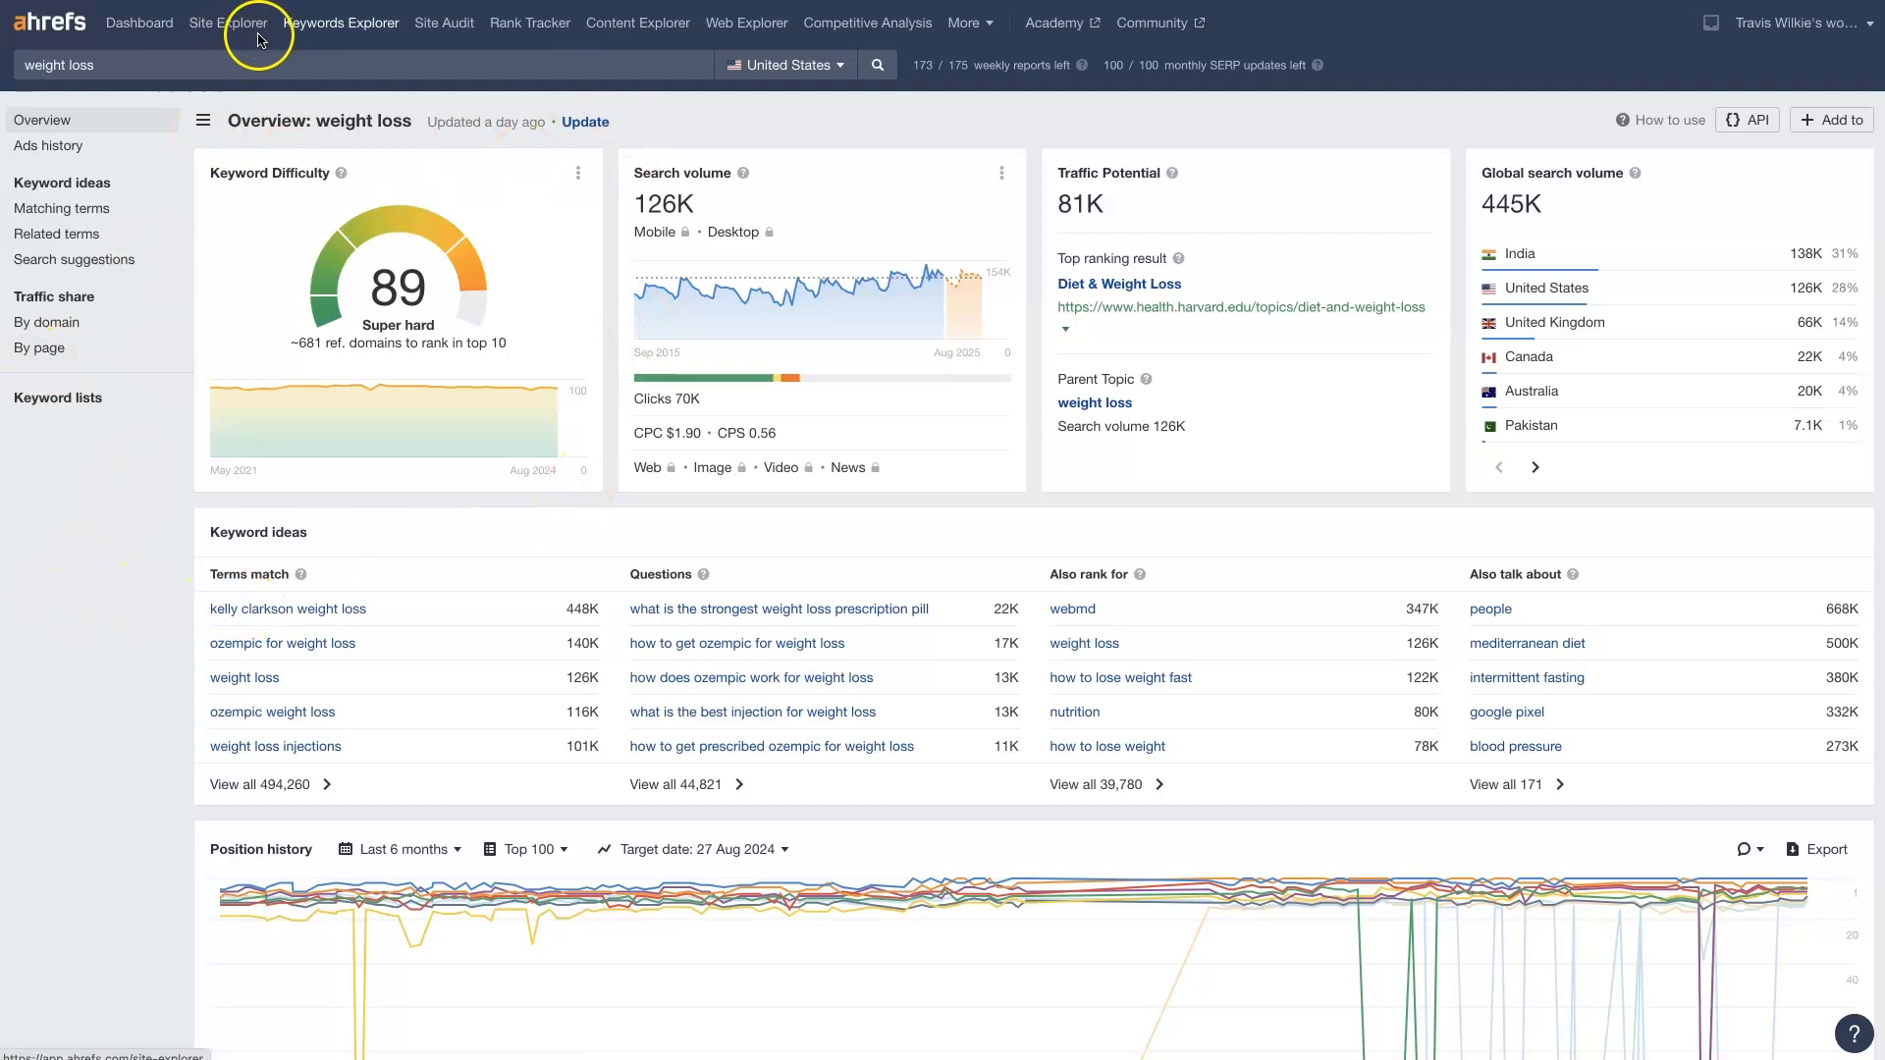
mouse_move(318, 30)
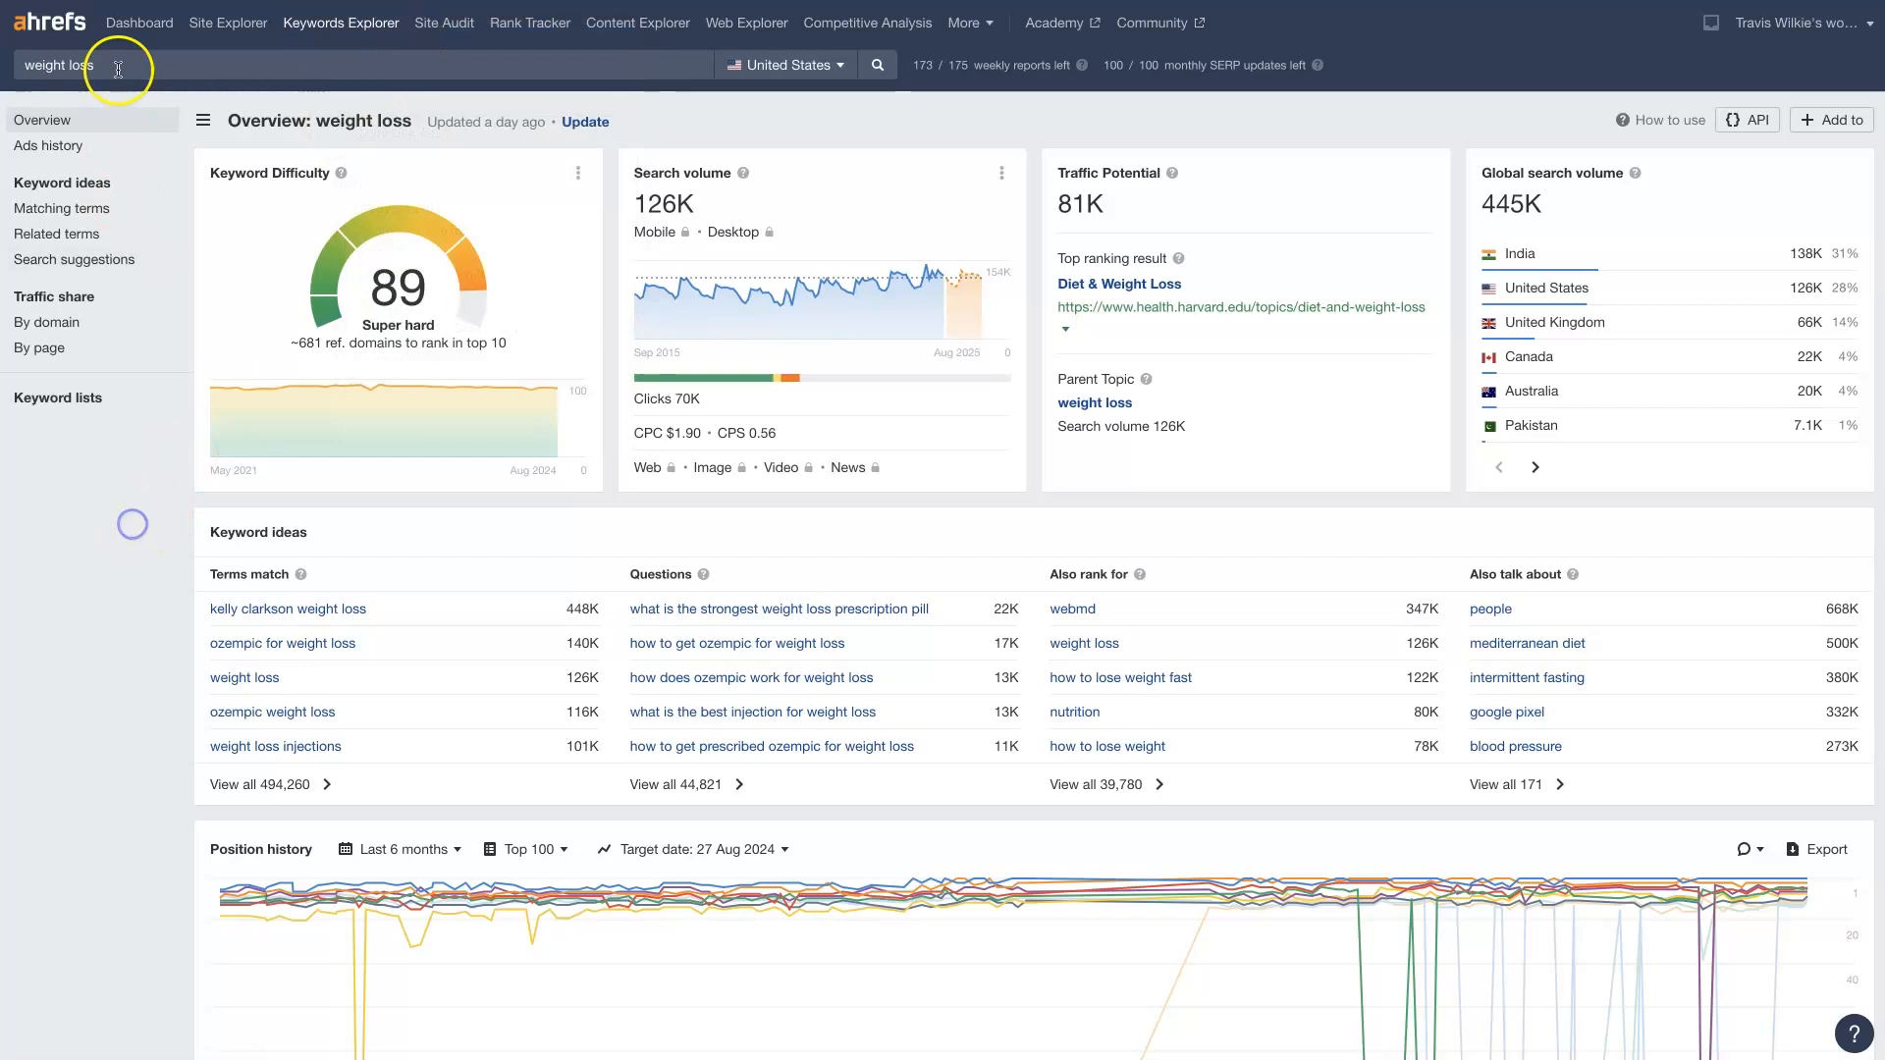
Step: Copy 'weight loss' and rerun it as a new Keywords Explorer search
right_click(57, 65)
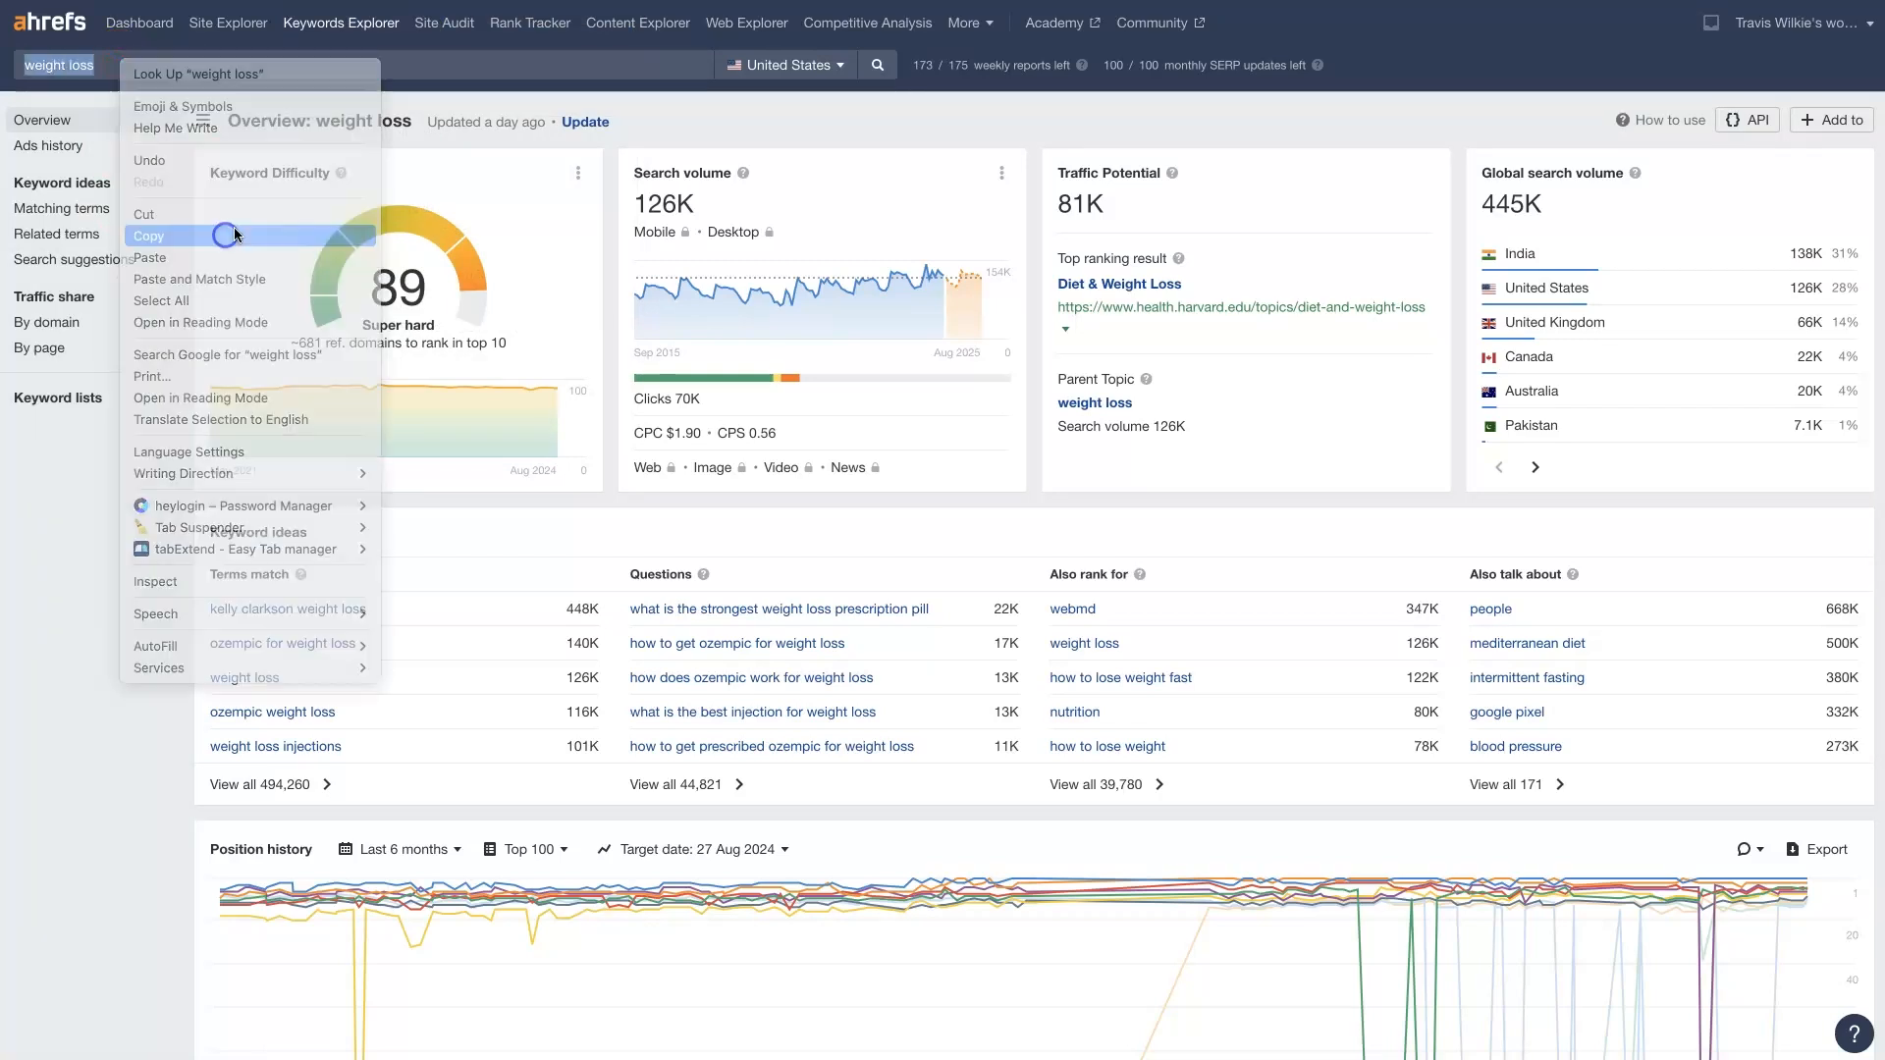
click(340, 22)
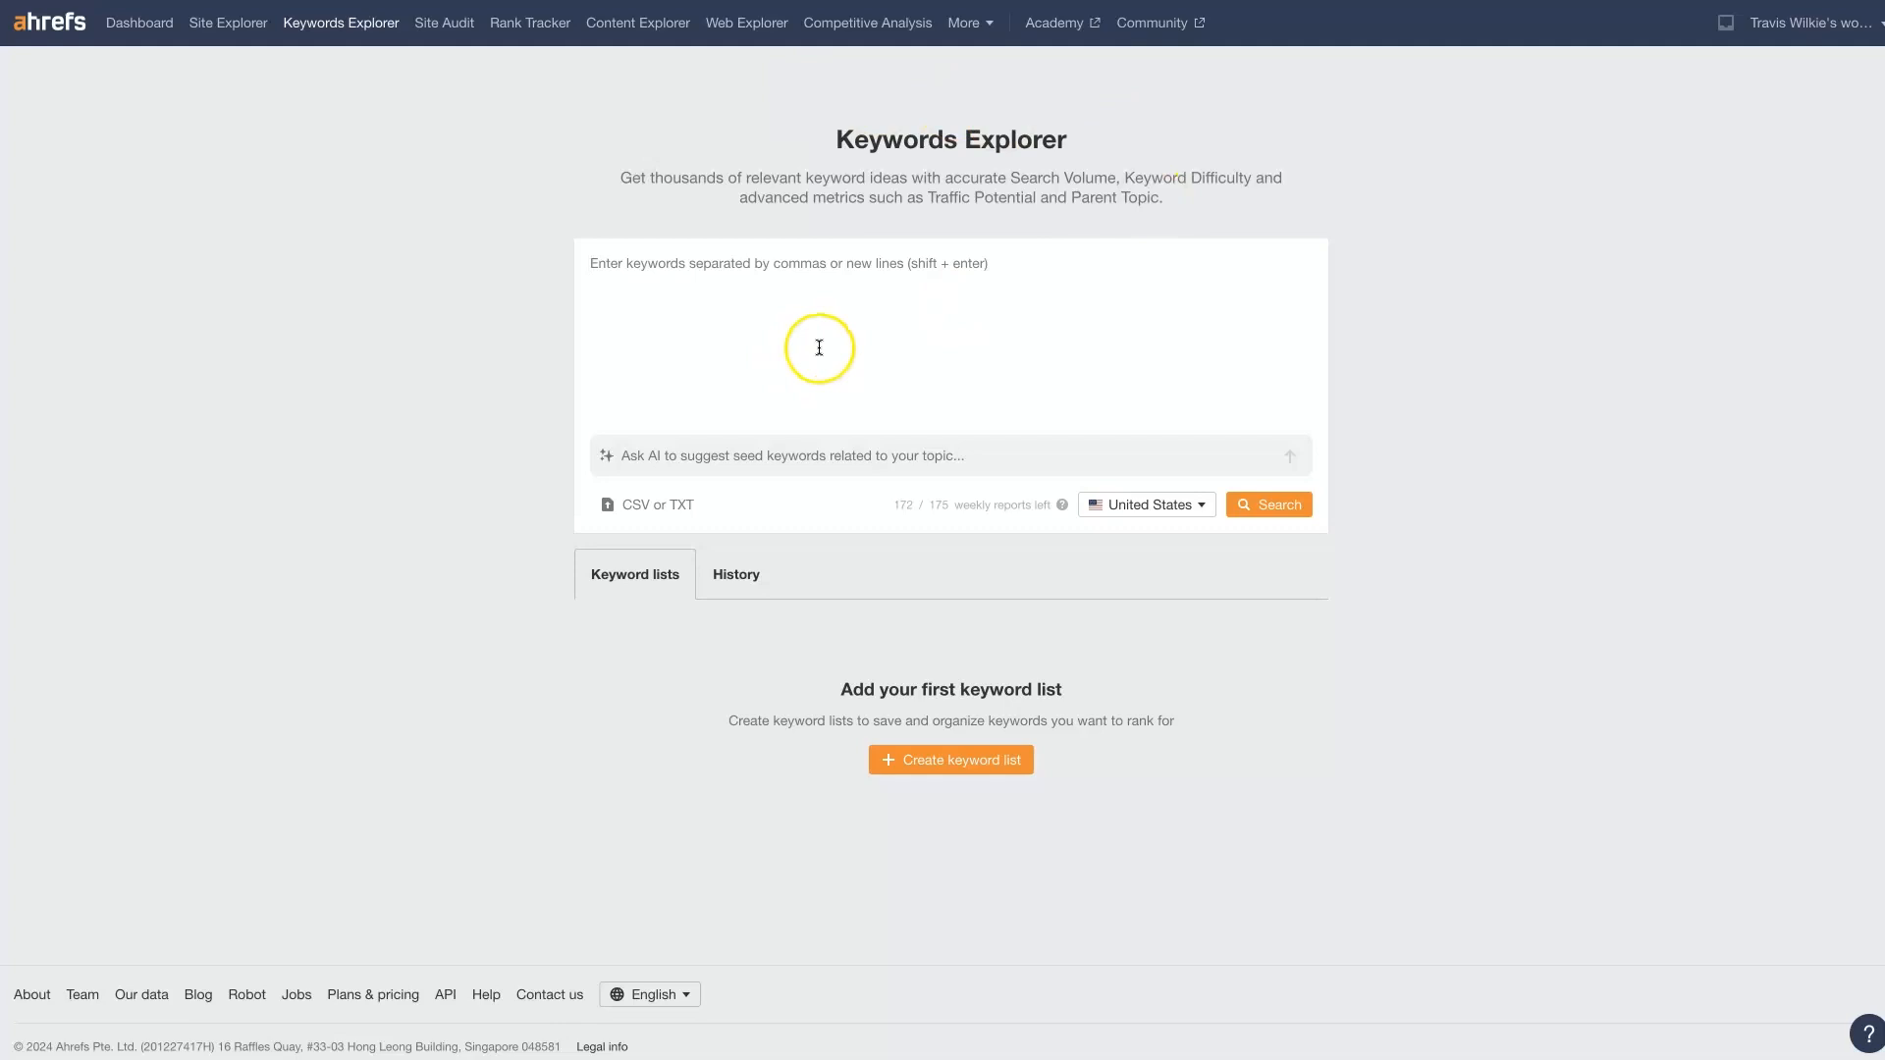
mouse_move(646, 275)
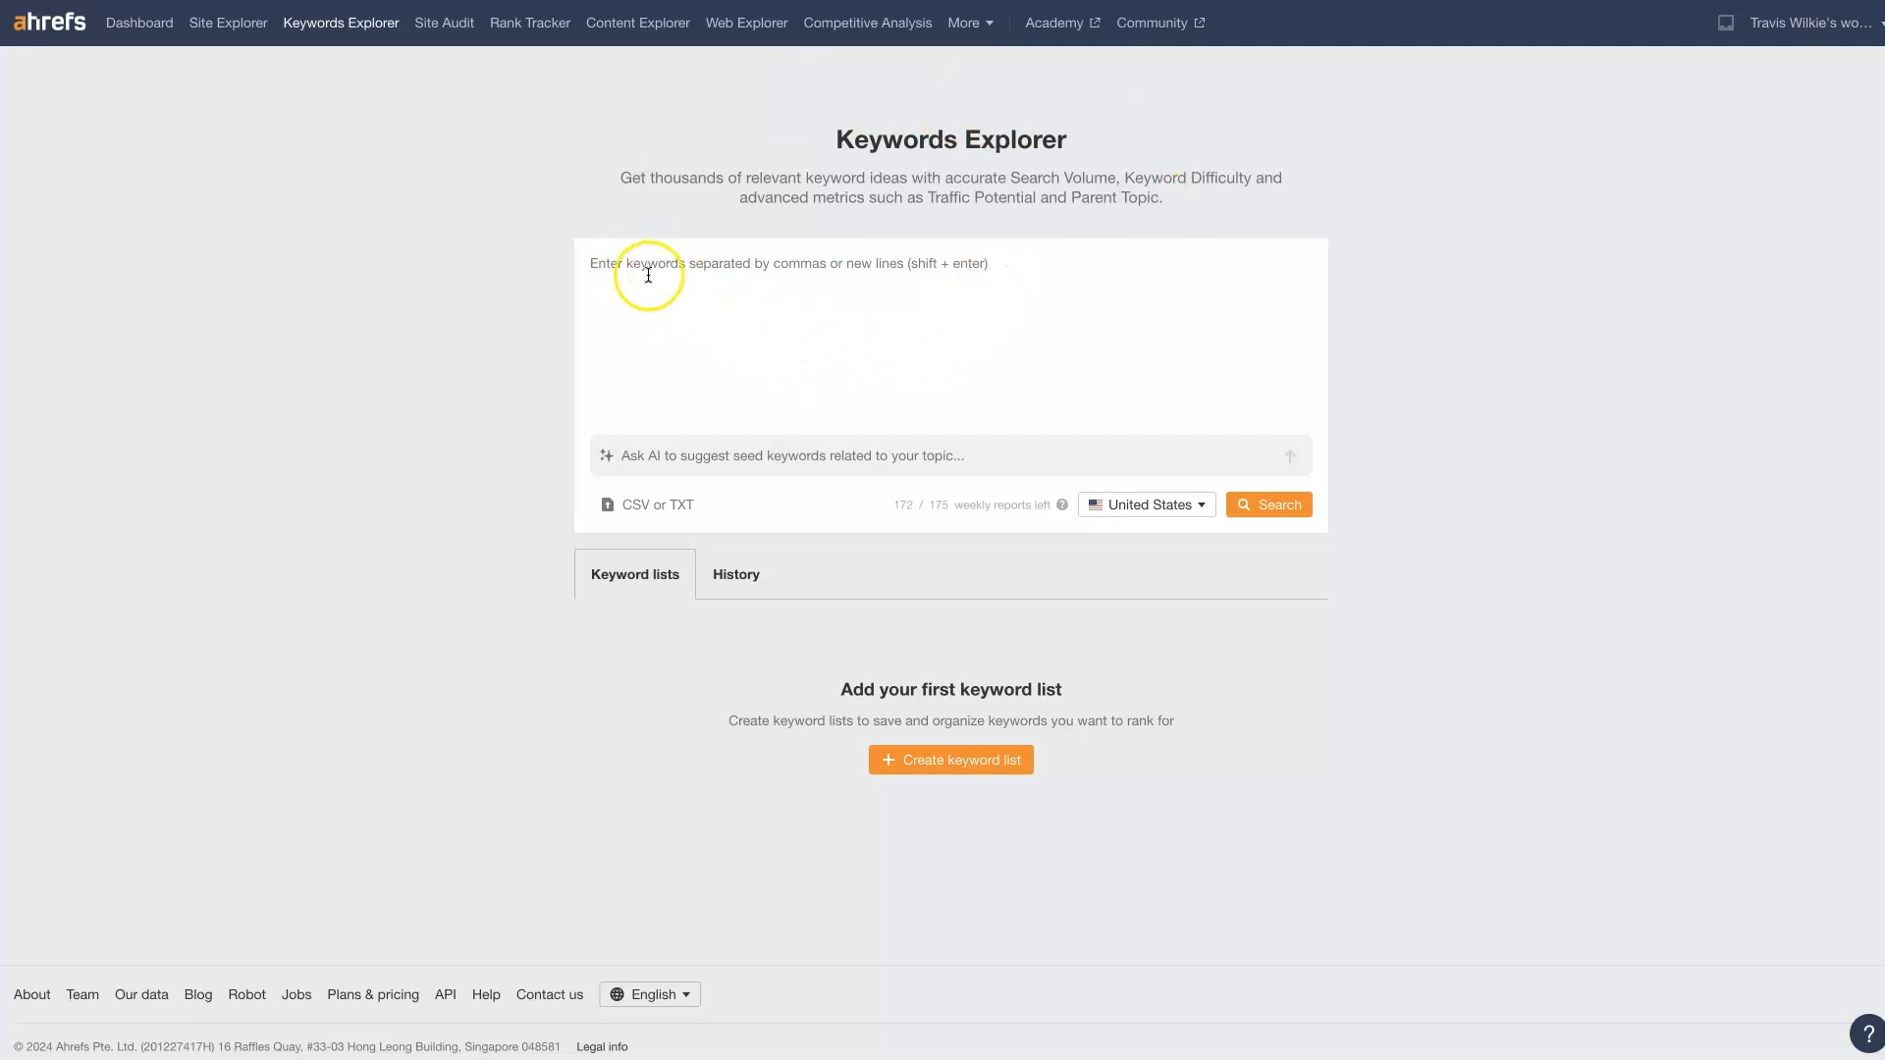
mouse_move(655, 267)
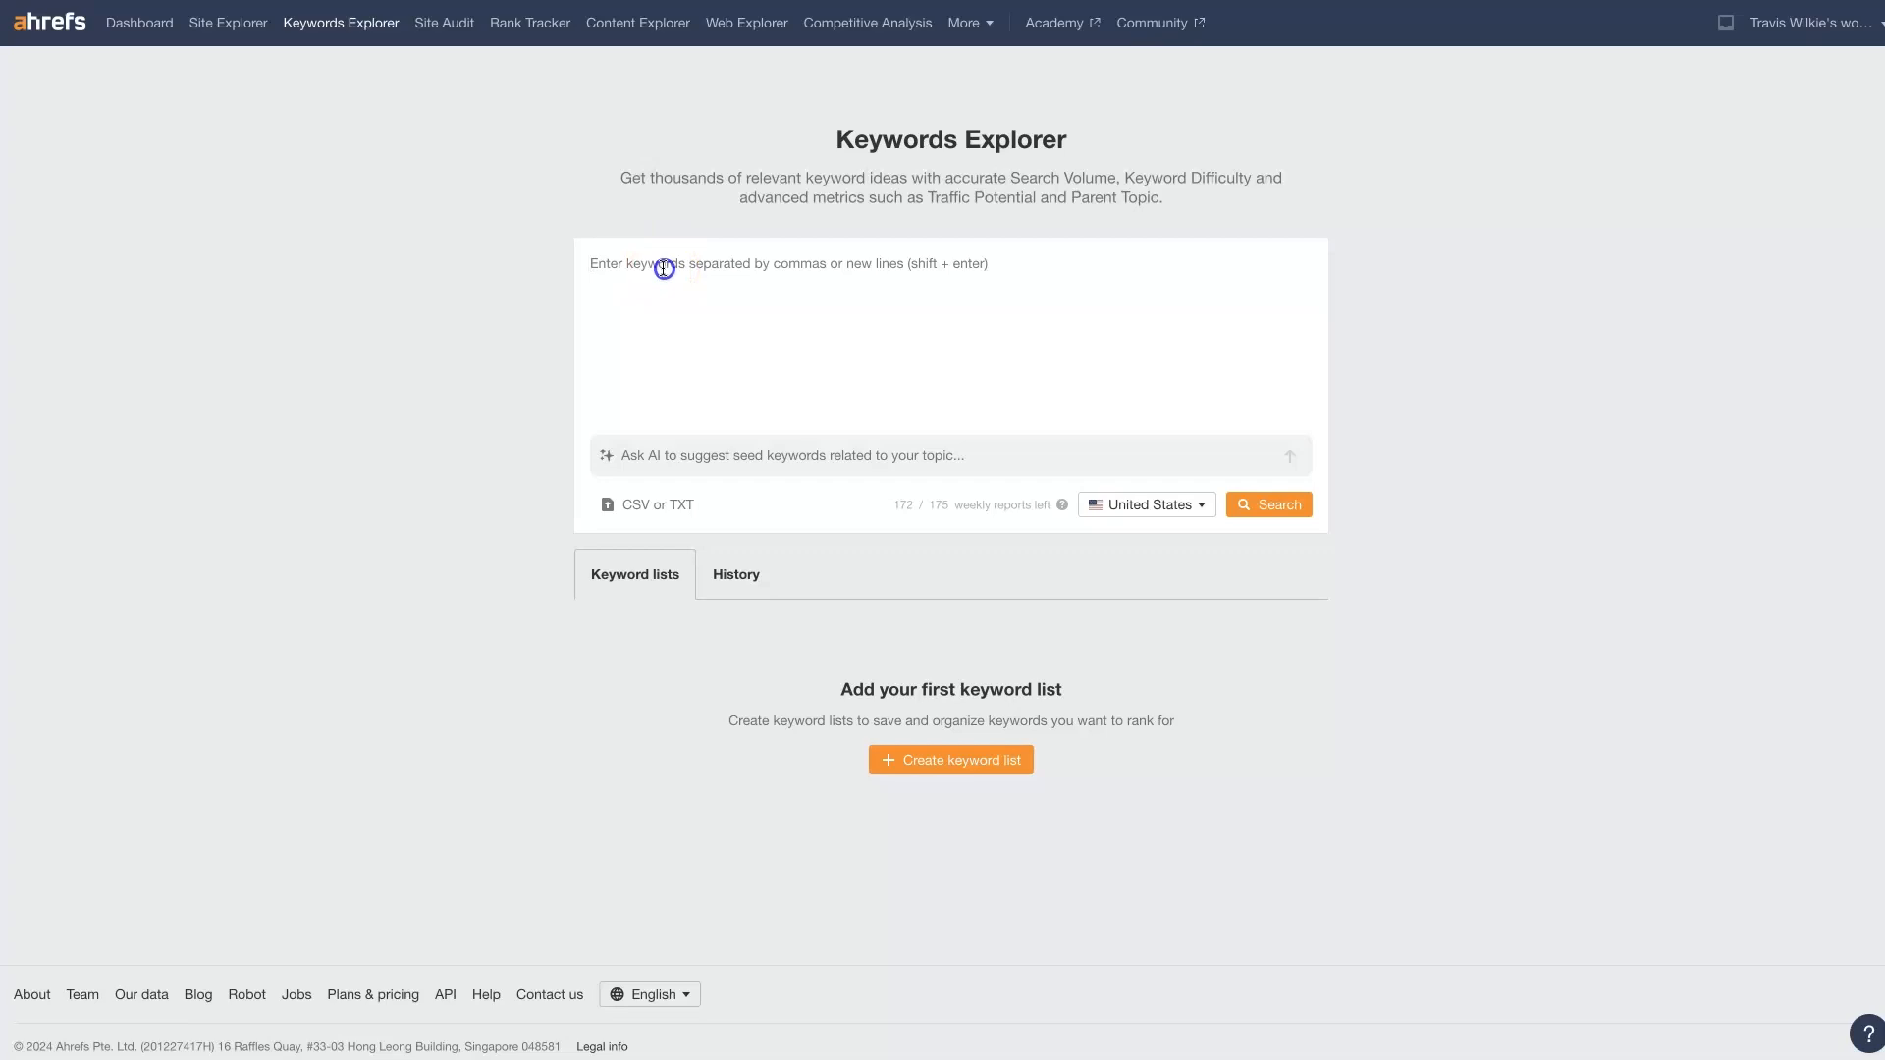
text(weight loss)
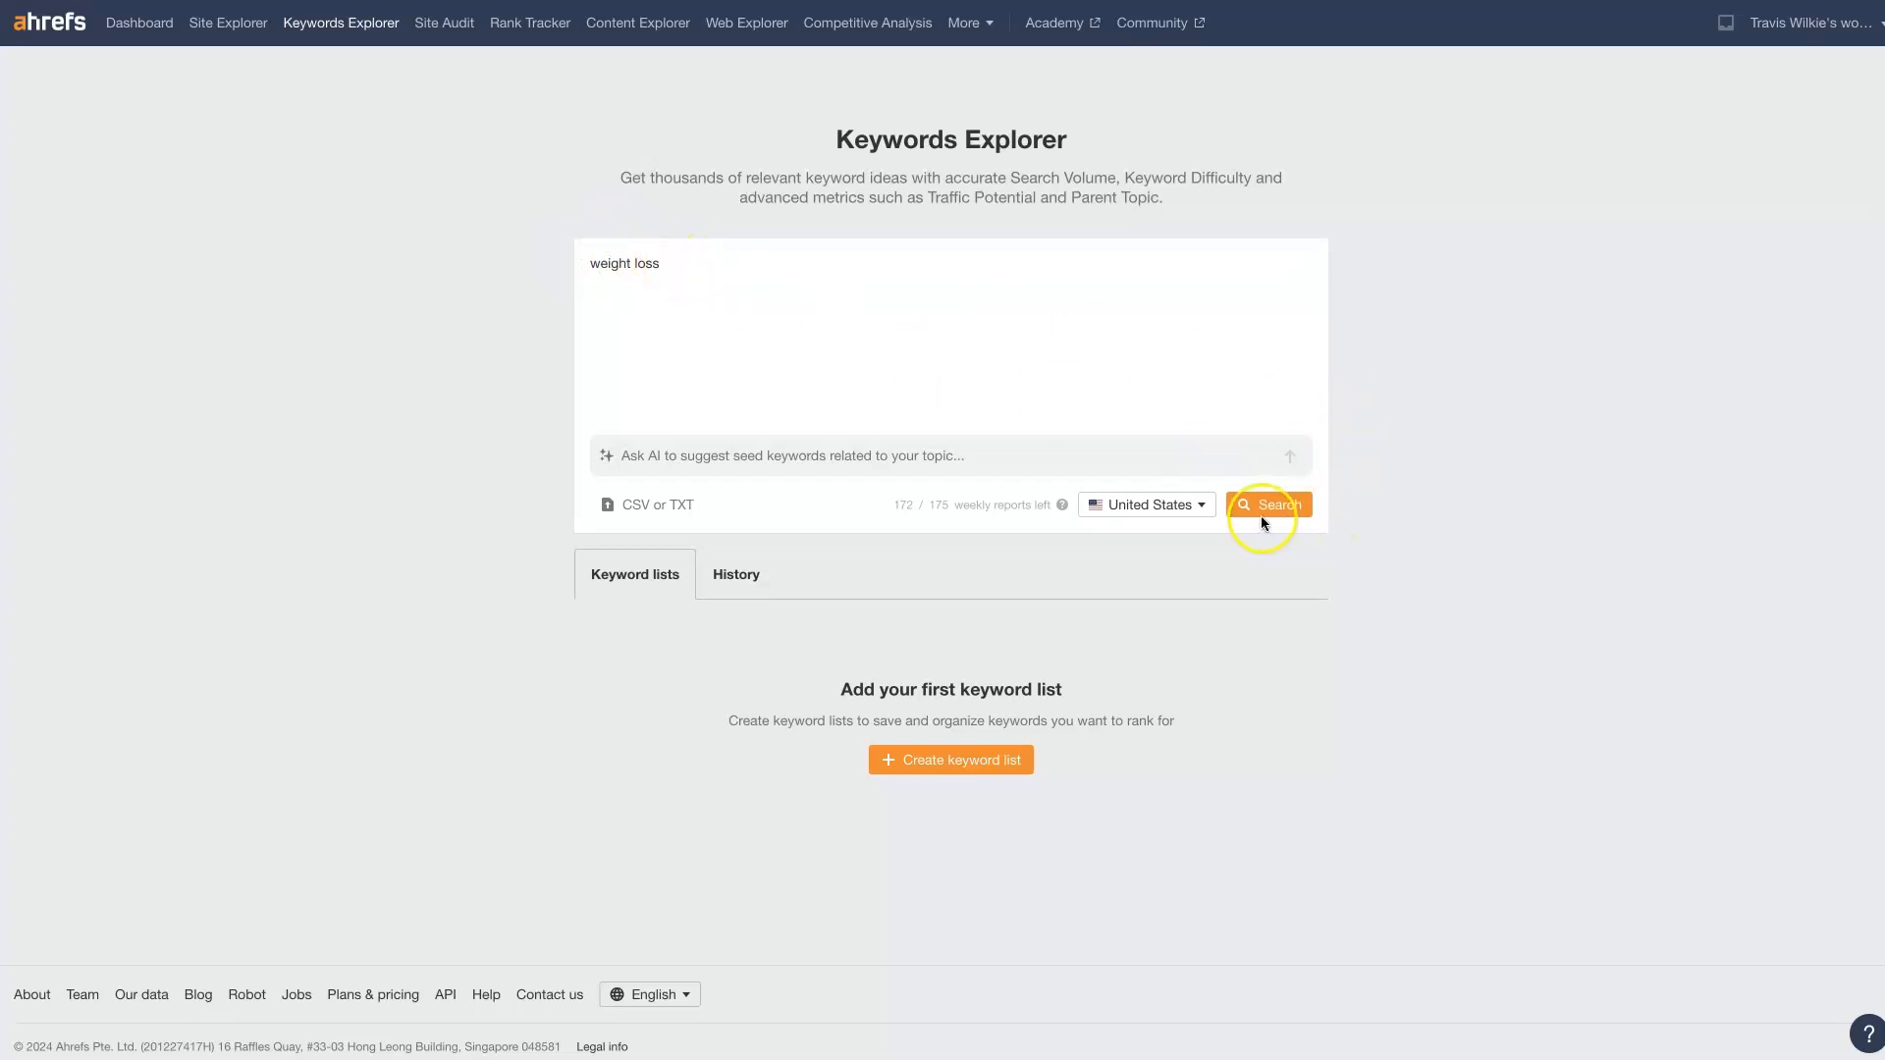
click(1268, 504)
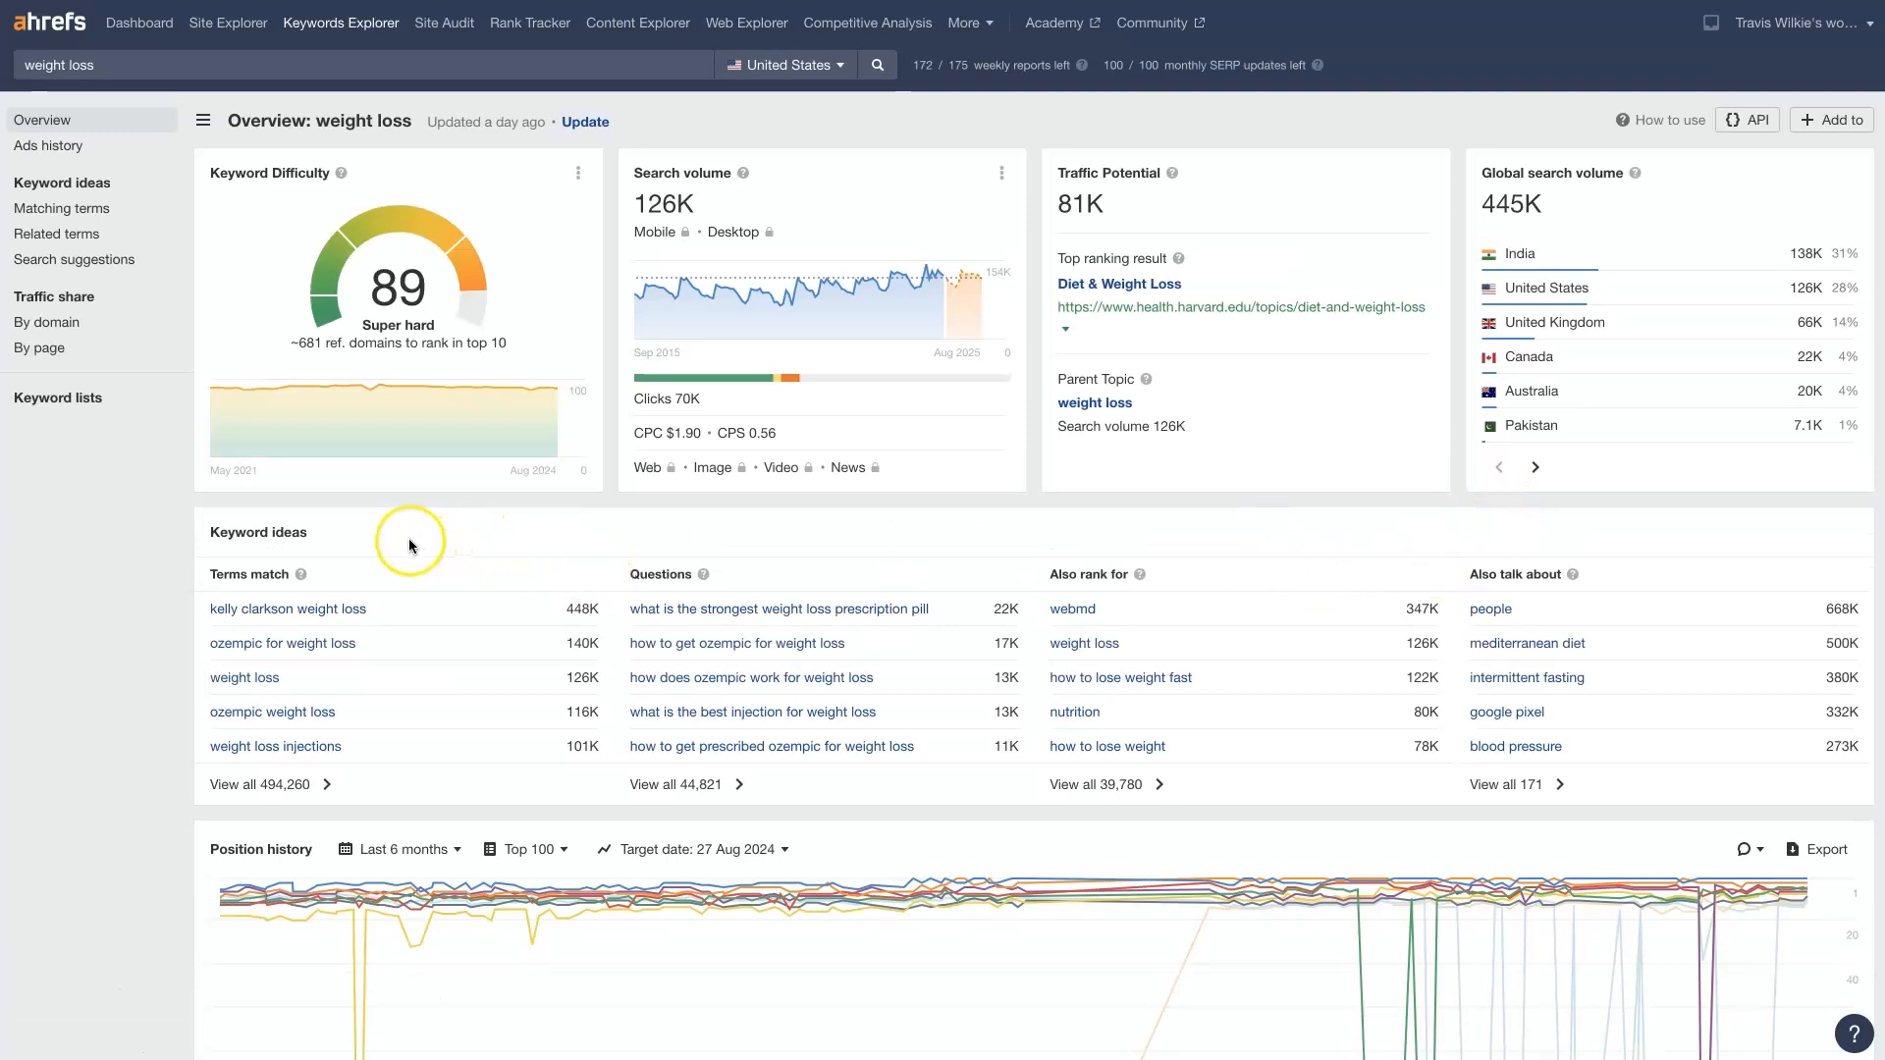
mouse_move(408, 543)
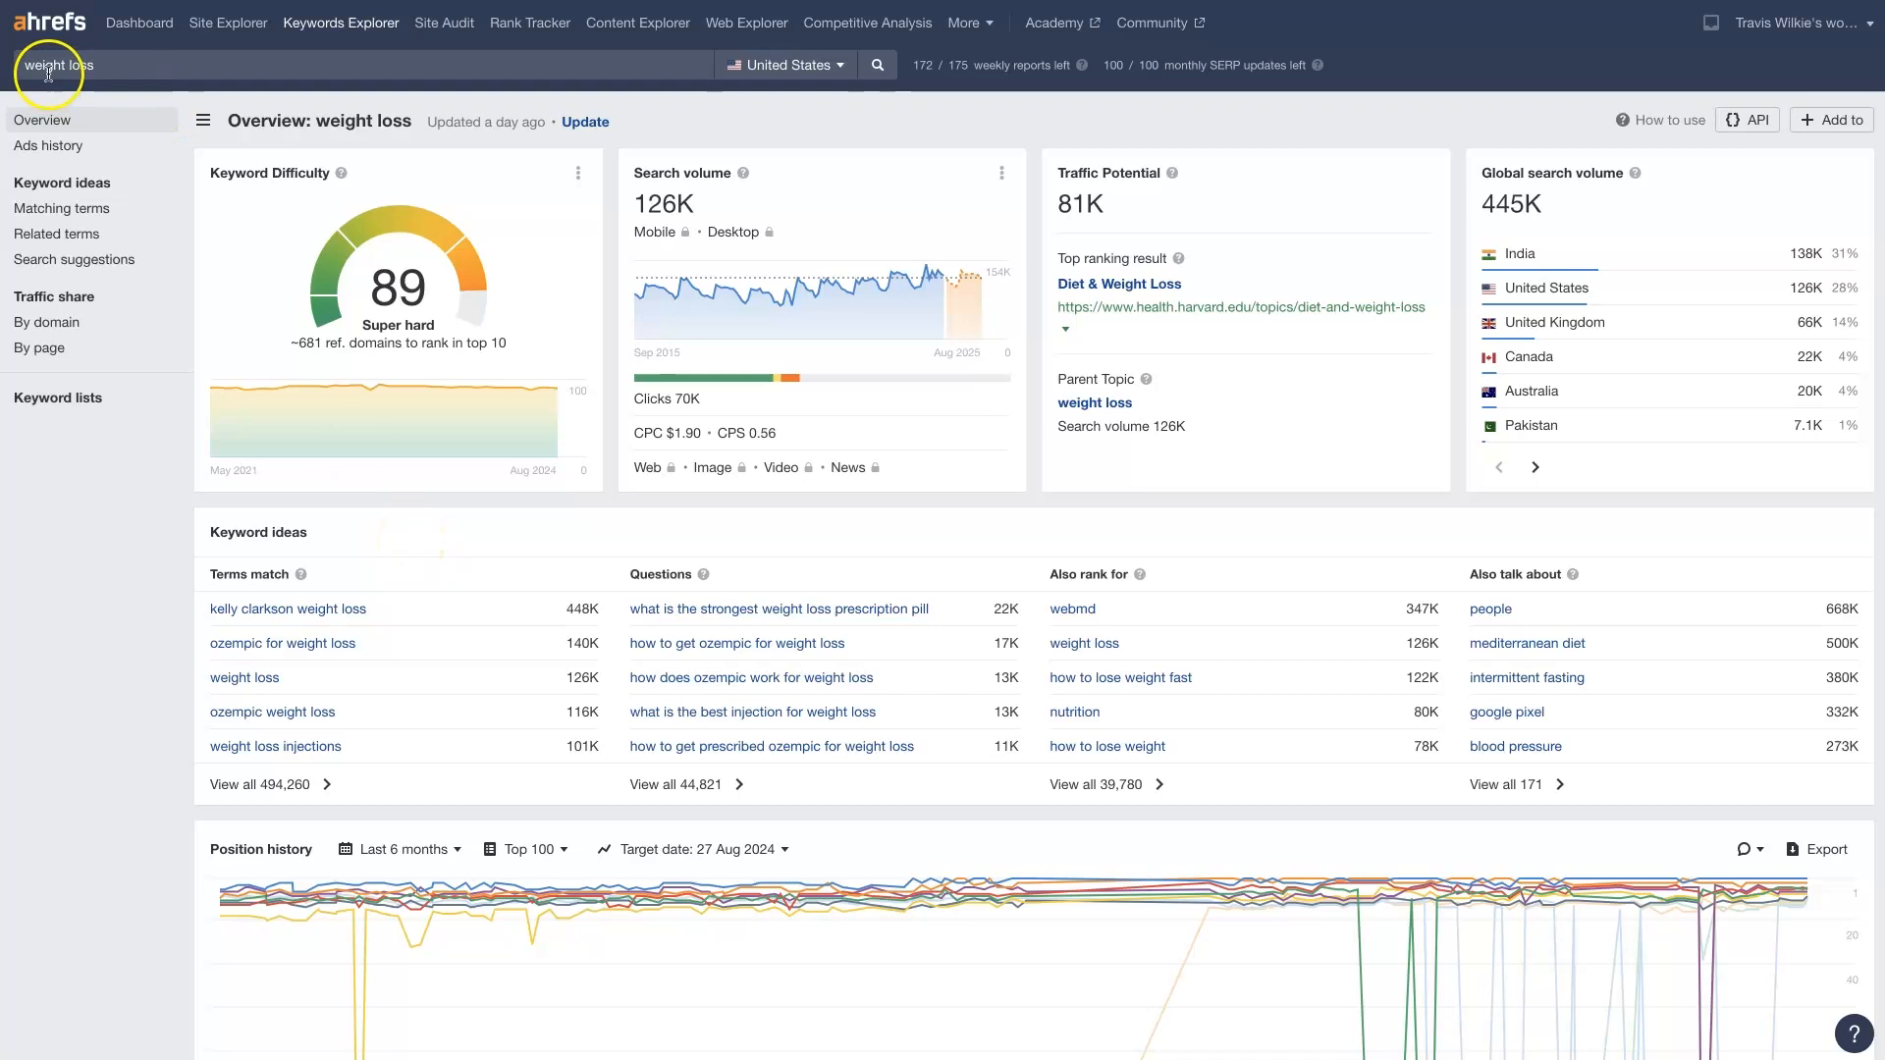
mouse_move(214, 173)
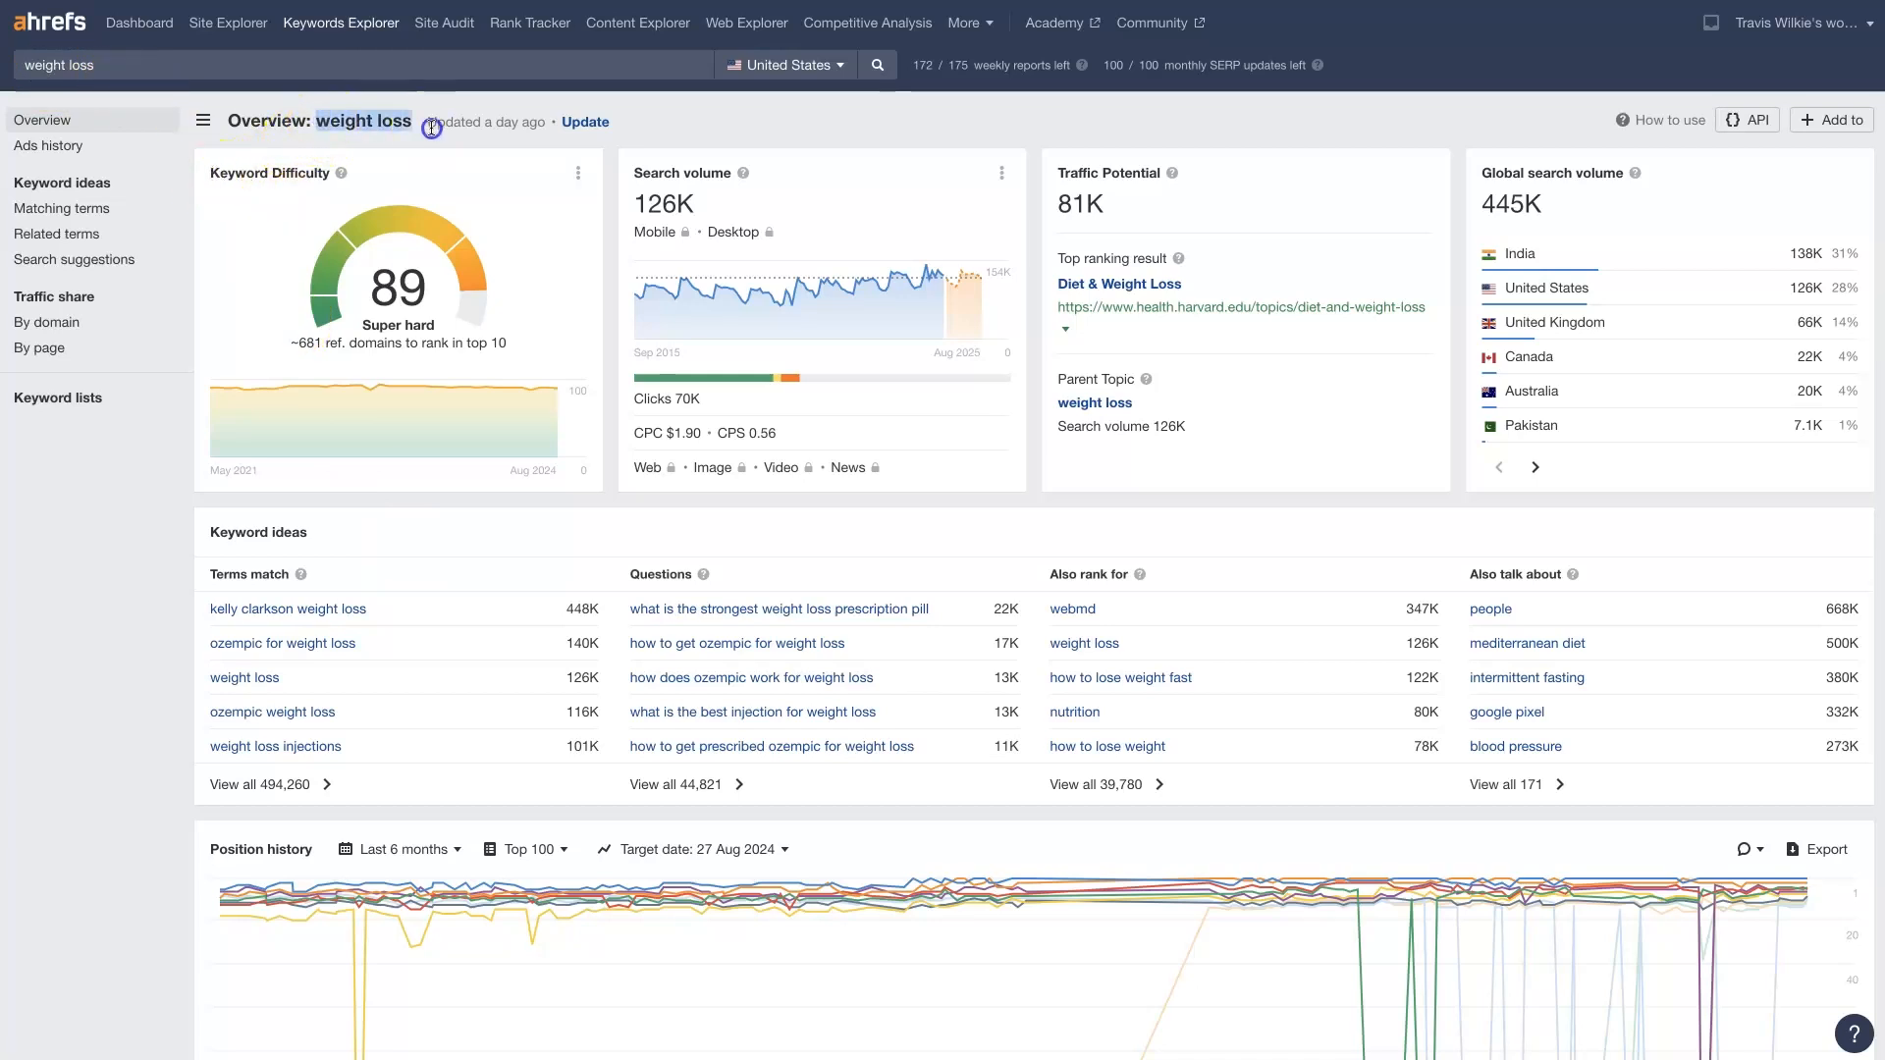
mouse_move(397, 298)
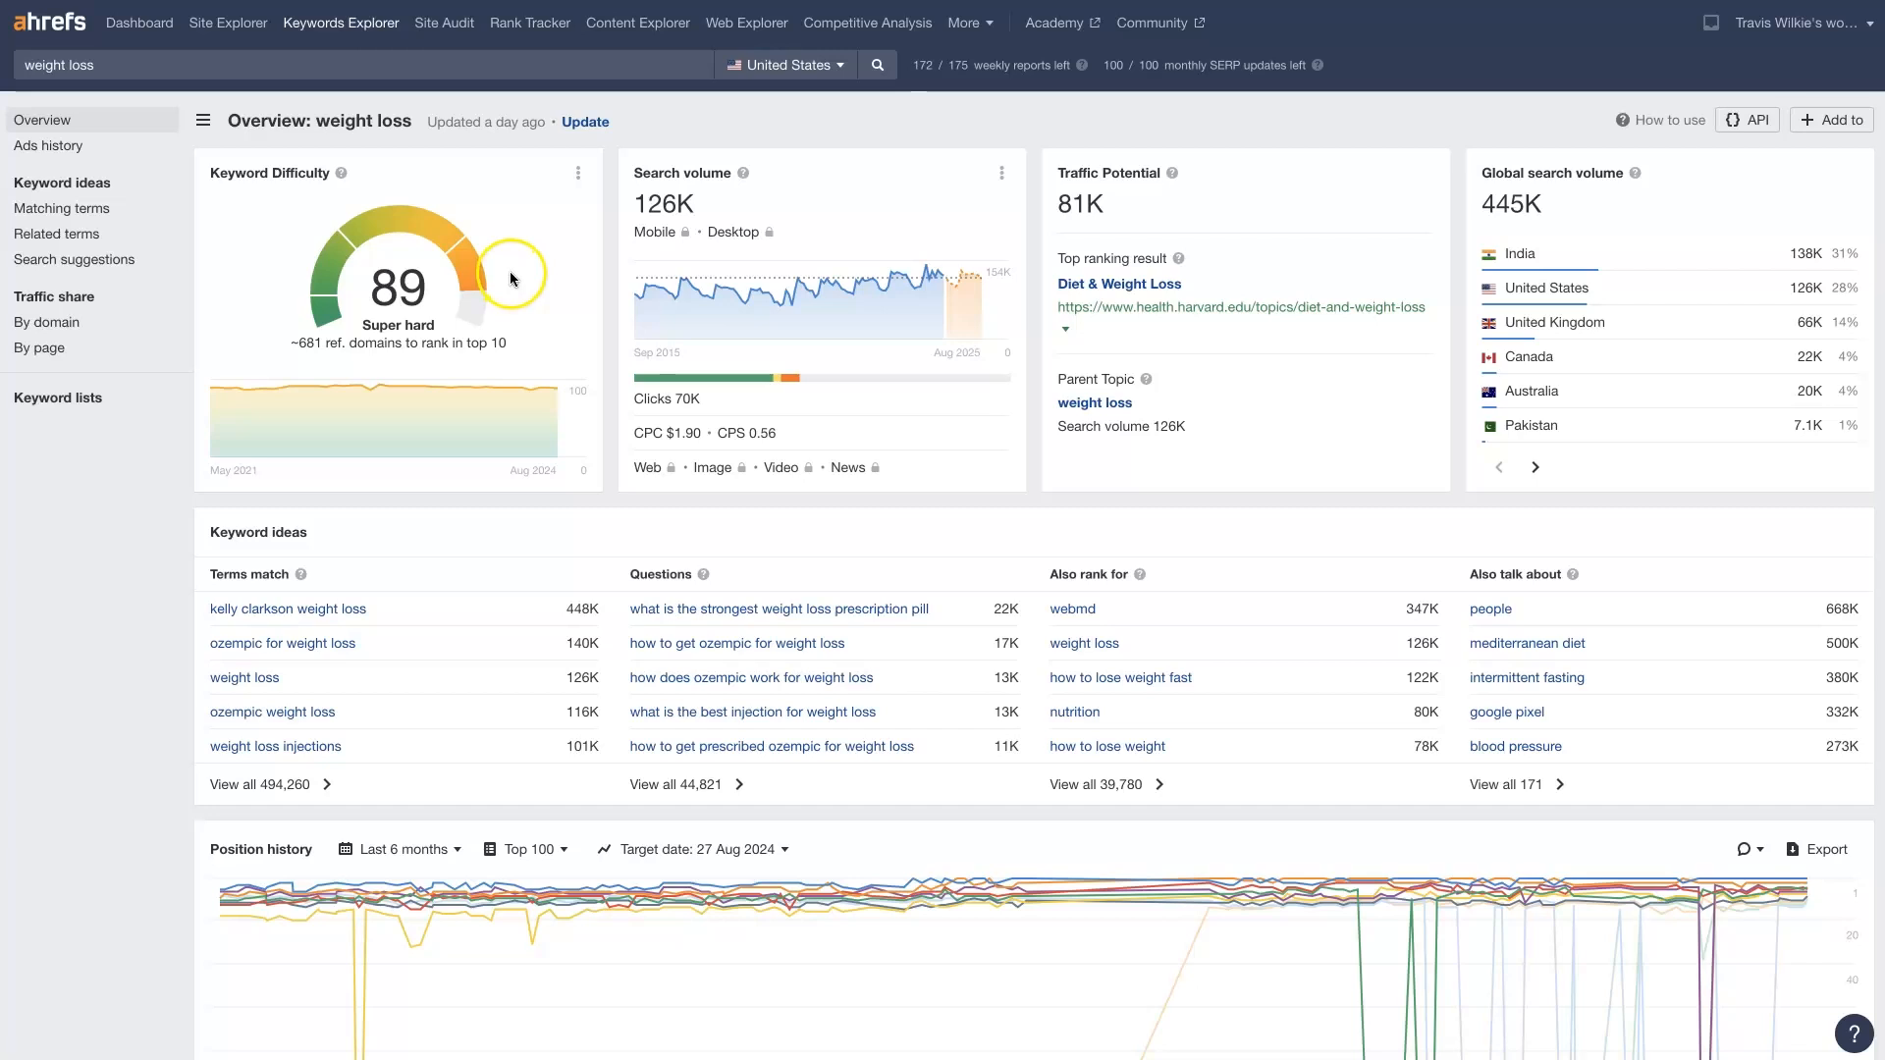
mouse_move(671, 436)
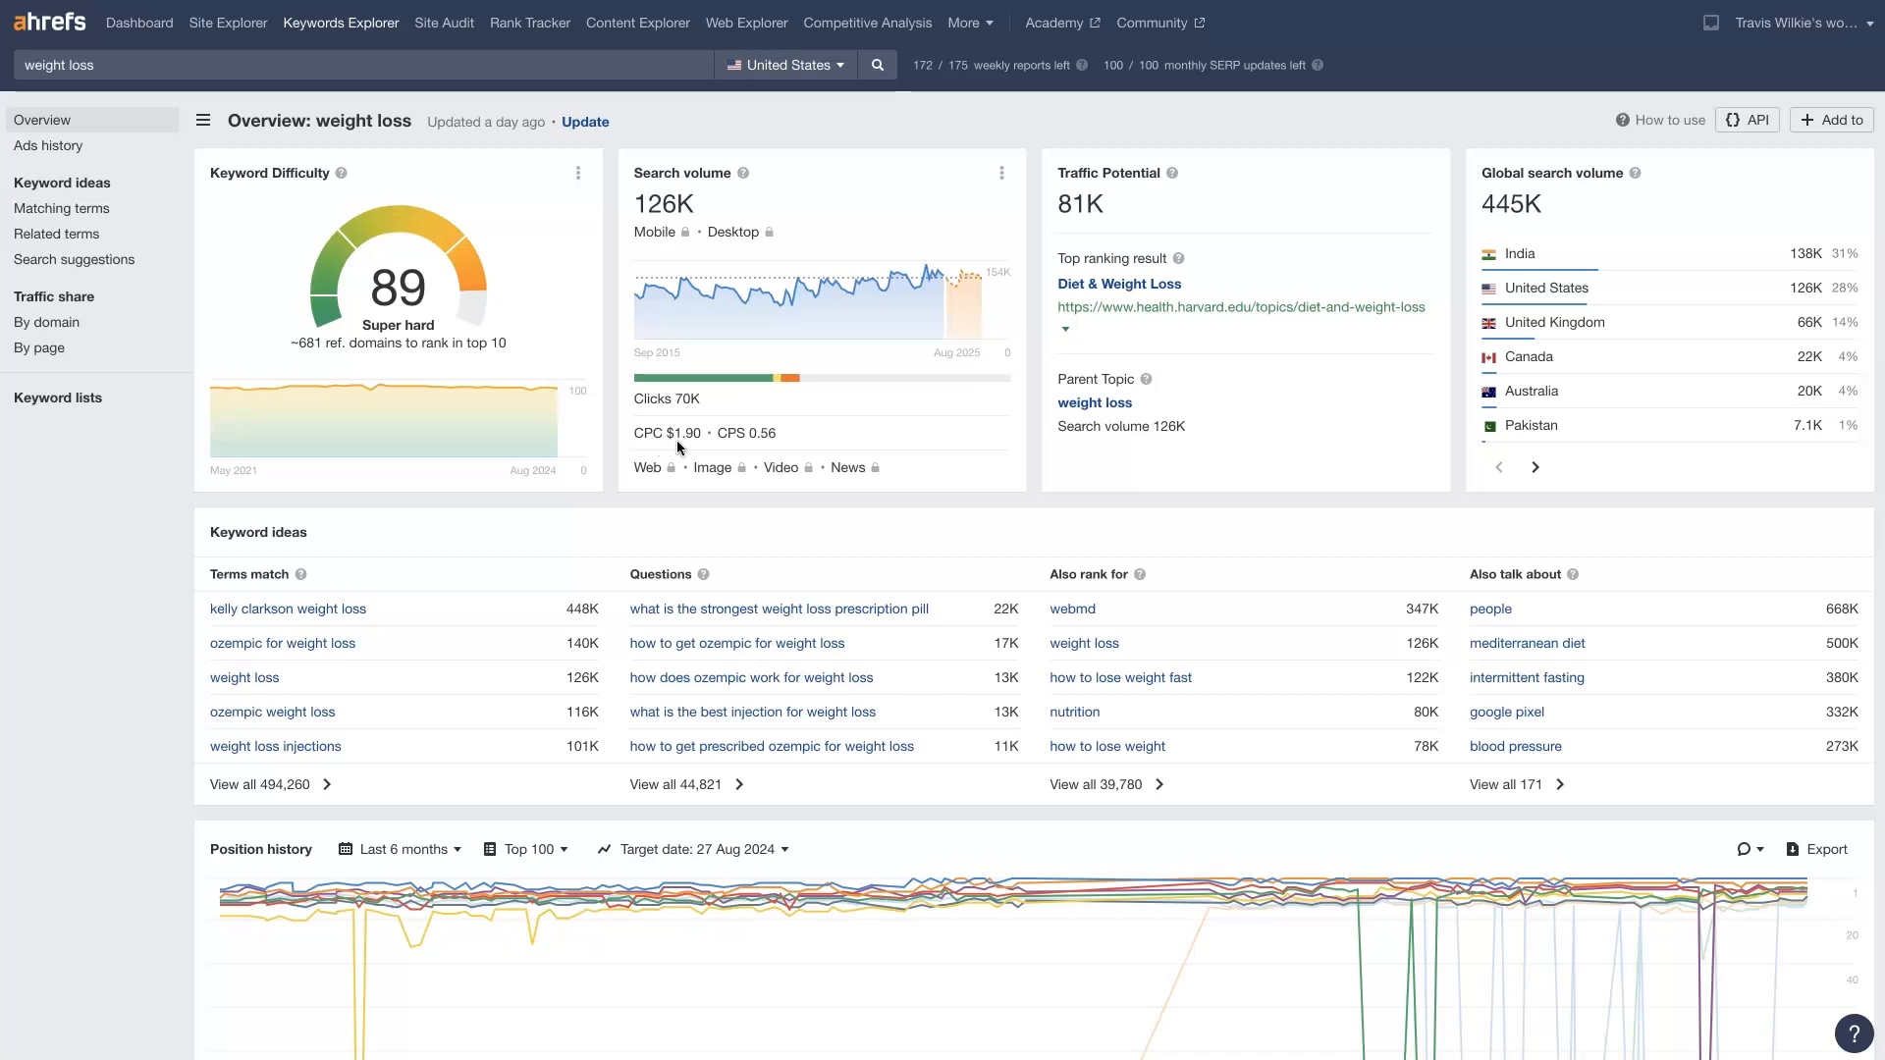
mouse_move(695, 448)
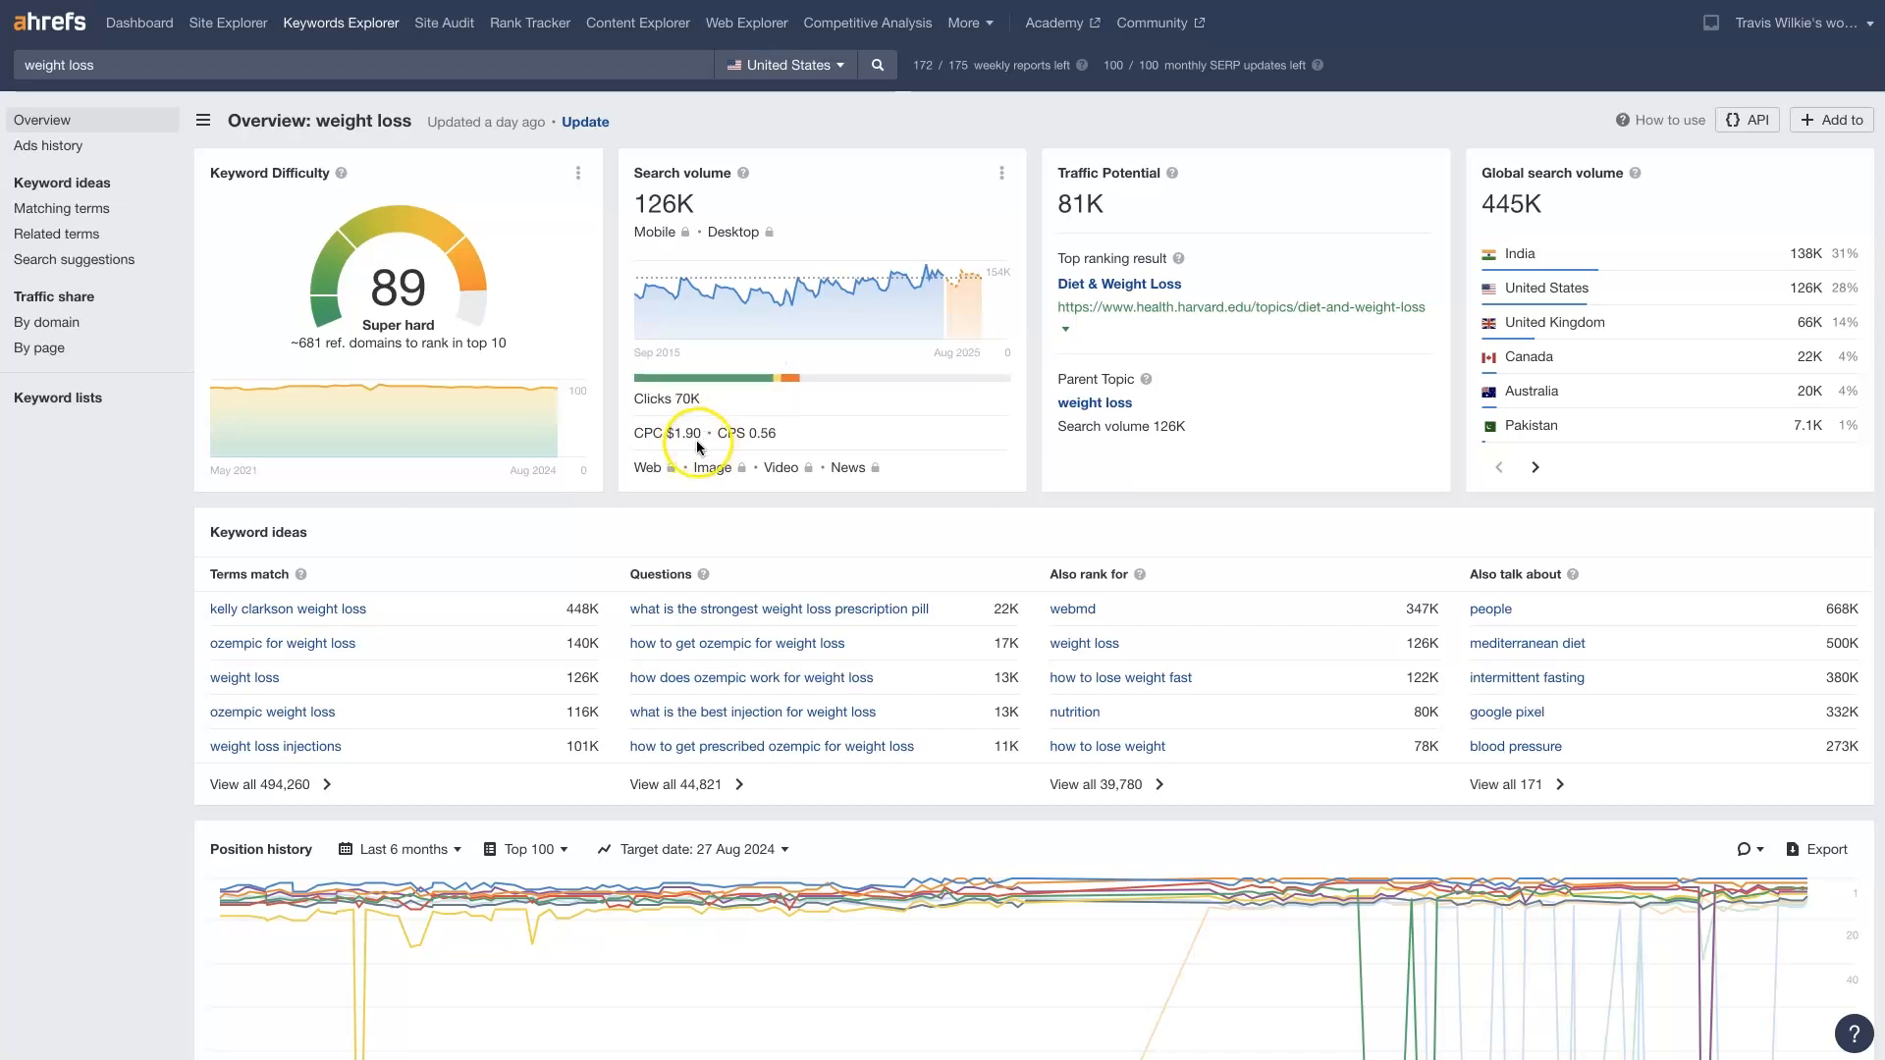
mouse_move(678, 442)
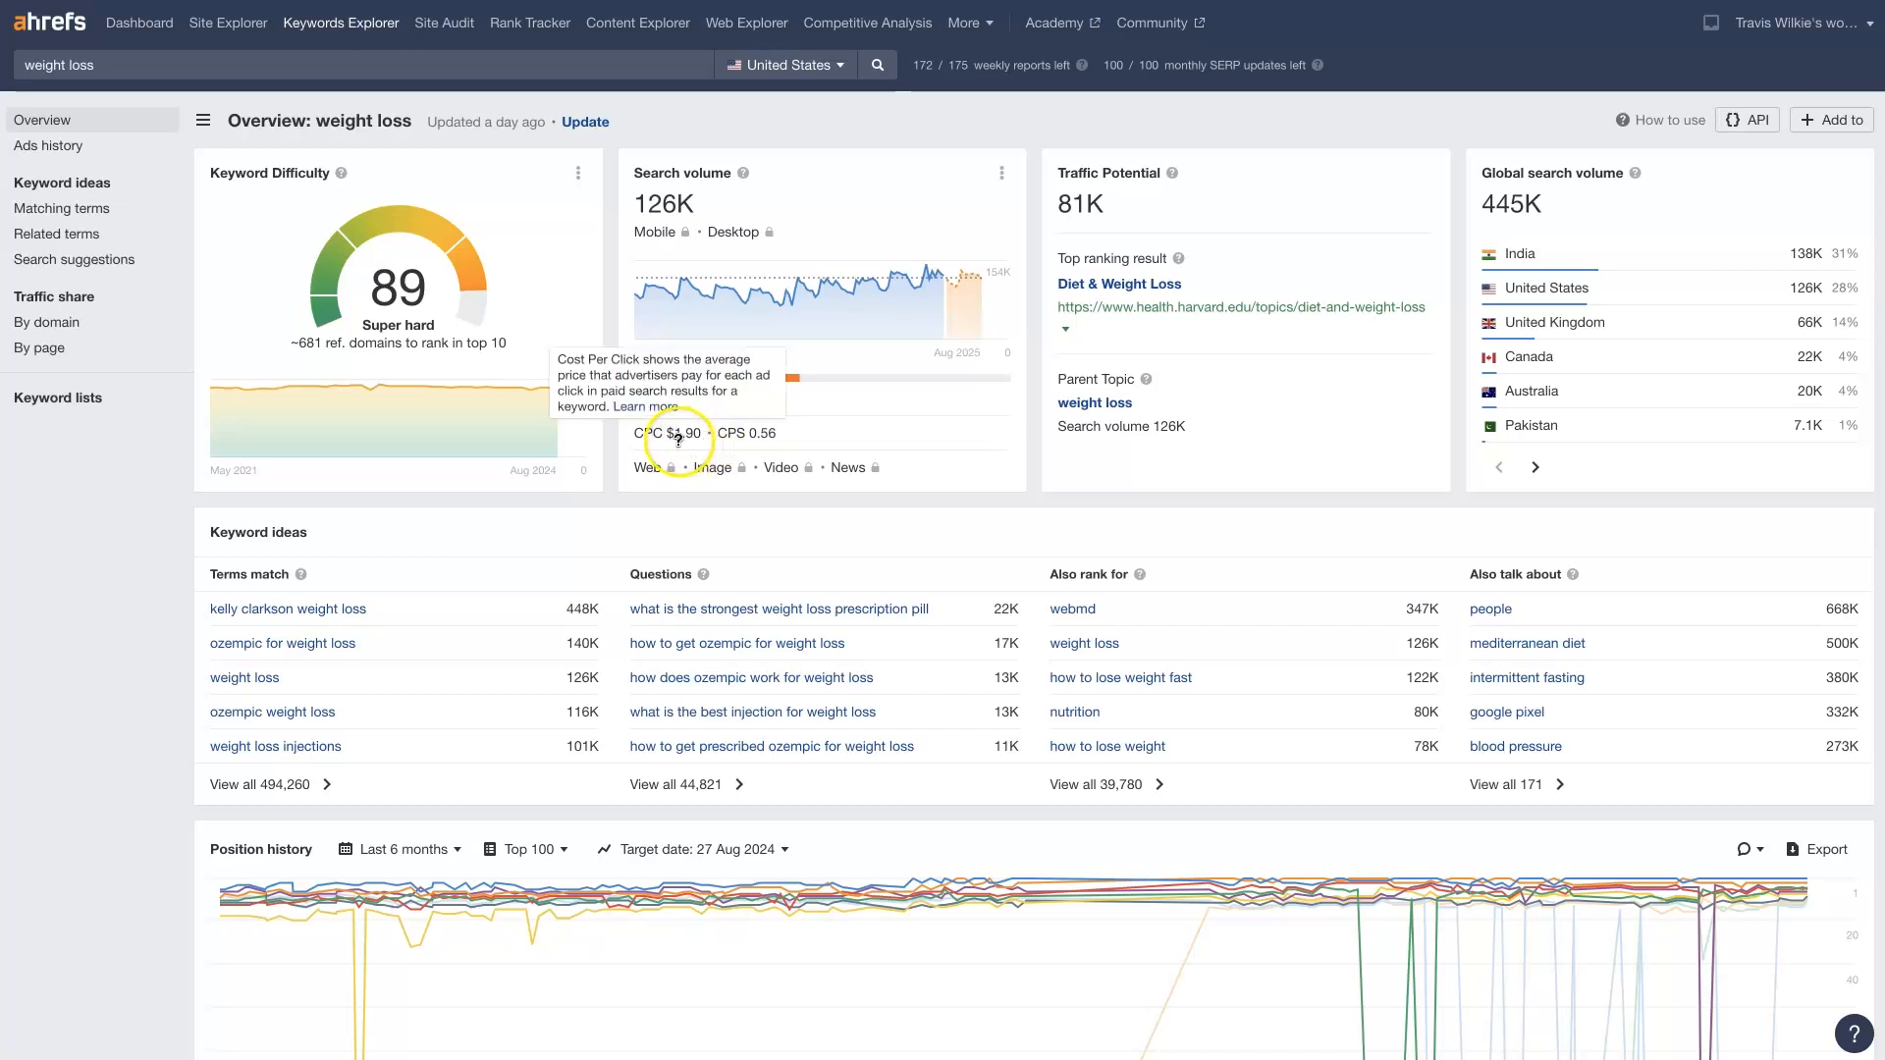
mouse_move(753, 471)
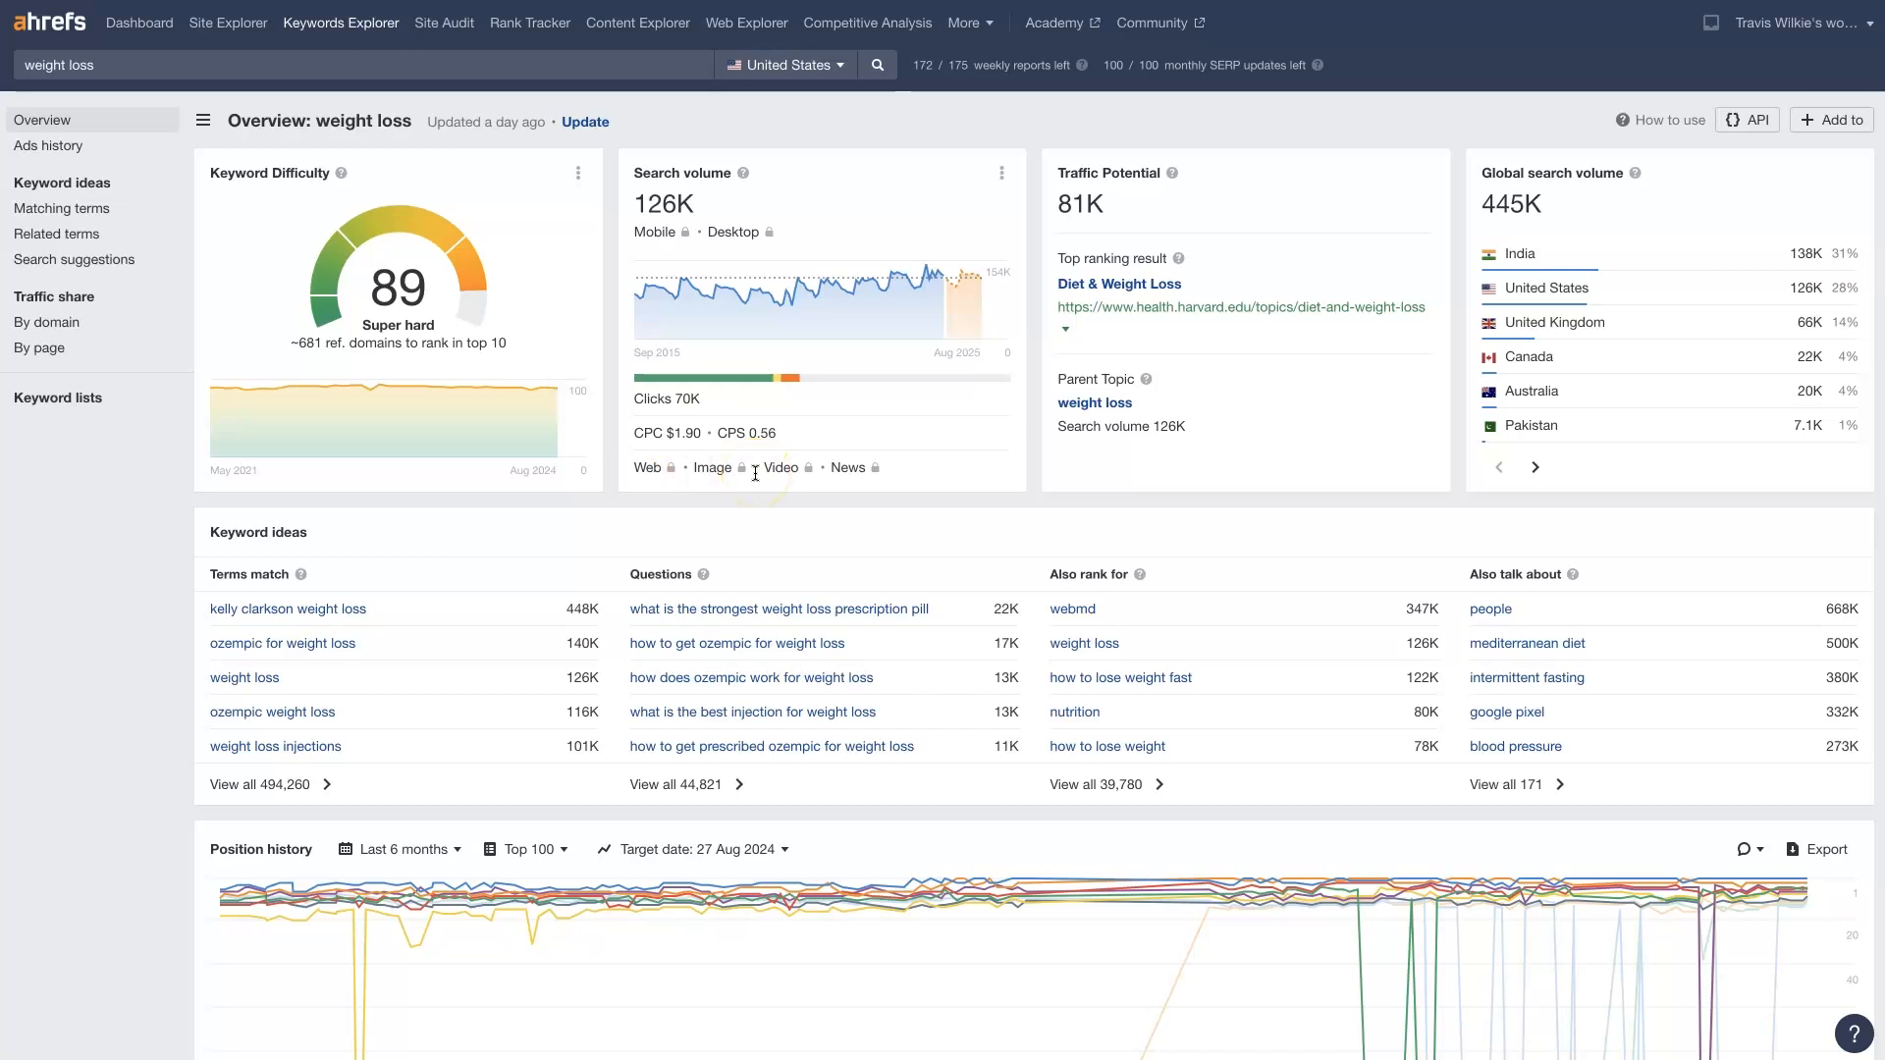
mouse_move(499, 497)
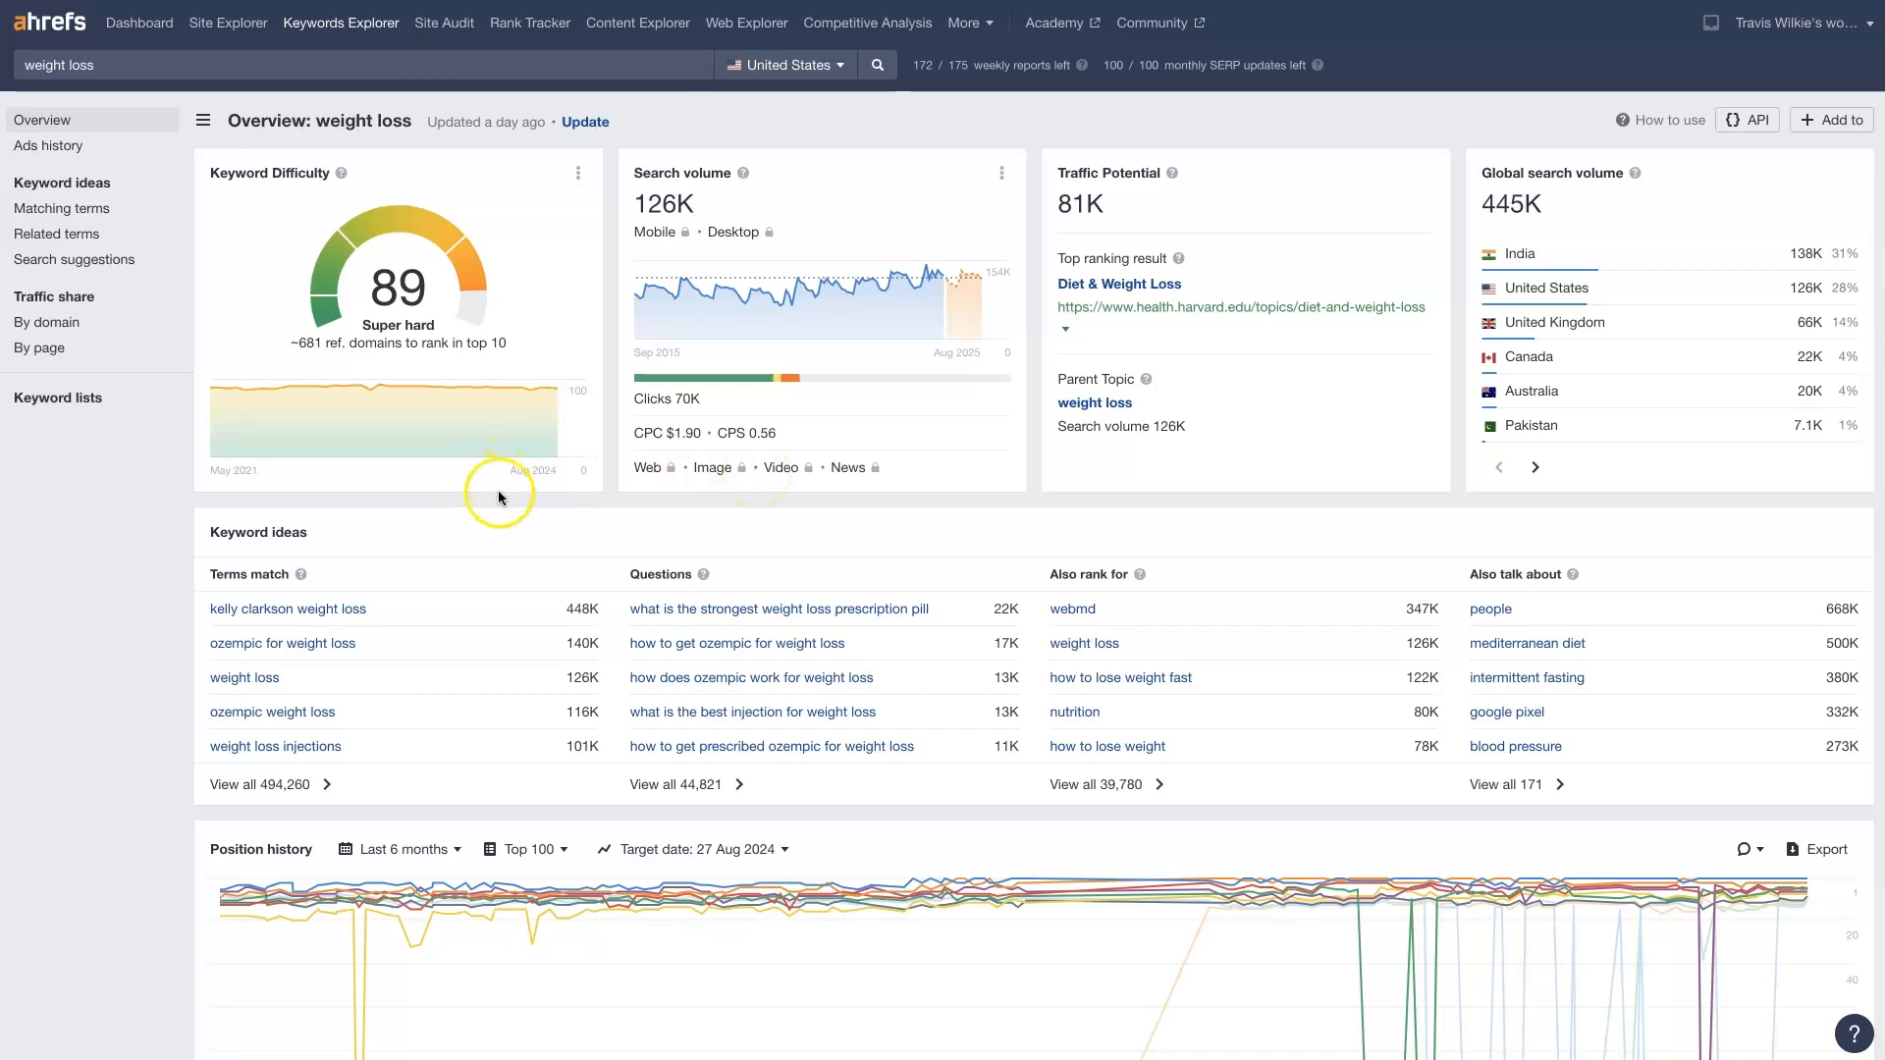
mouse_move(493, 283)
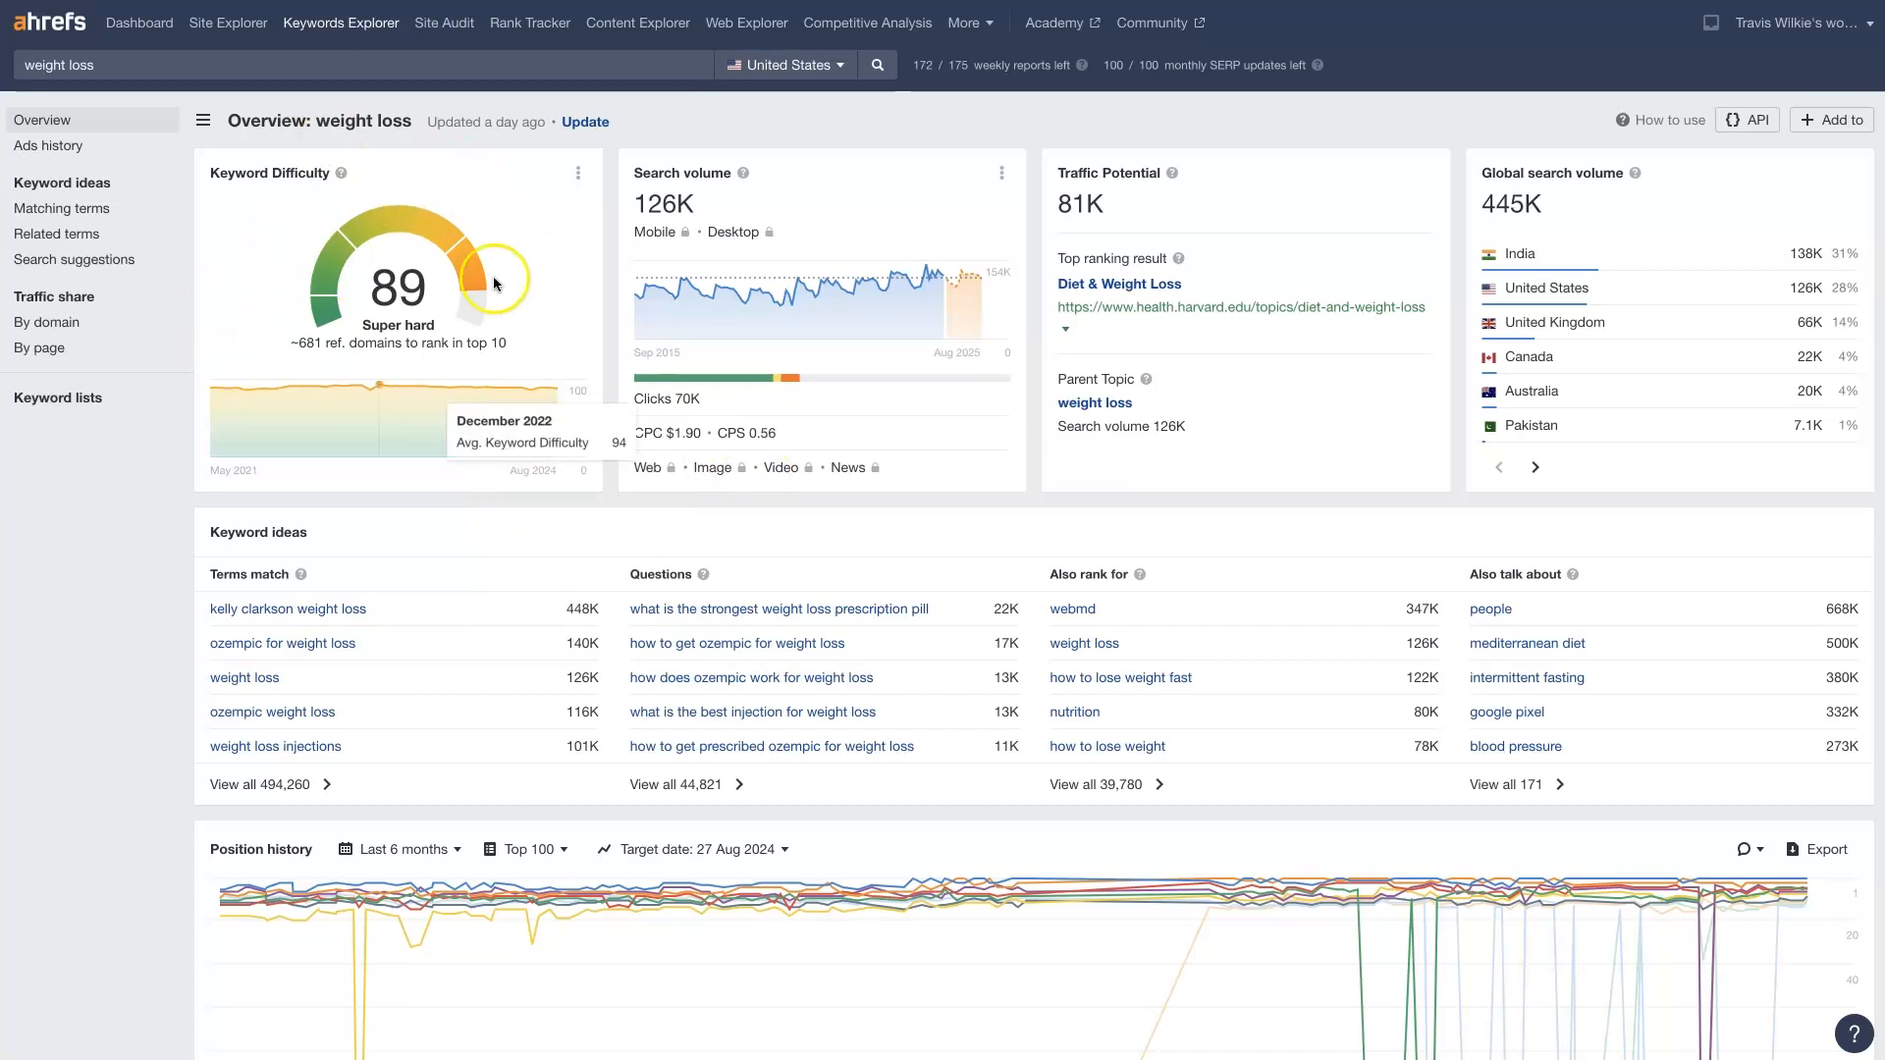
mouse_move(315, 330)
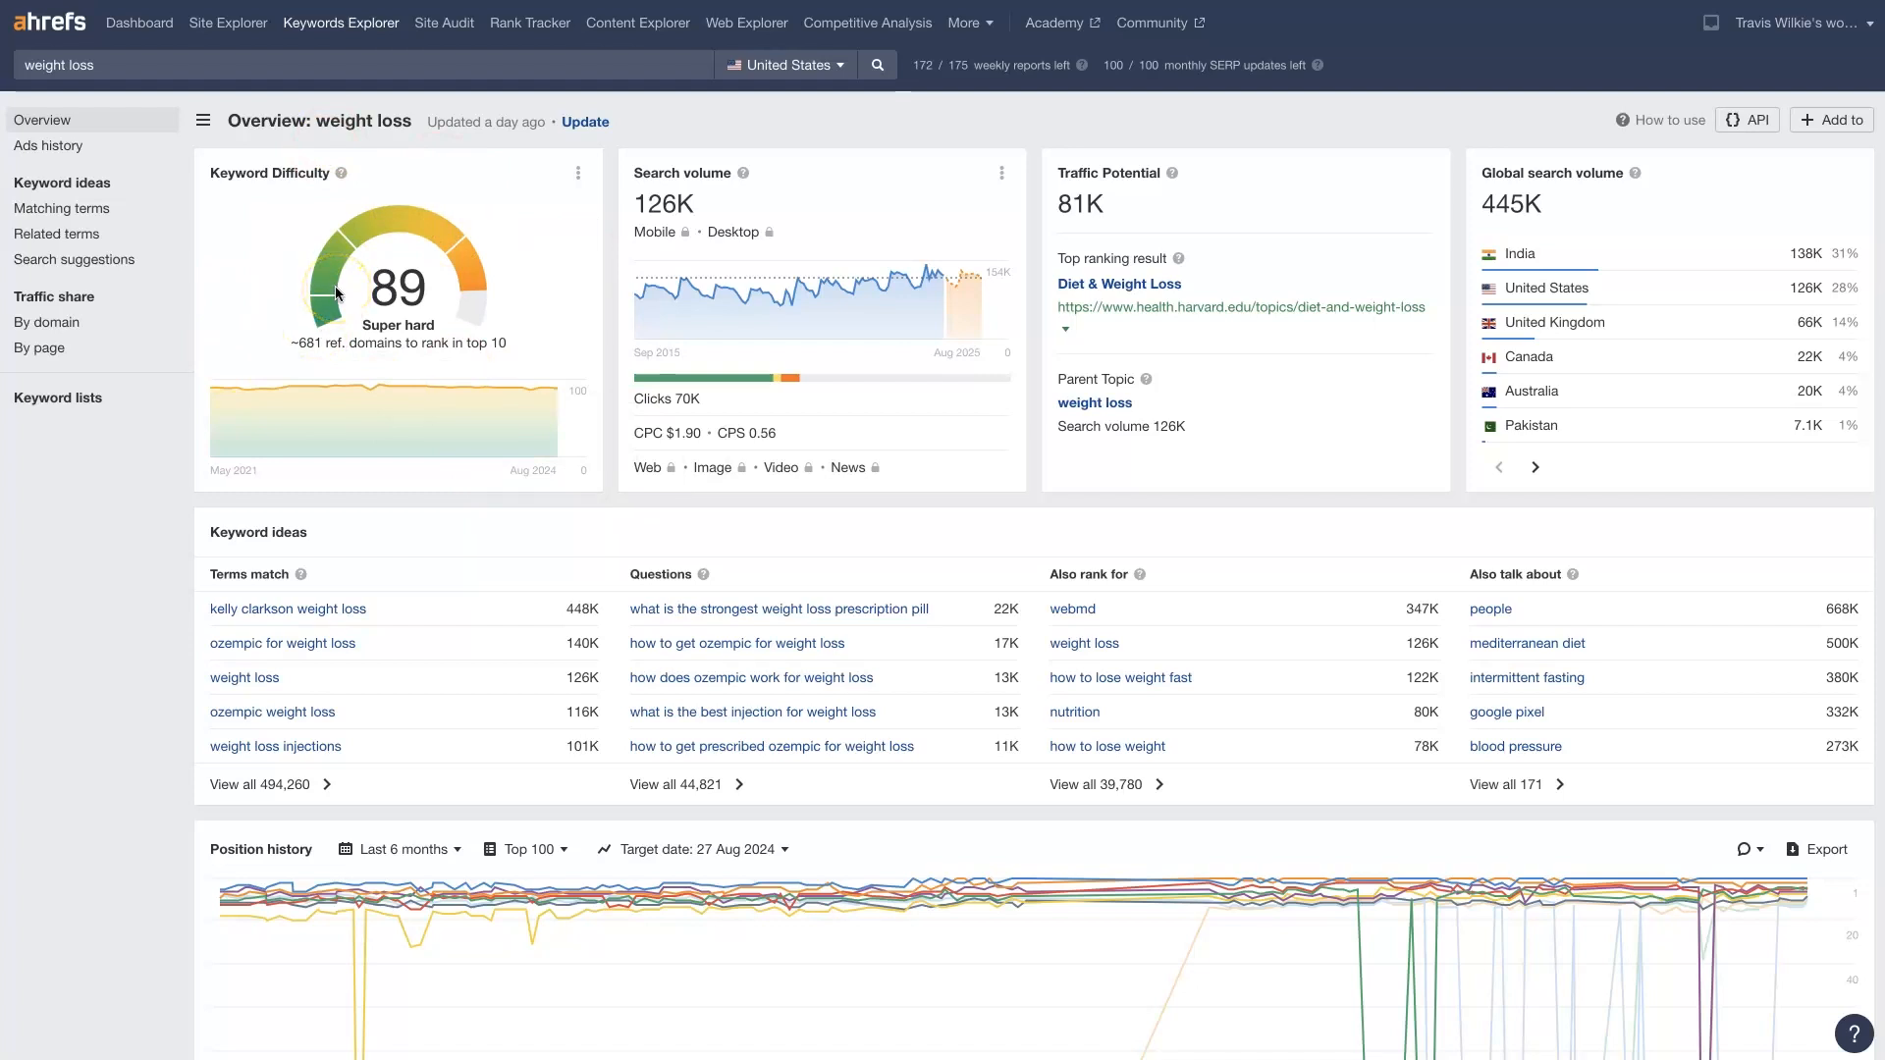
mouse_move(652, 157)
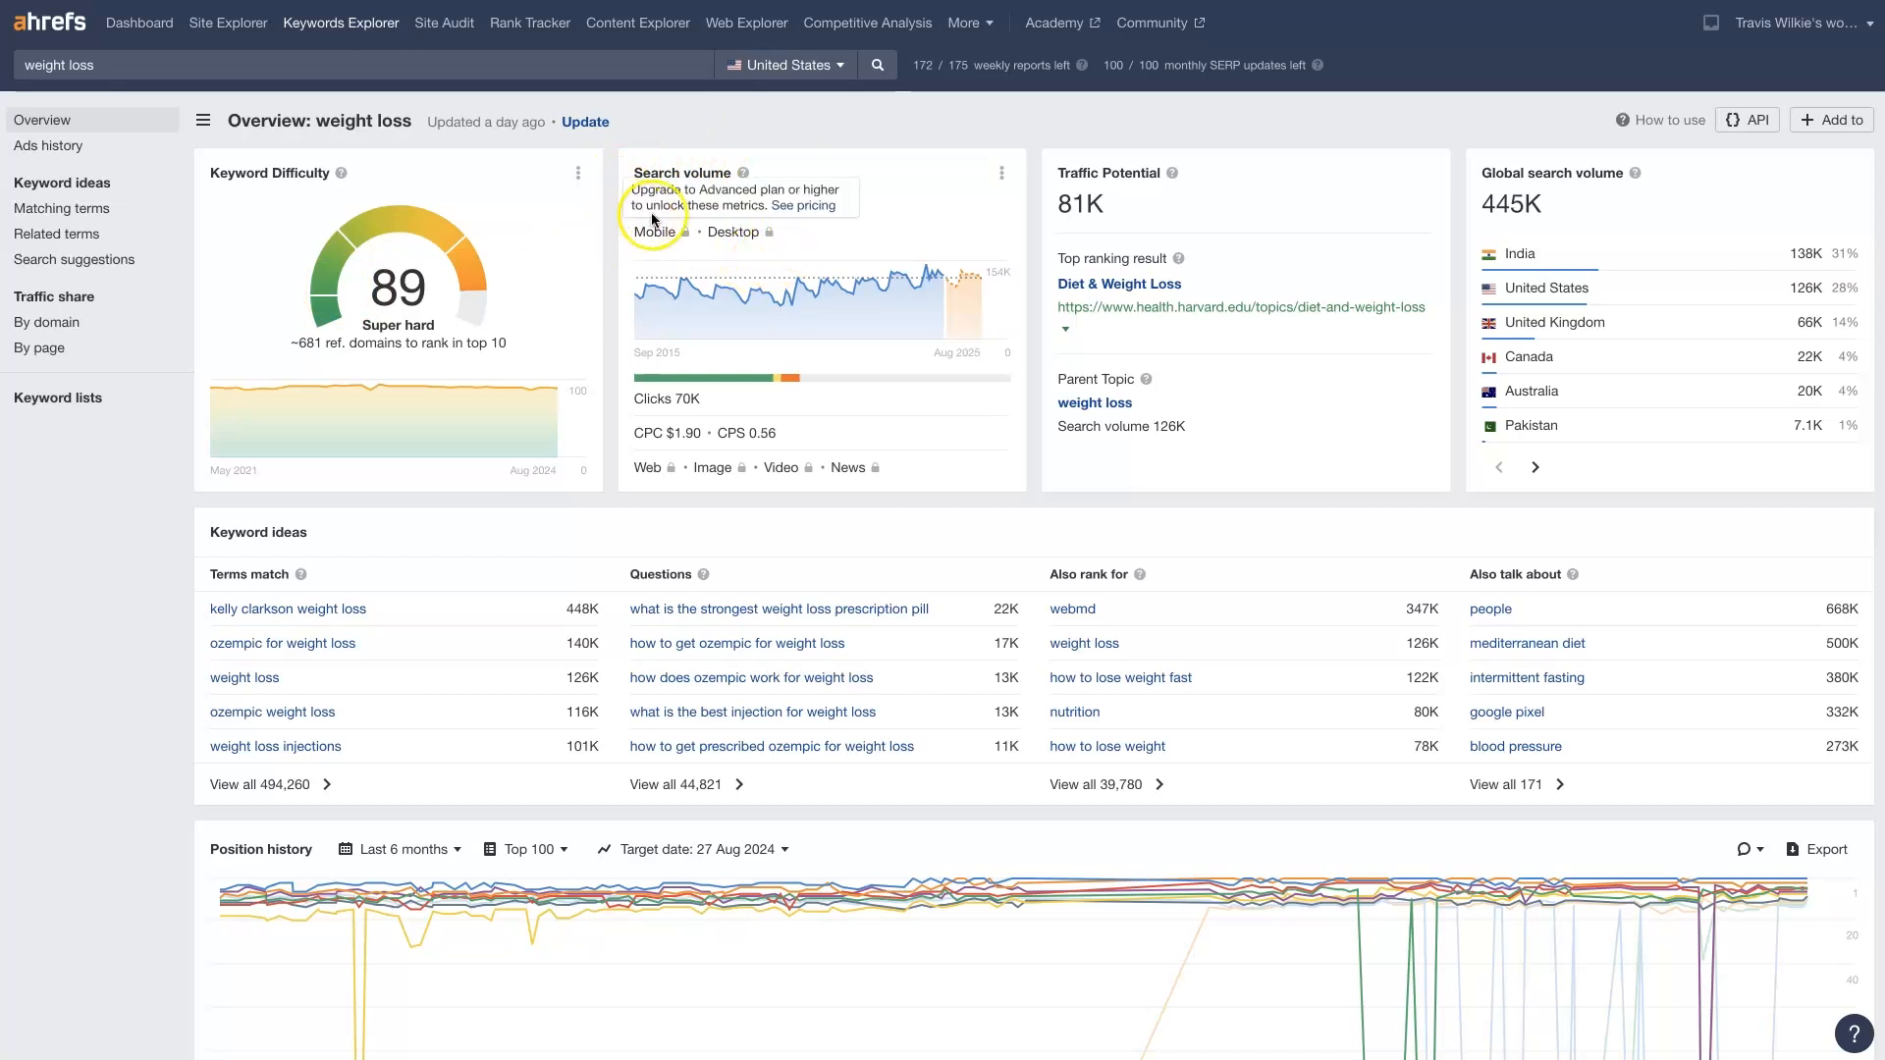
mouse_move(891, 240)
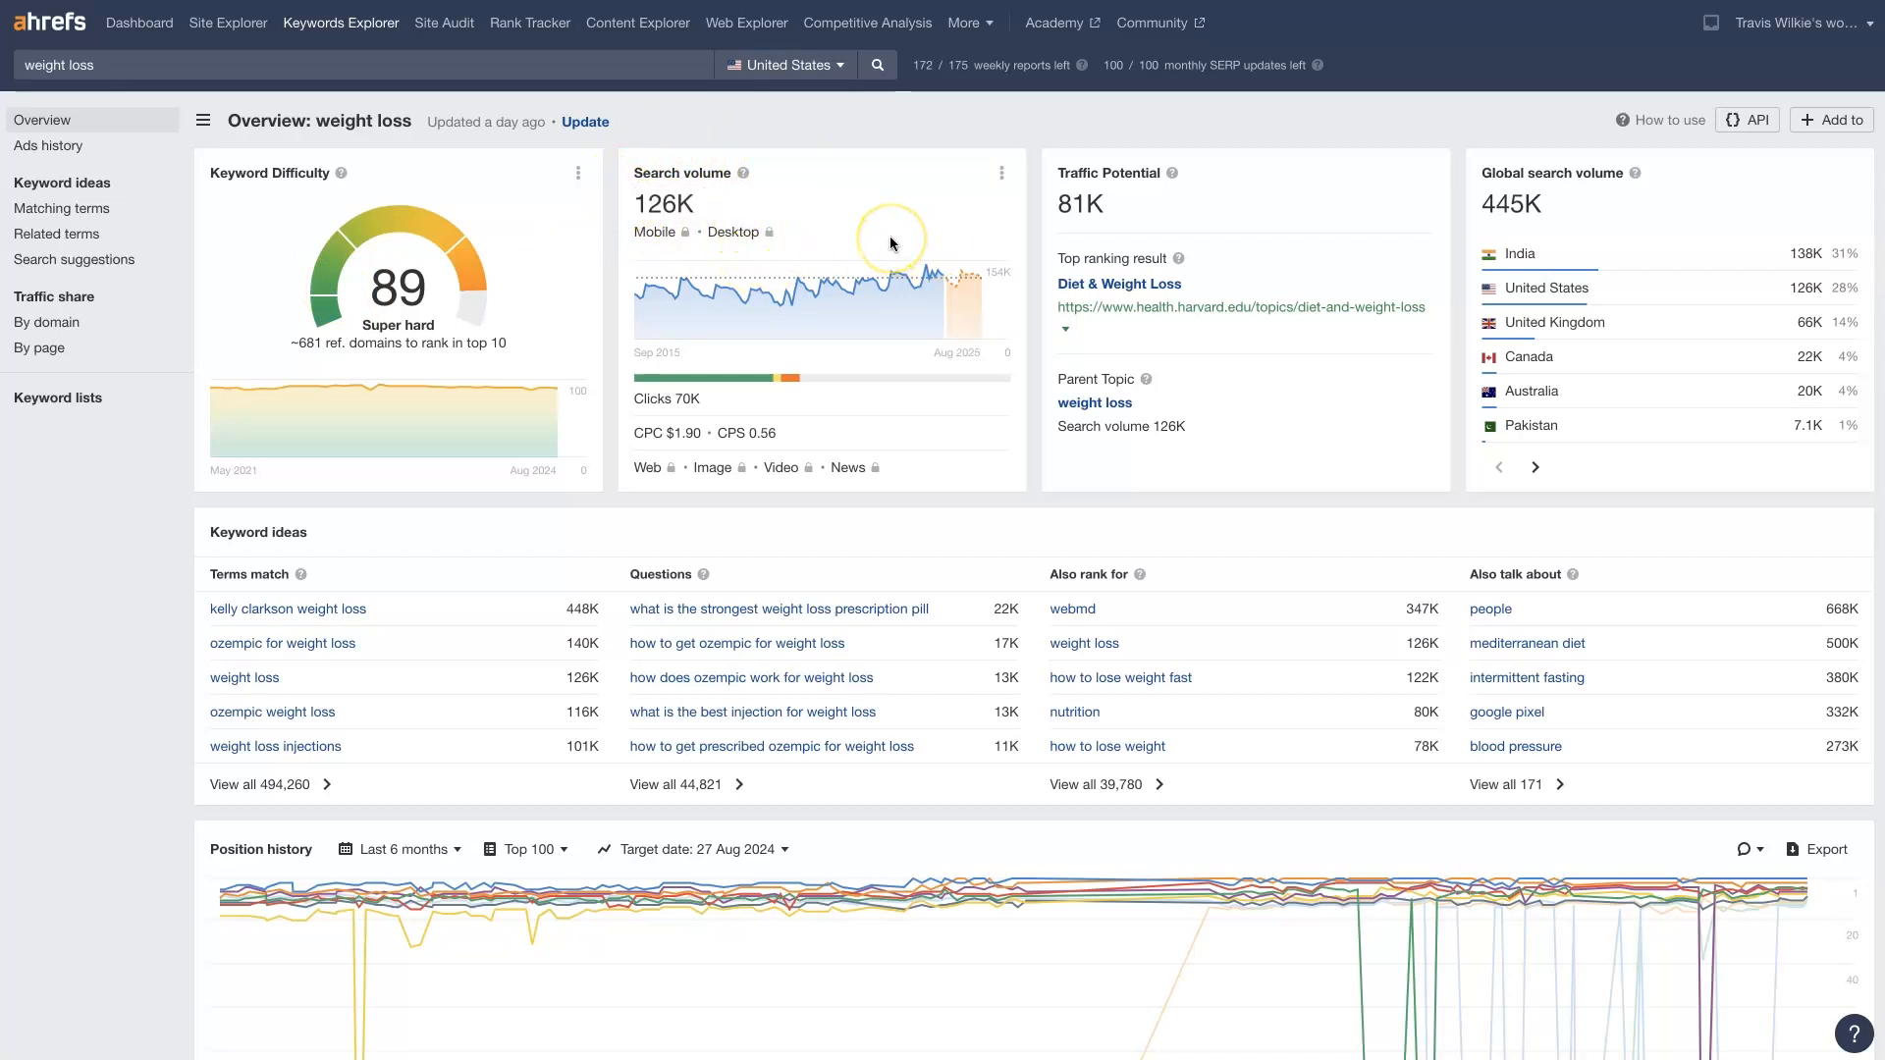
mouse_move(892, 242)
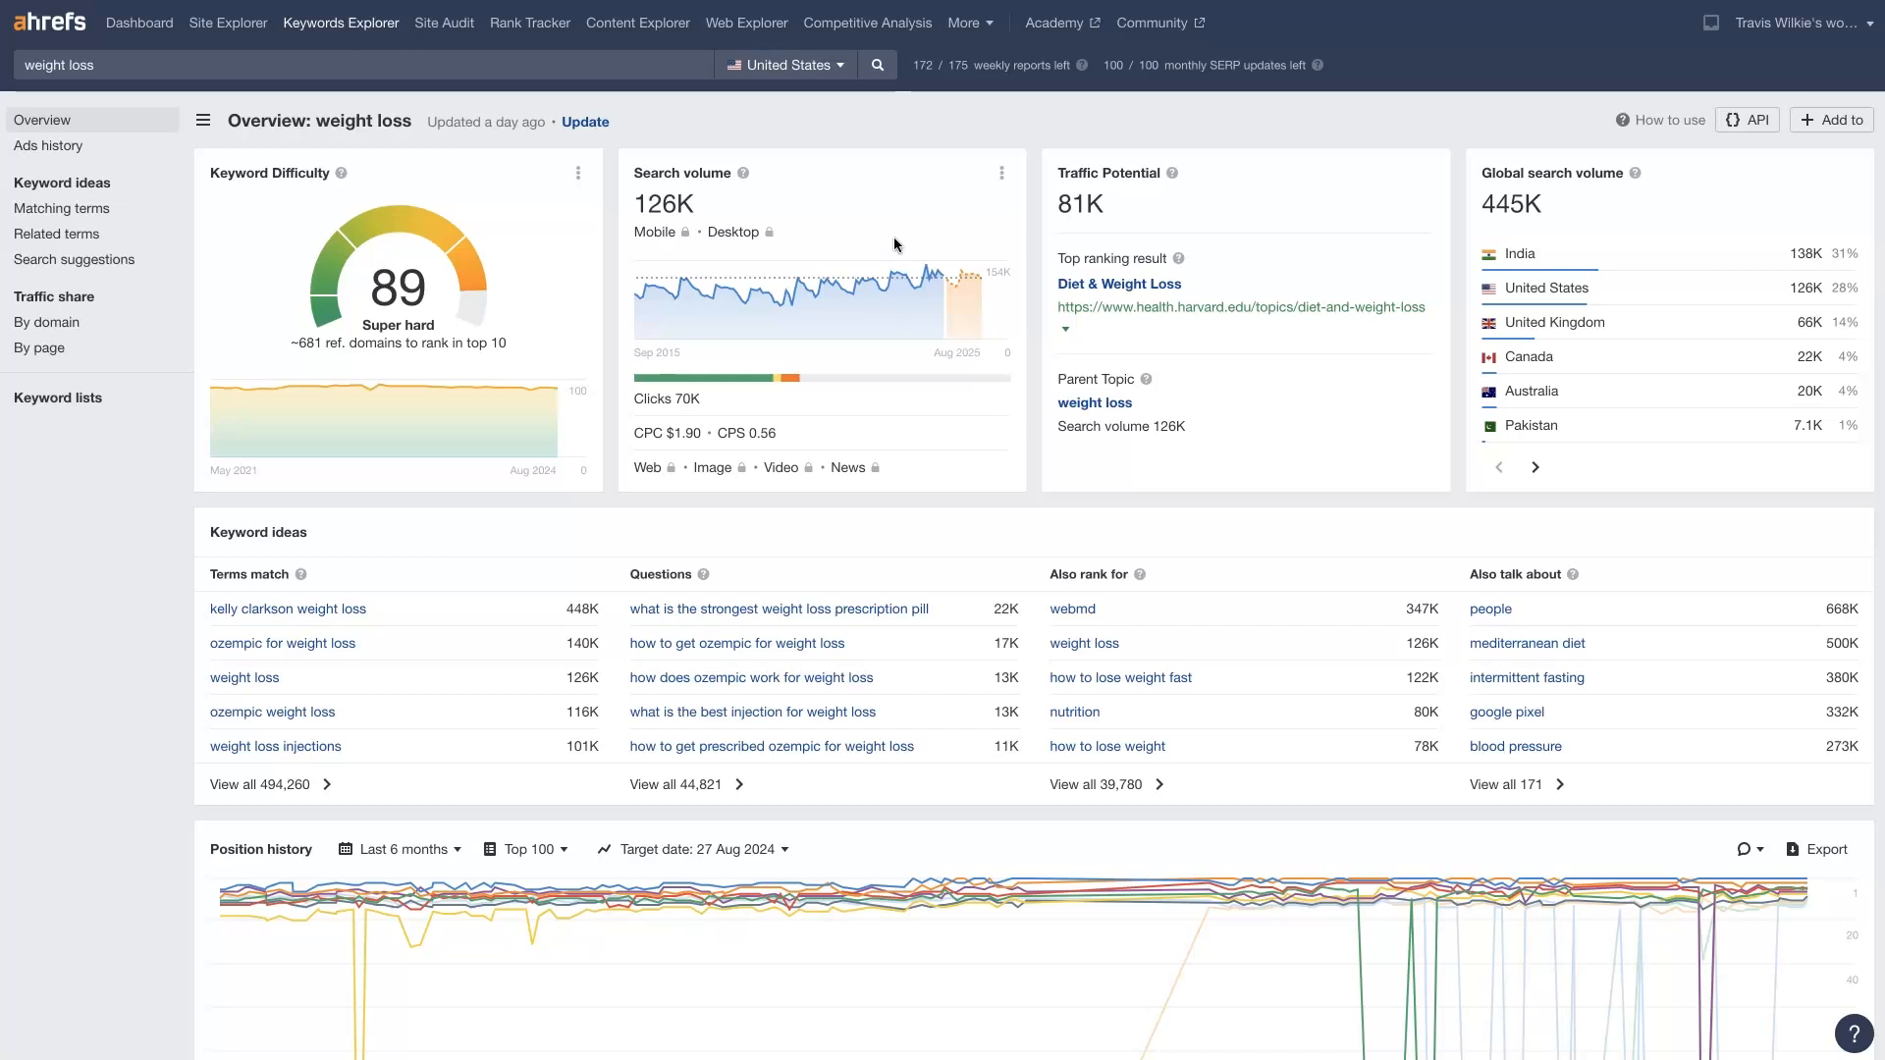
mouse_move(711, 467)
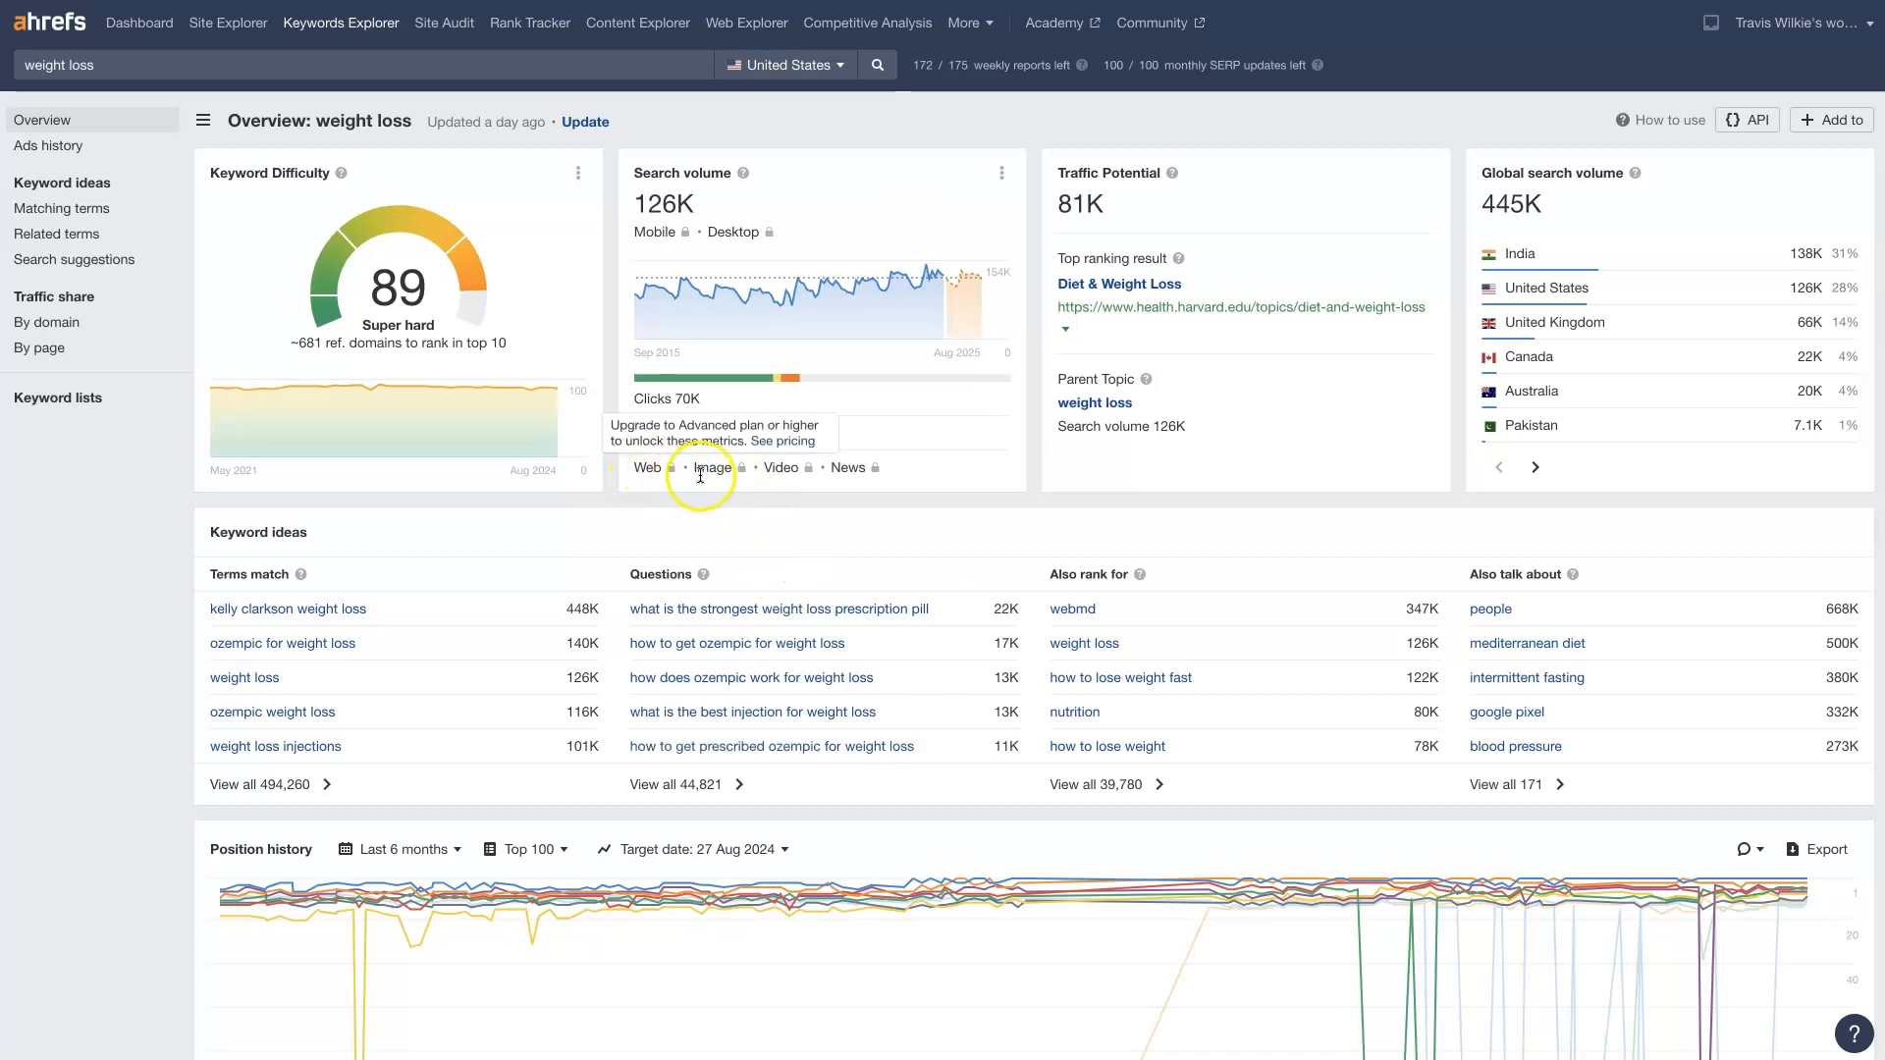
mouse_move(848, 468)
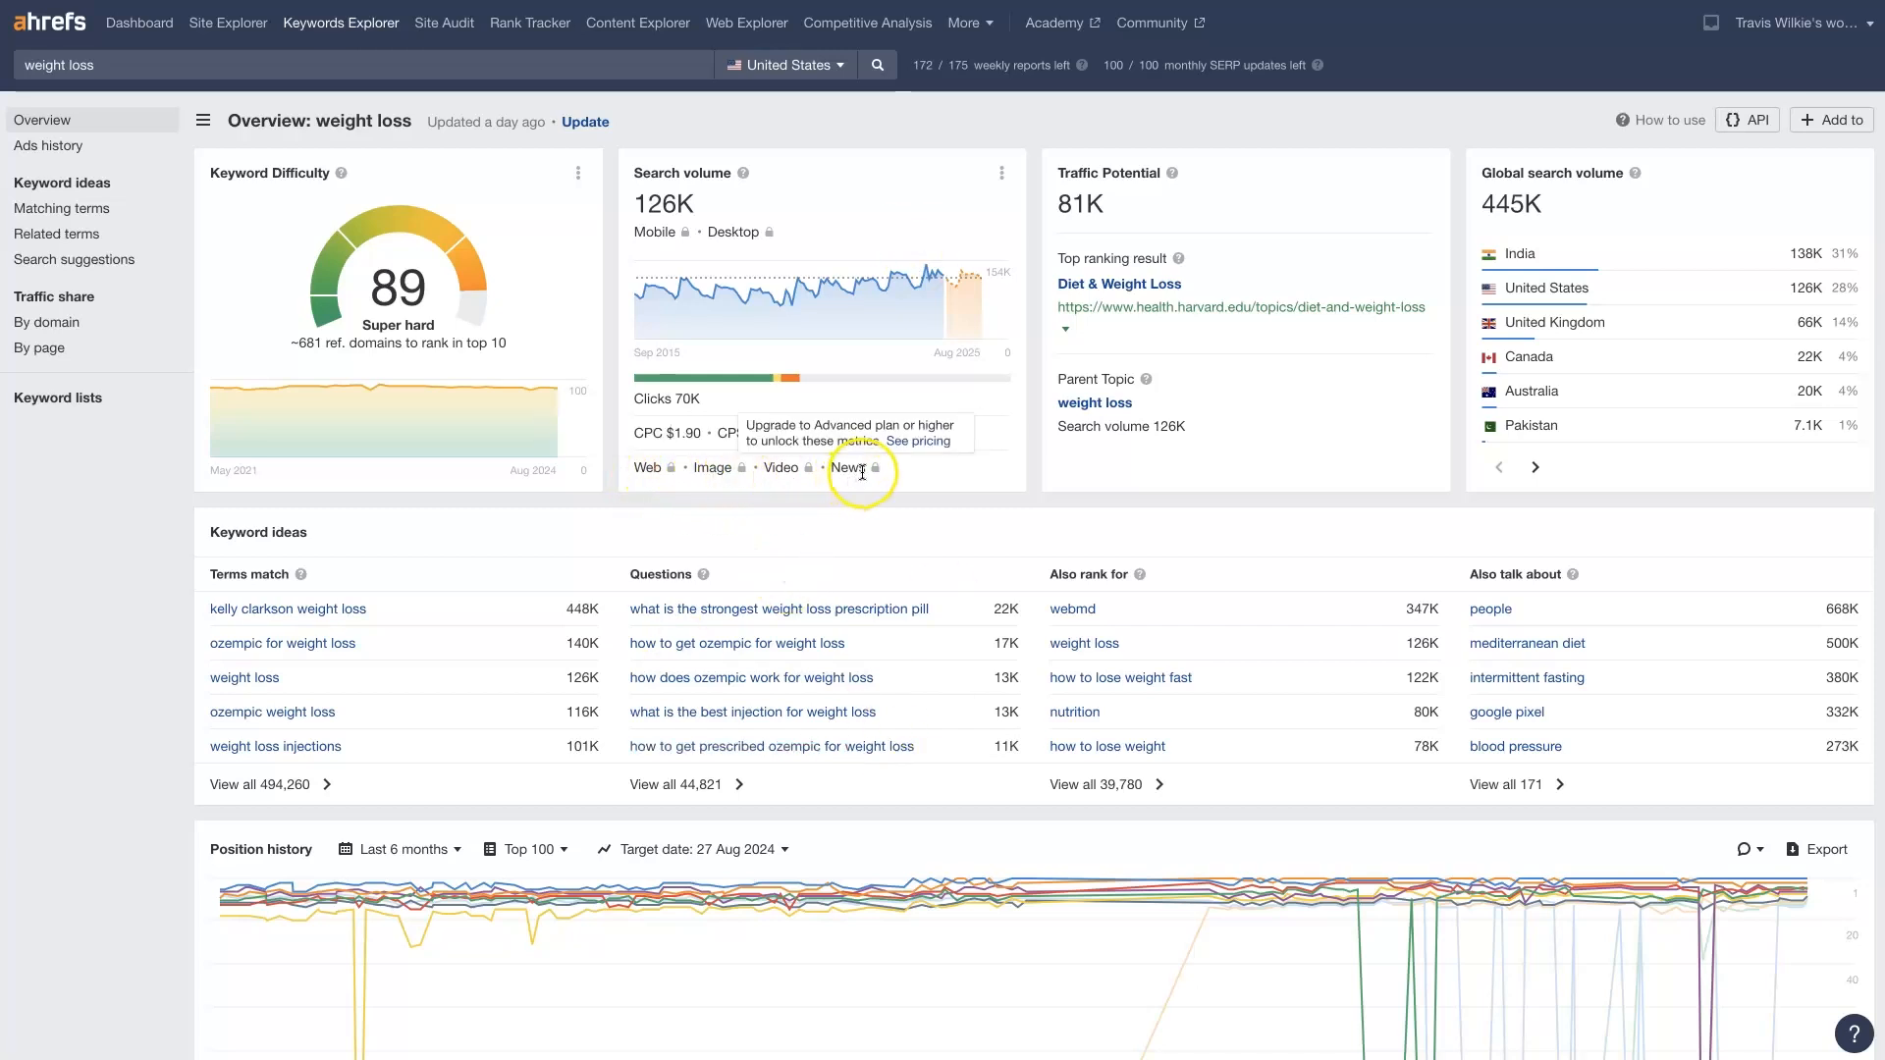
mouse_move(646, 467)
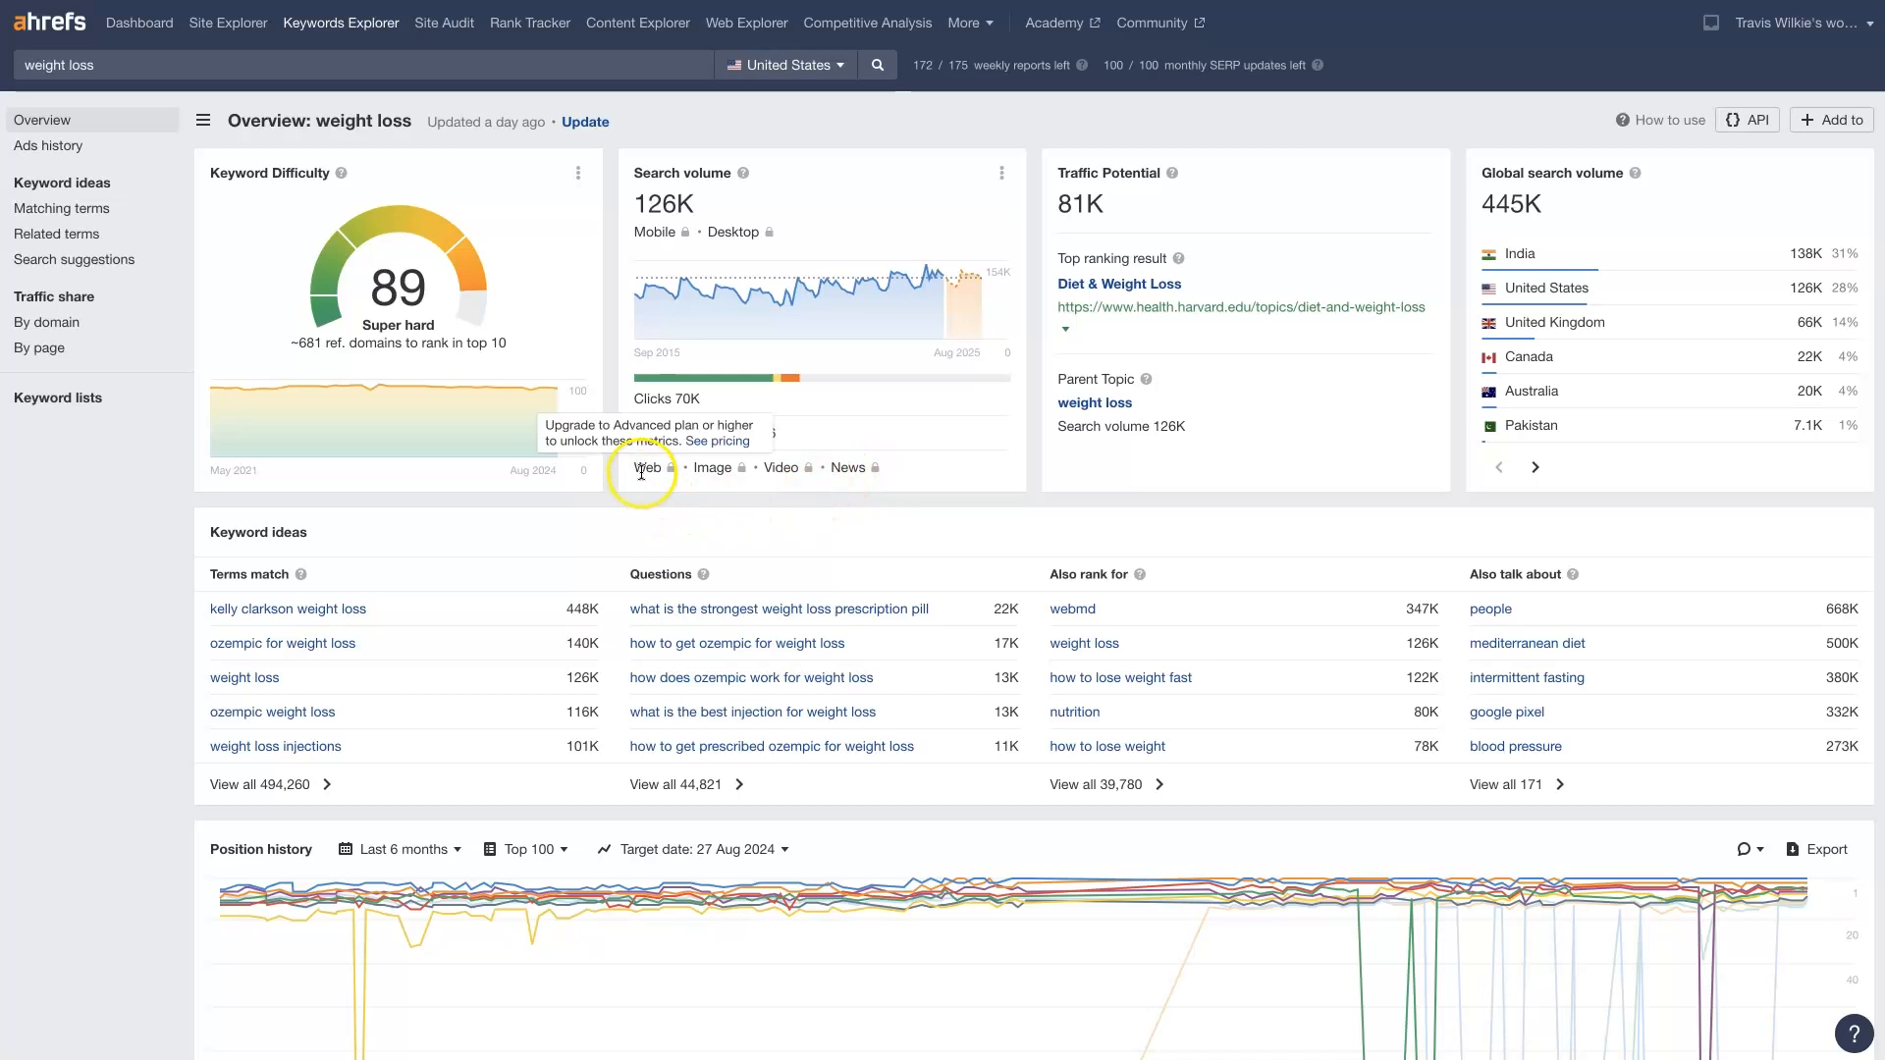
mouse_move(805, 523)
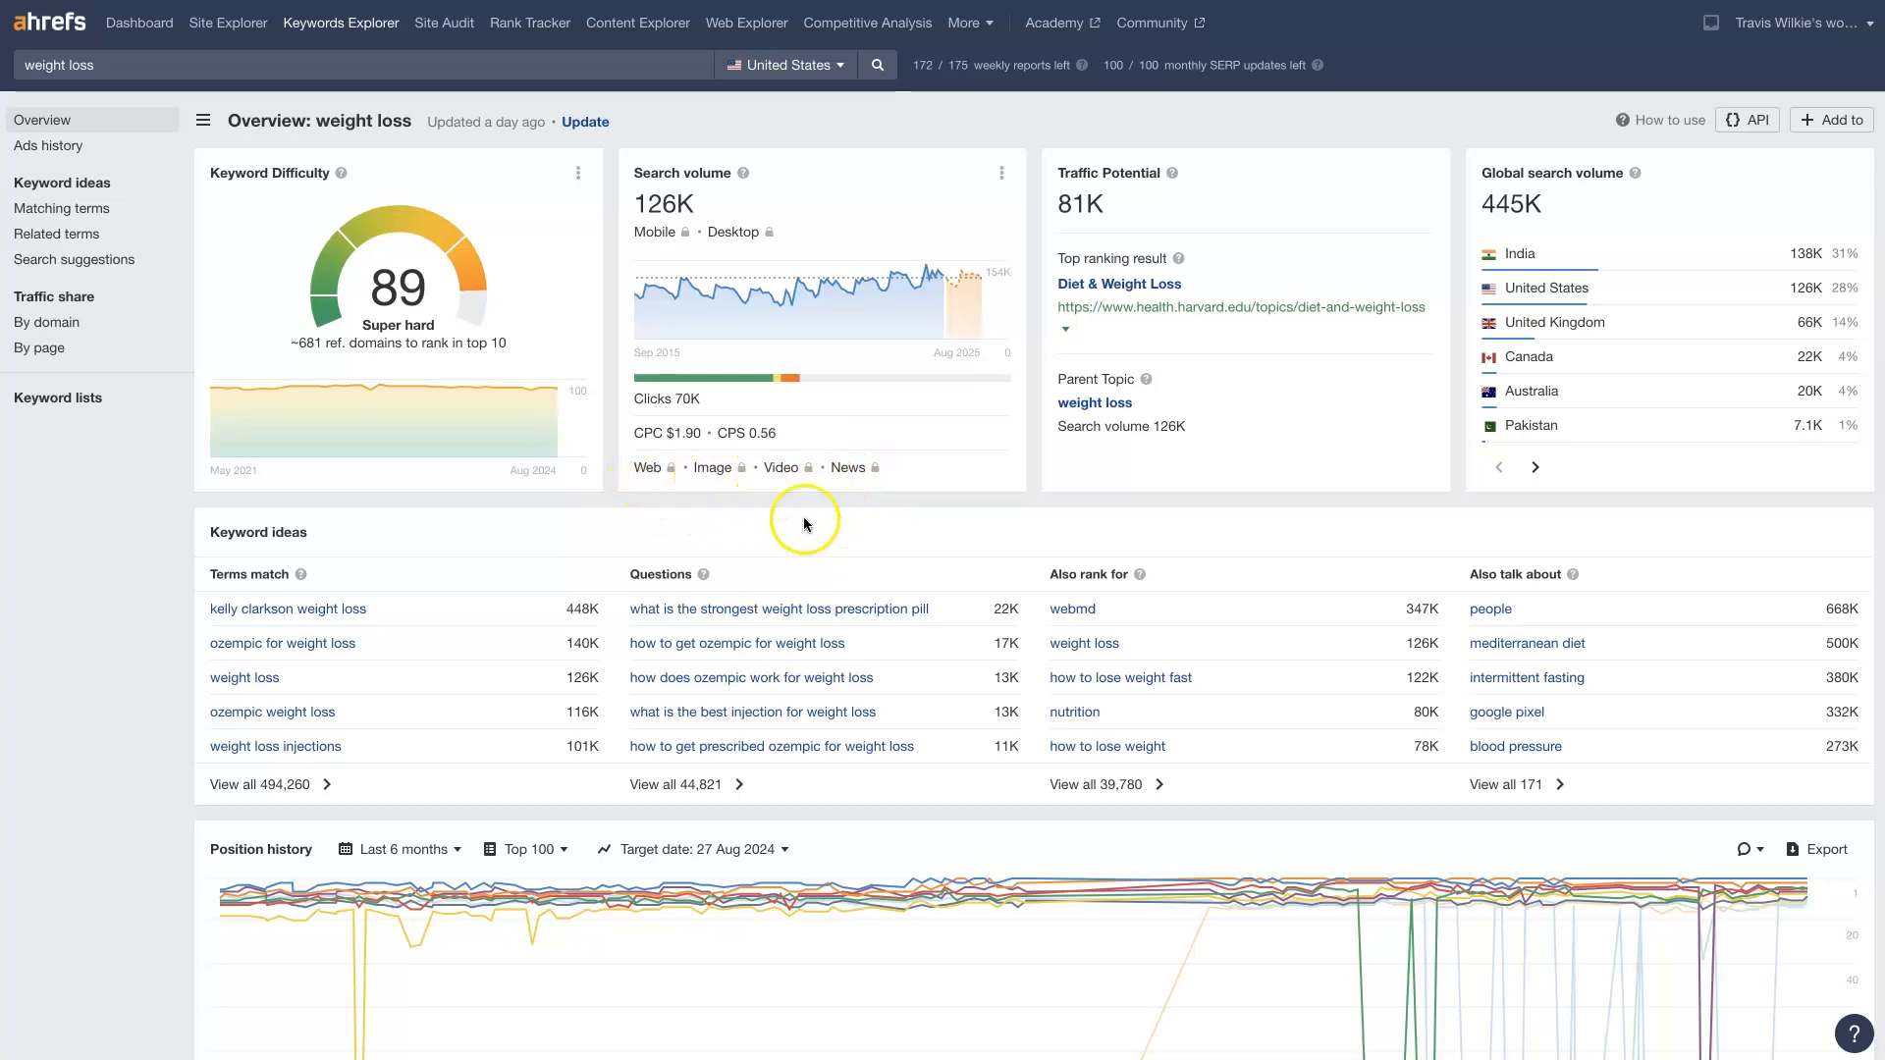
mouse_move(983, 518)
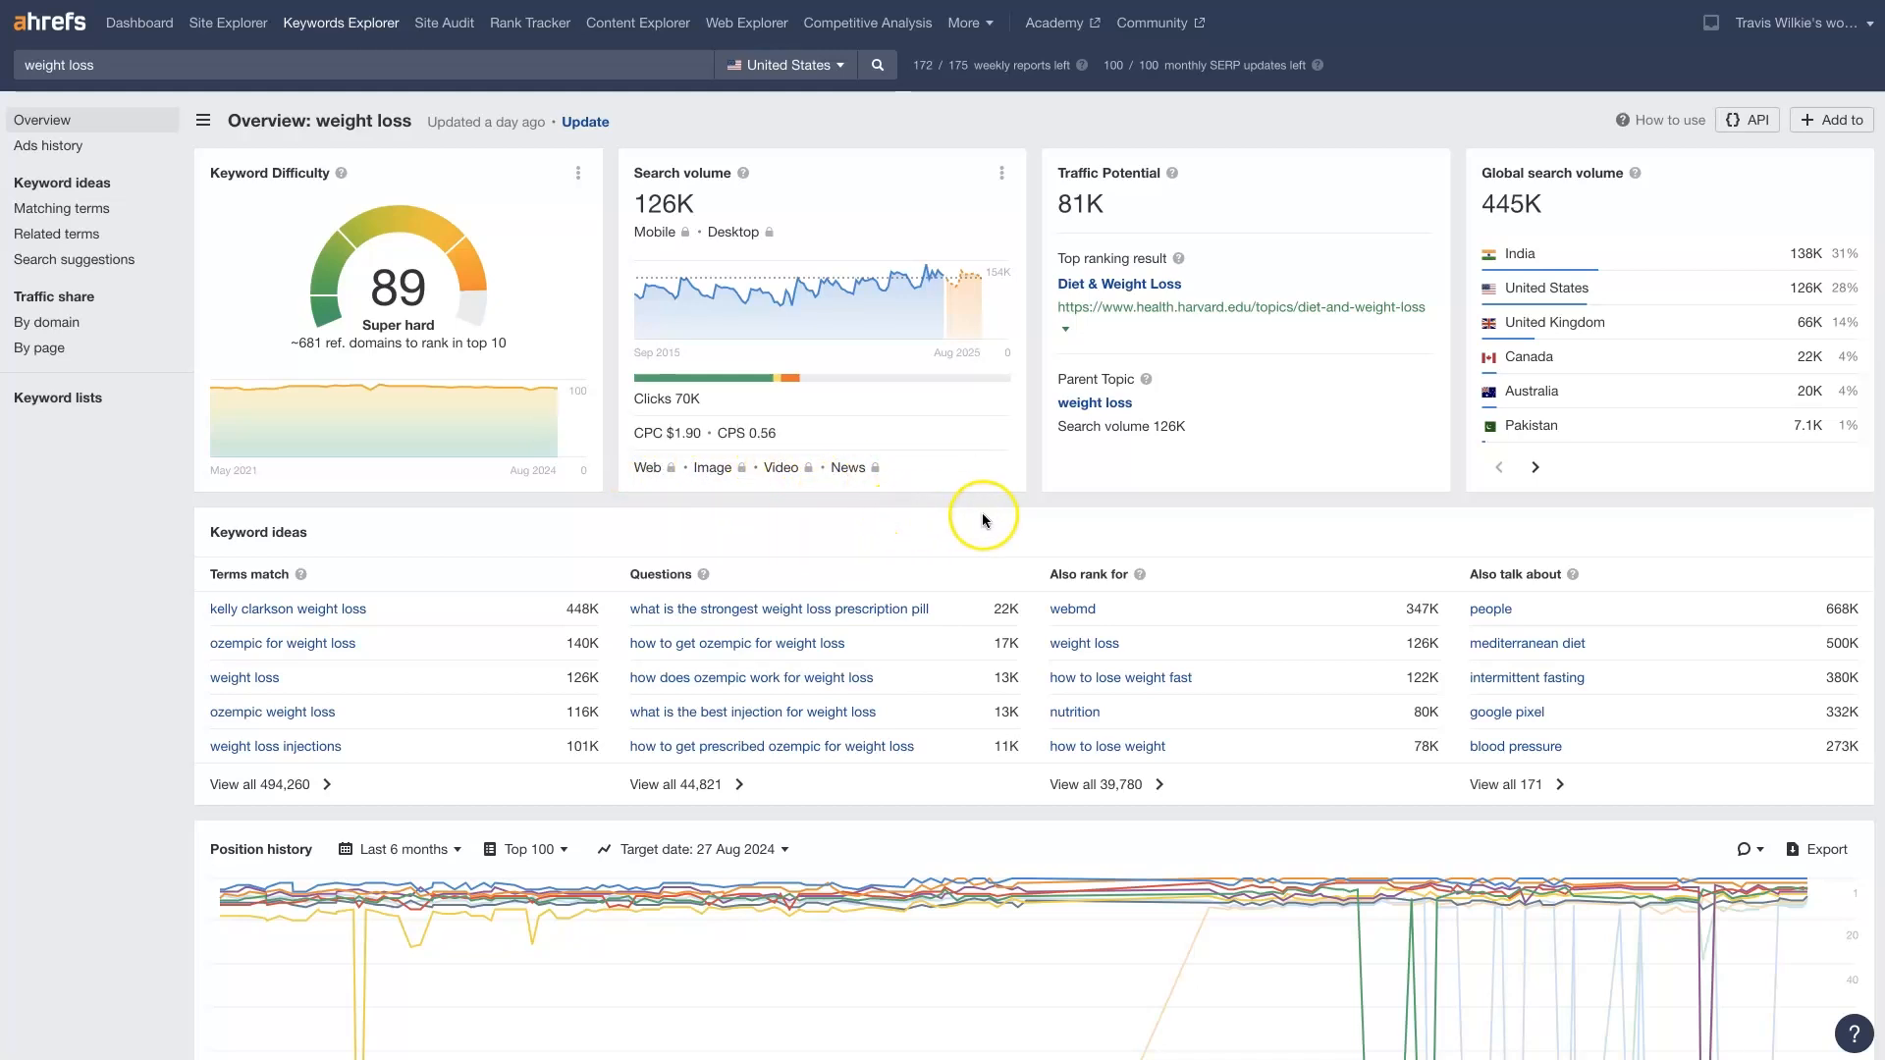
mouse_move(1056, 371)
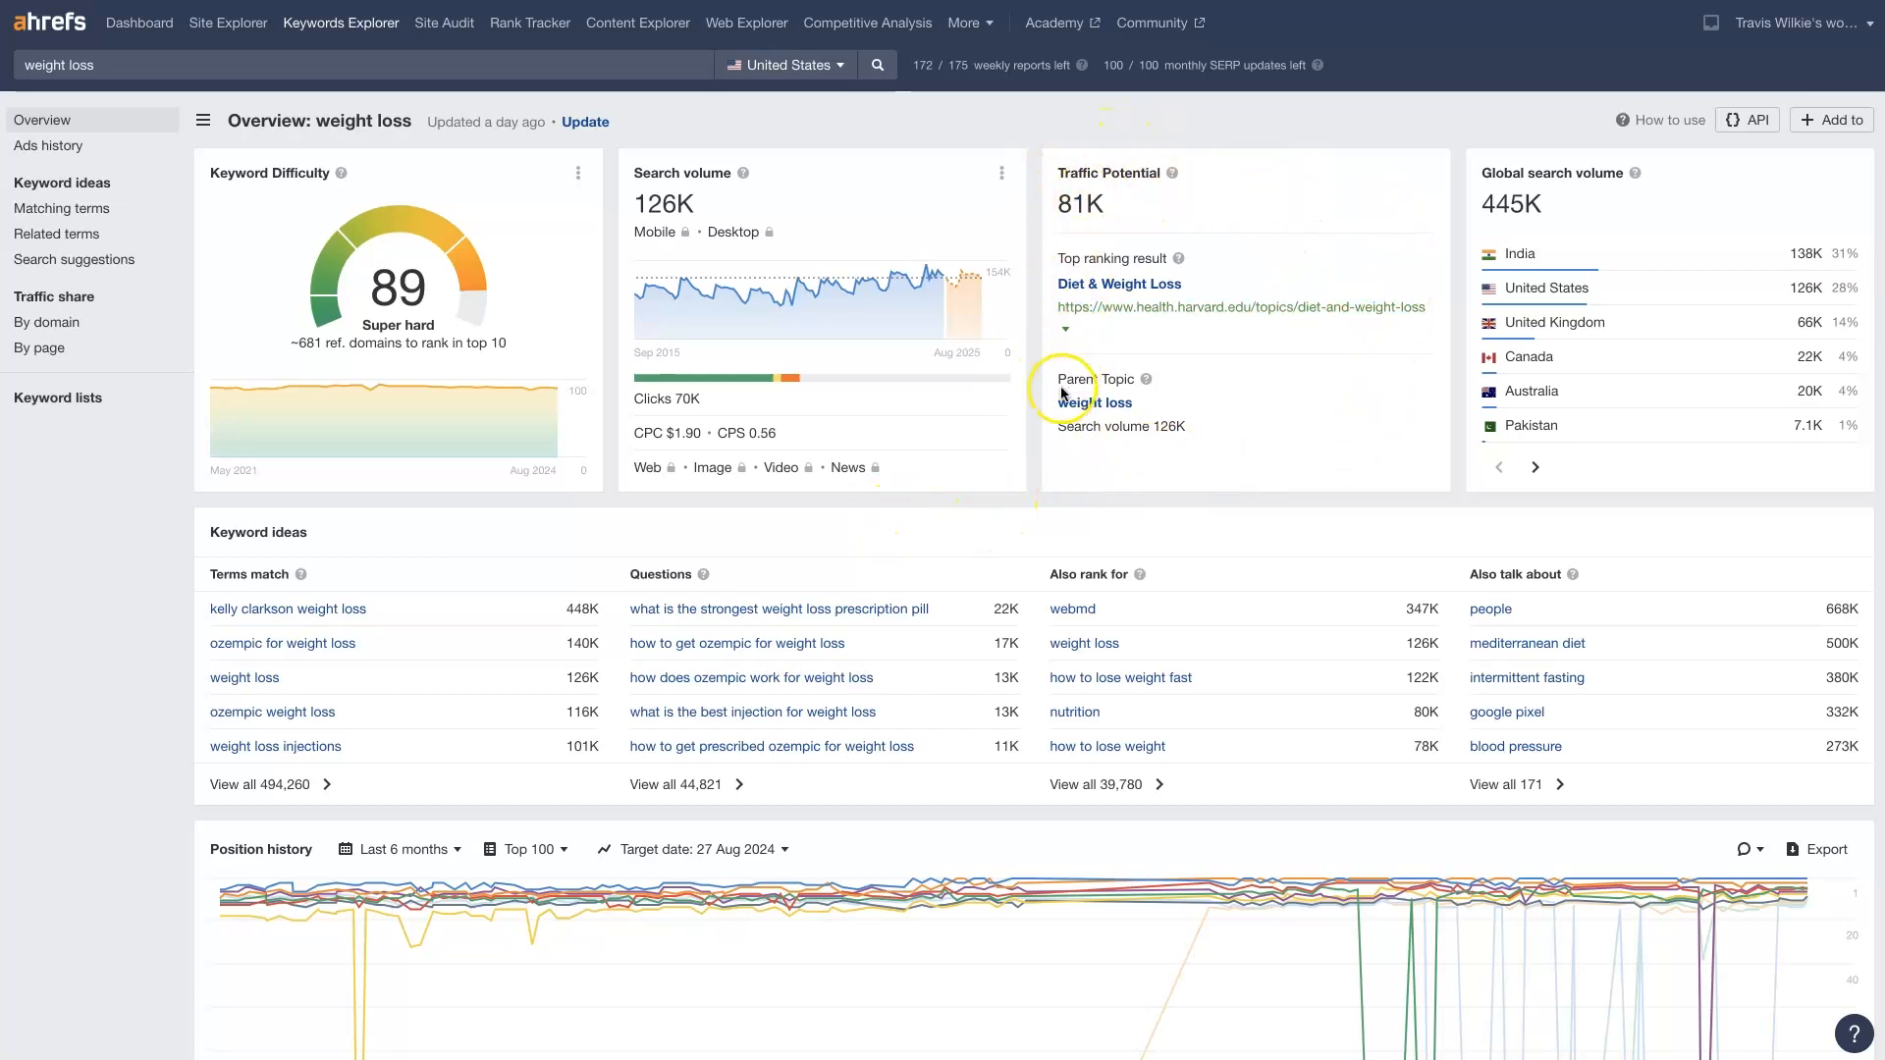
mouse_move(1081, 460)
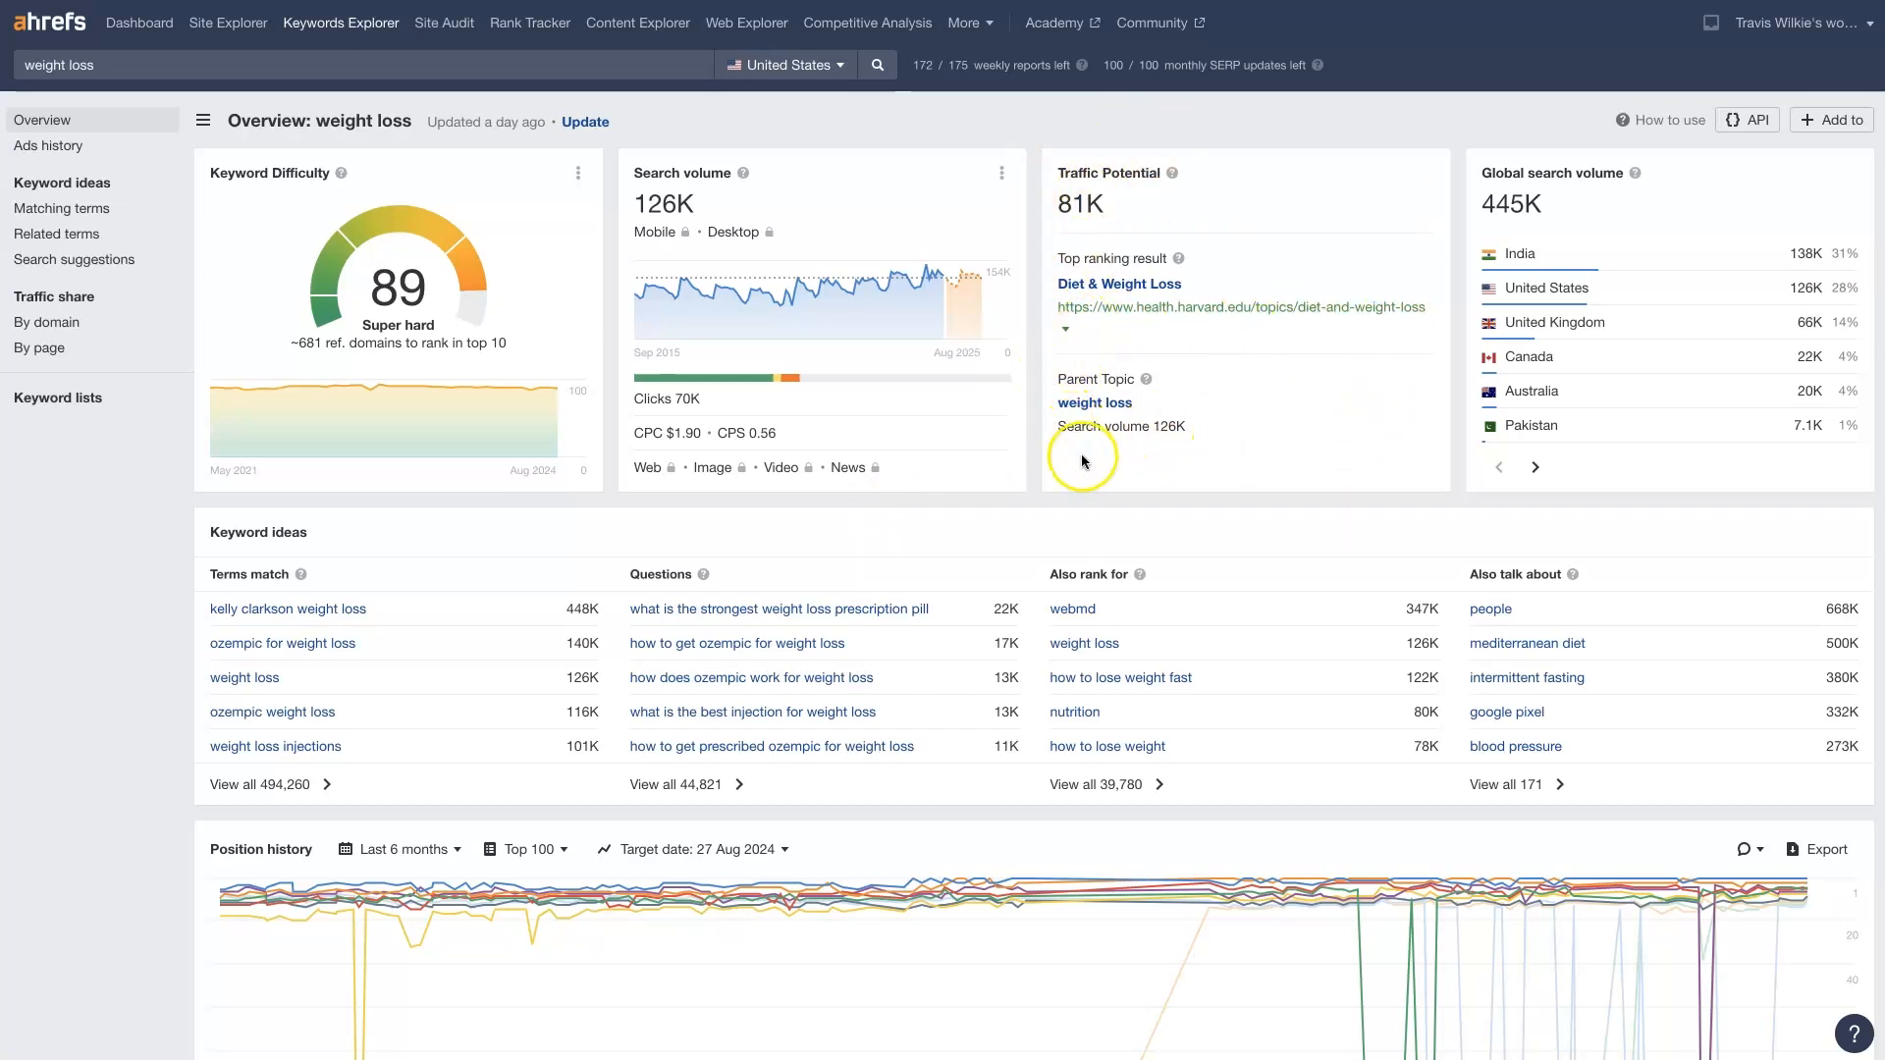
mouse_move(1121, 499)
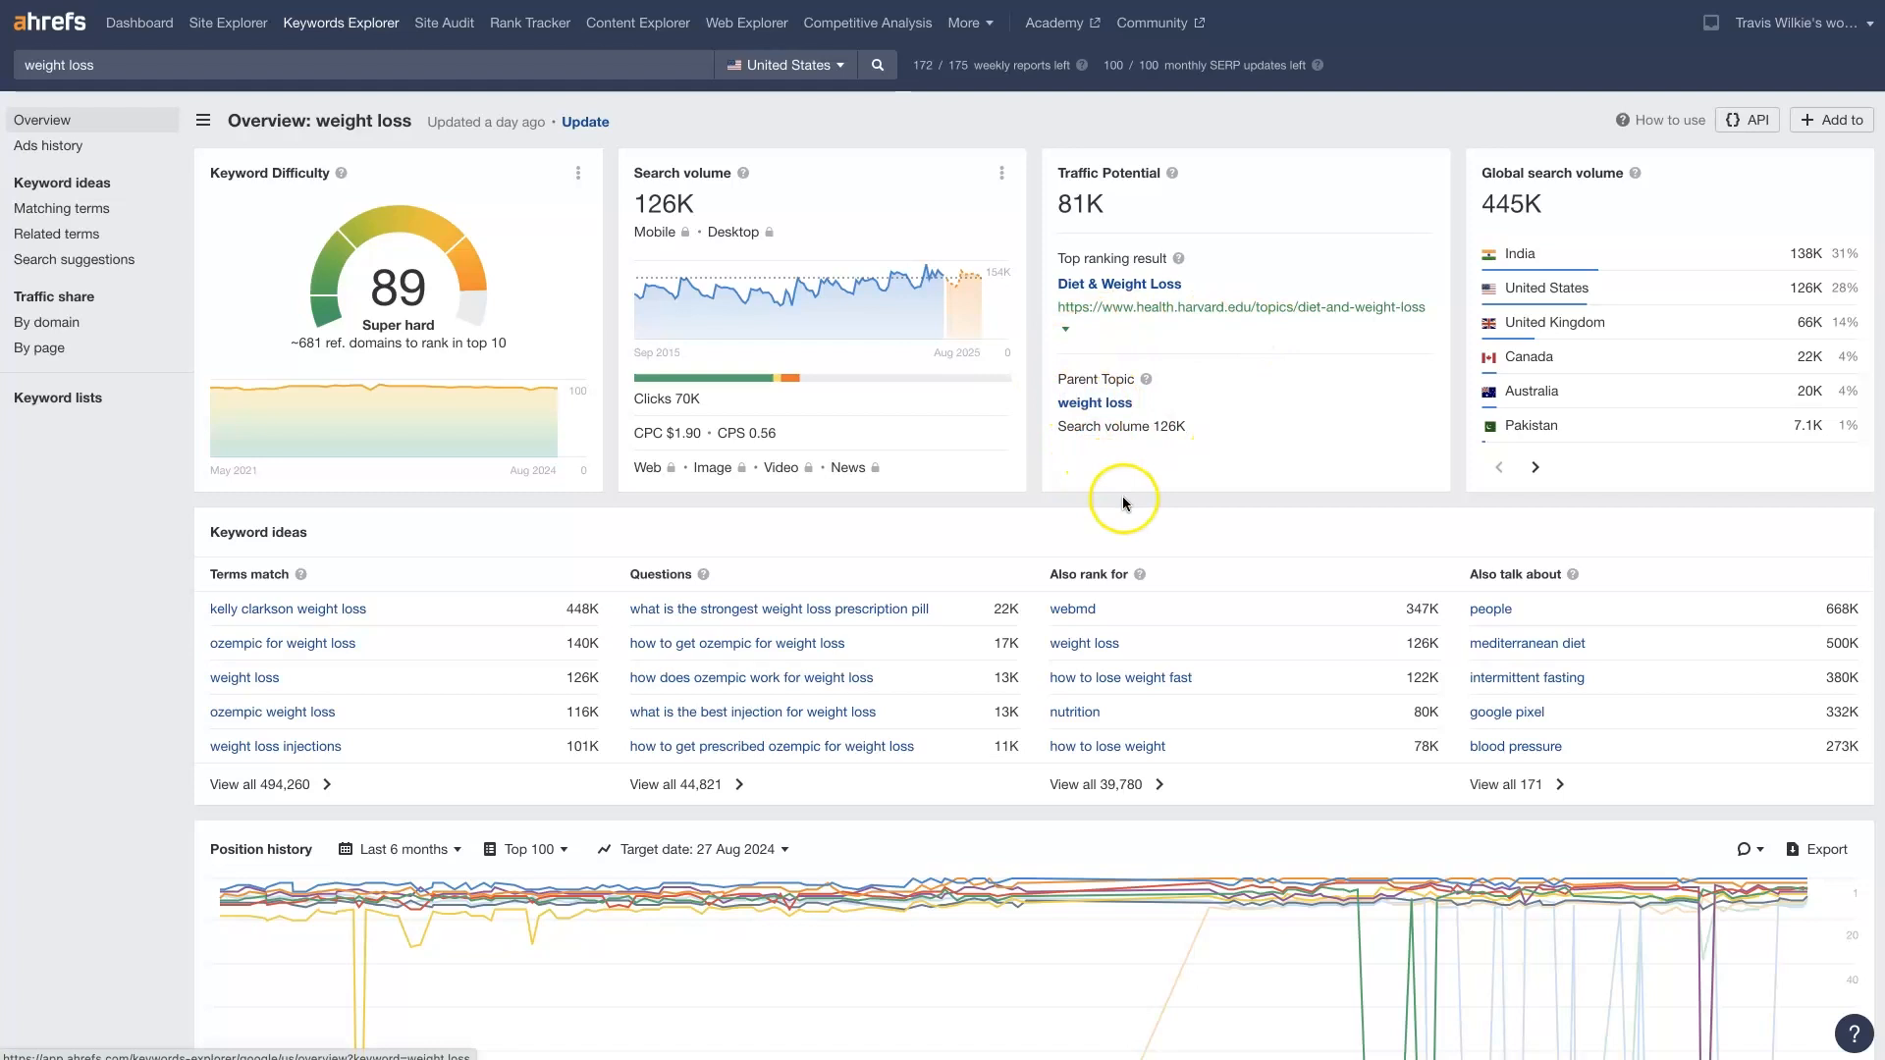
mouse_move(1111, 403)
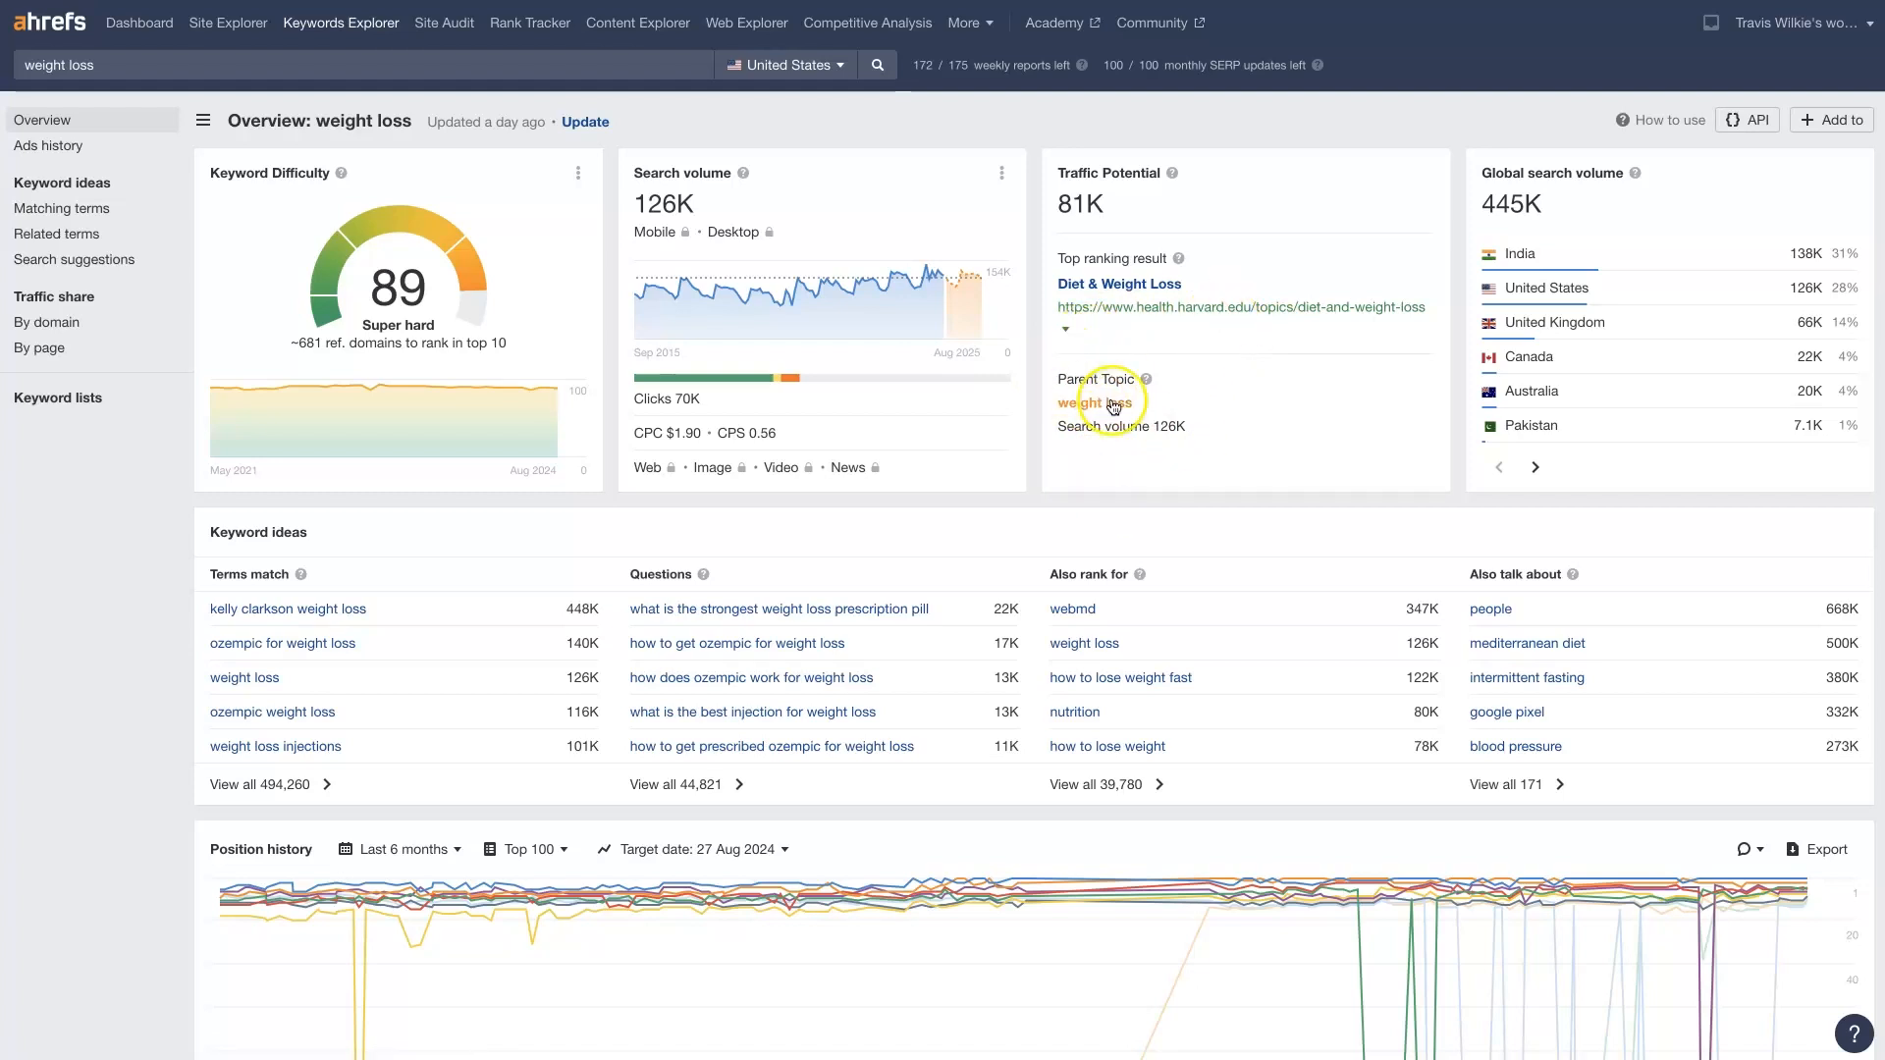
mouse_move(1223, 503)
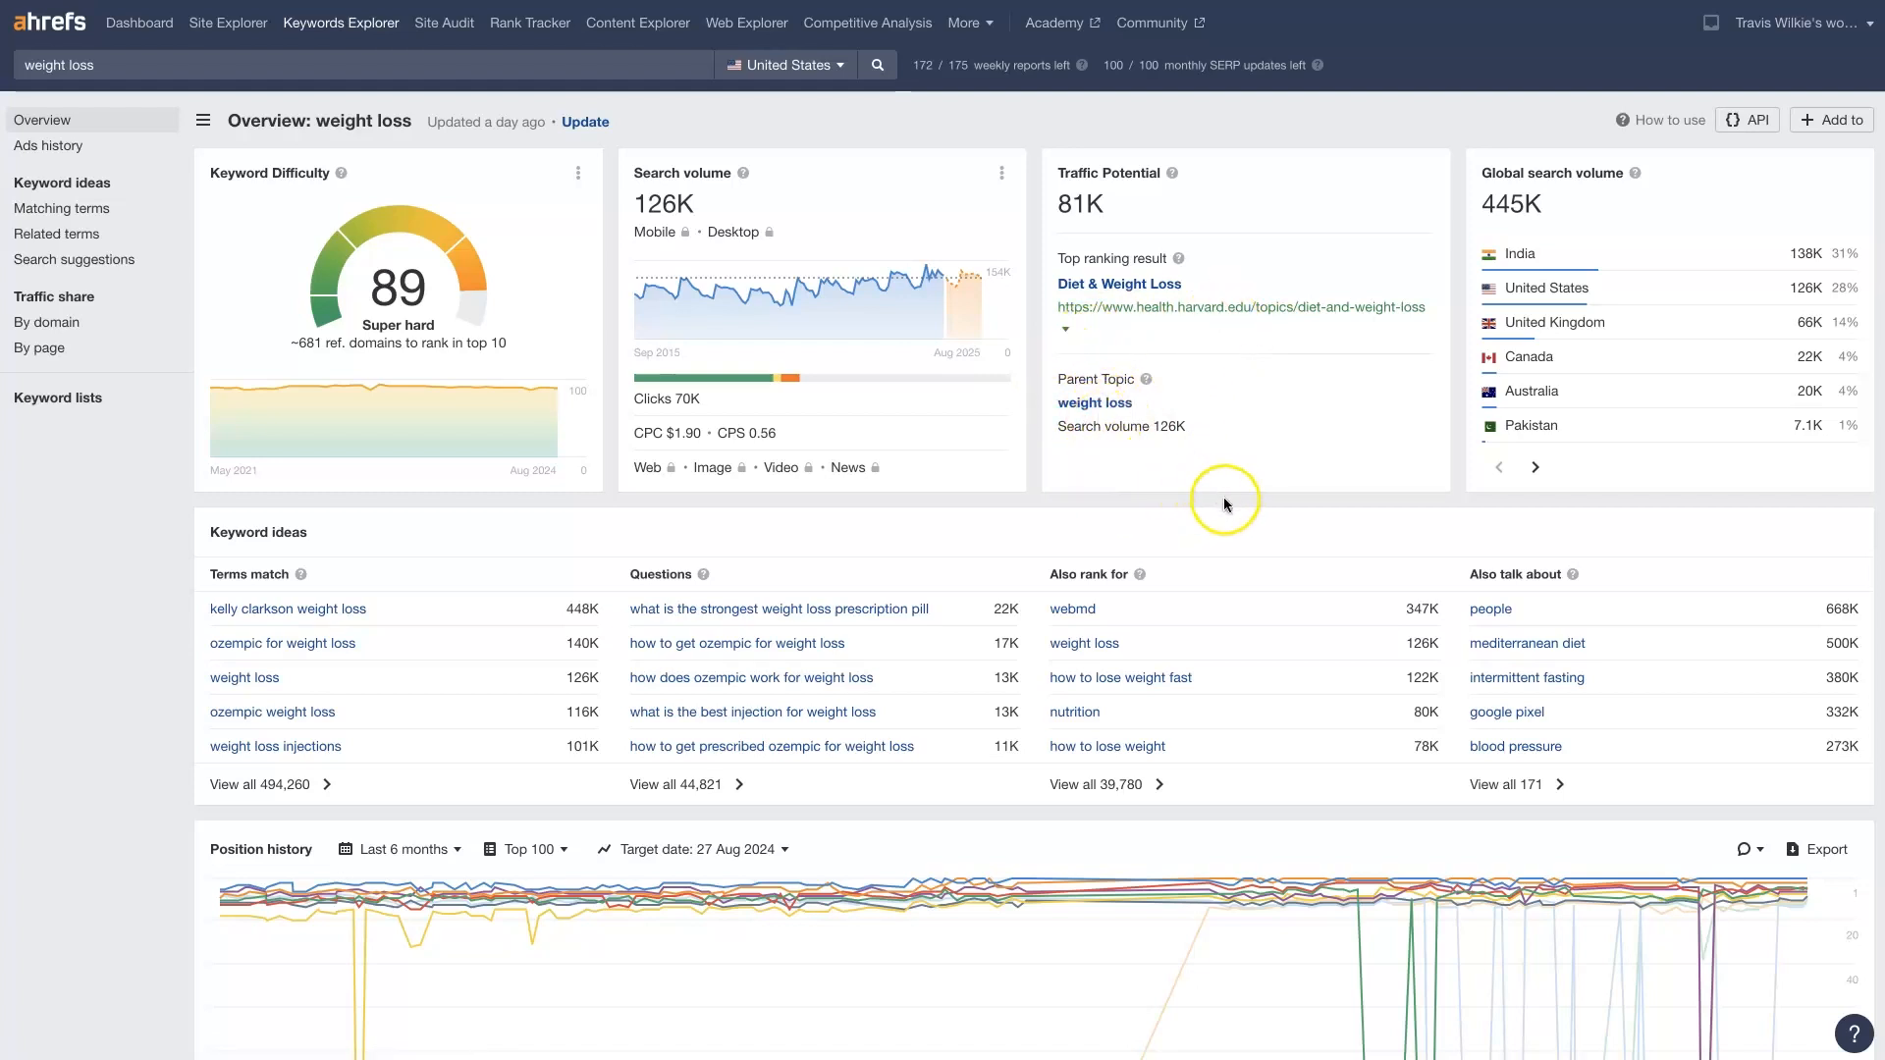
mouse_move(1465, 287)
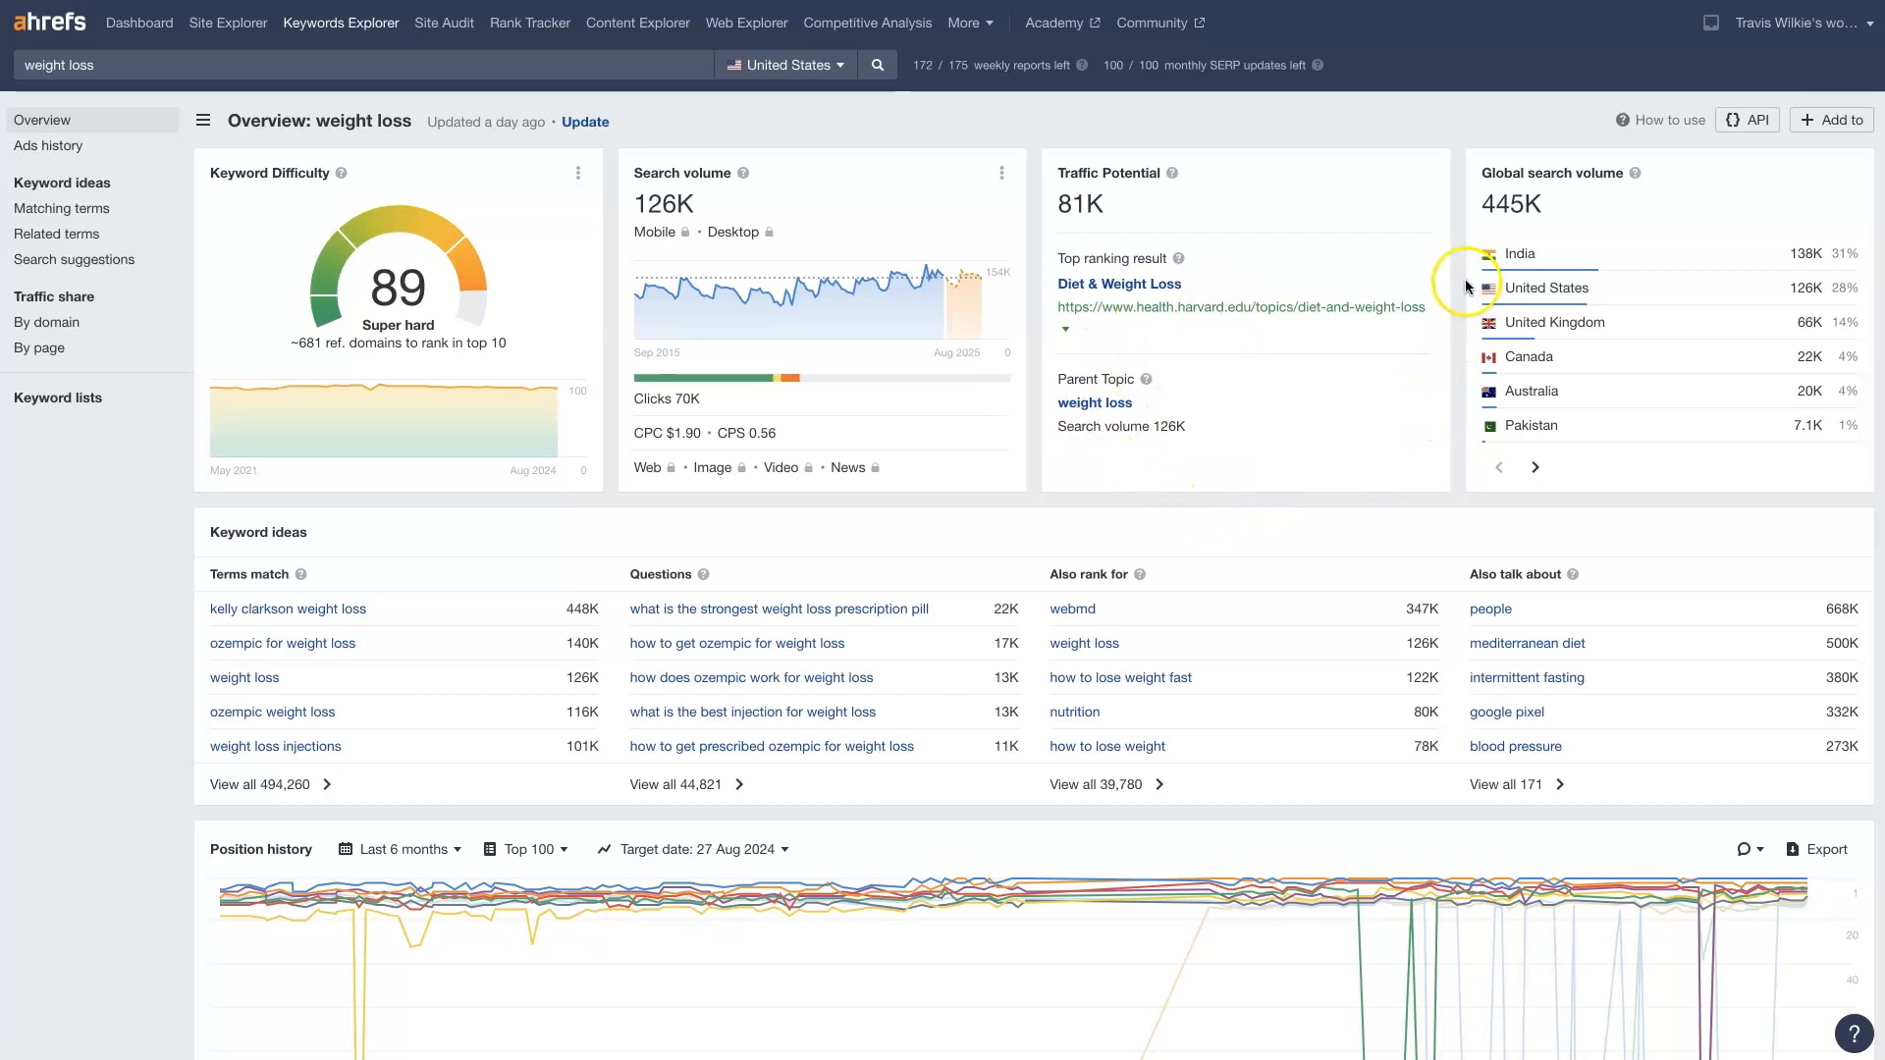
mouse_move(1814, 454)
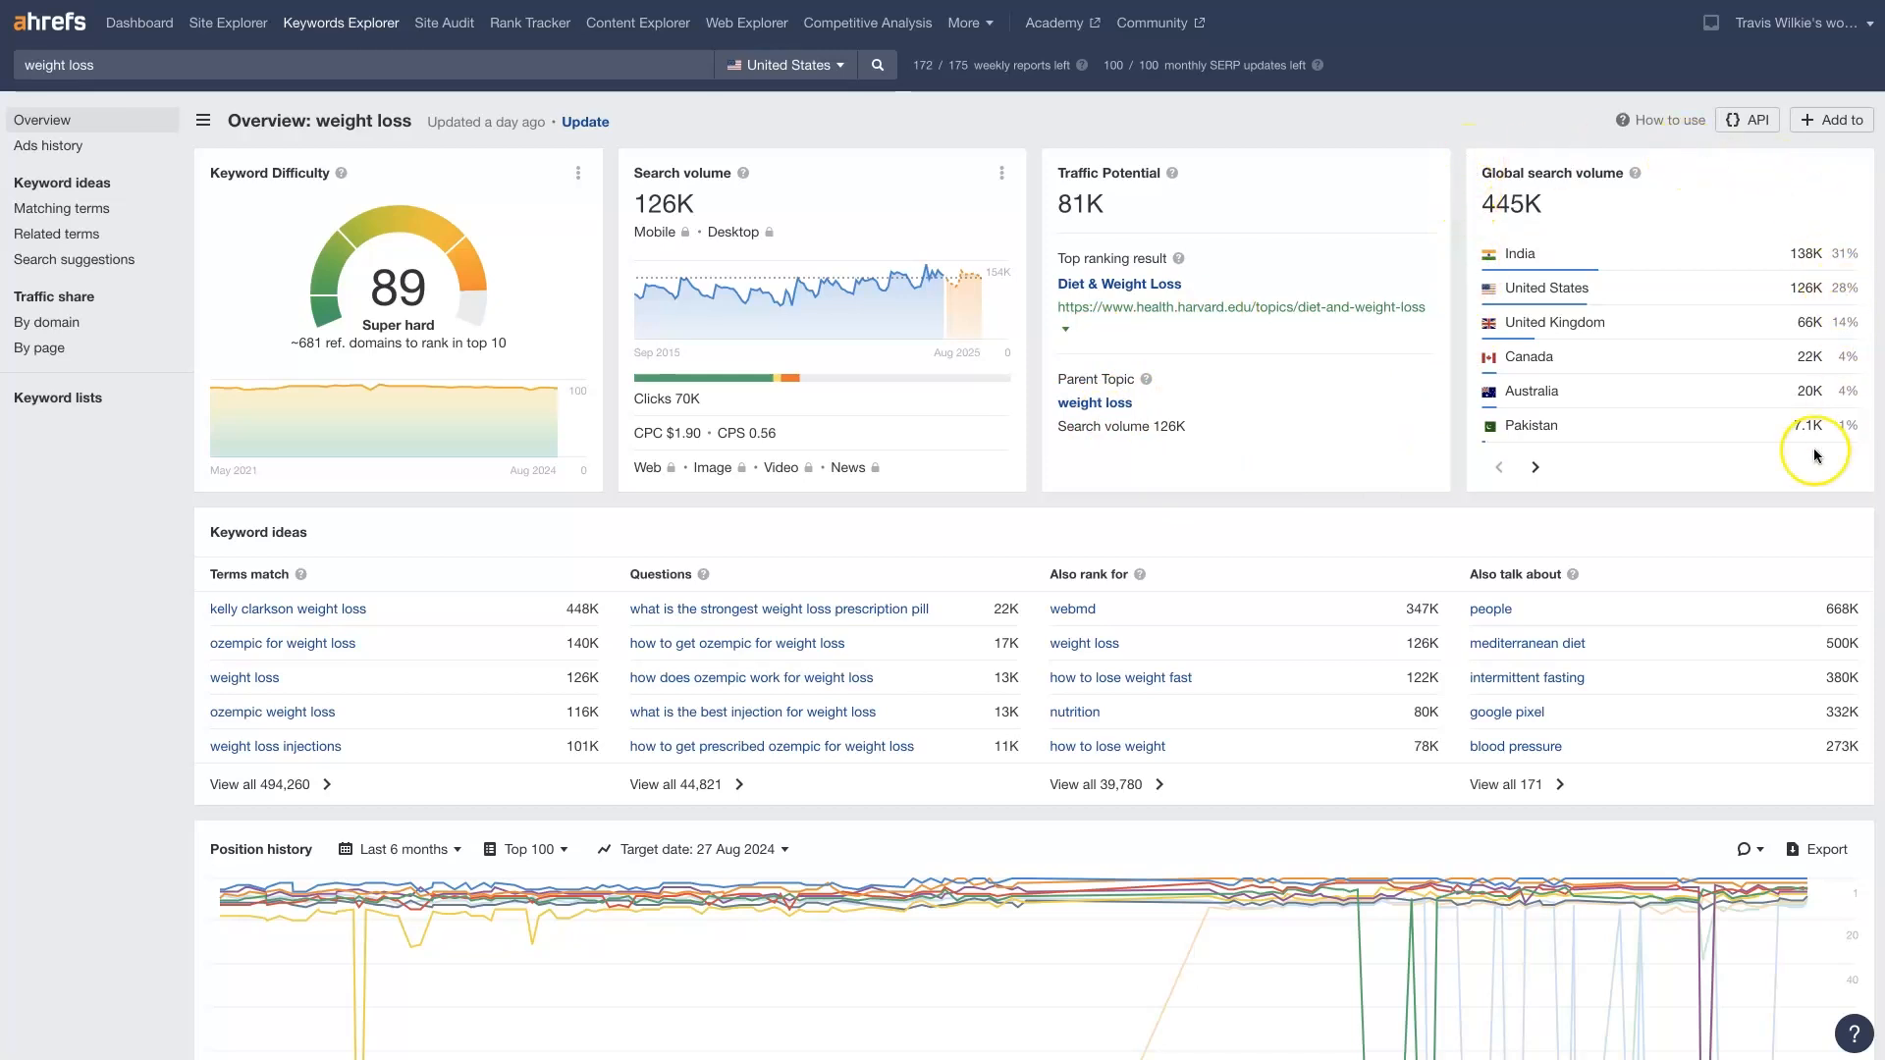
mouse_move(1551, 210)
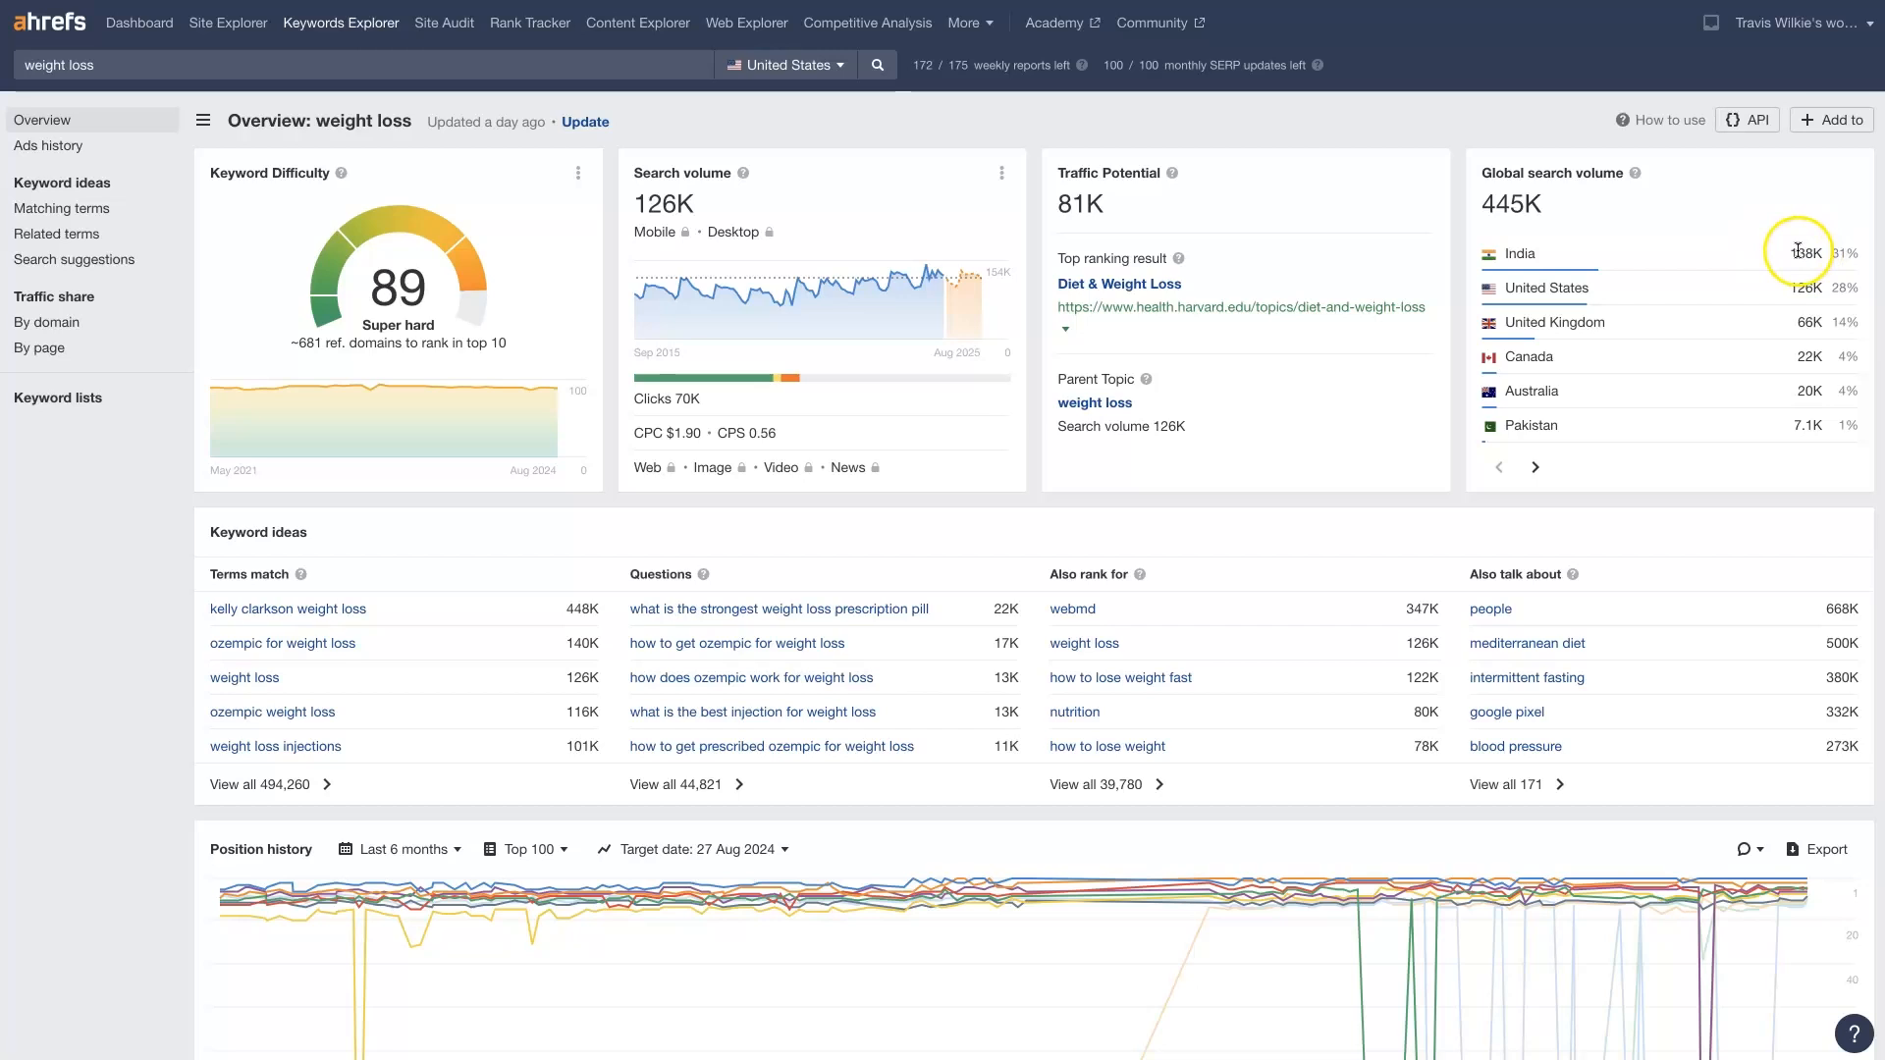
mouse_move(1635, 358)
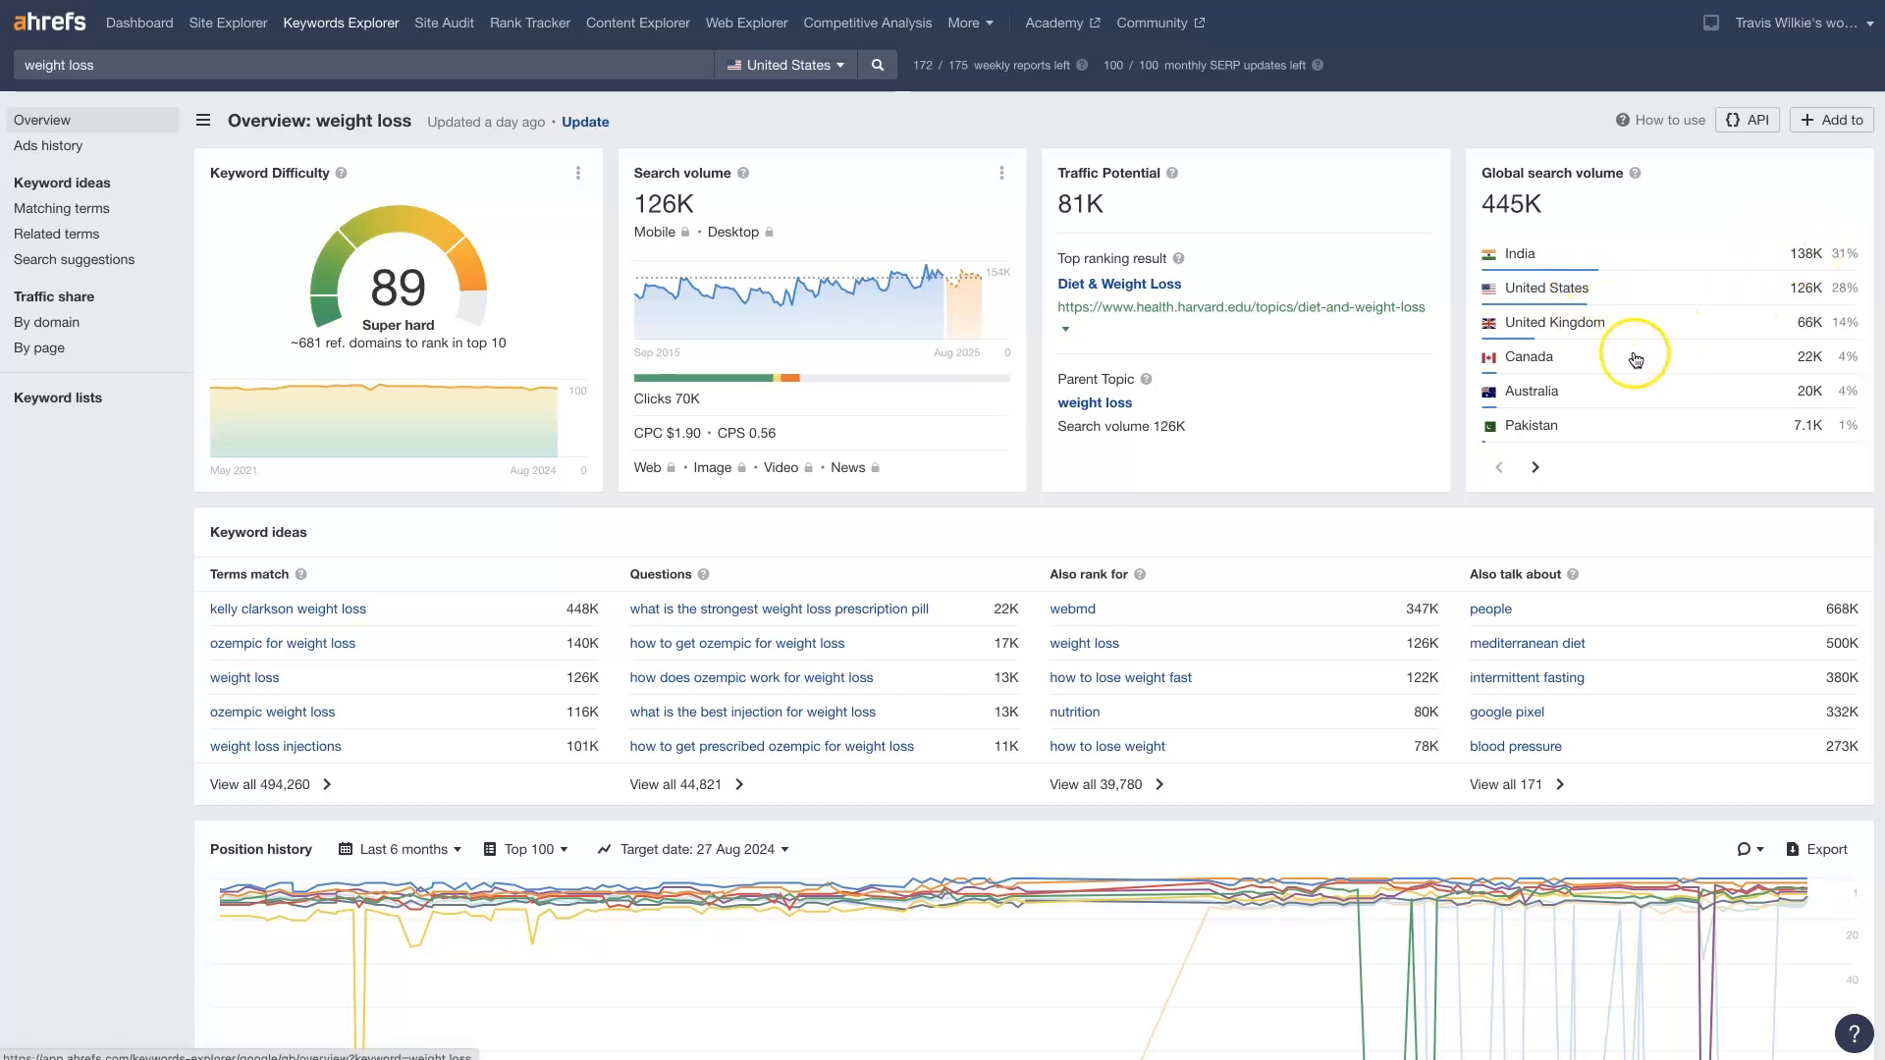
mouse_move(1559, 404)
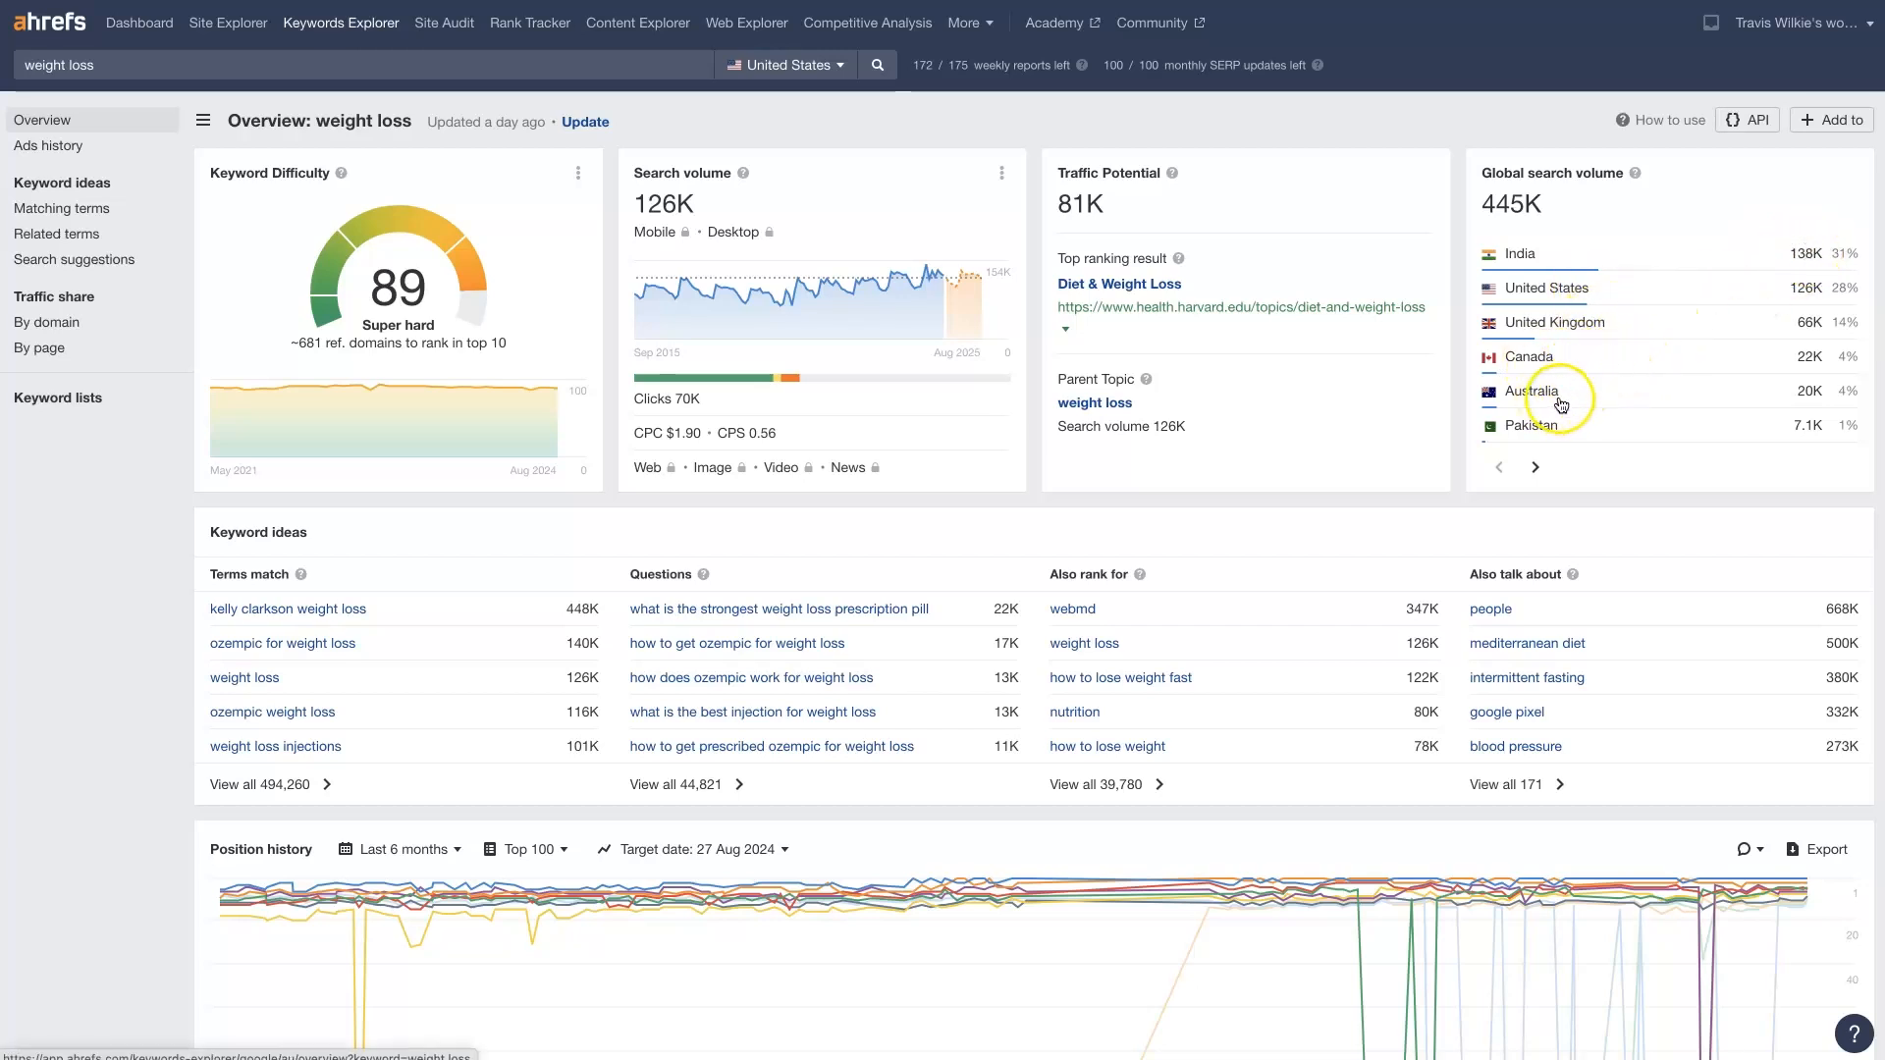
mouse_move(617, 581)
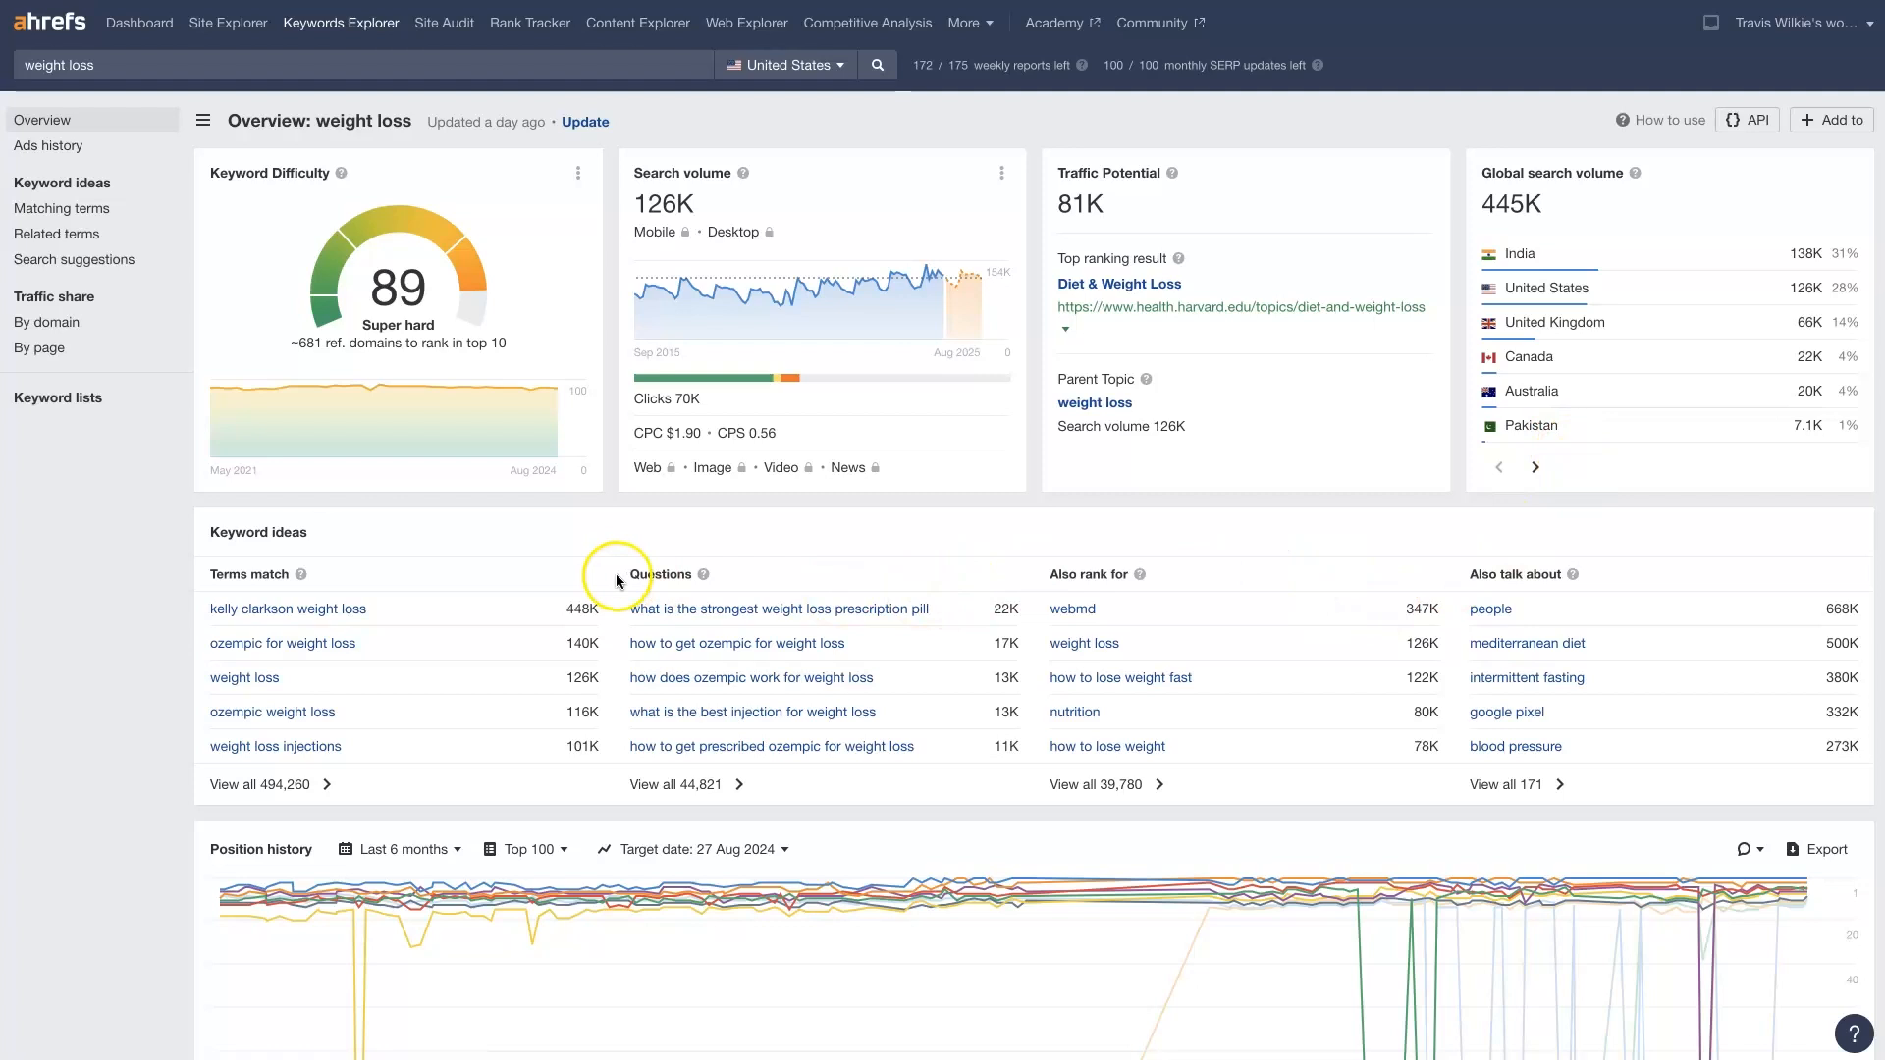
mouse_move(1547, 877)
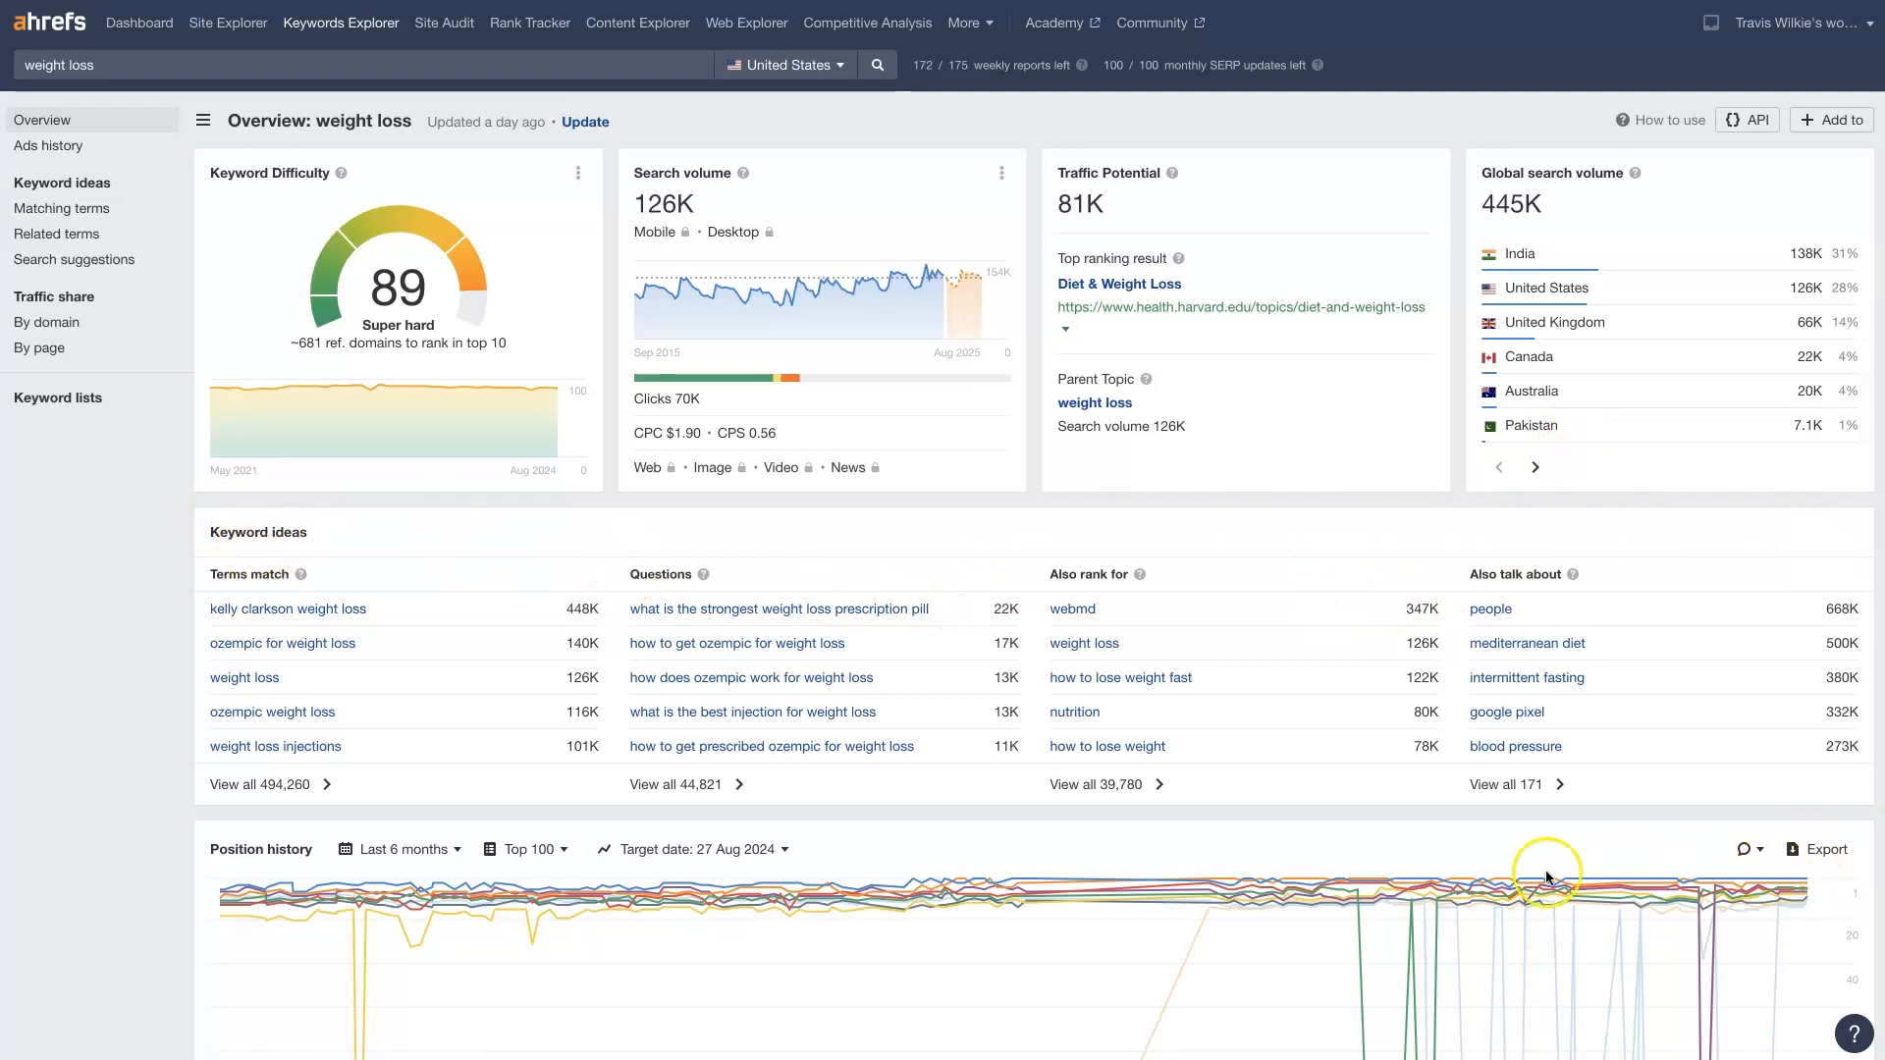
mouse_move(165, 734)
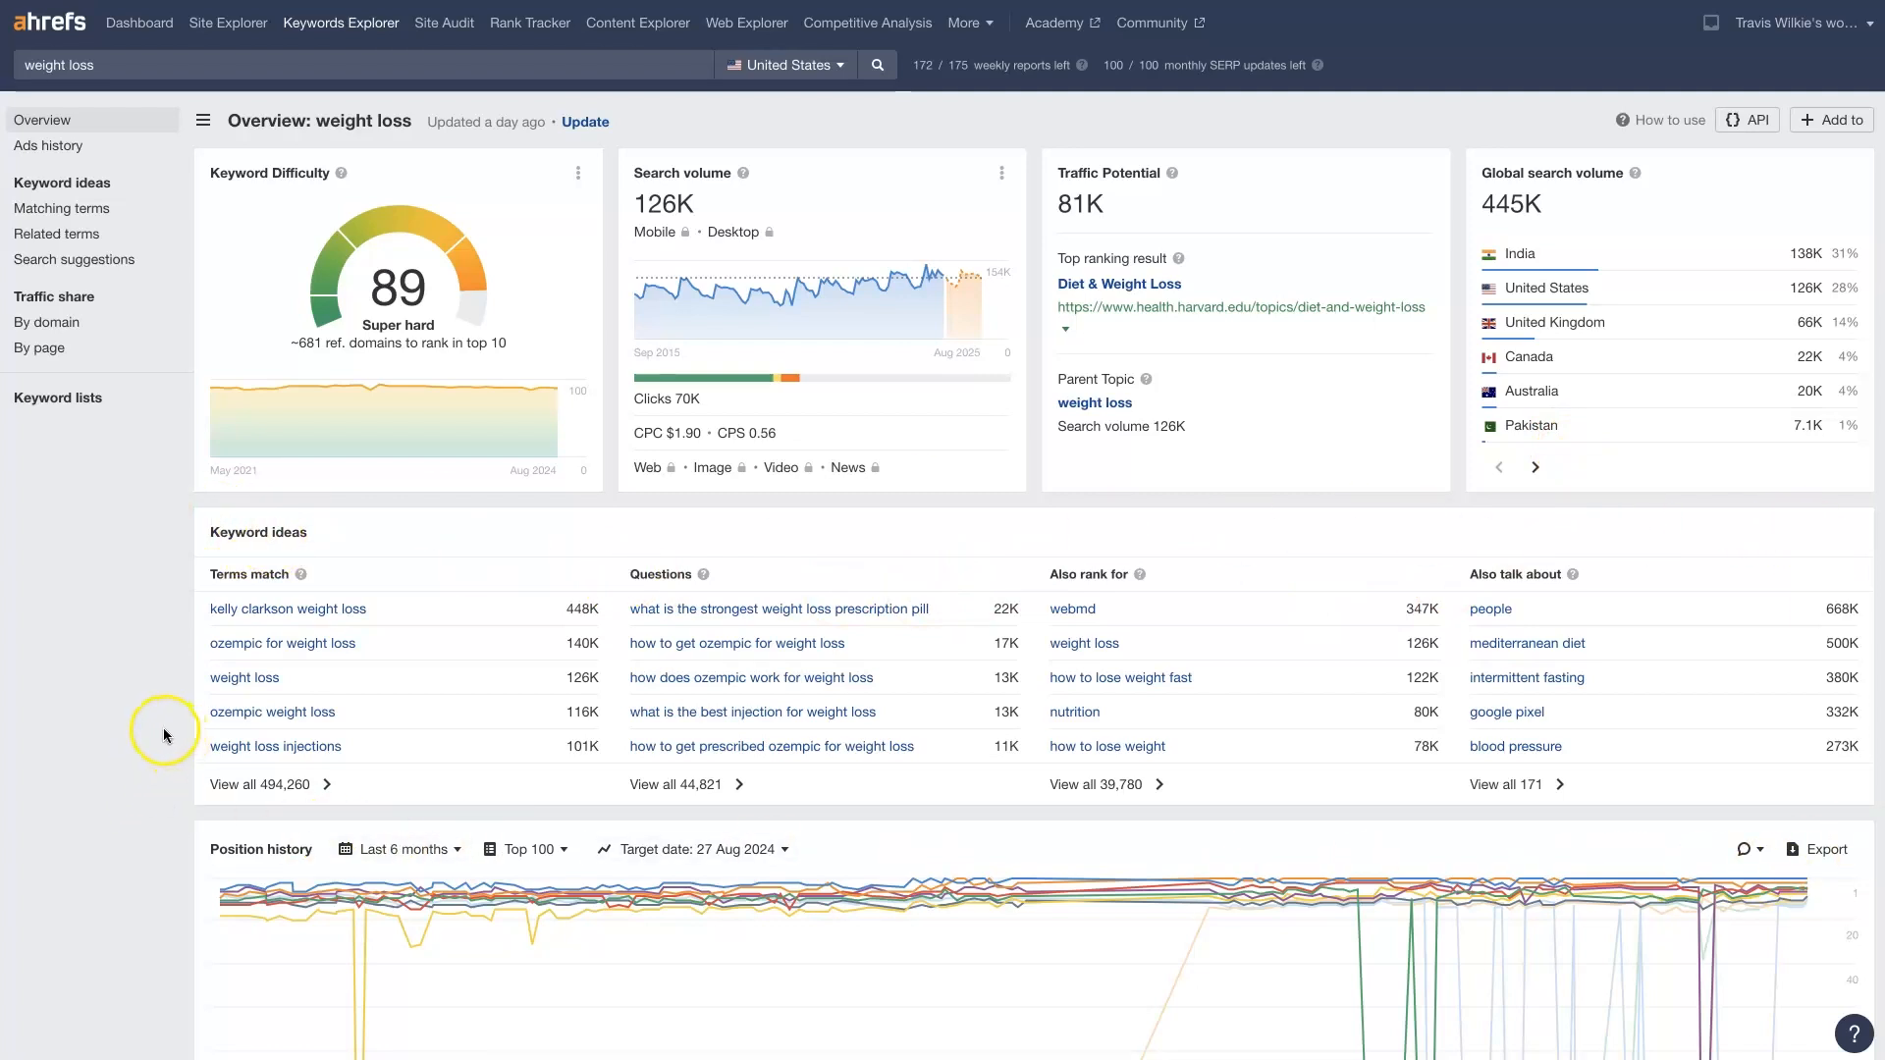
mouse_move(234, 801)
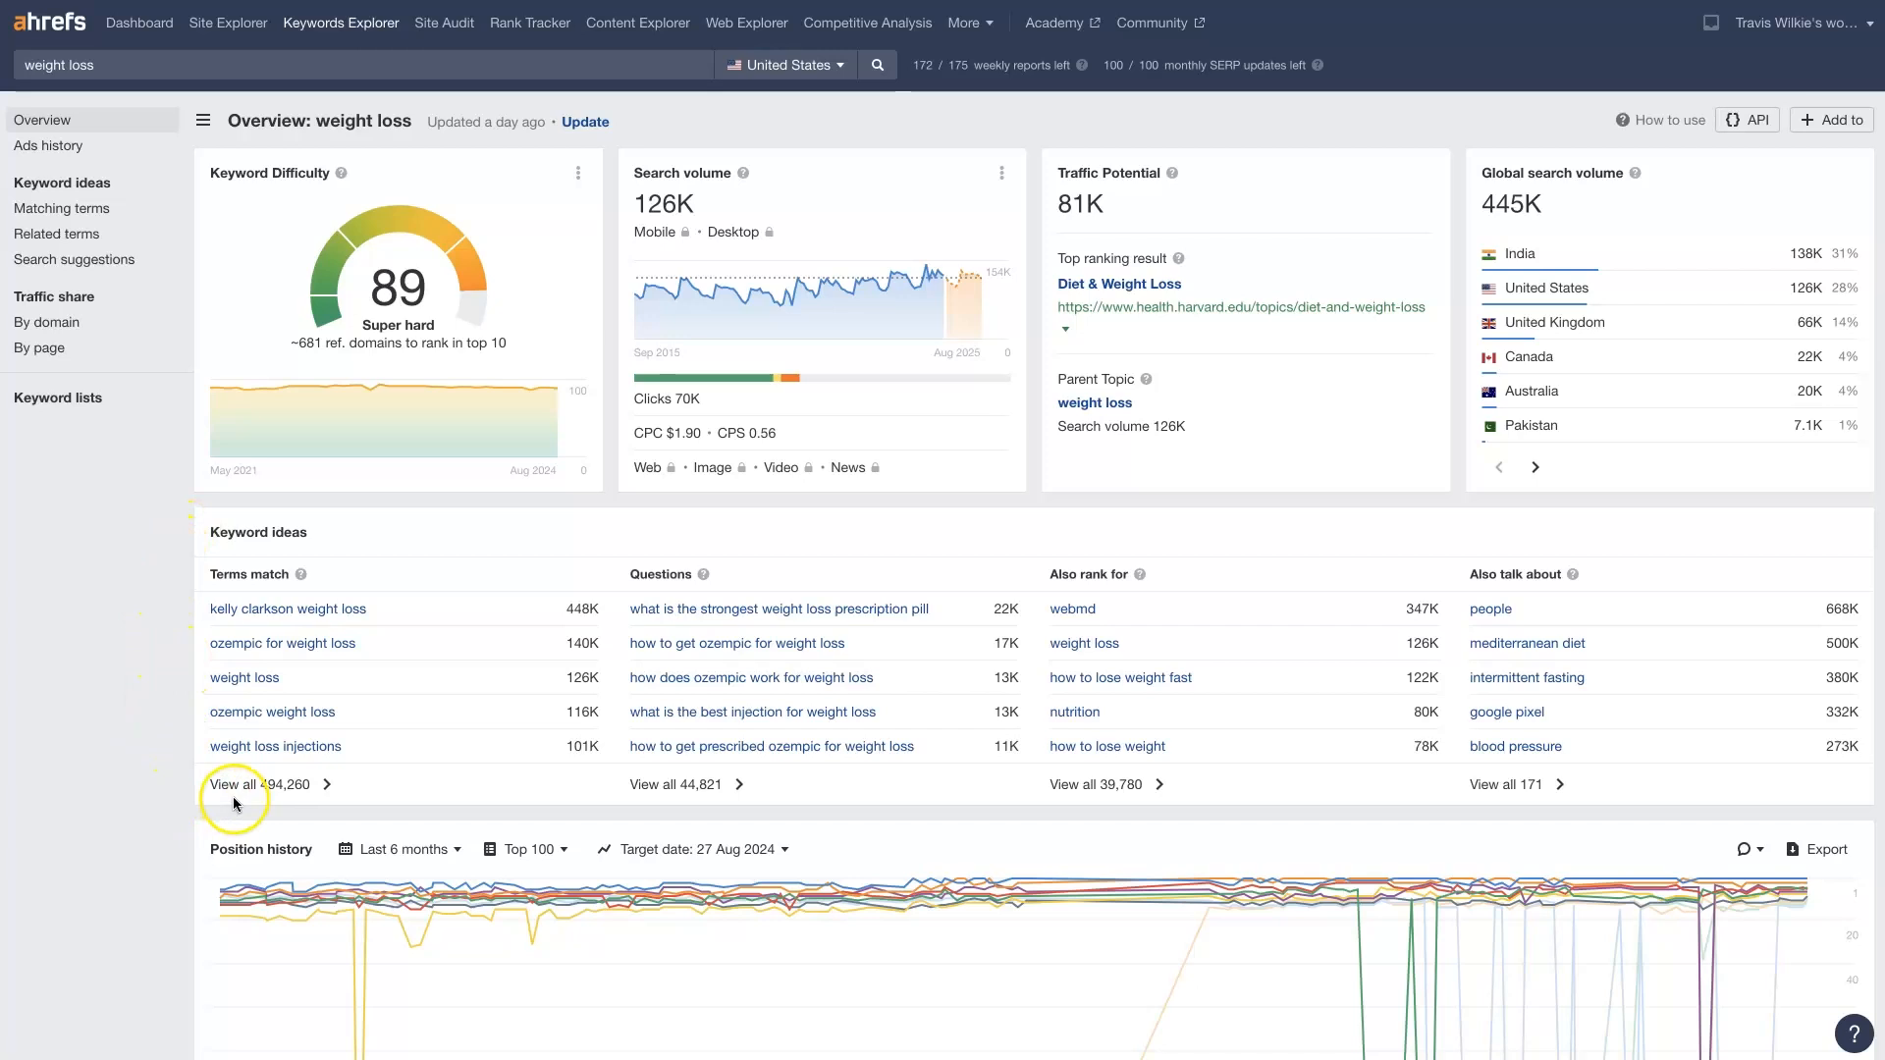
mouse_move(758, 812)
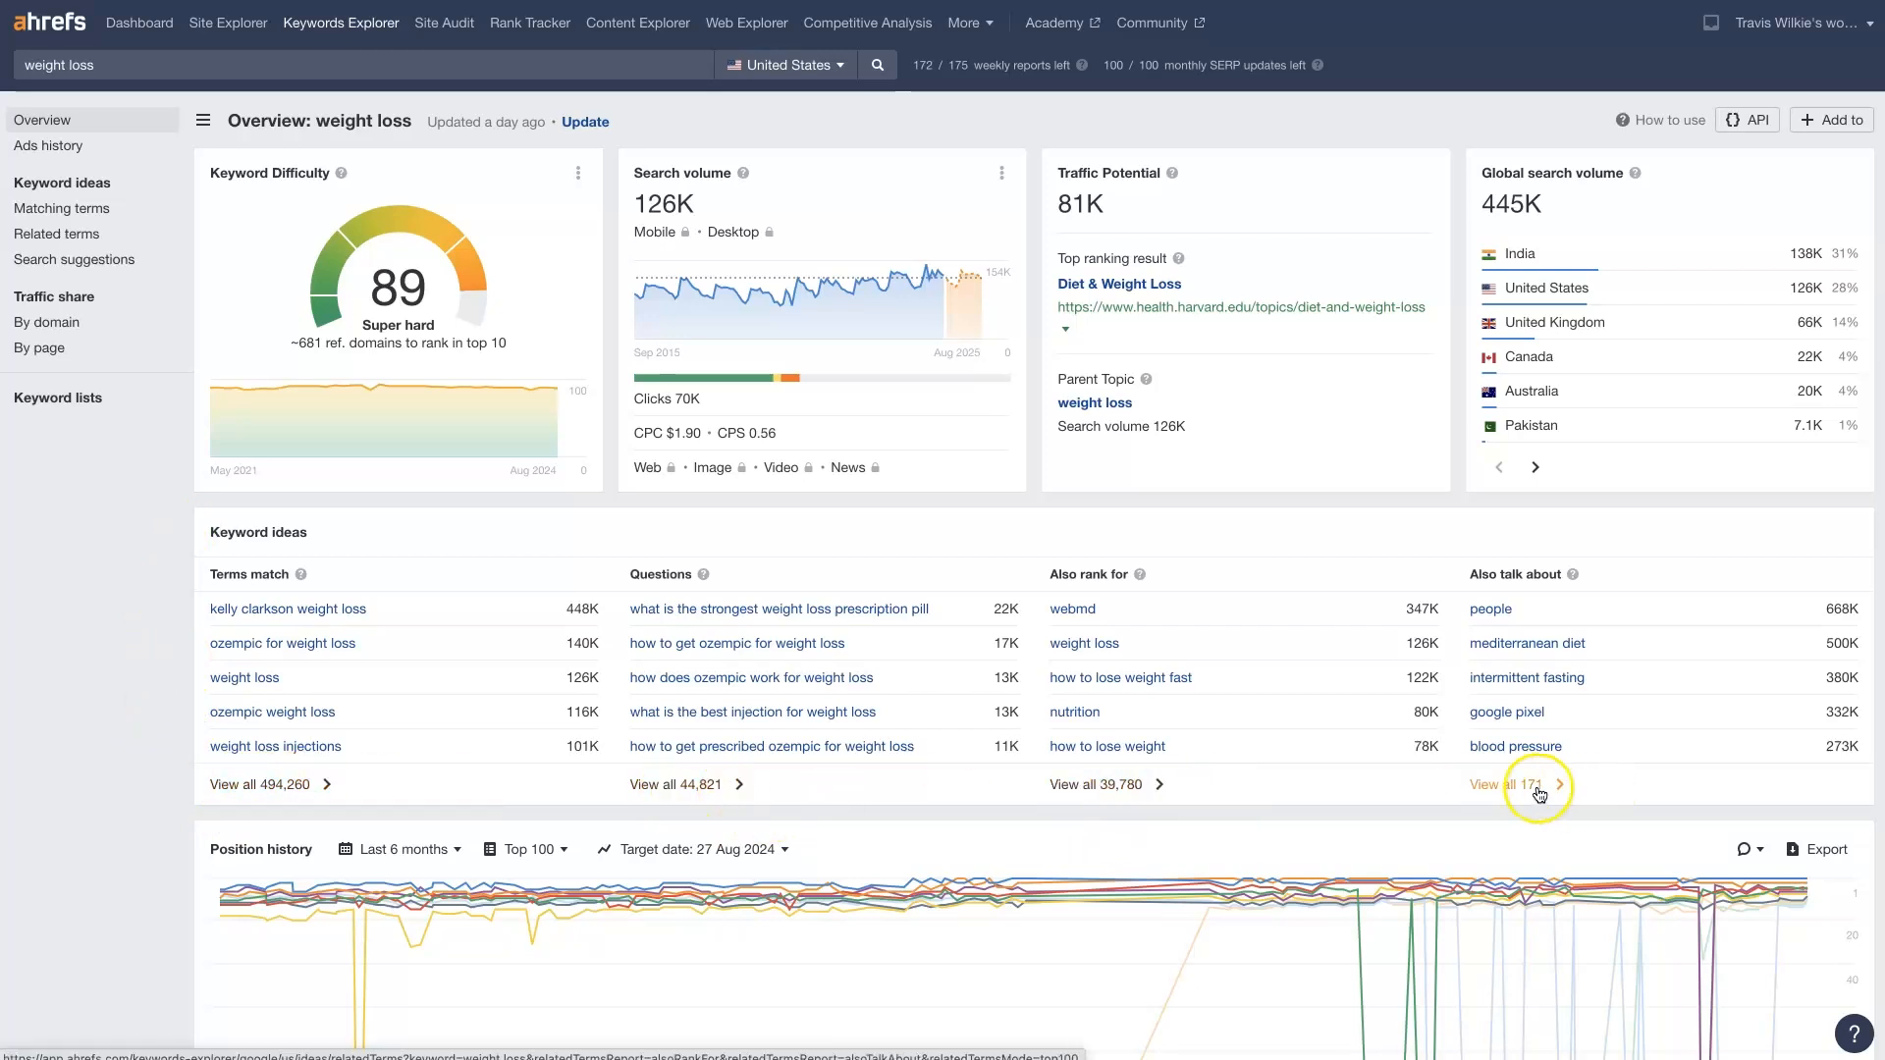
right_click(251, 783)
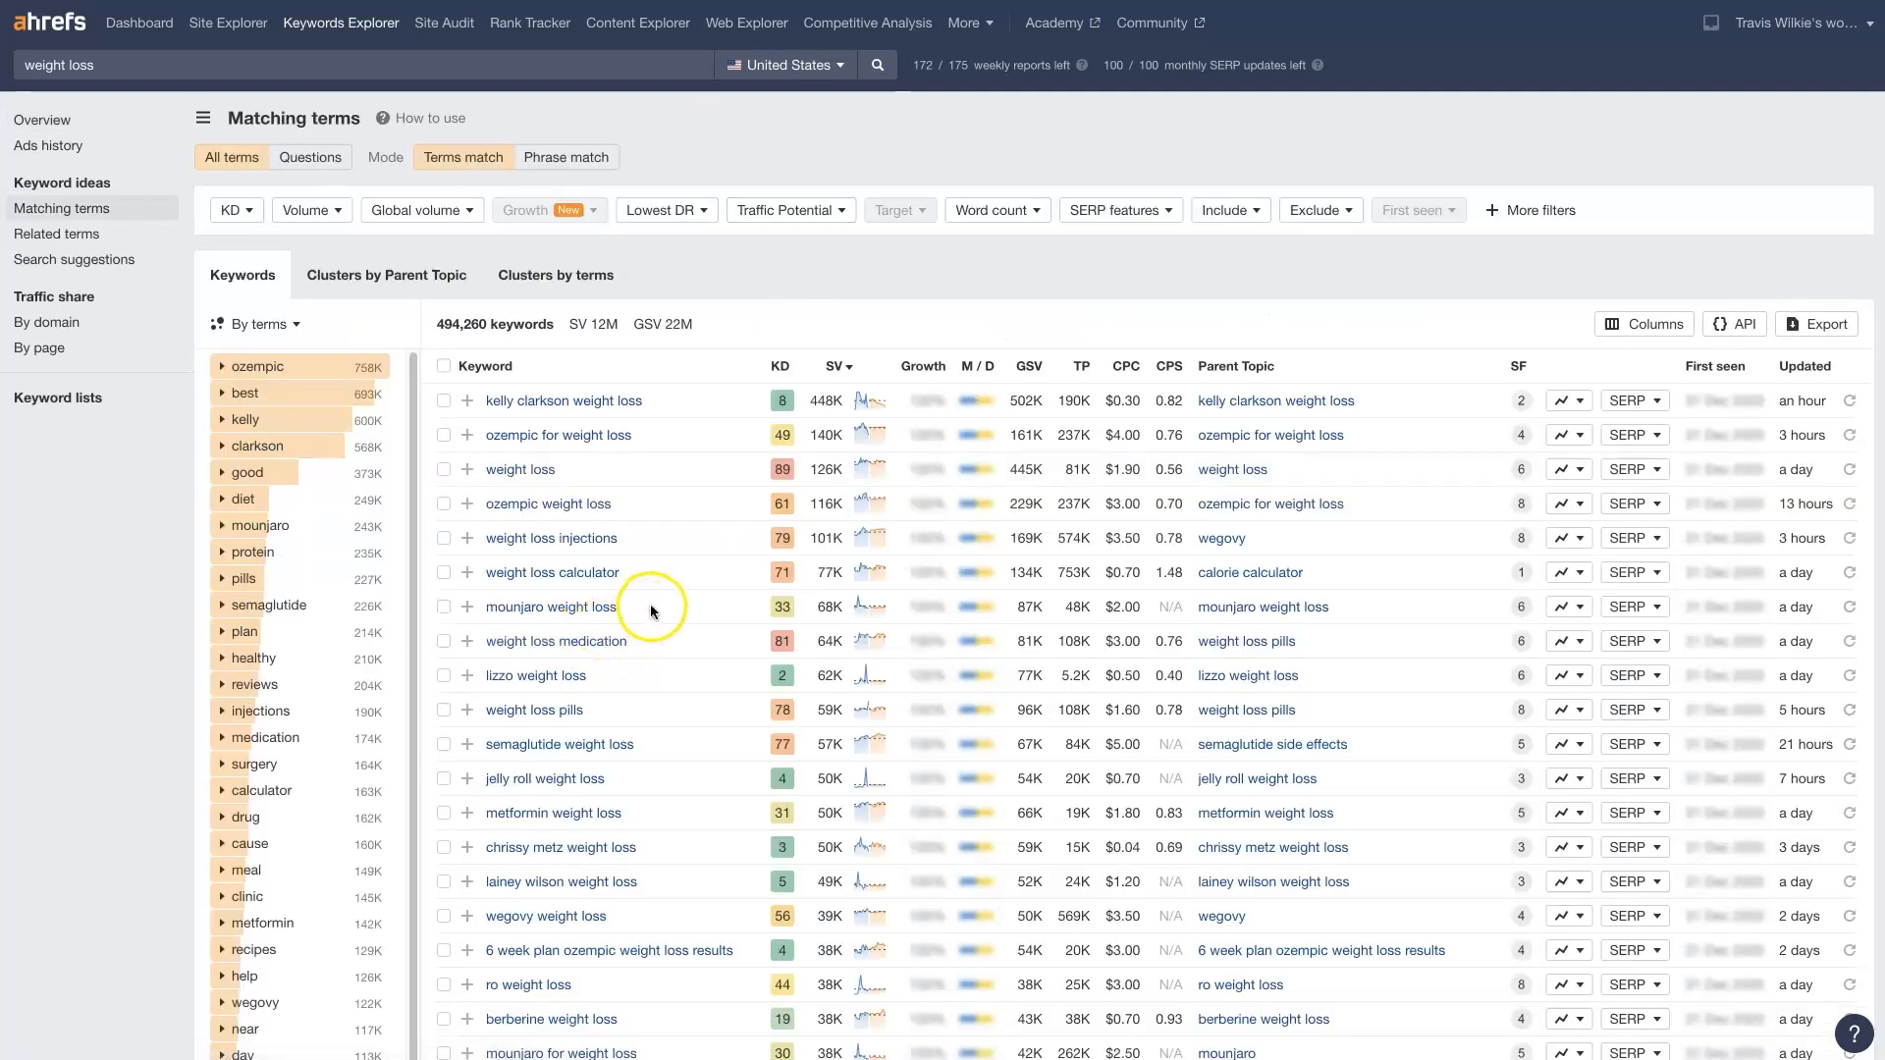
mouse_move(675, 448)
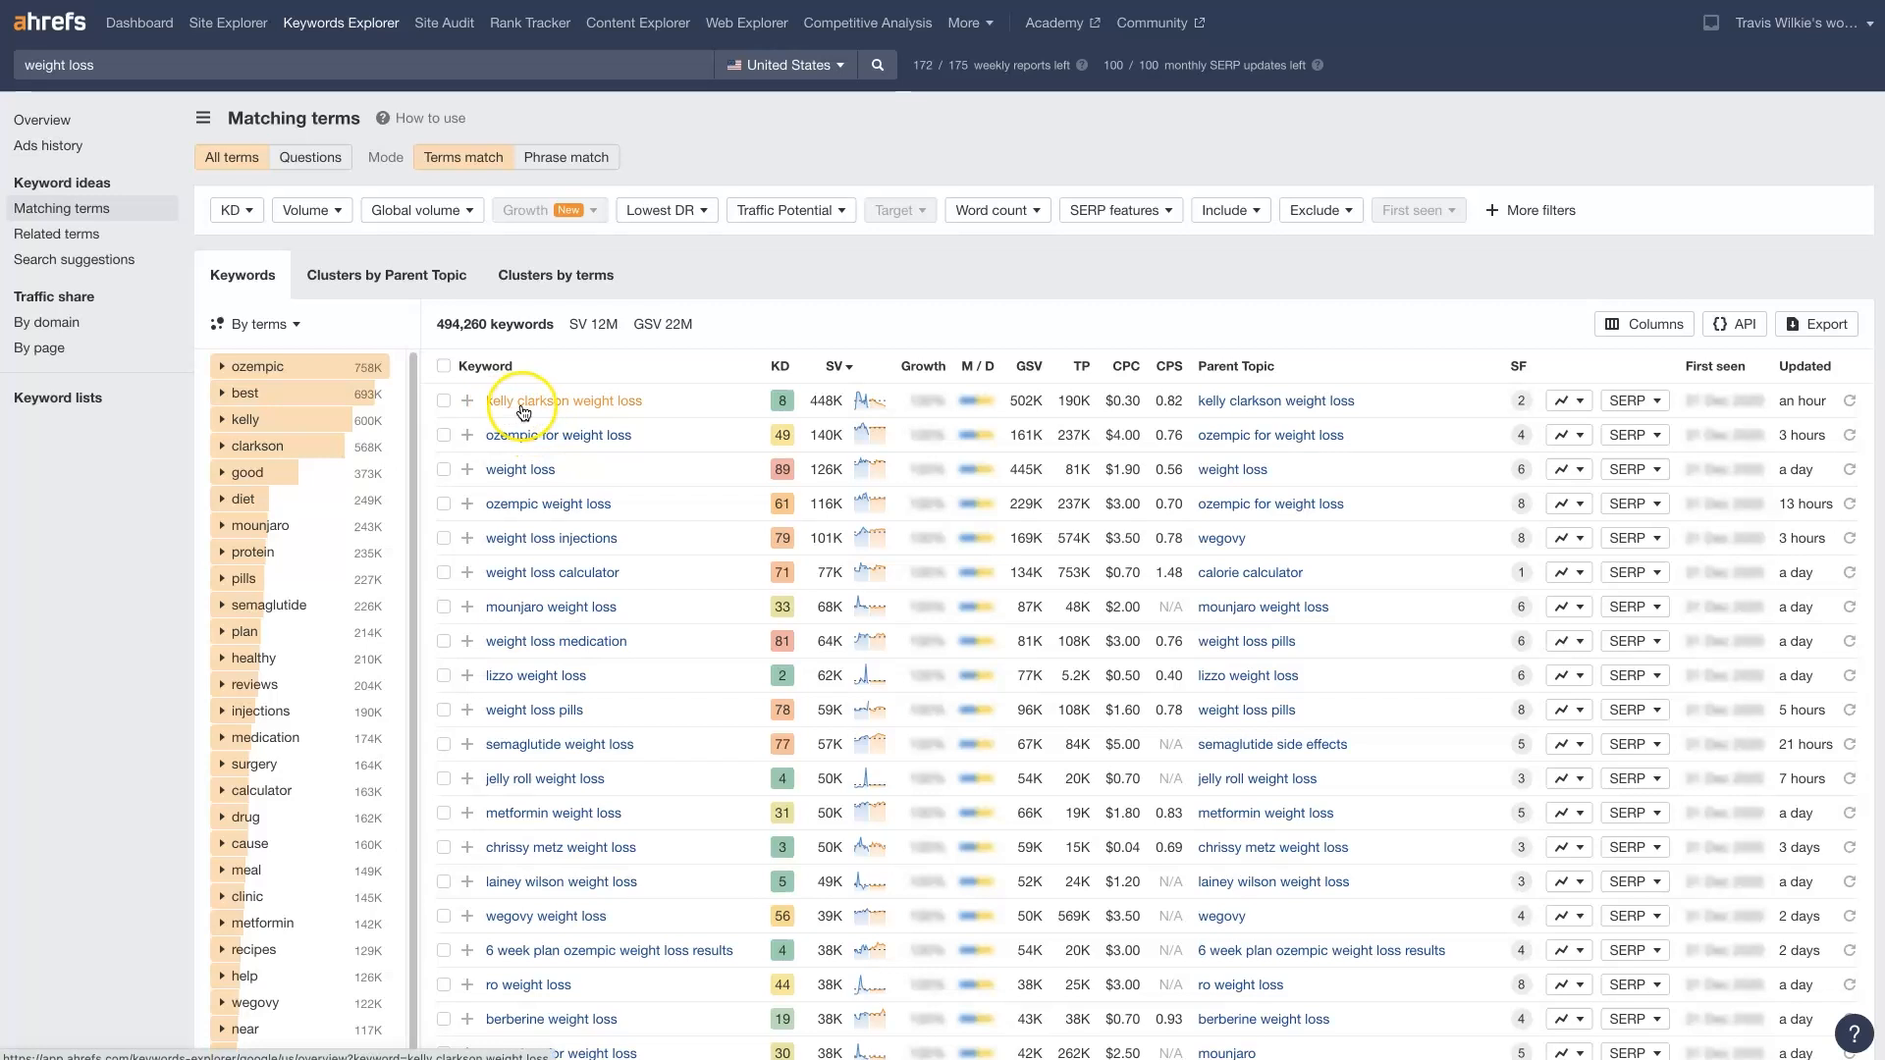
mouse_move(622, 415)
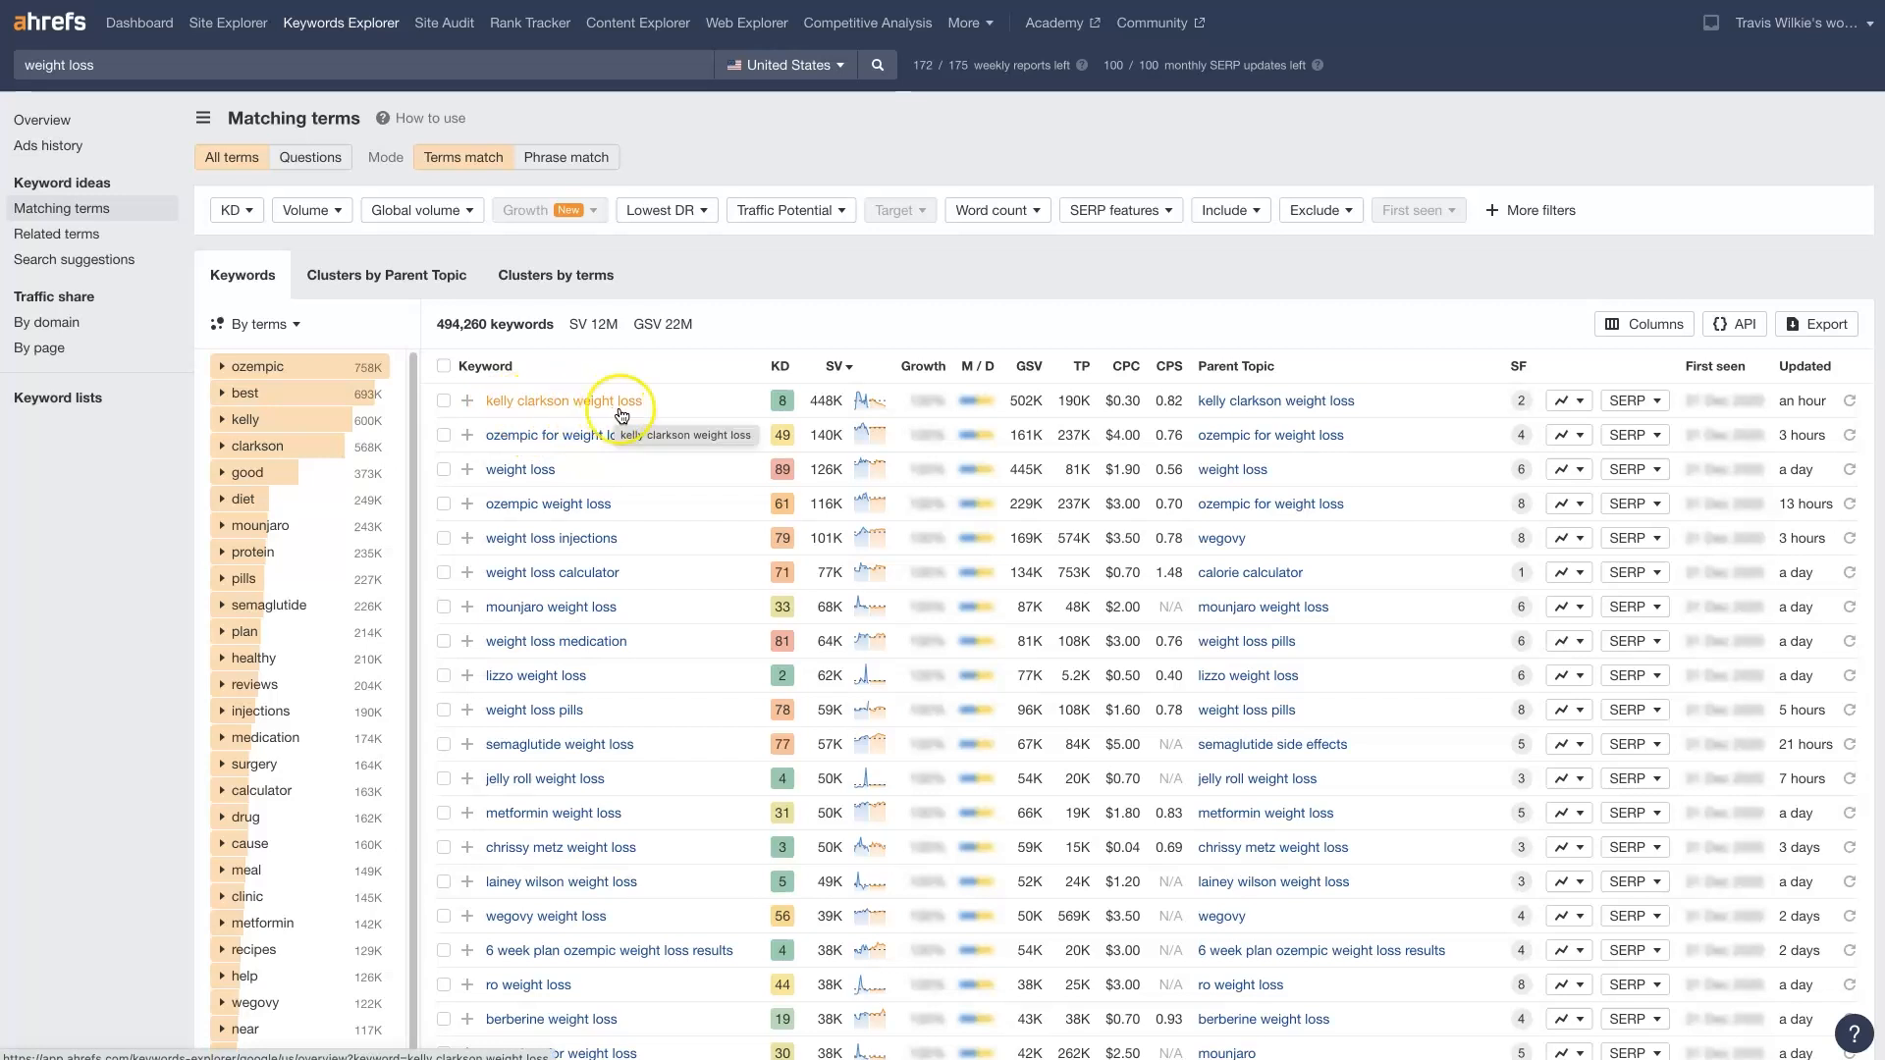
mouse_move(601, 400)
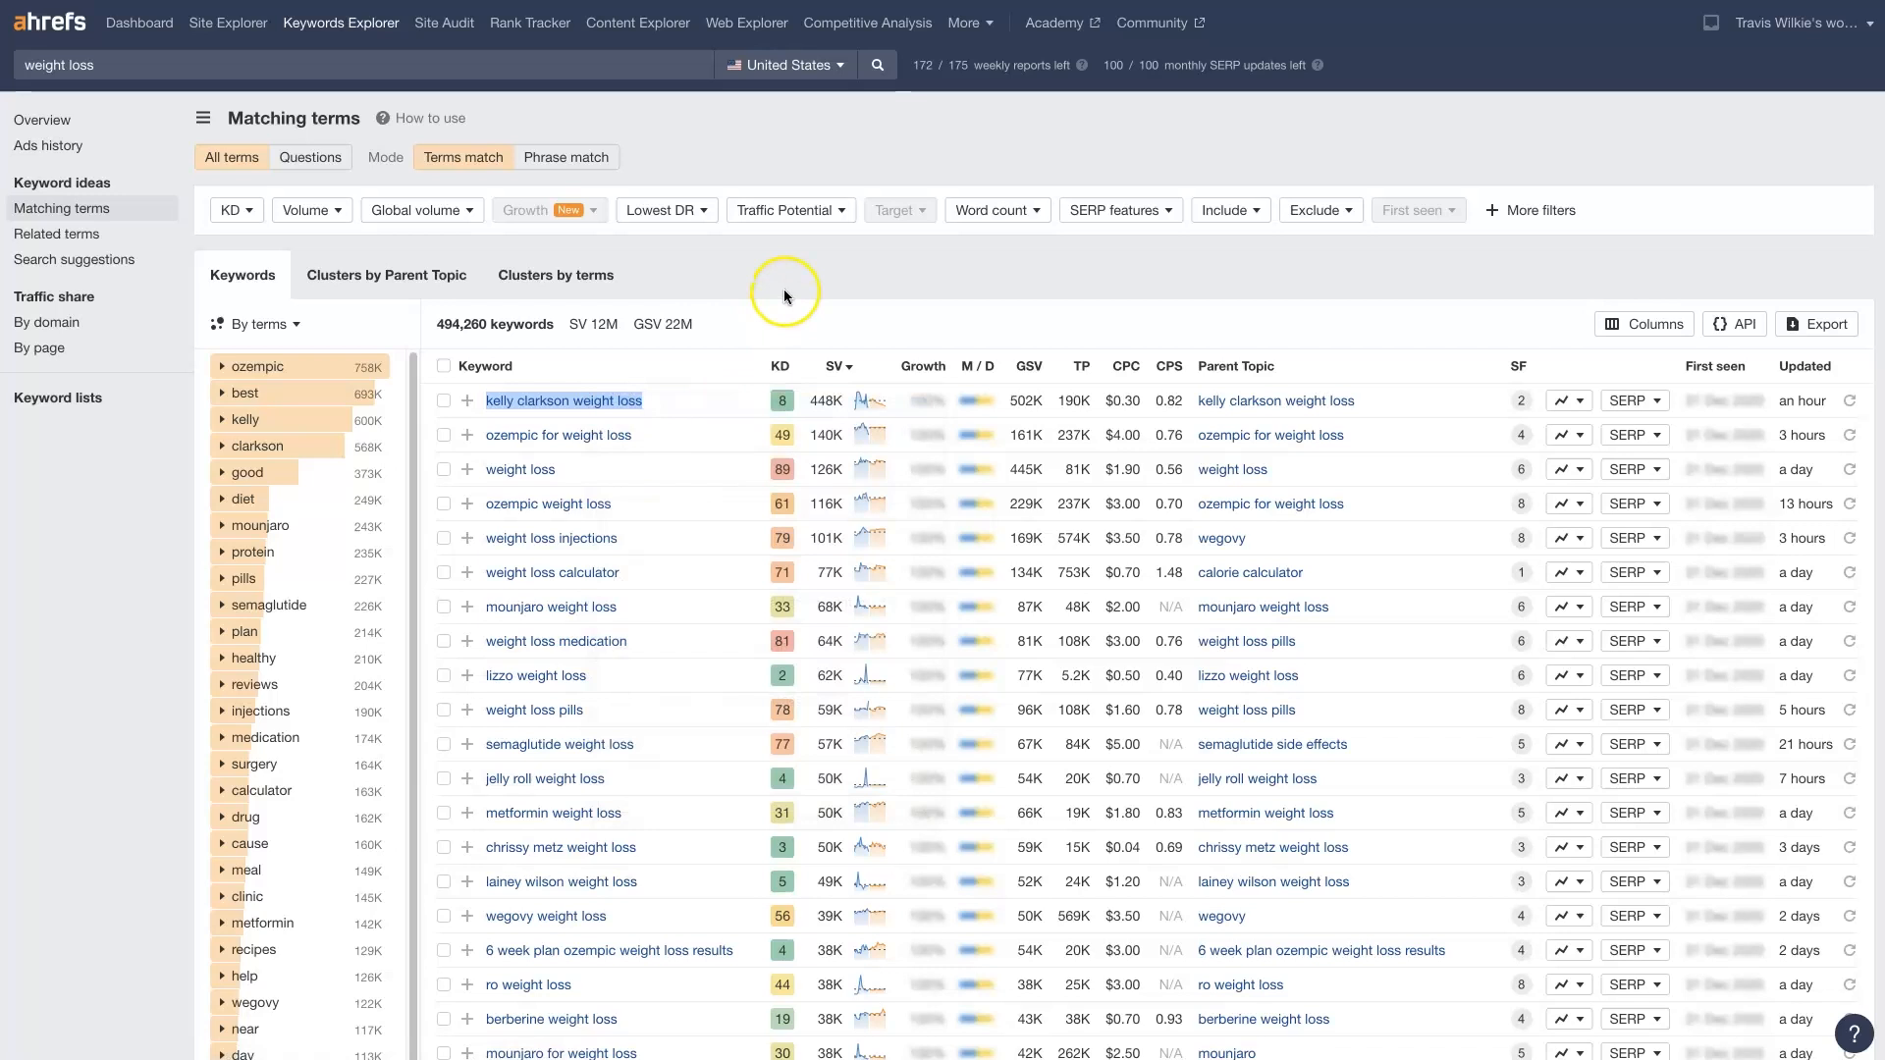
Step: View the overview for 'kelly clarkson weight loss' from the matching terms
click(563, 400)
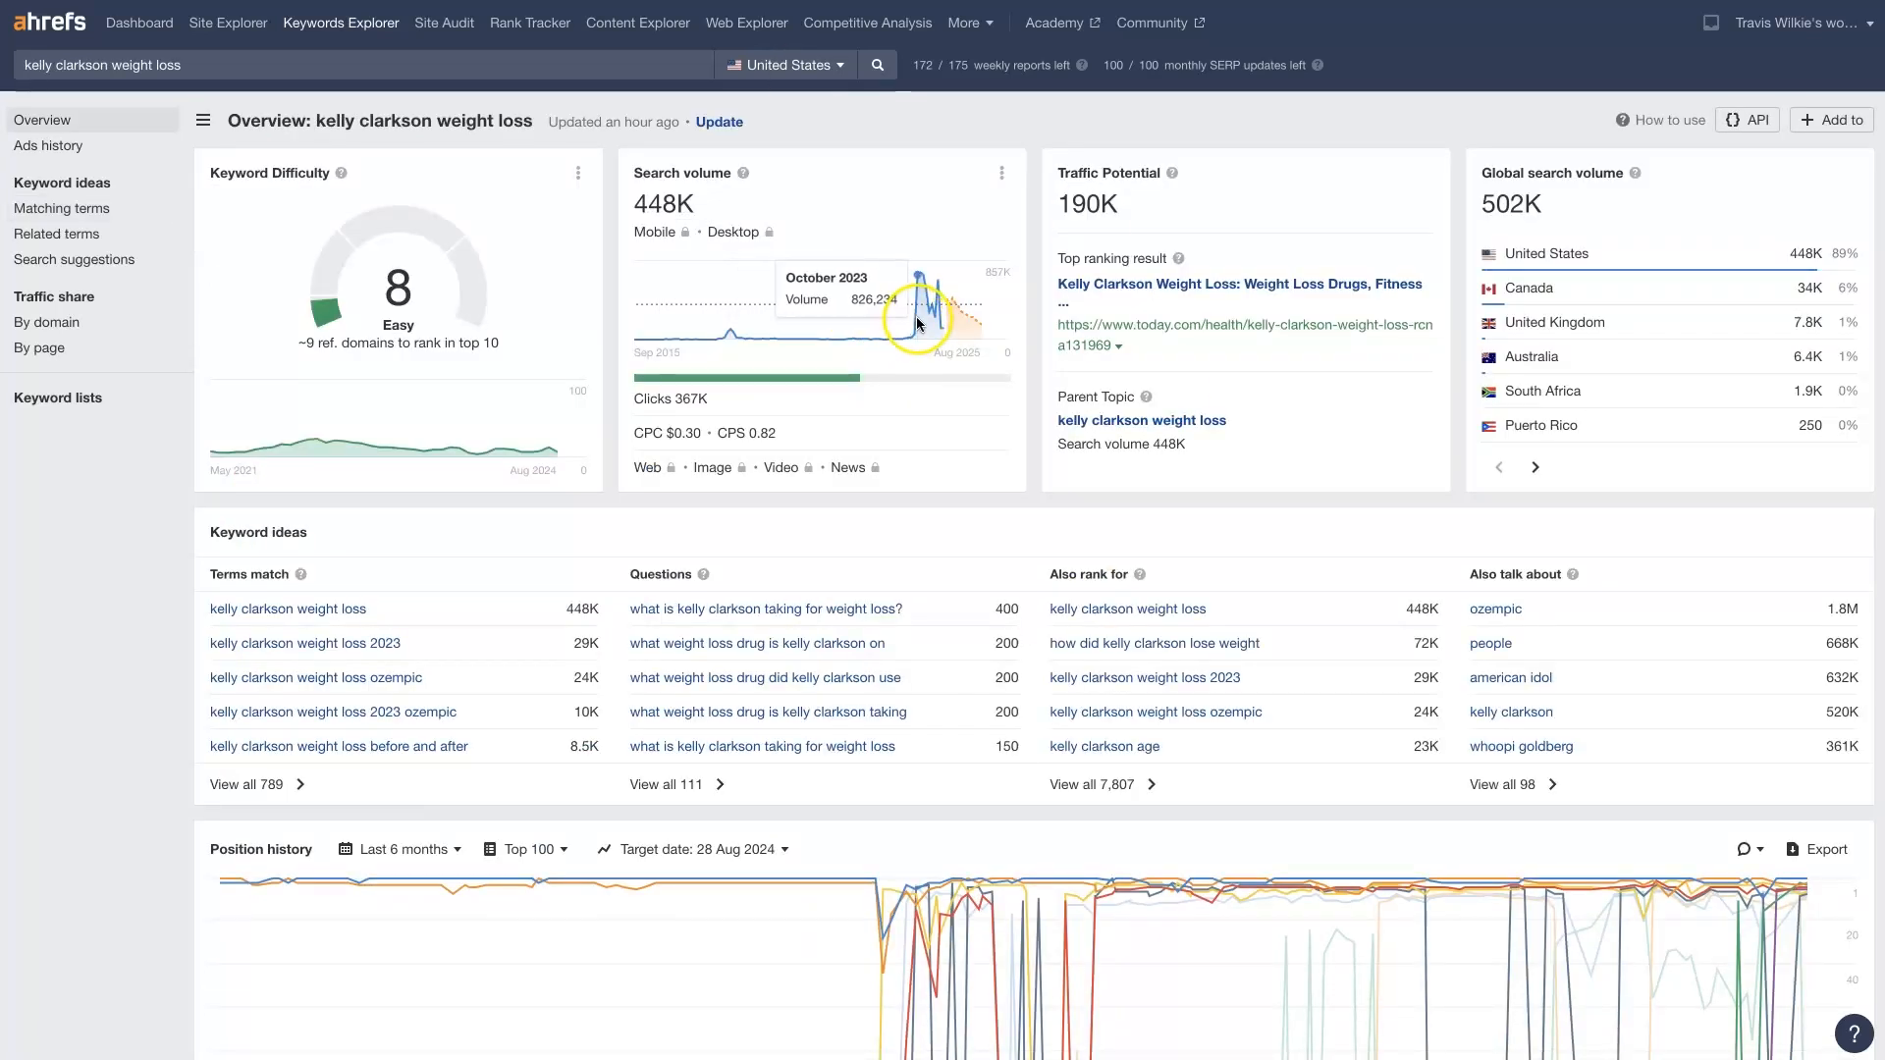
mouse_move(952, 321)
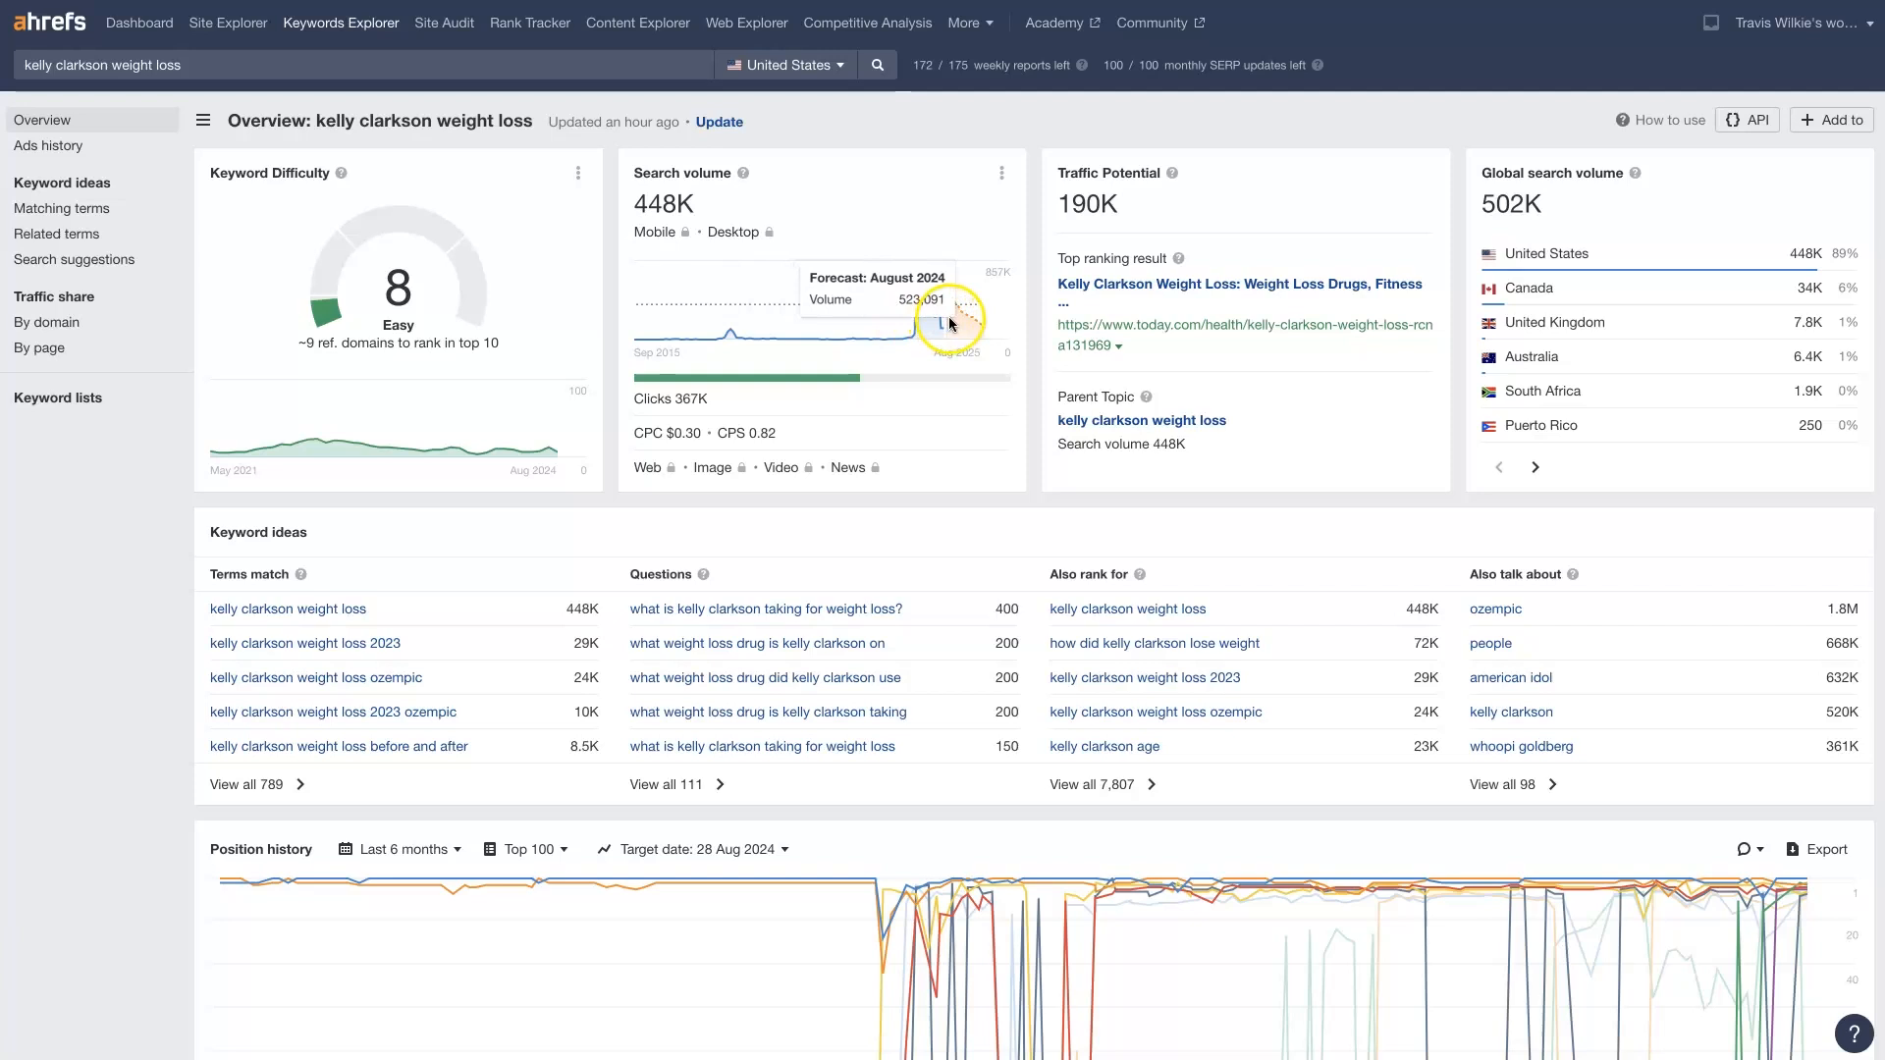
mouse_move(919, 311)
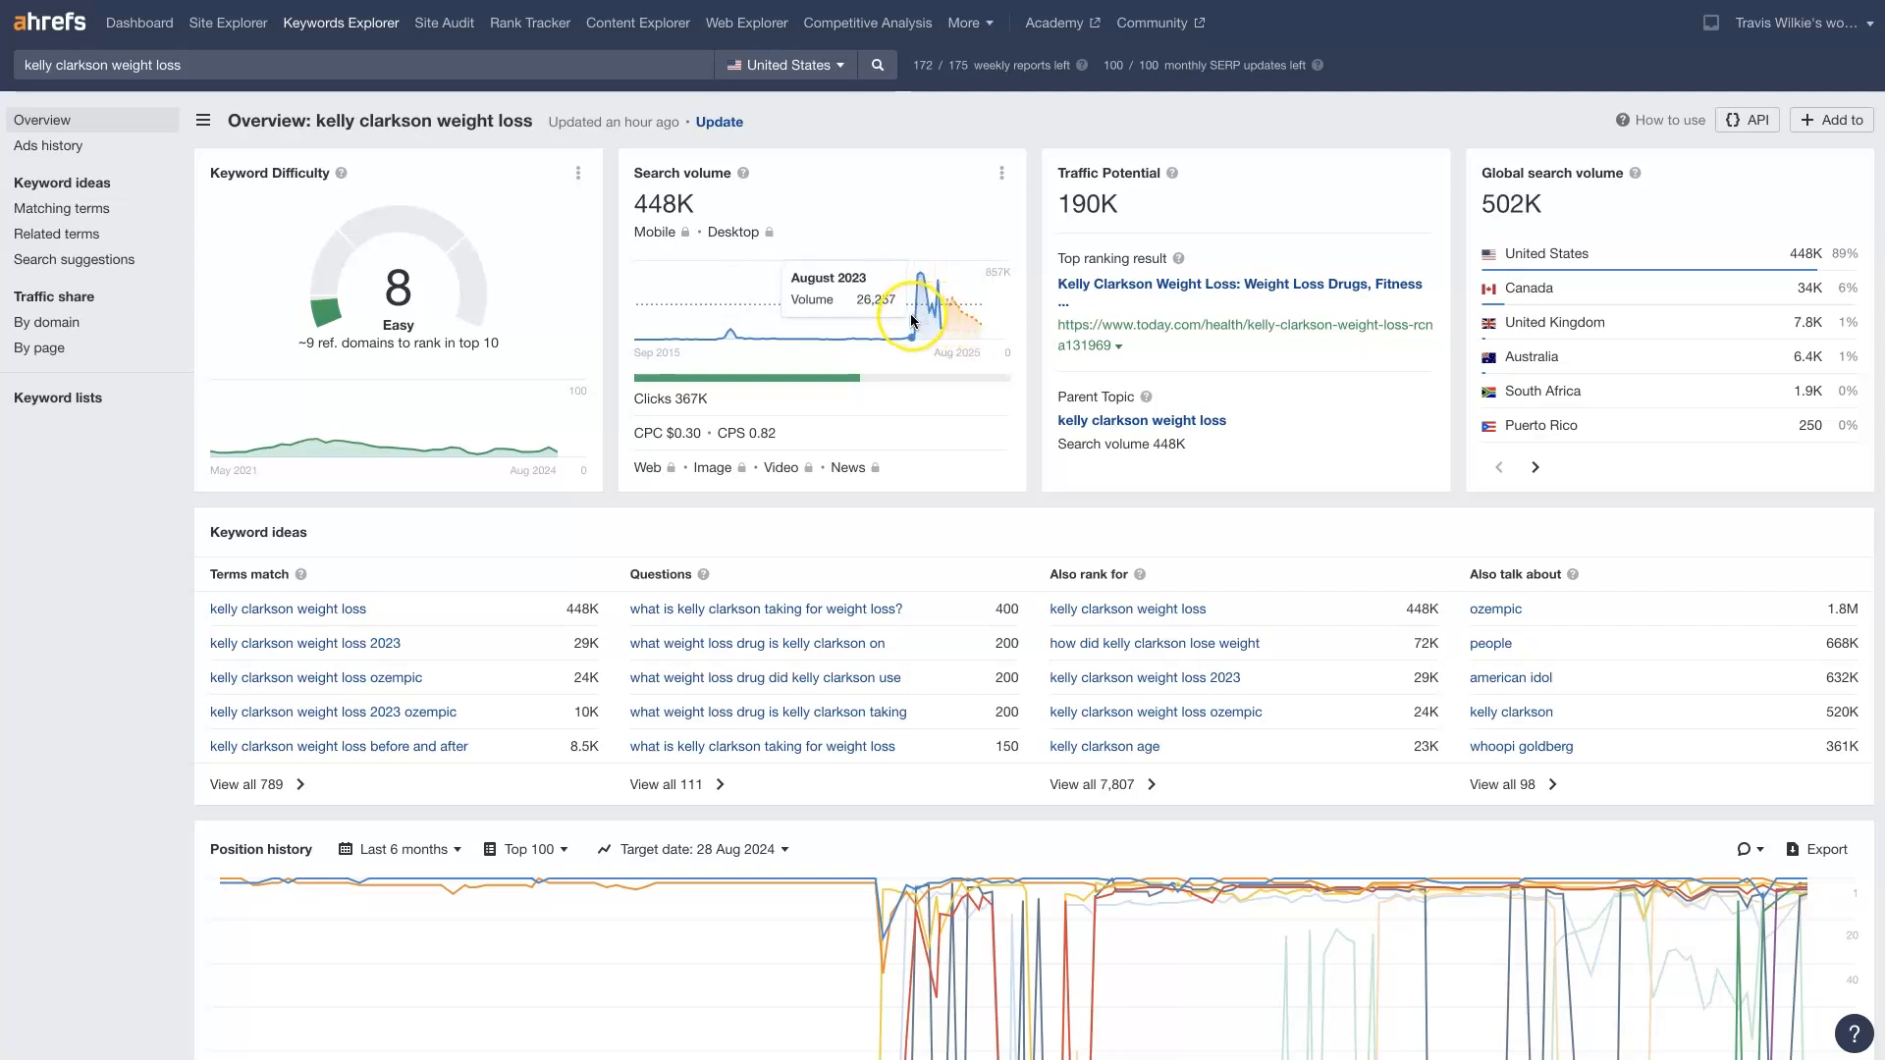
mouse_move(944, 313)
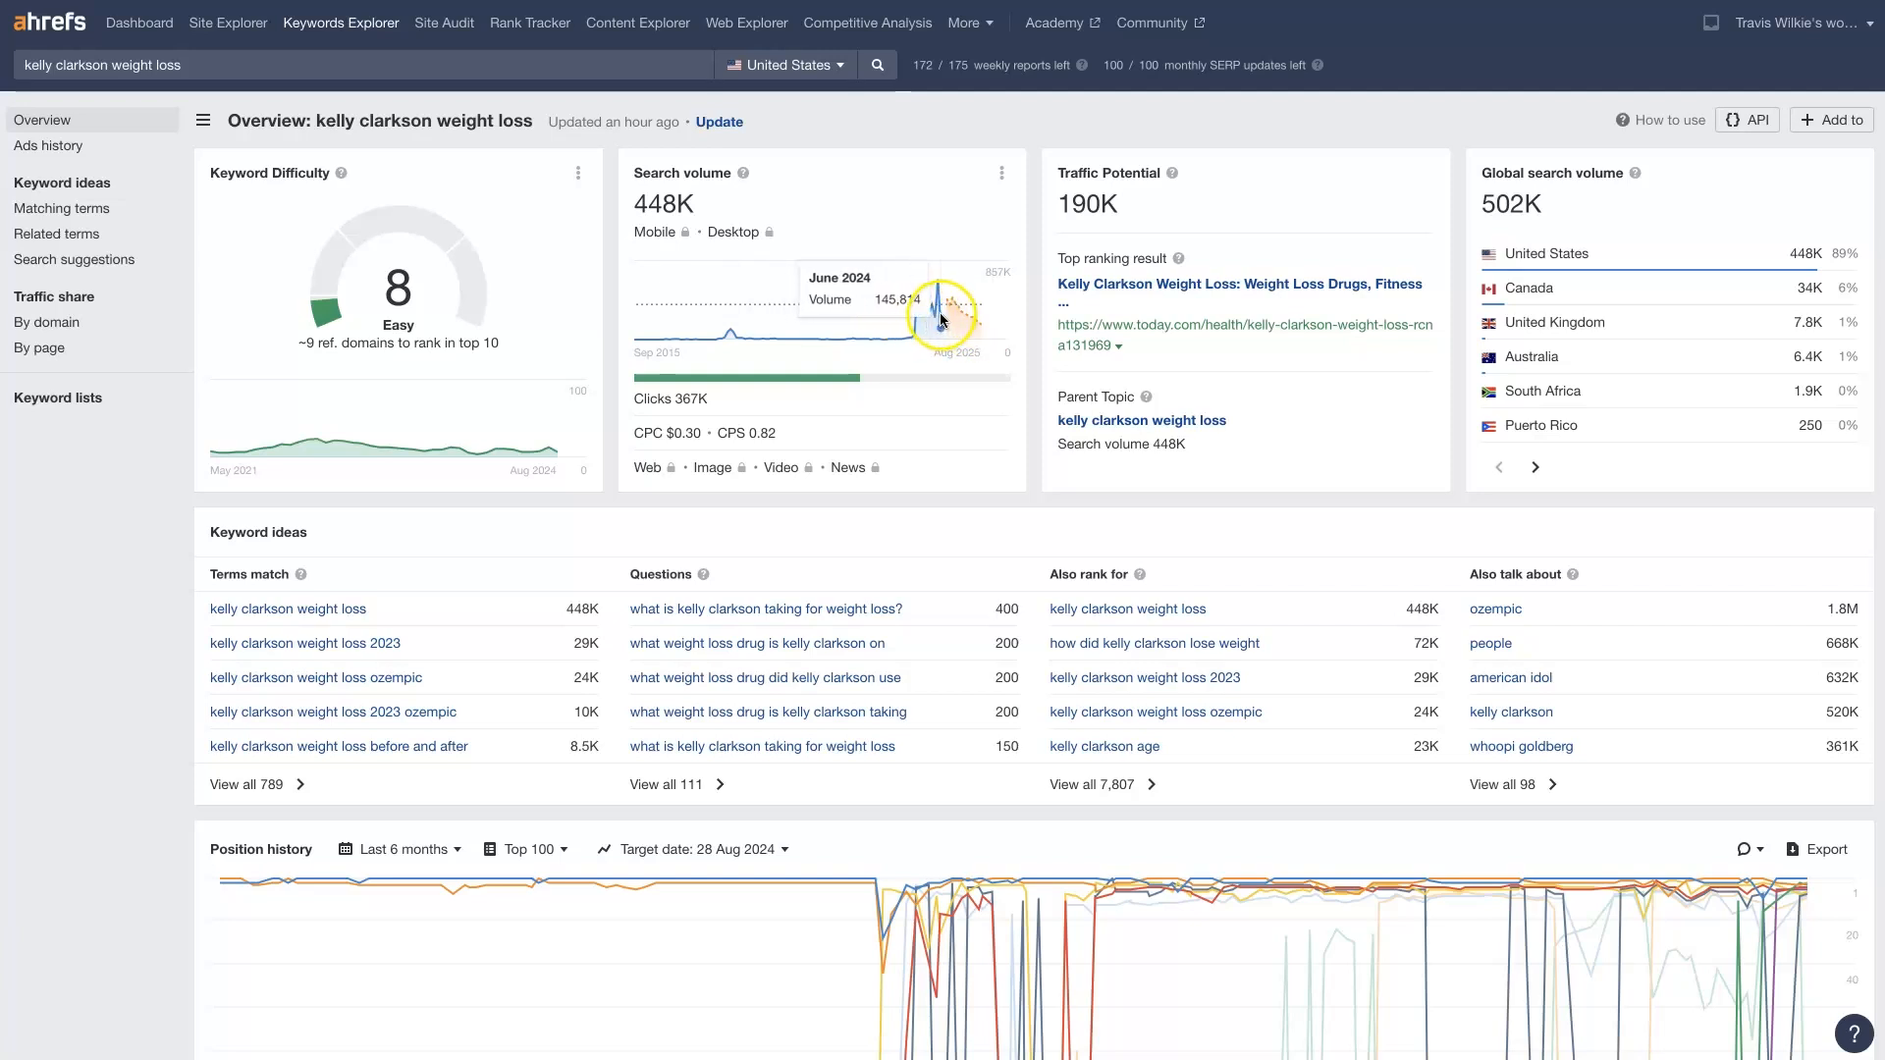
mouse_move(911, 312)
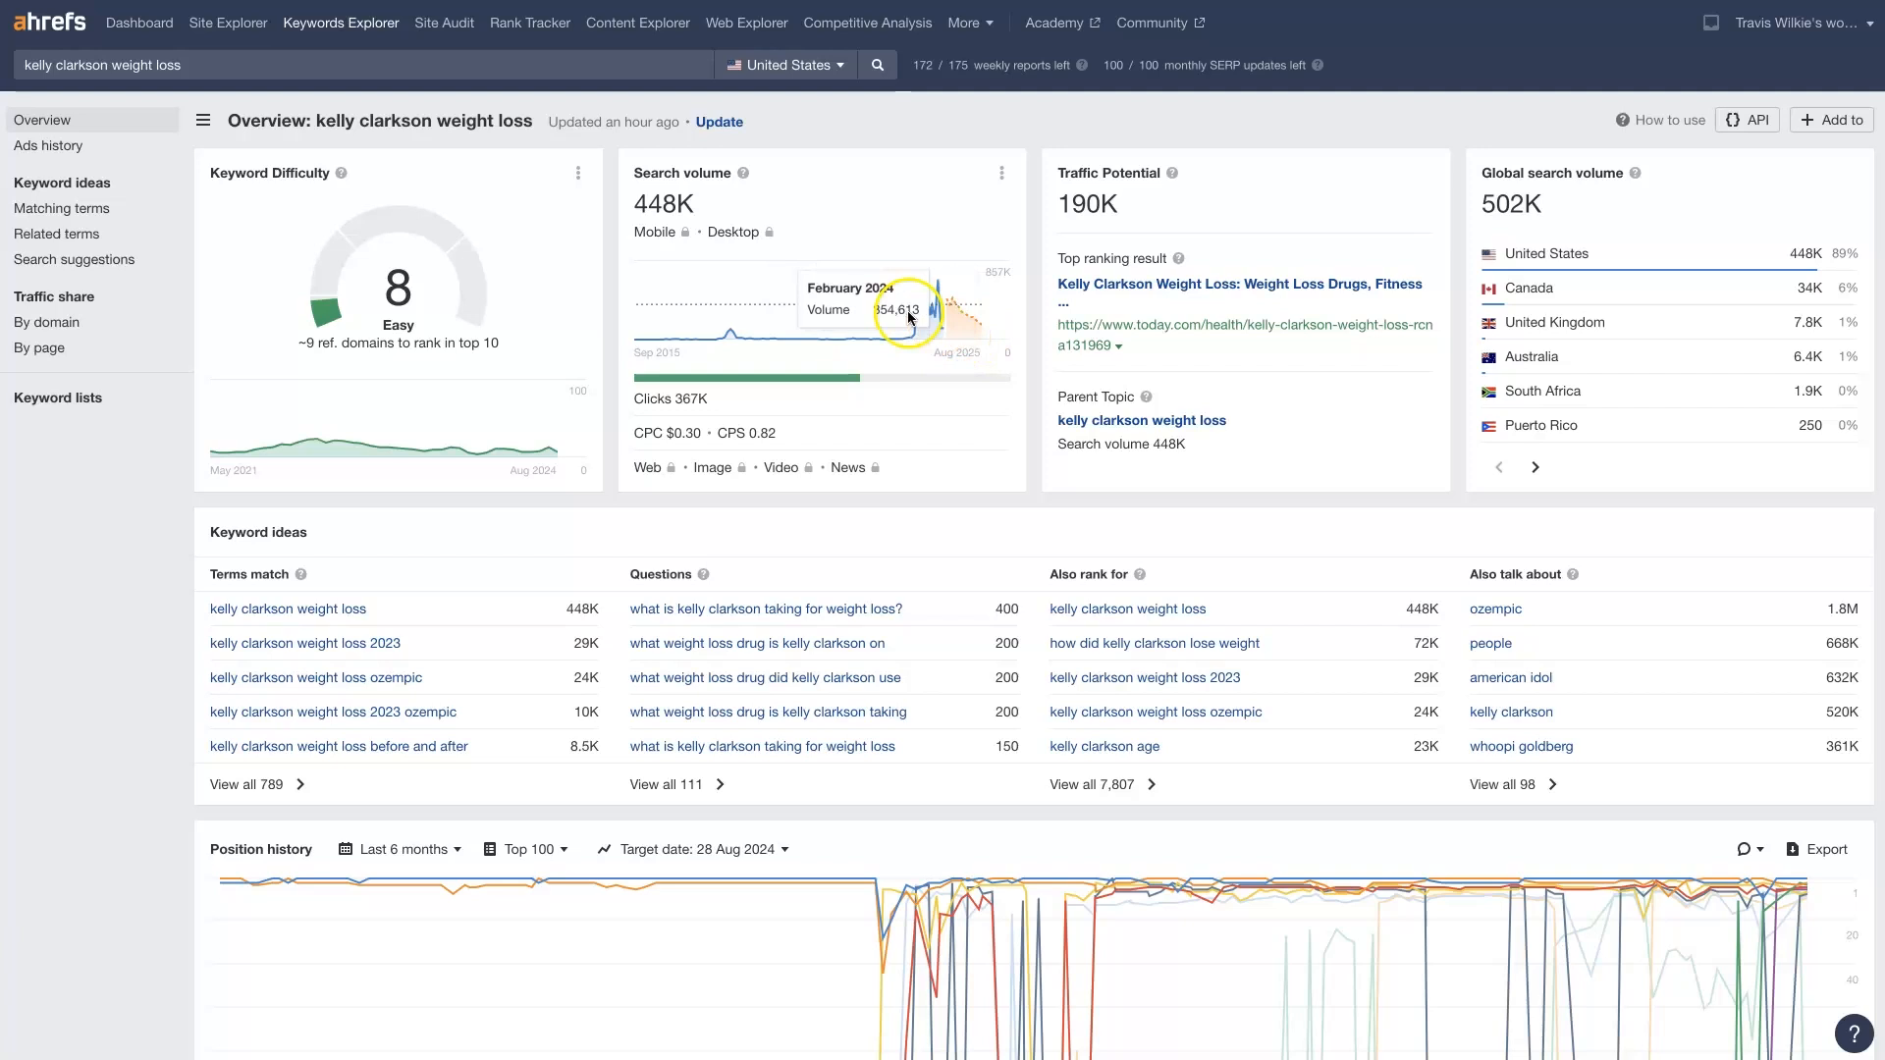
mouse_move(925, 300)
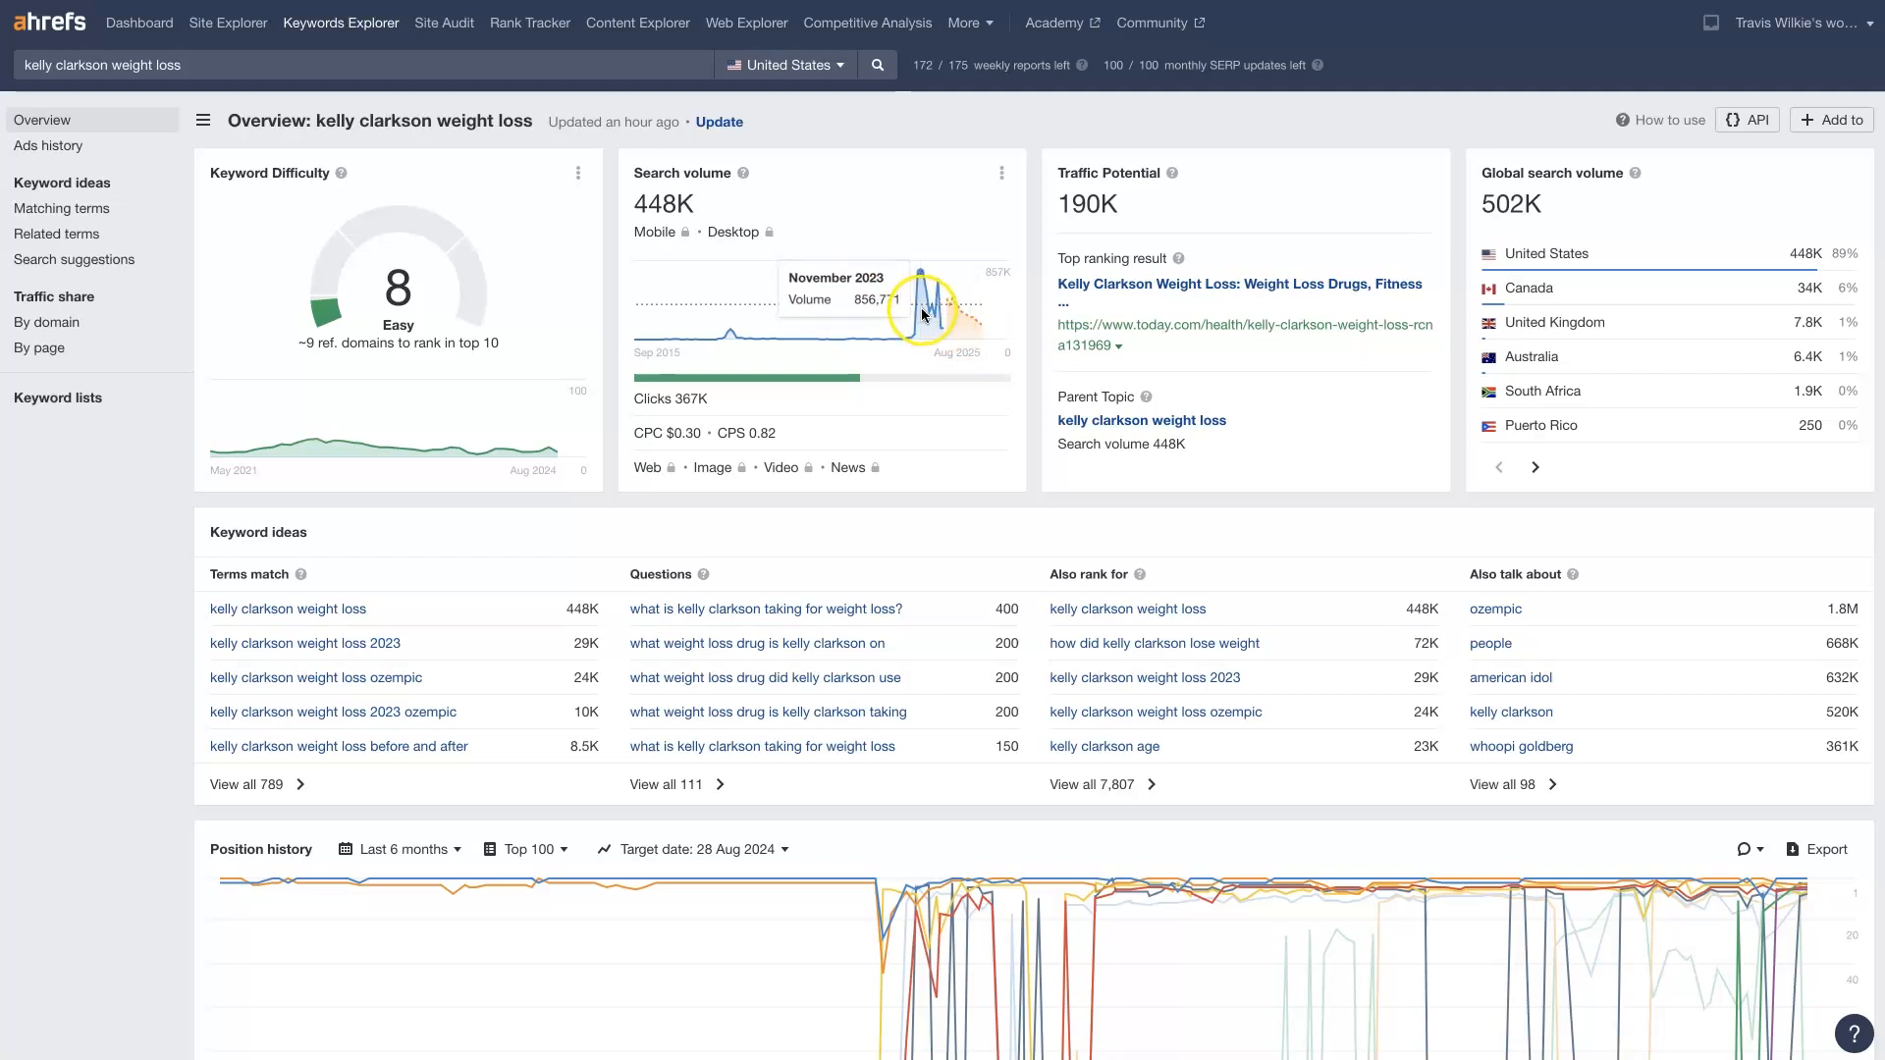
mouse_move(984, 322)
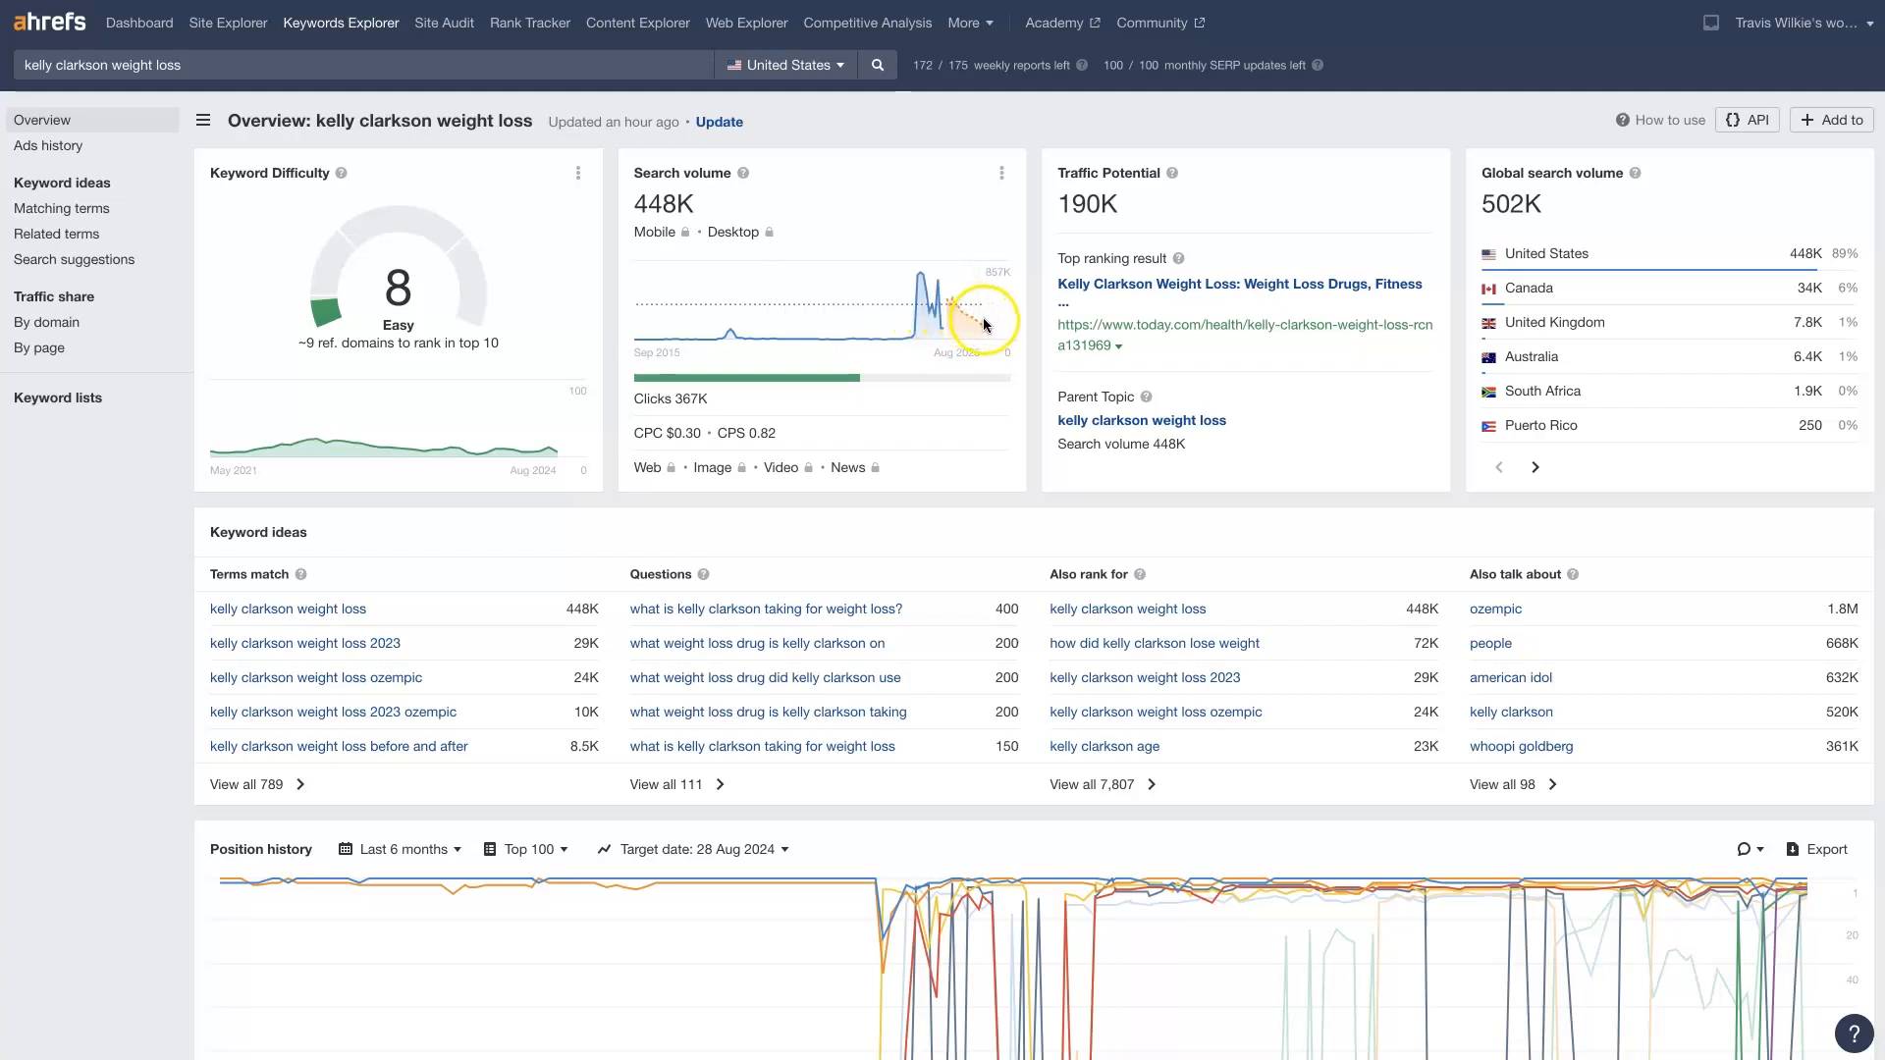
mouse_move(725, 159)
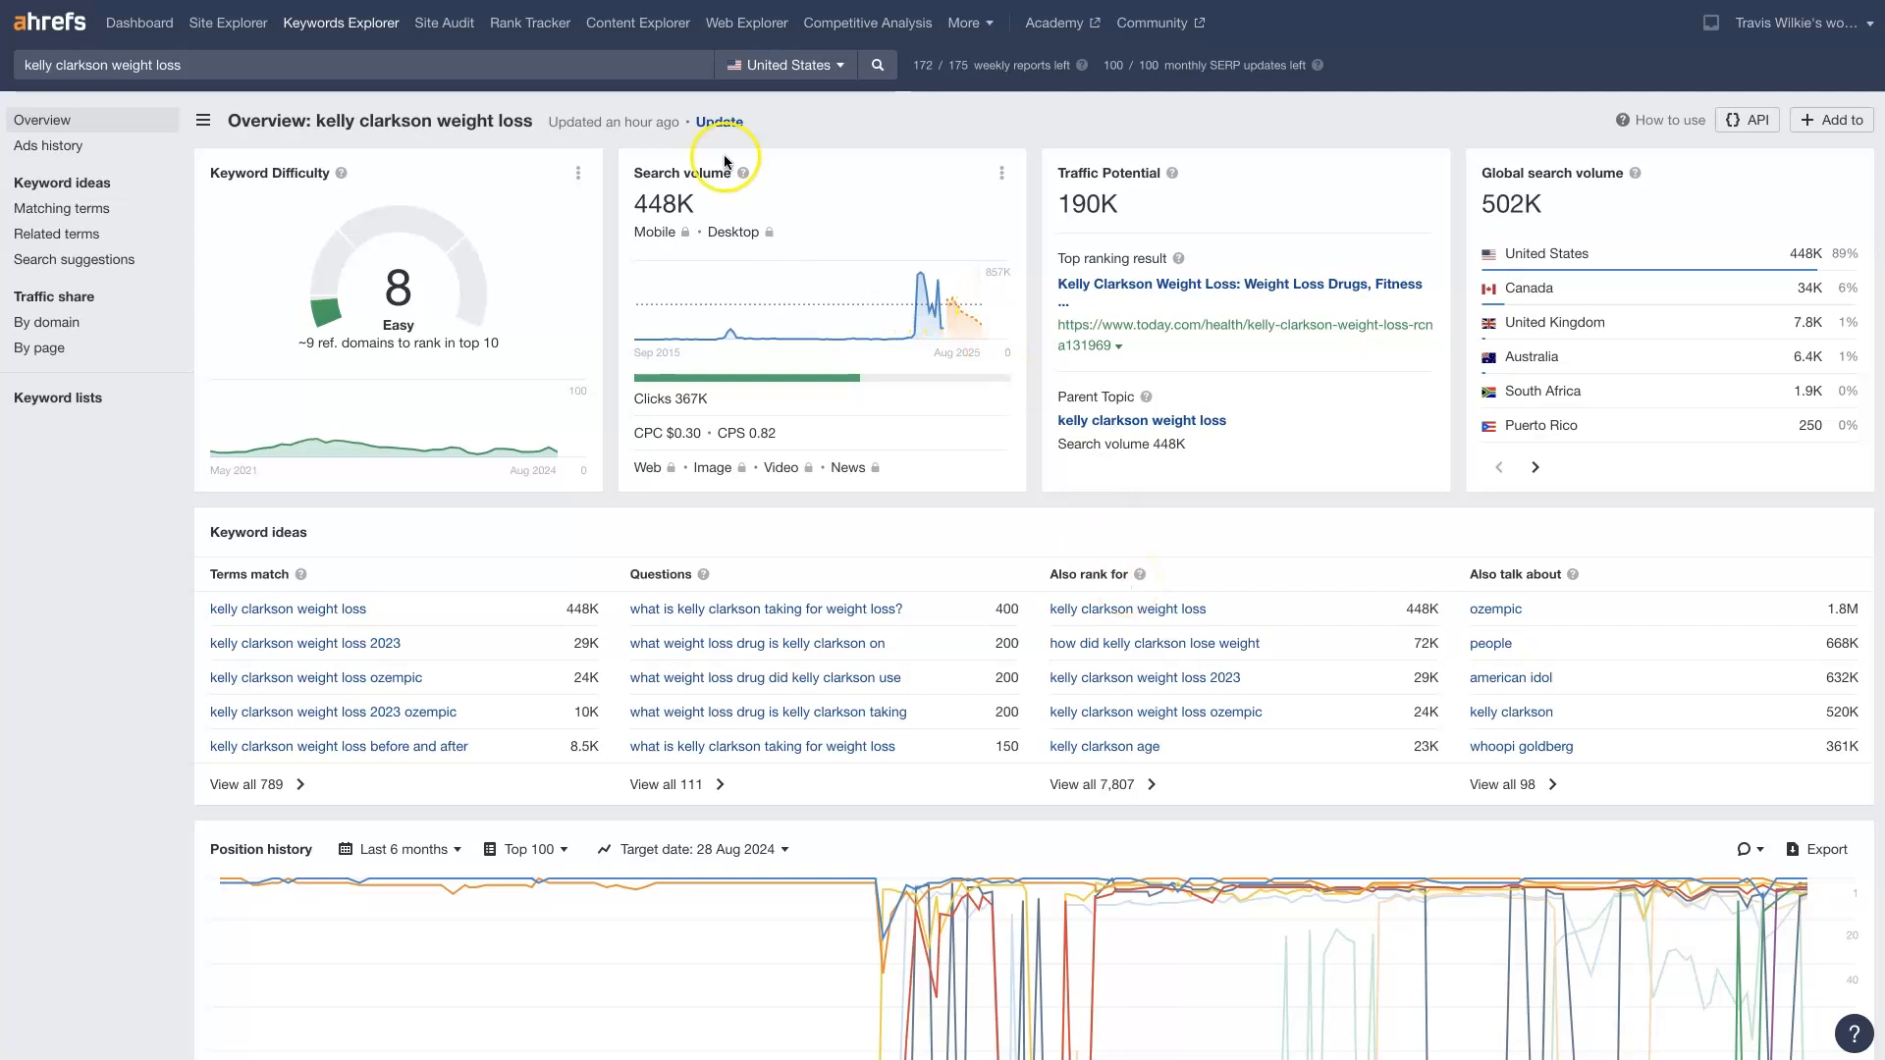
click(61, 209)
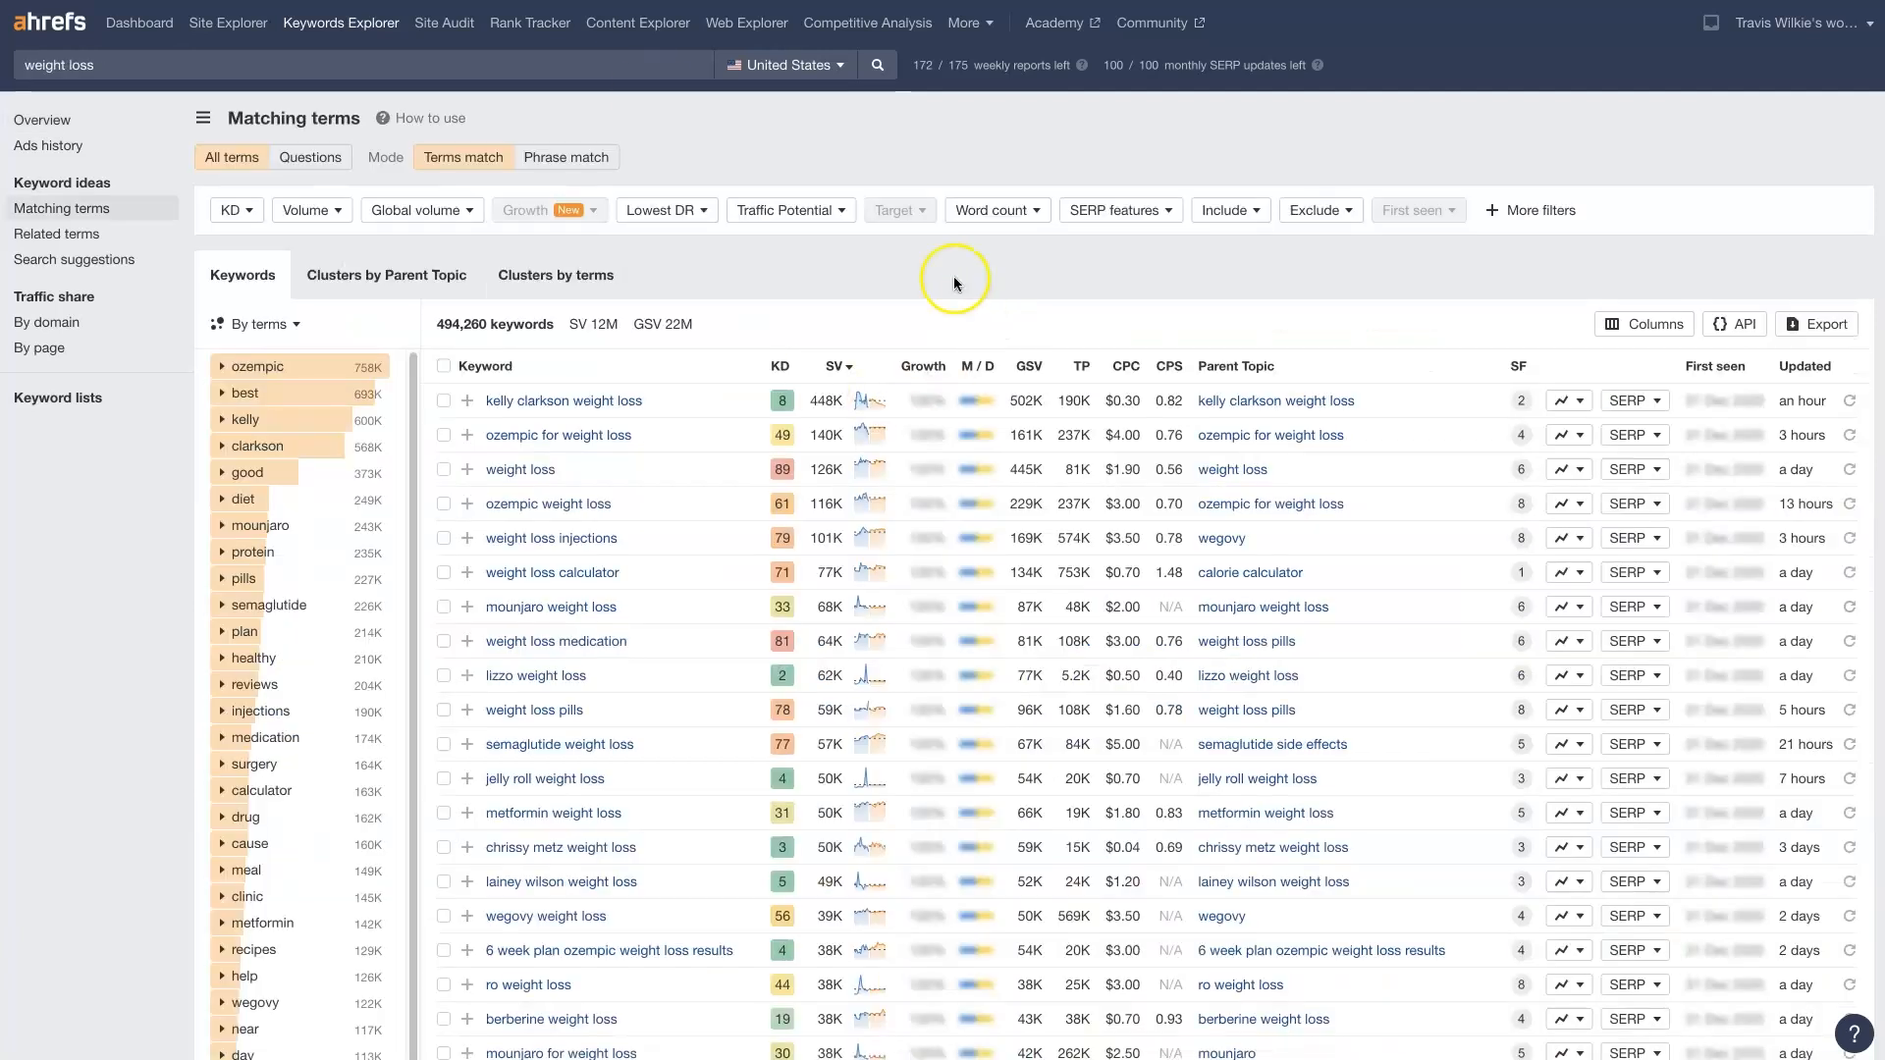
mouse_move(558, 436)
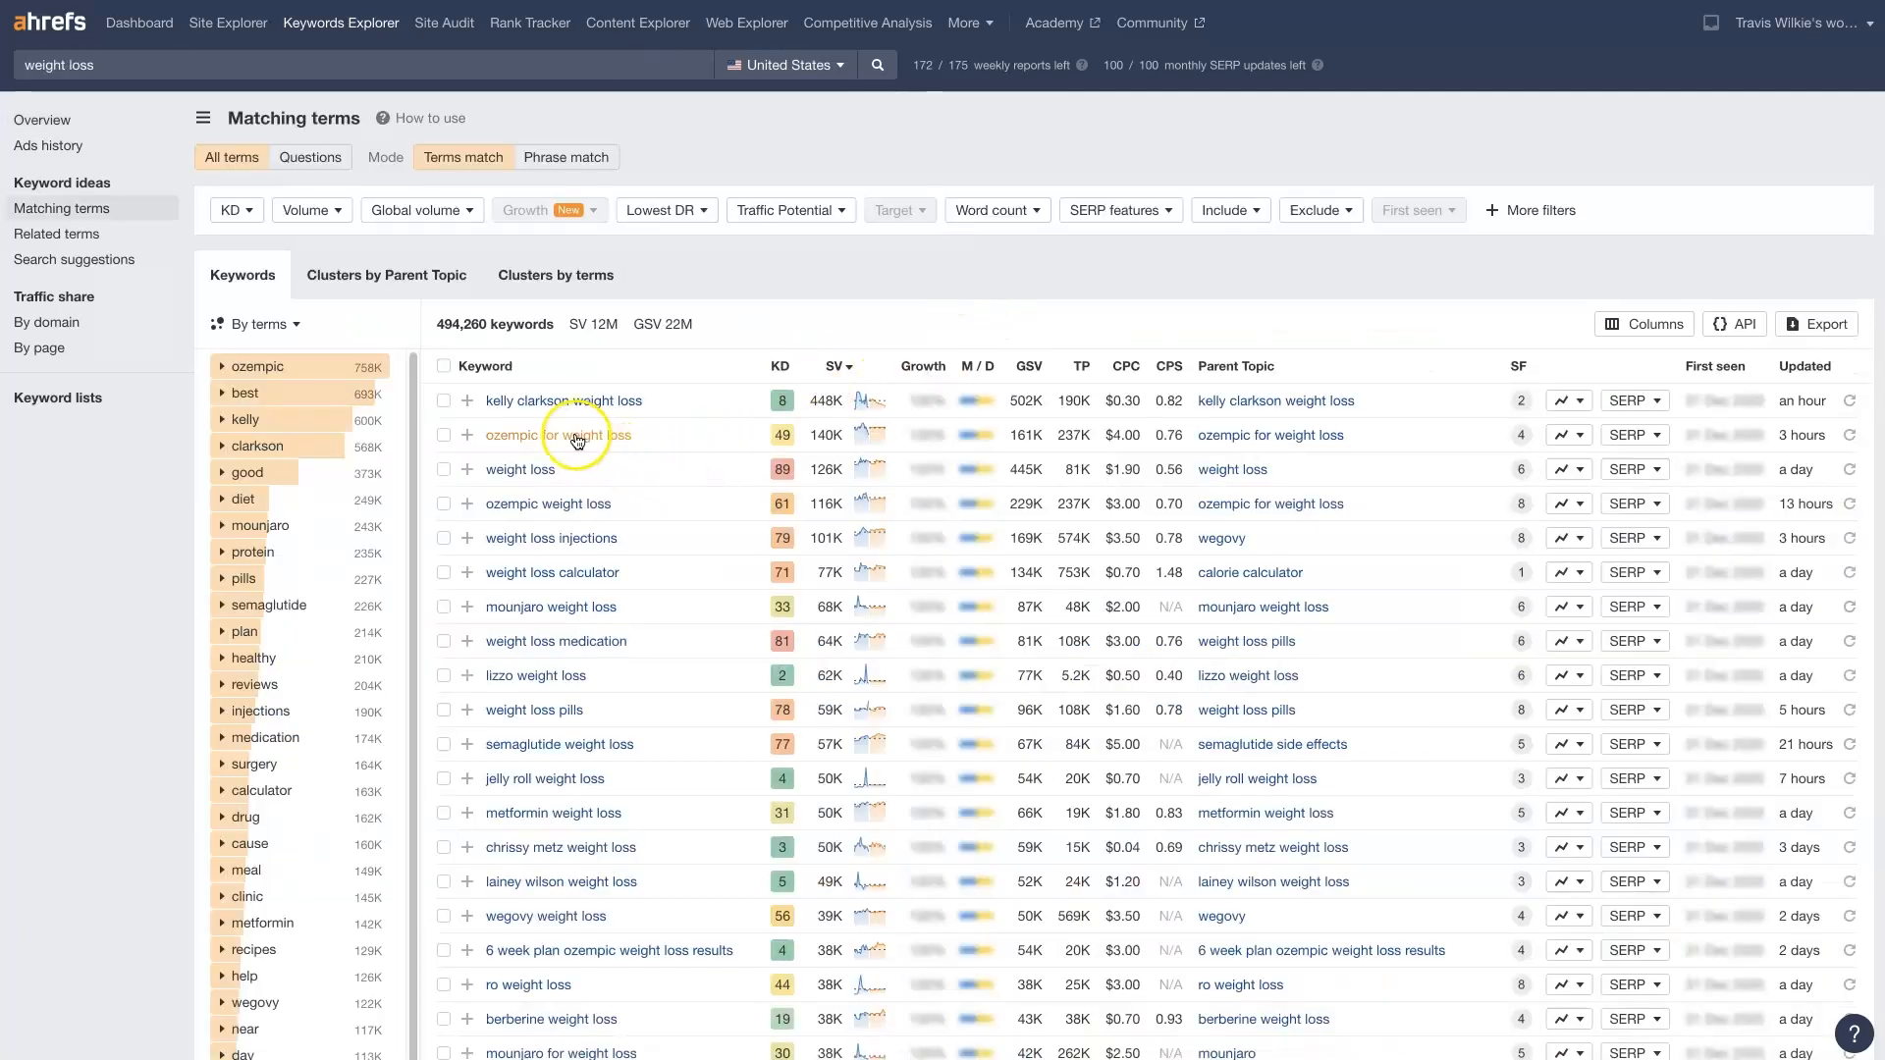
mouse_move(560, 436)
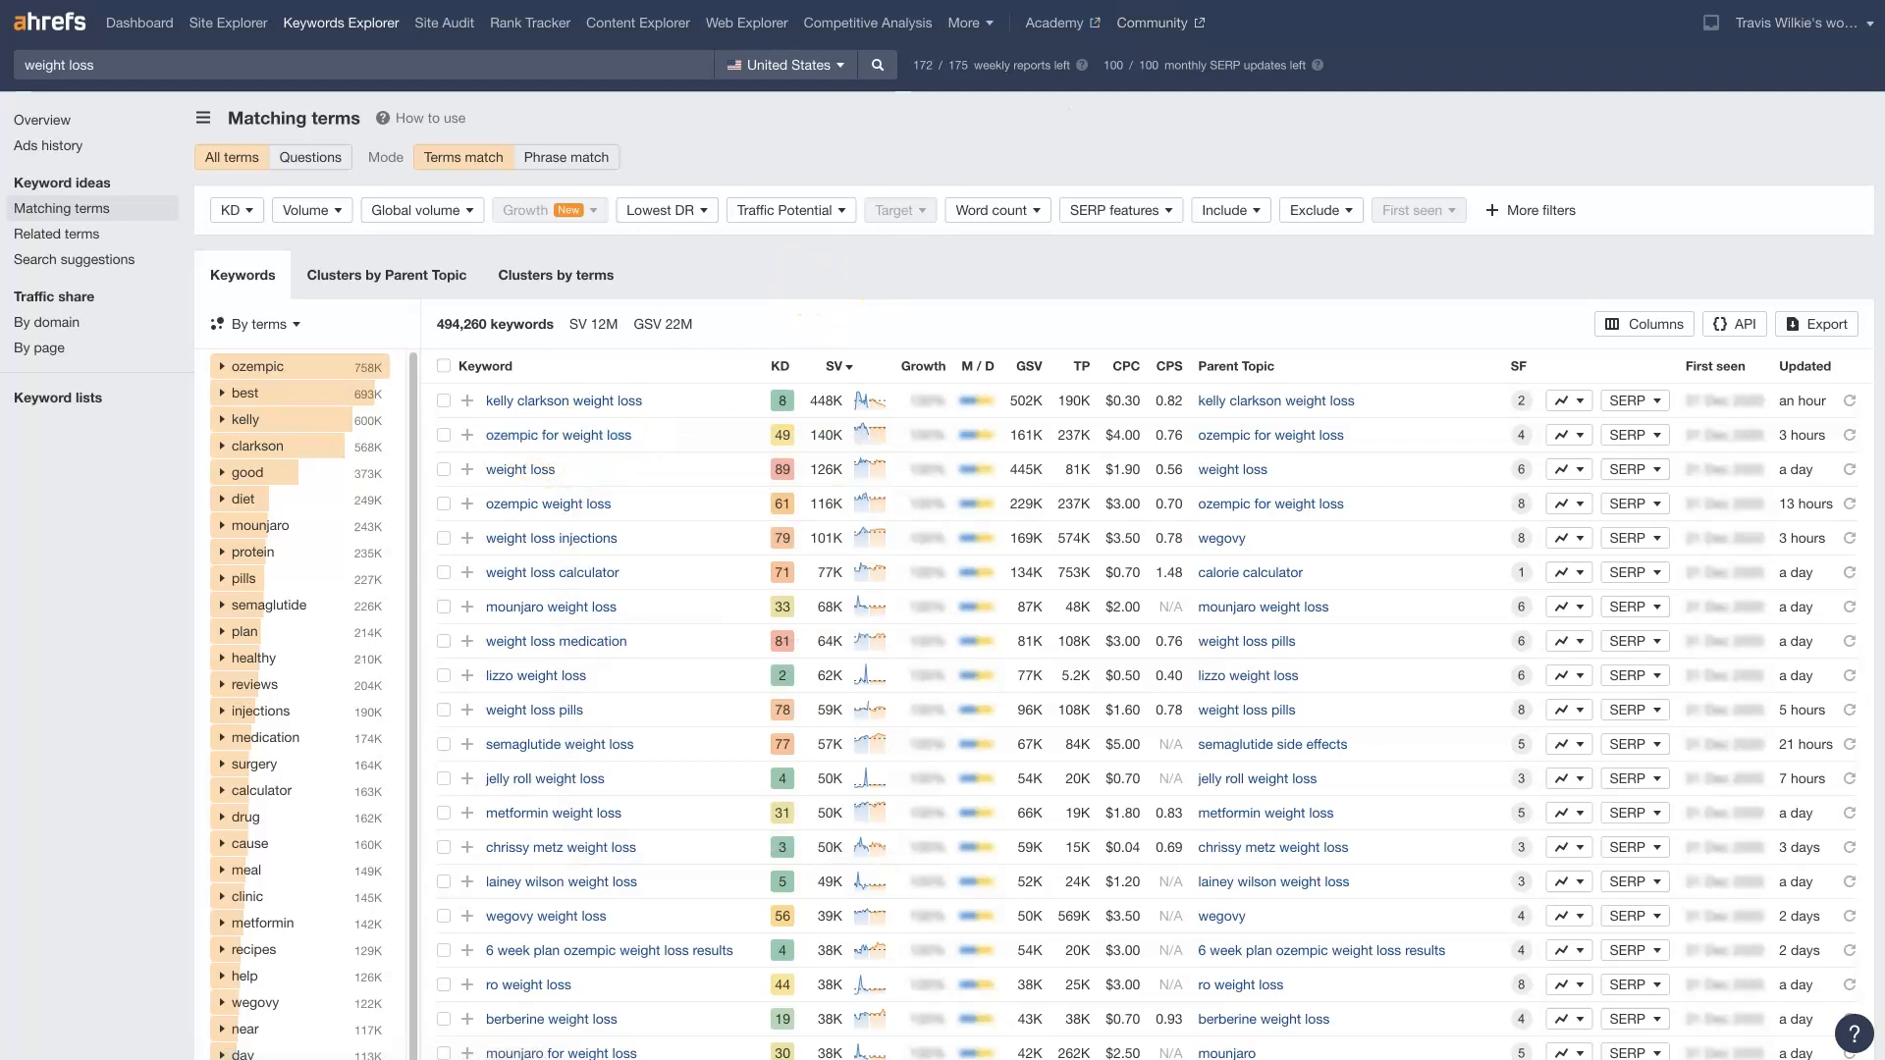
Step: View the overview for 'ozempic for weight loss' (KD 49, 140K volume)
click(558, 436)
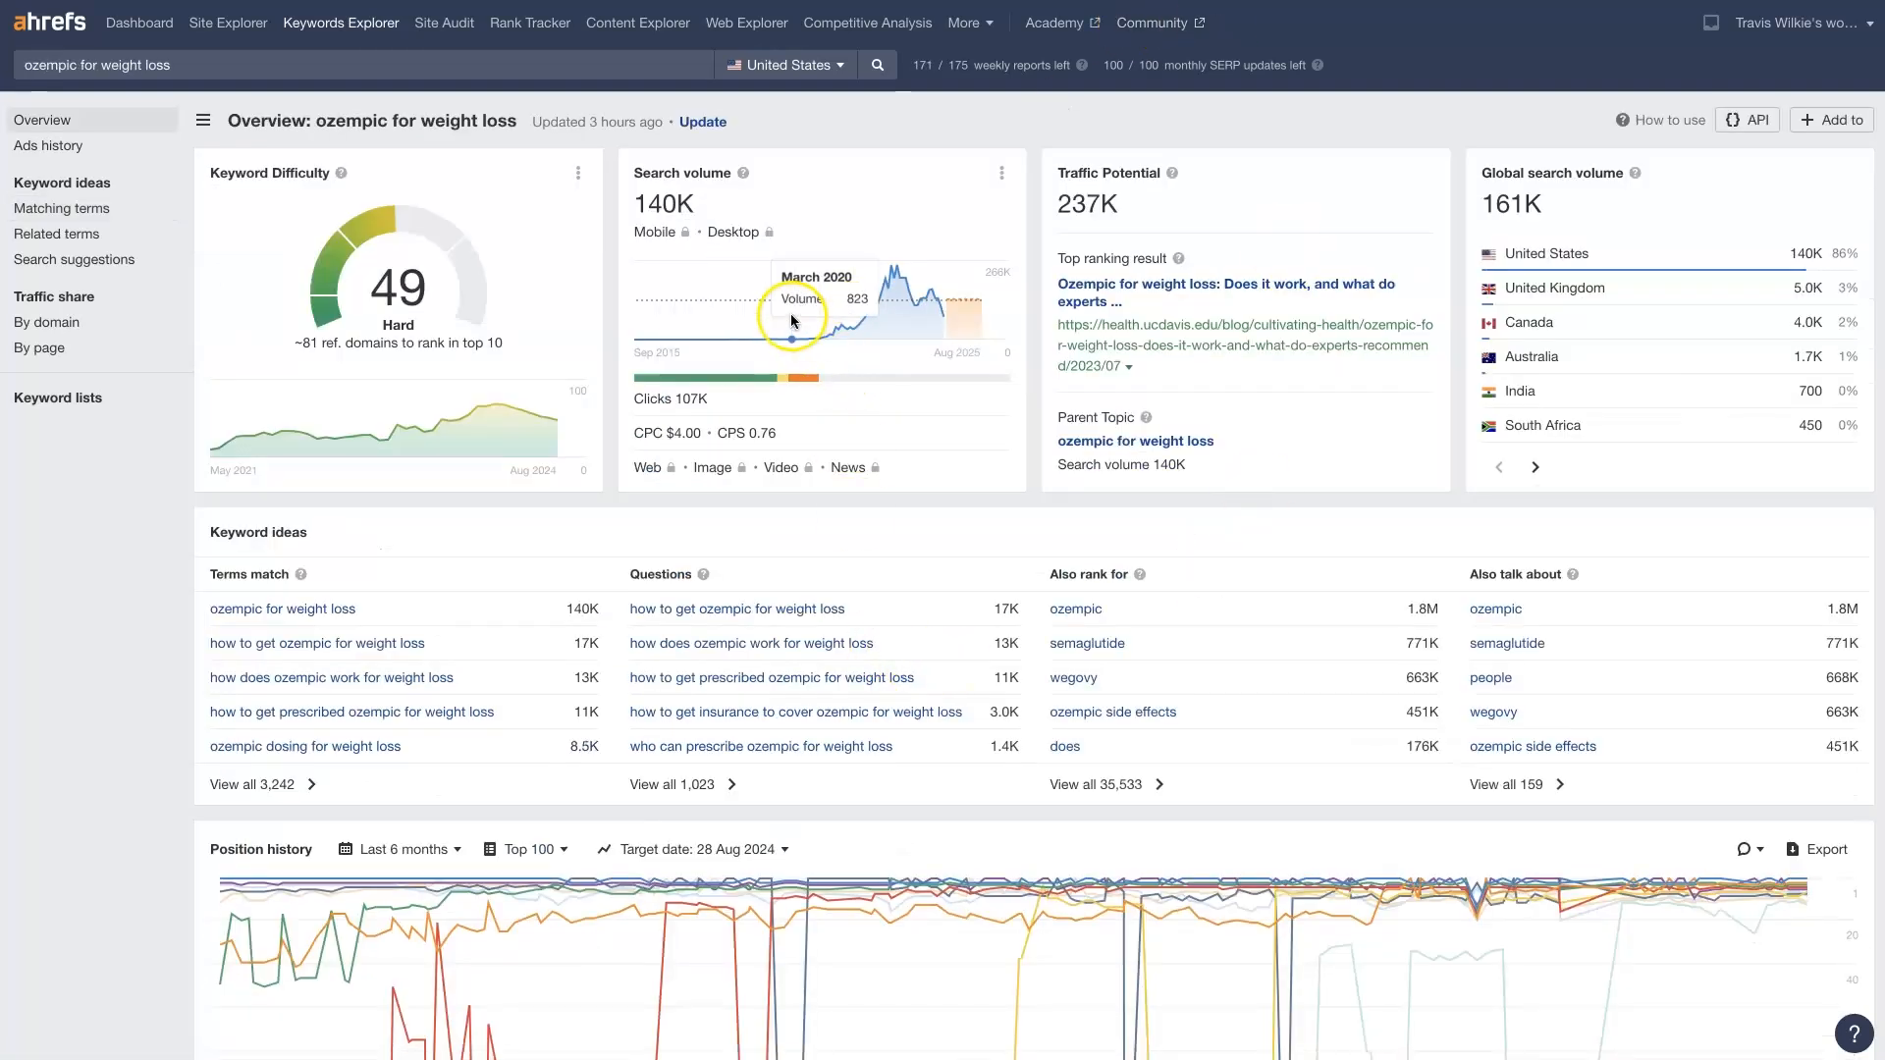
mouse_move(883, 323)
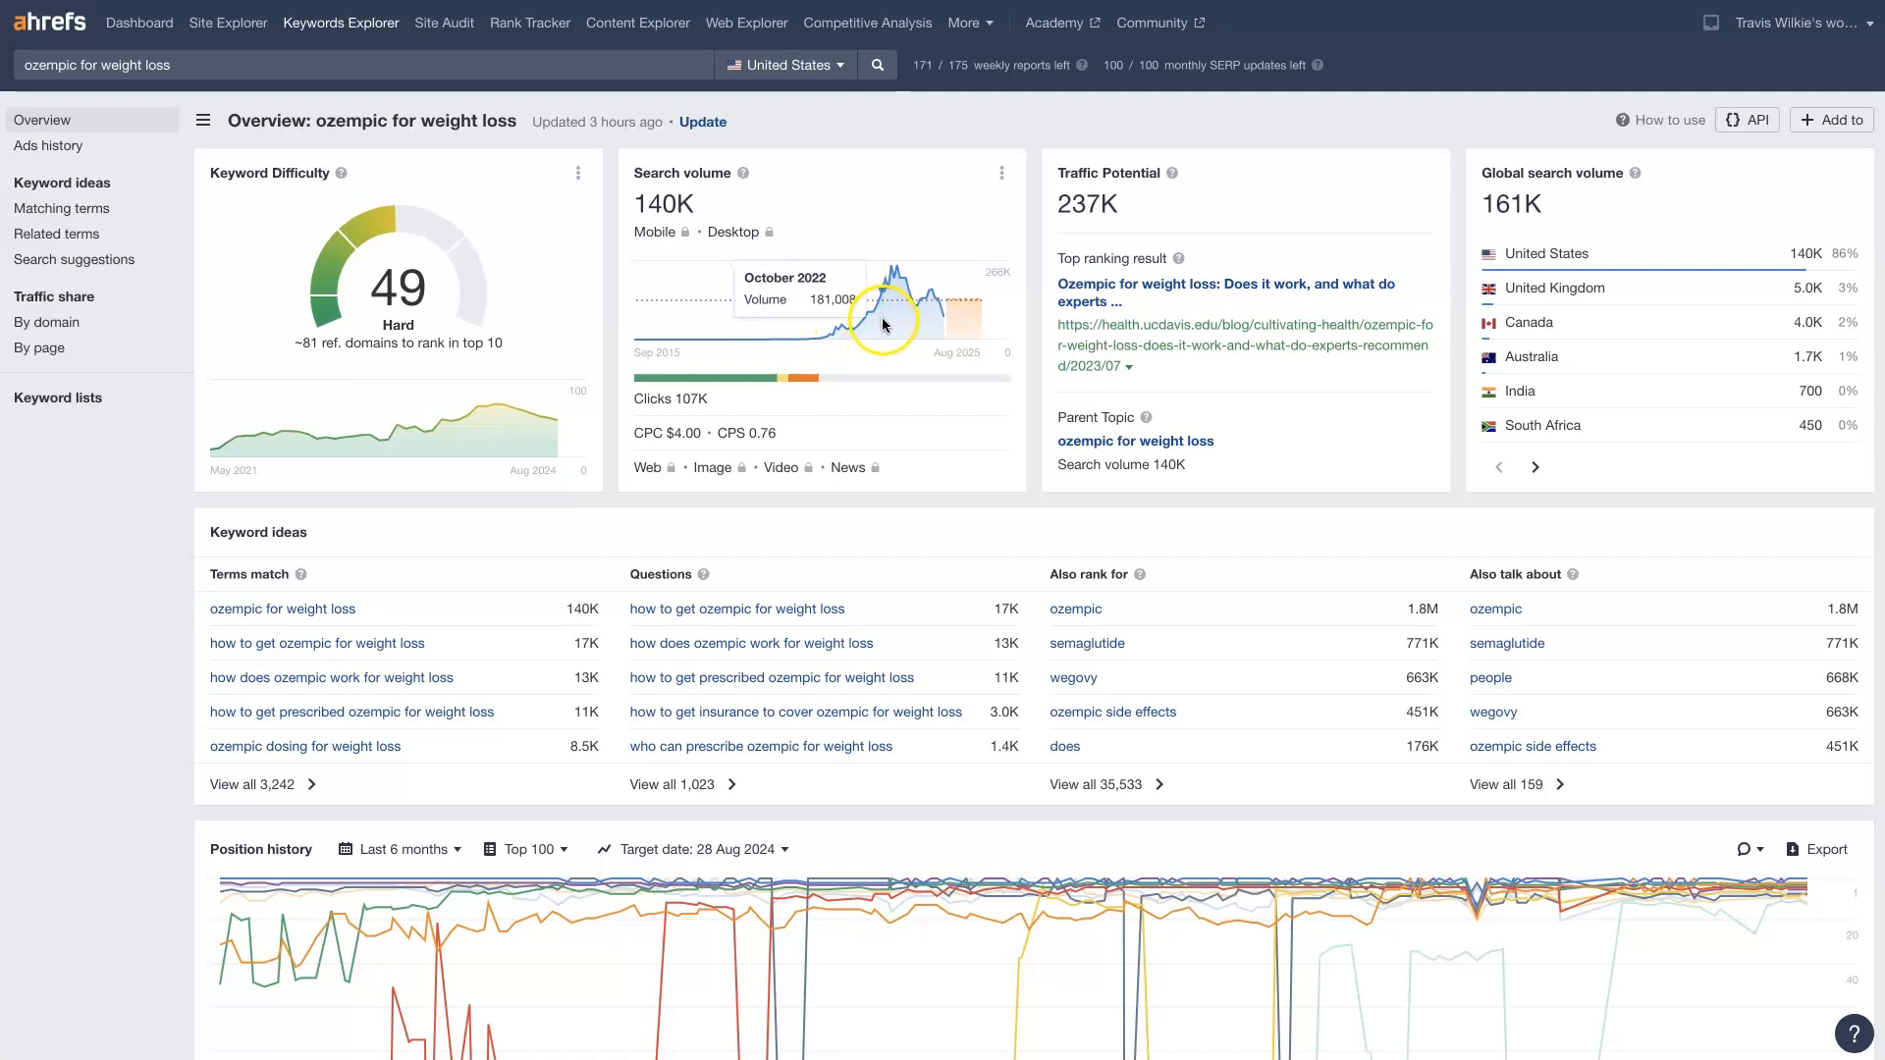
mouse_move(885, 318)
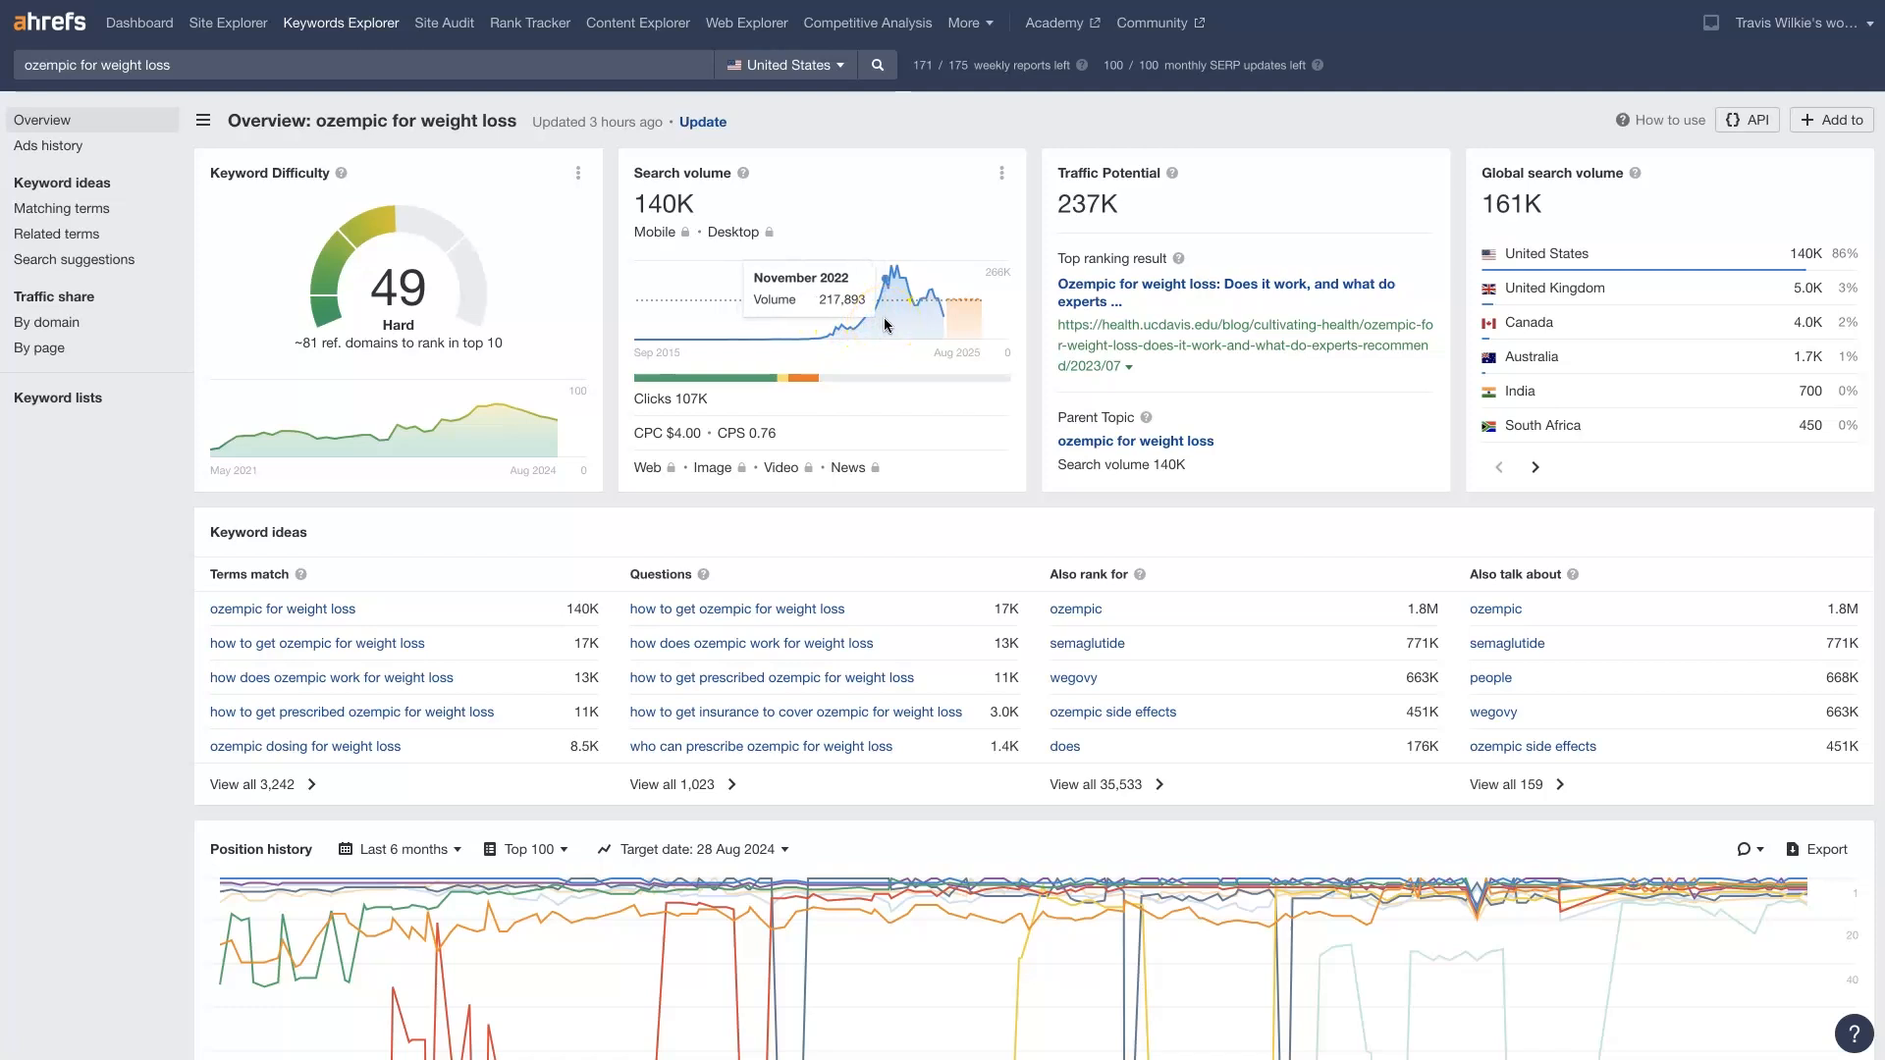
mouse_move(925, 304)
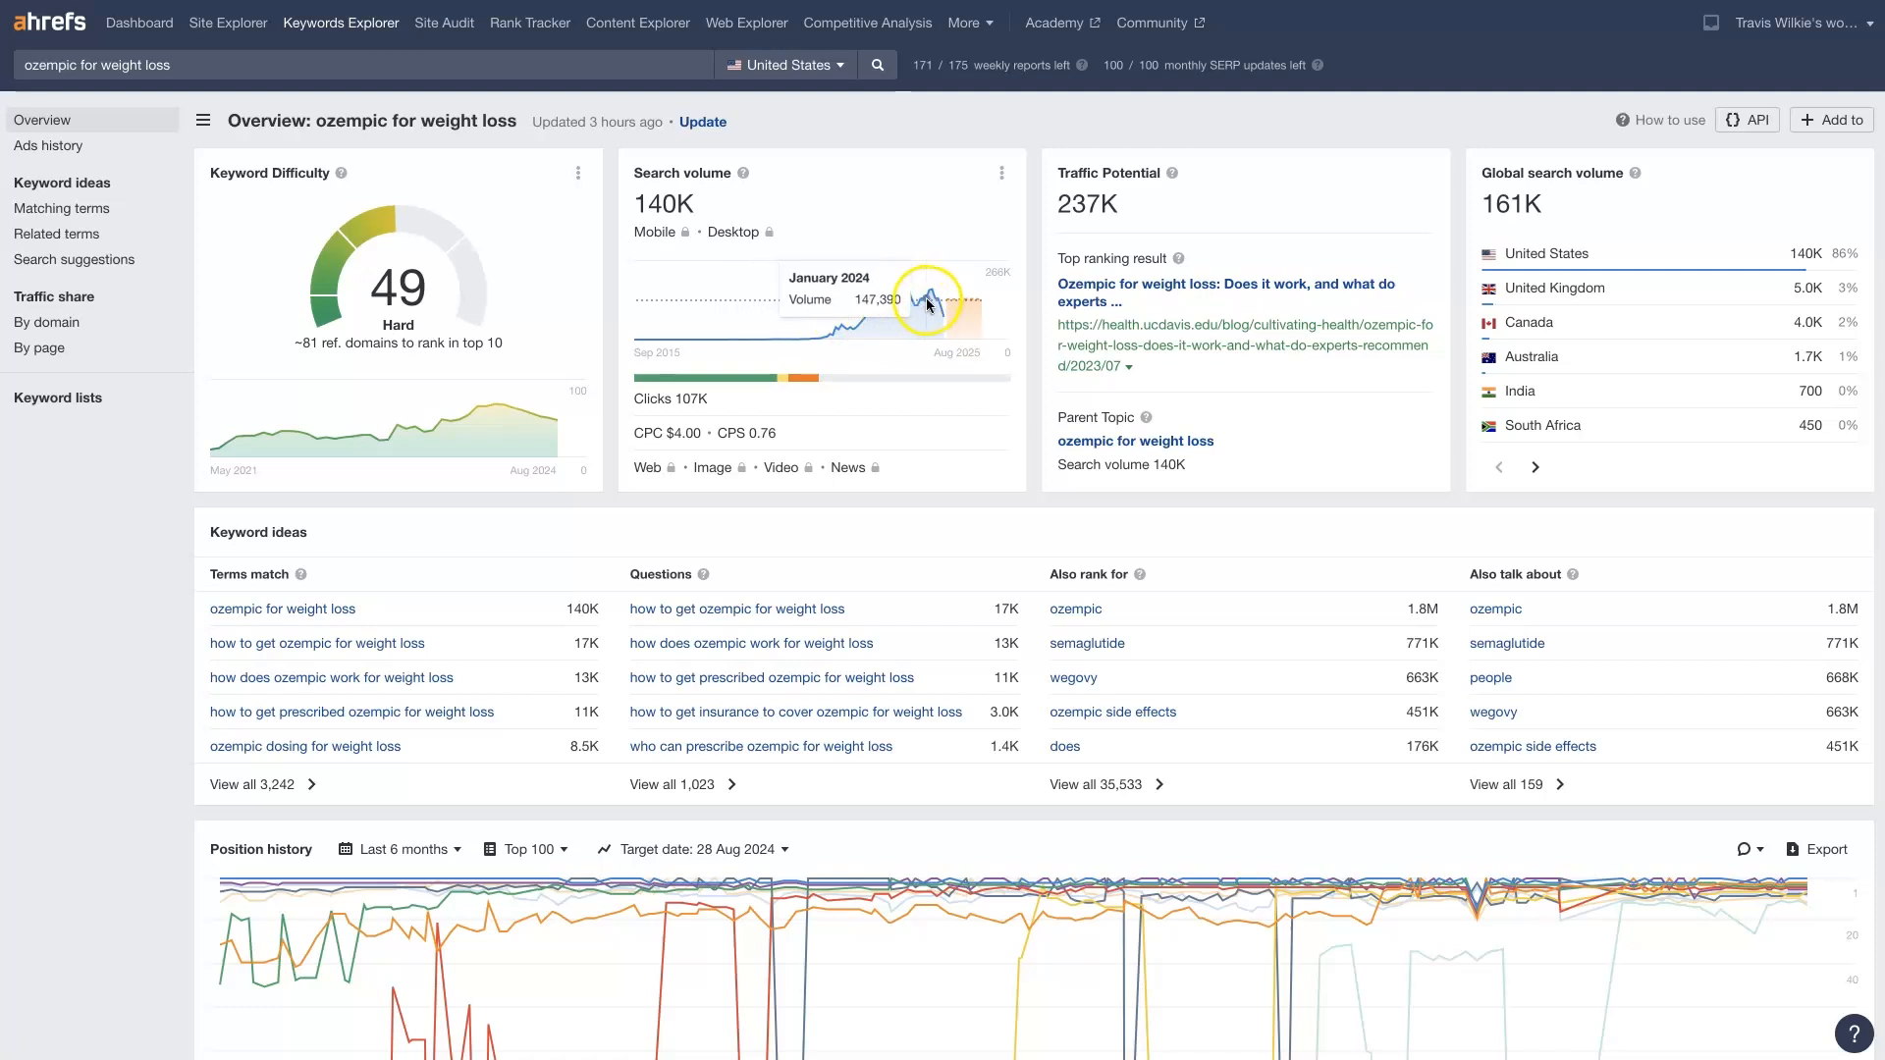
mouse_move(896, 279)
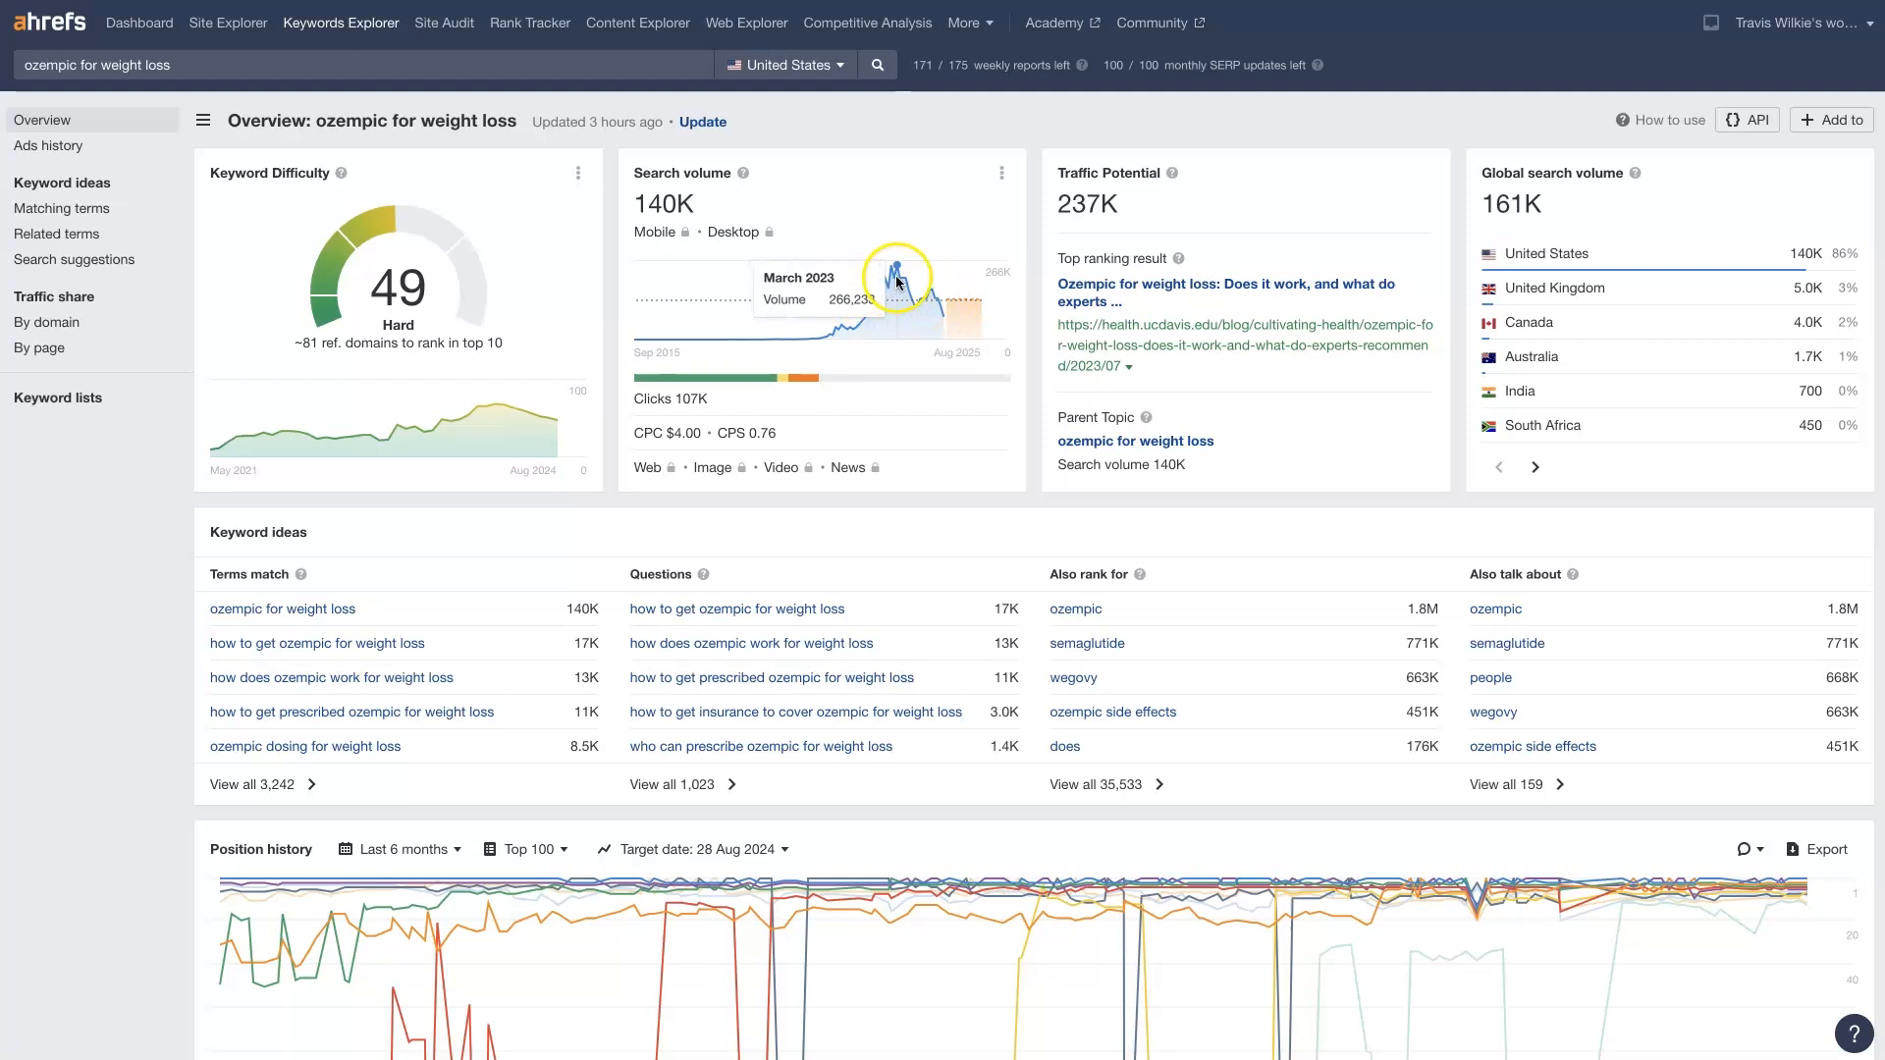
mouse_move(866, 318)
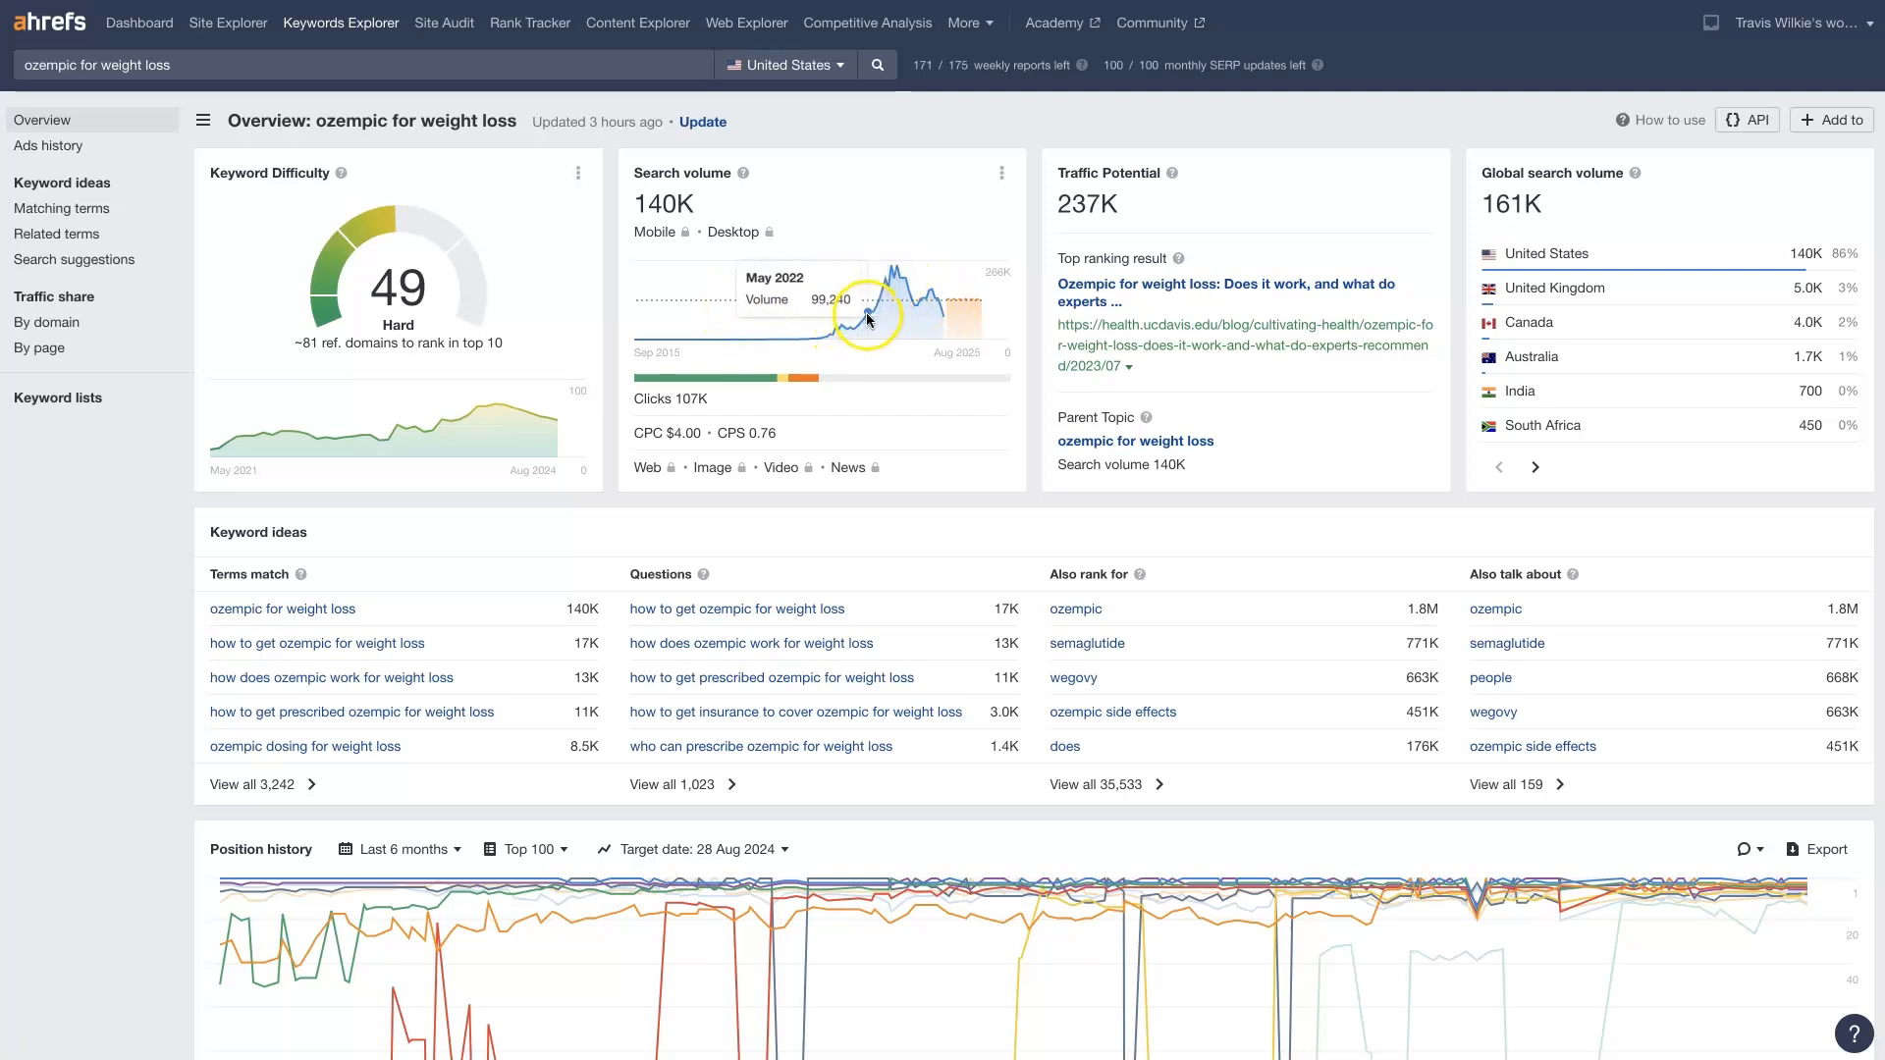
mouse_move(889, 300)
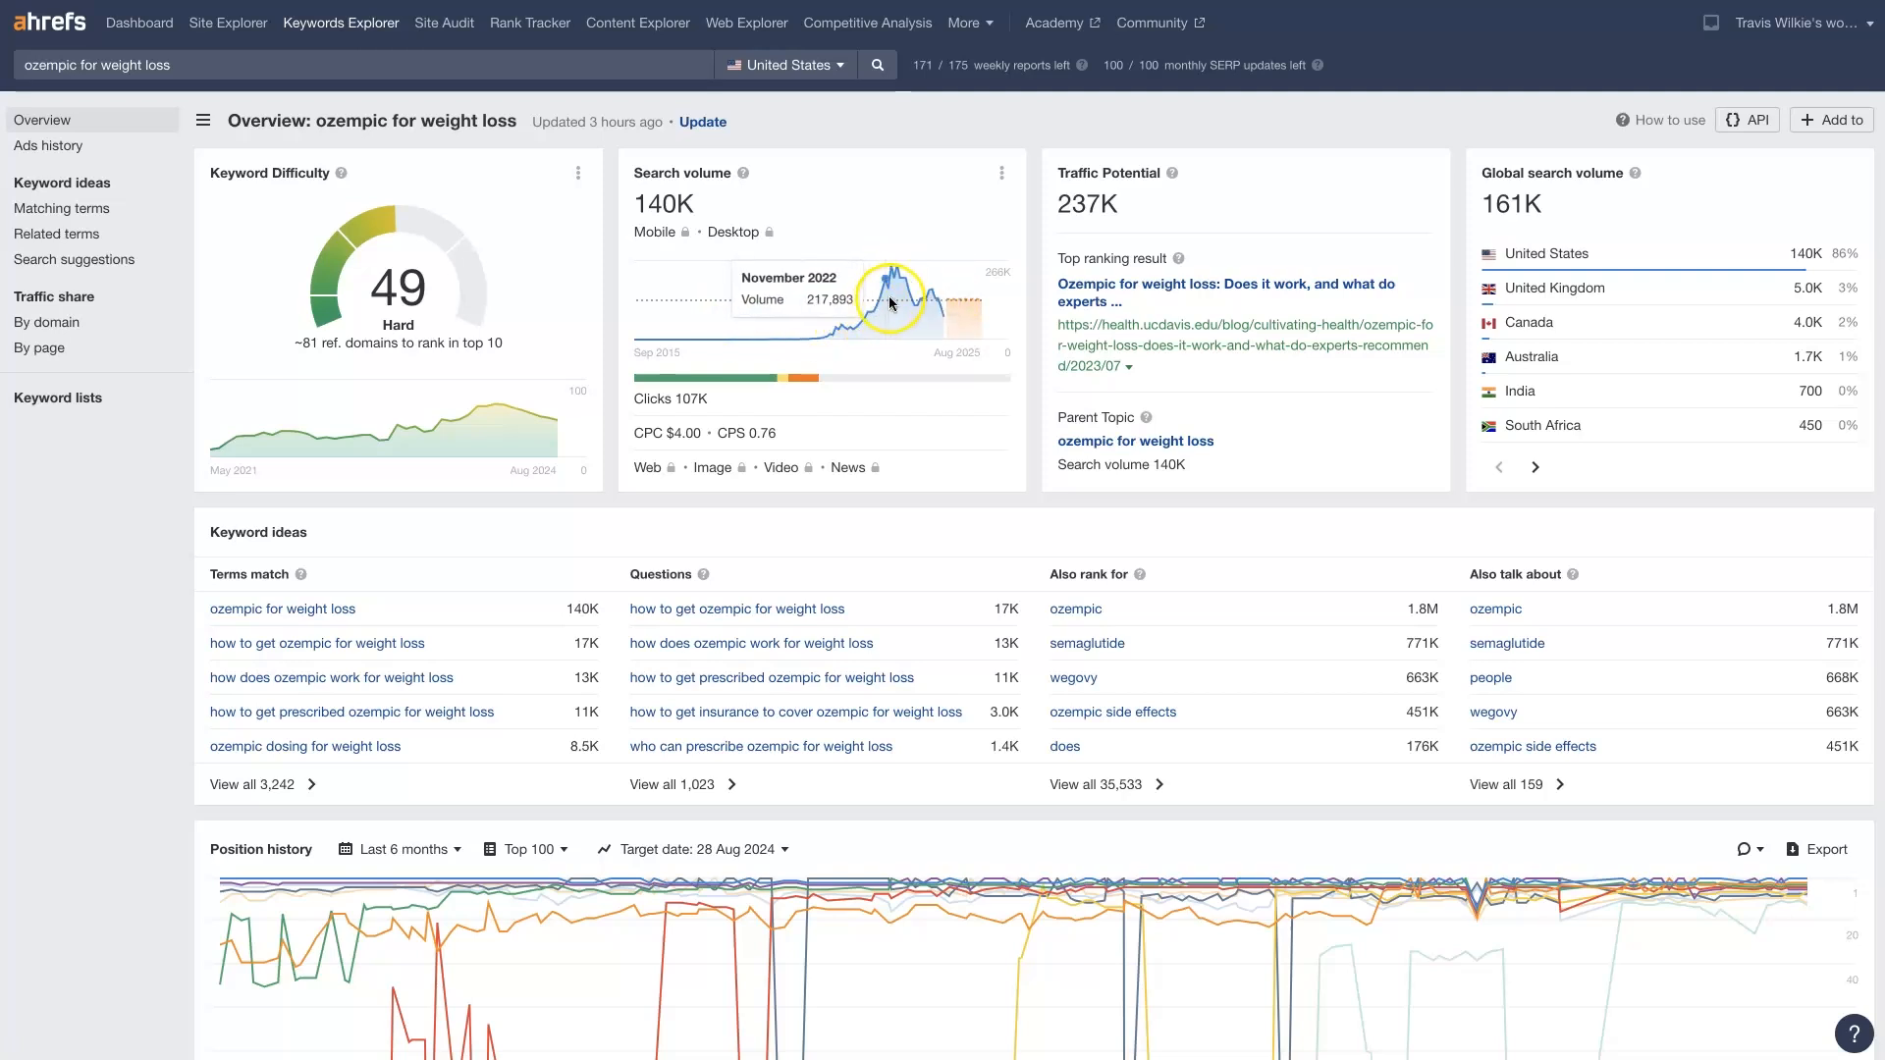
mouse_move(960, 286)
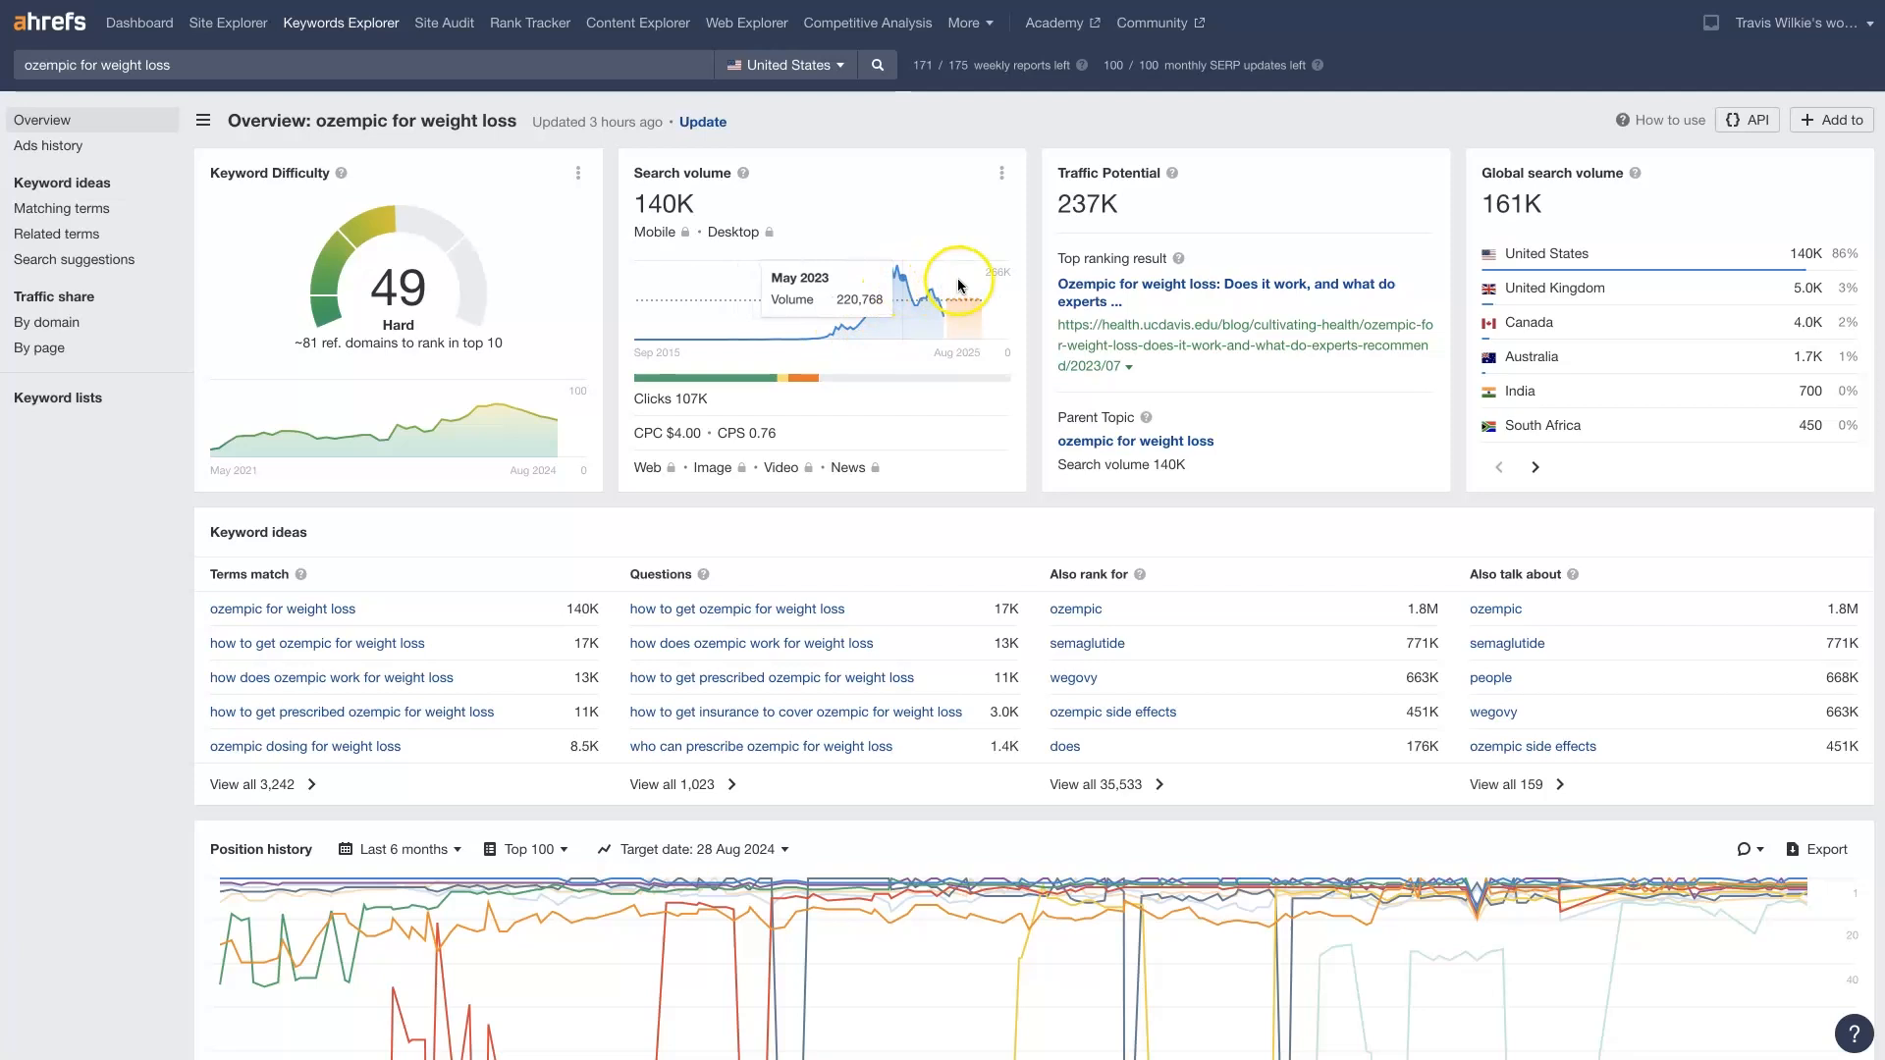
mouse_move(959, 286)
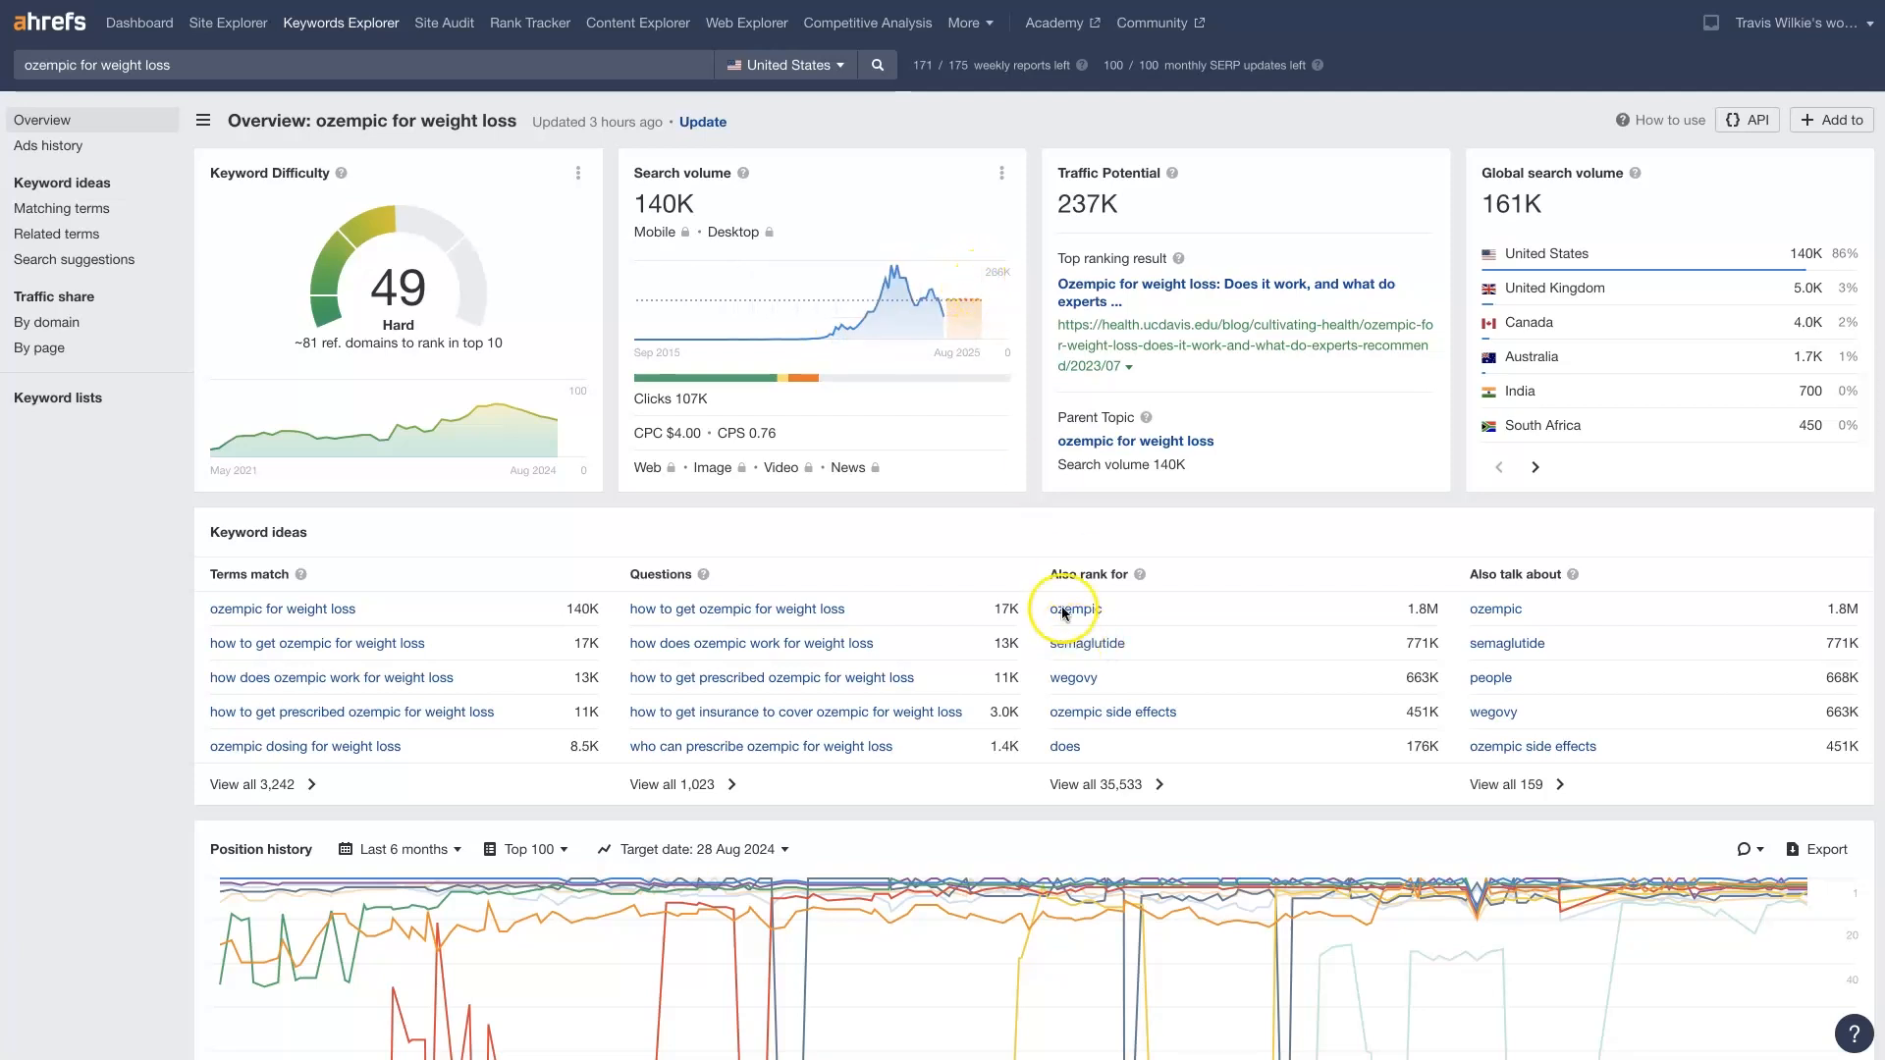
mouse_move(314, 583)
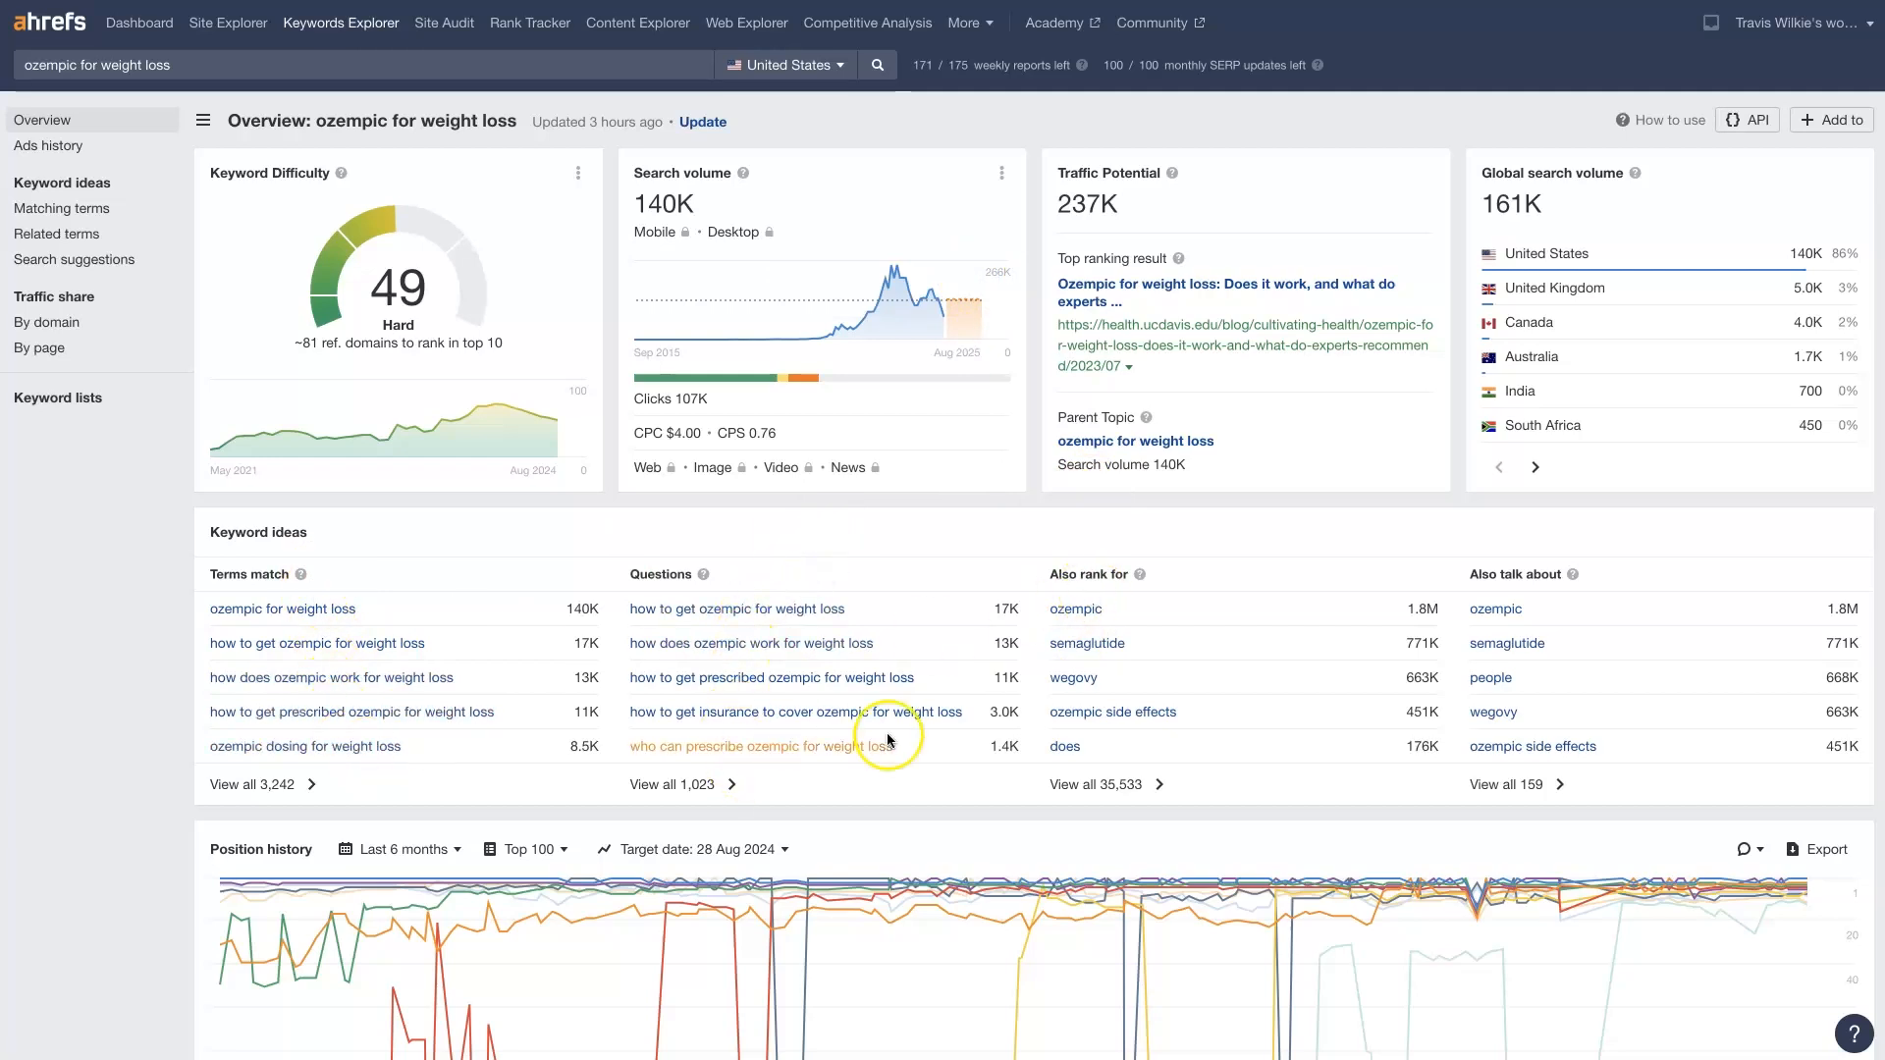
mouse_move(1145, 598)
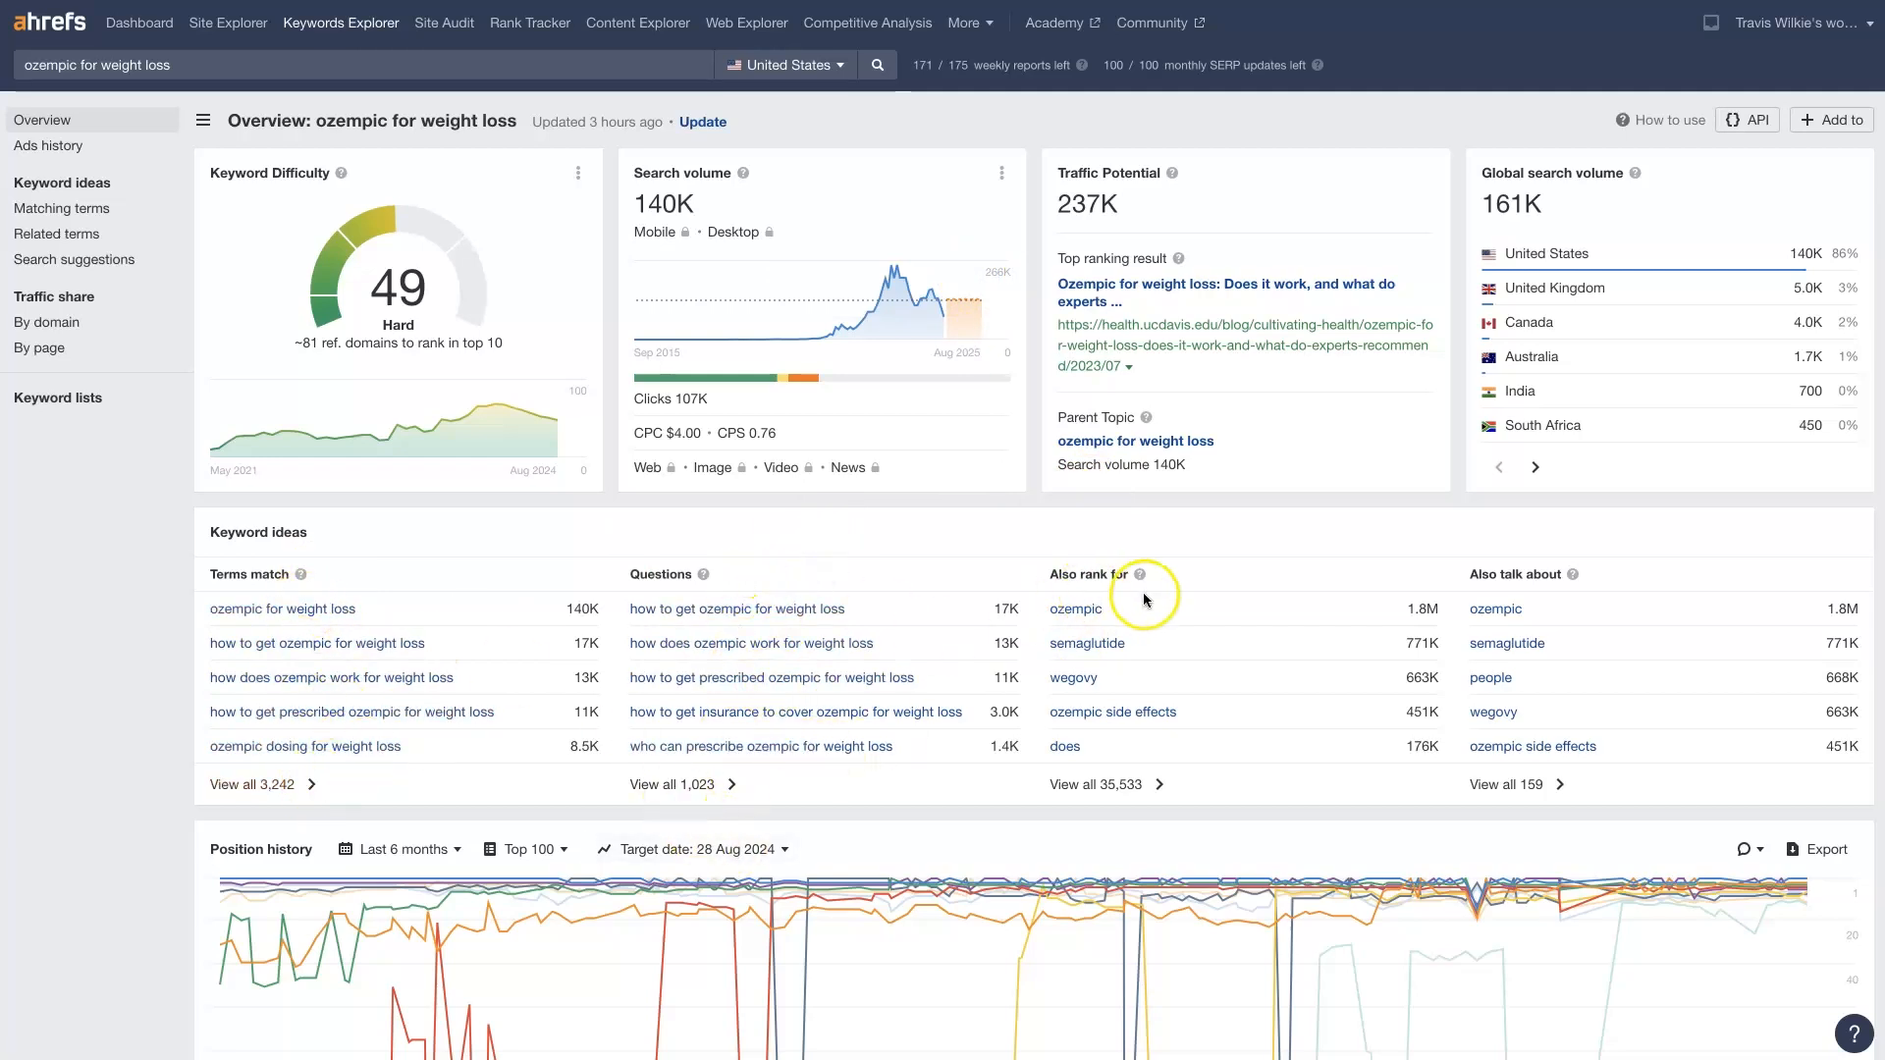
mouse_move(1102, 625)
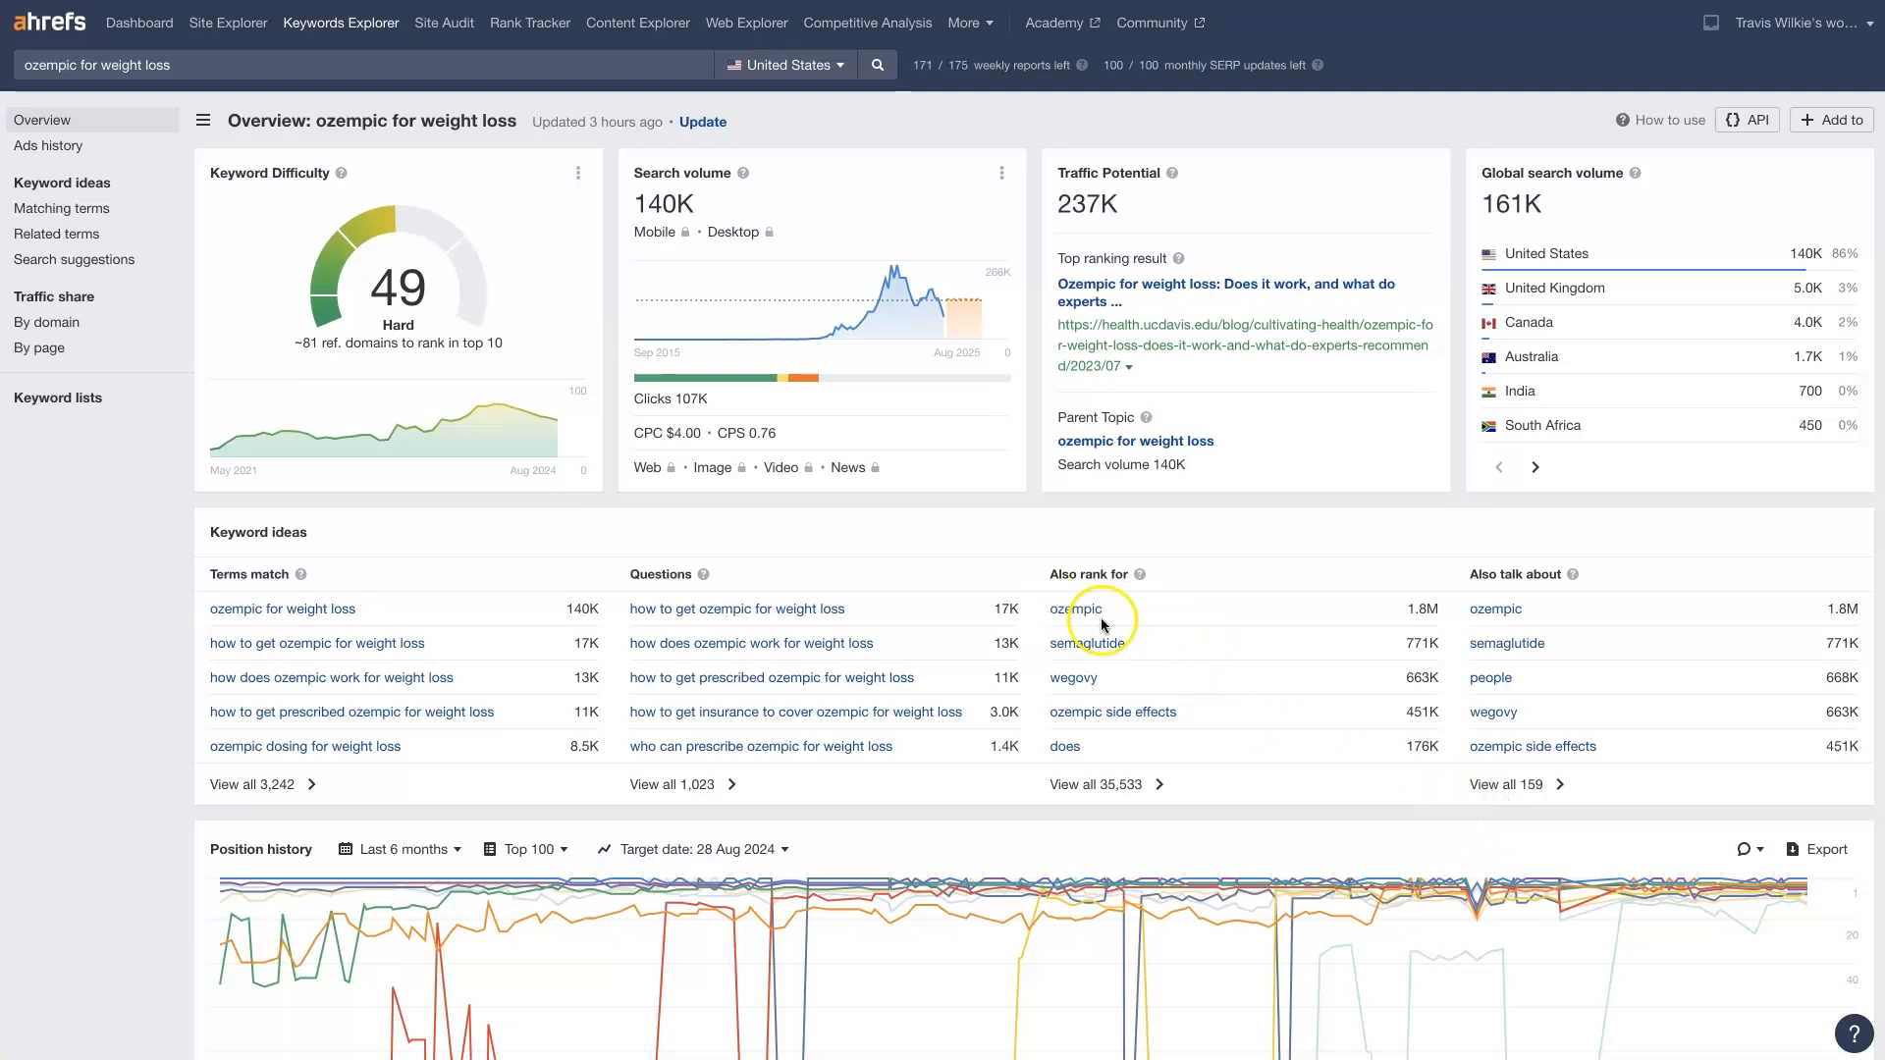
Step: Go back to the 'weight loss' Matching terms report of 494,260 keywords
click(61, 208)
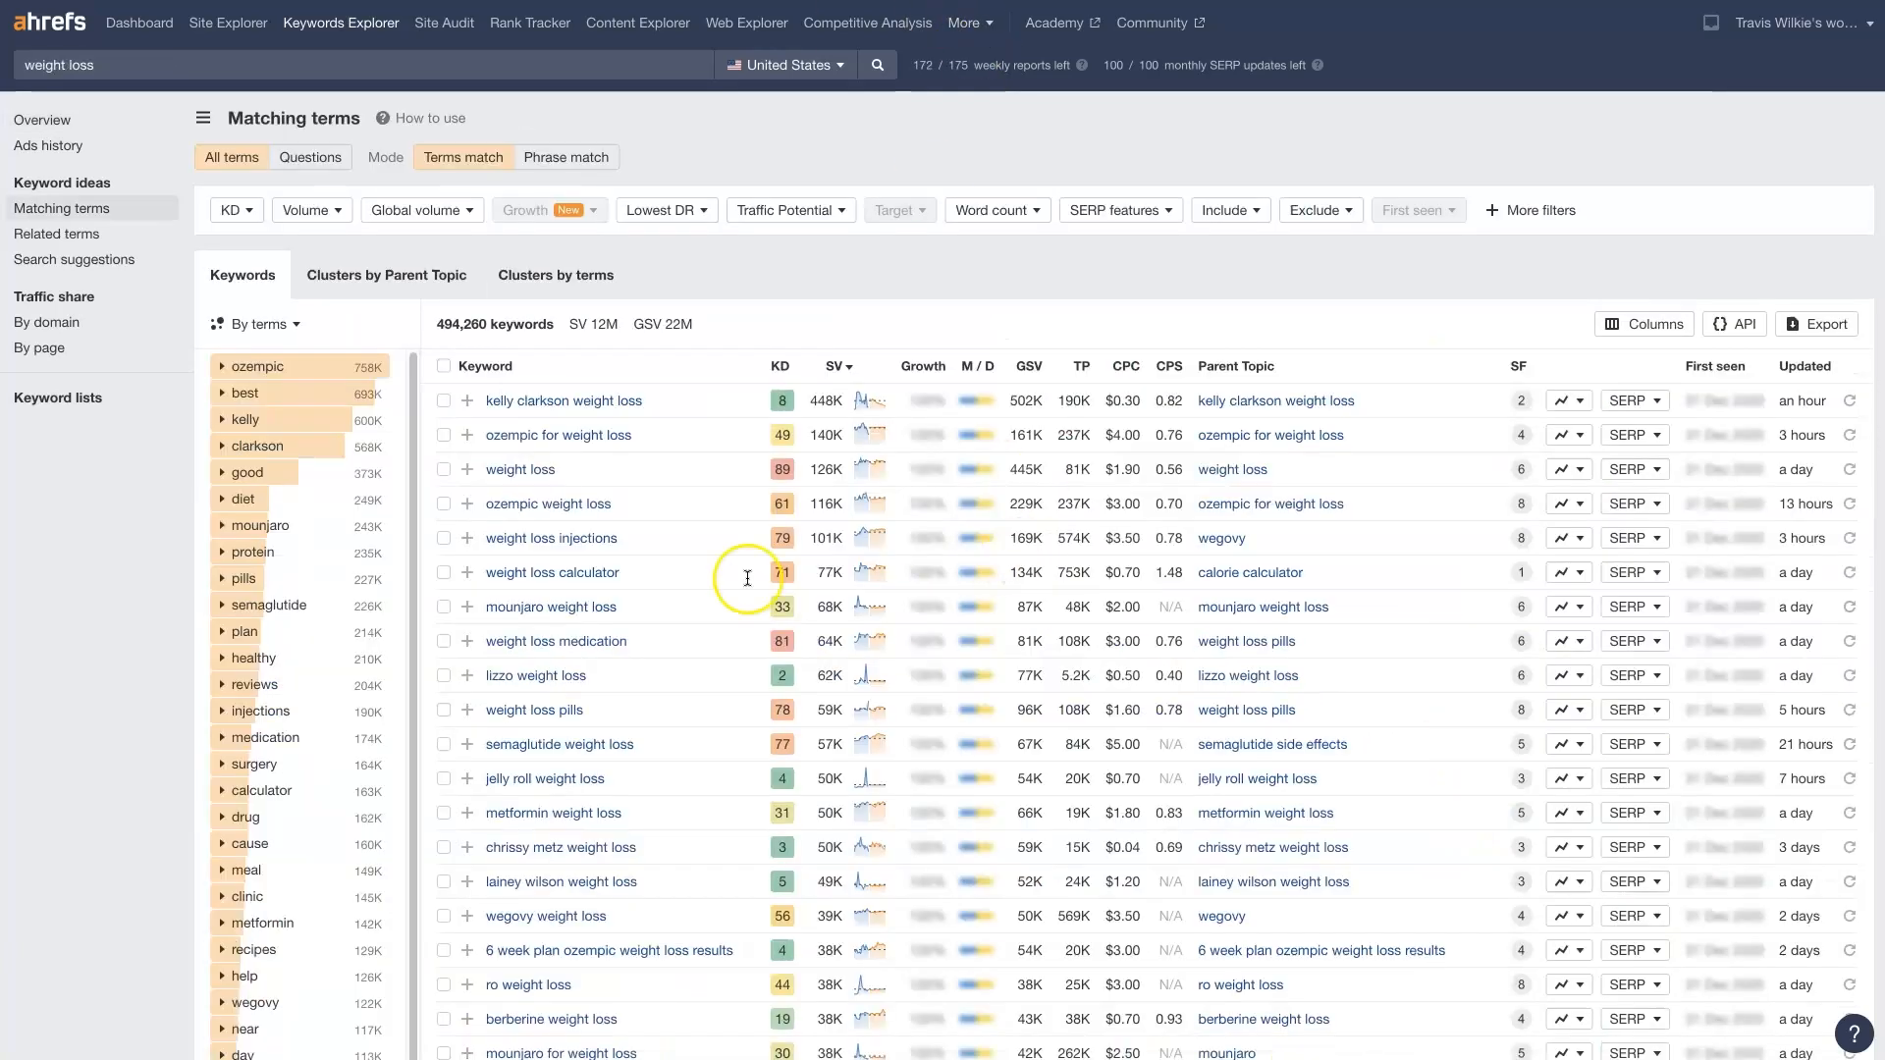
mouse_move(554, 453)
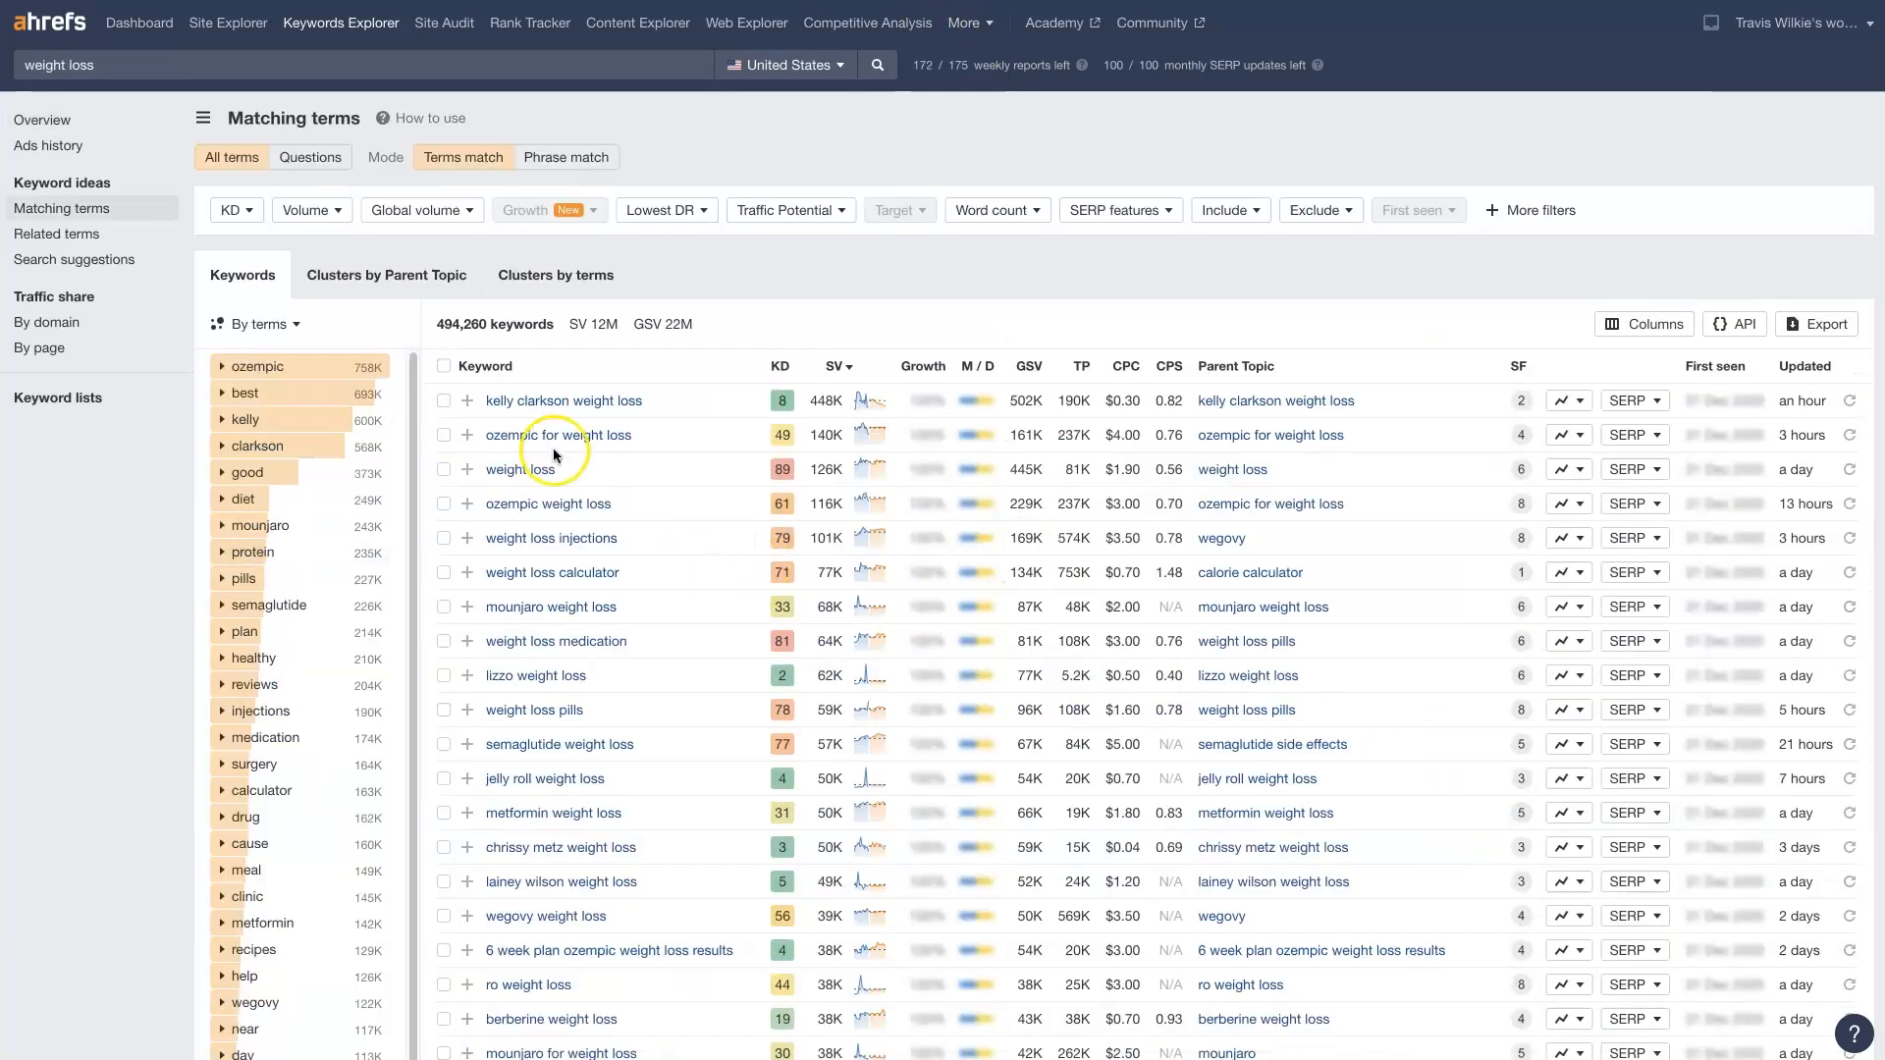
mouse_move(932, 713)
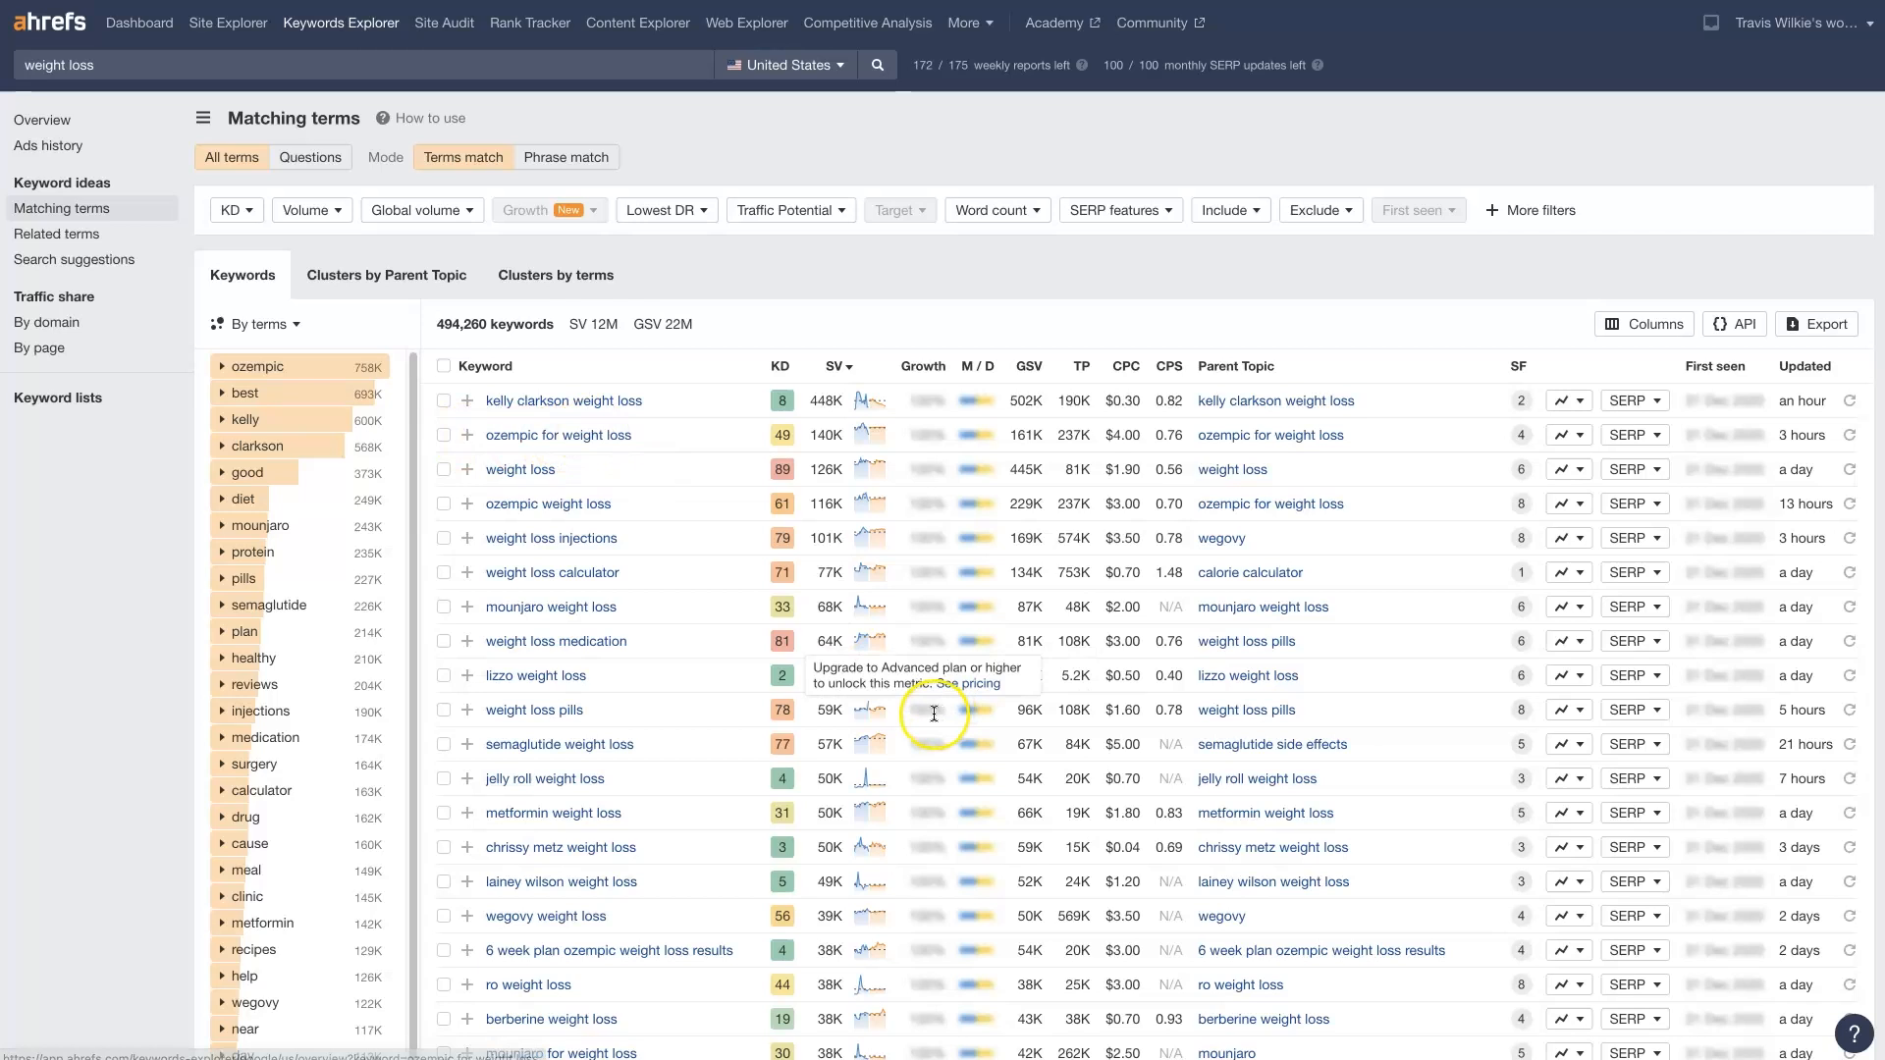
mouse_move(512, 451)
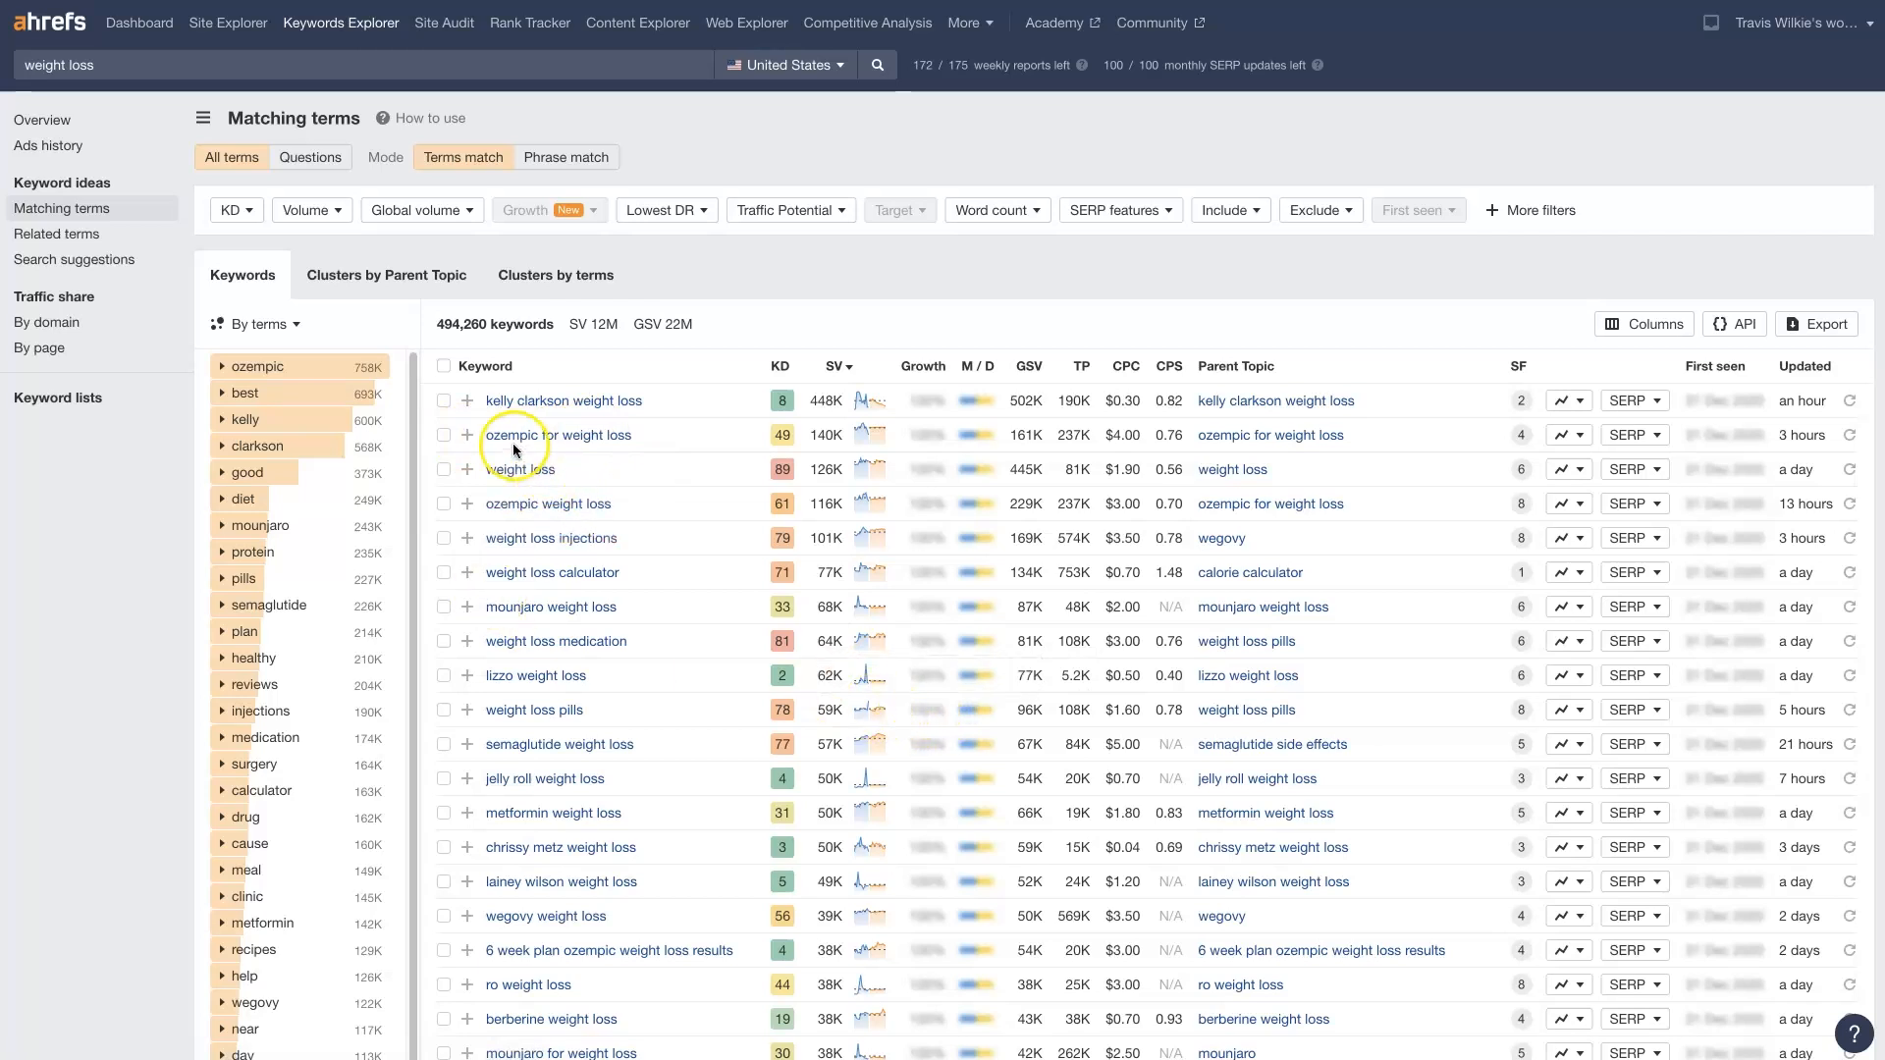
mouse_move(628, 662)
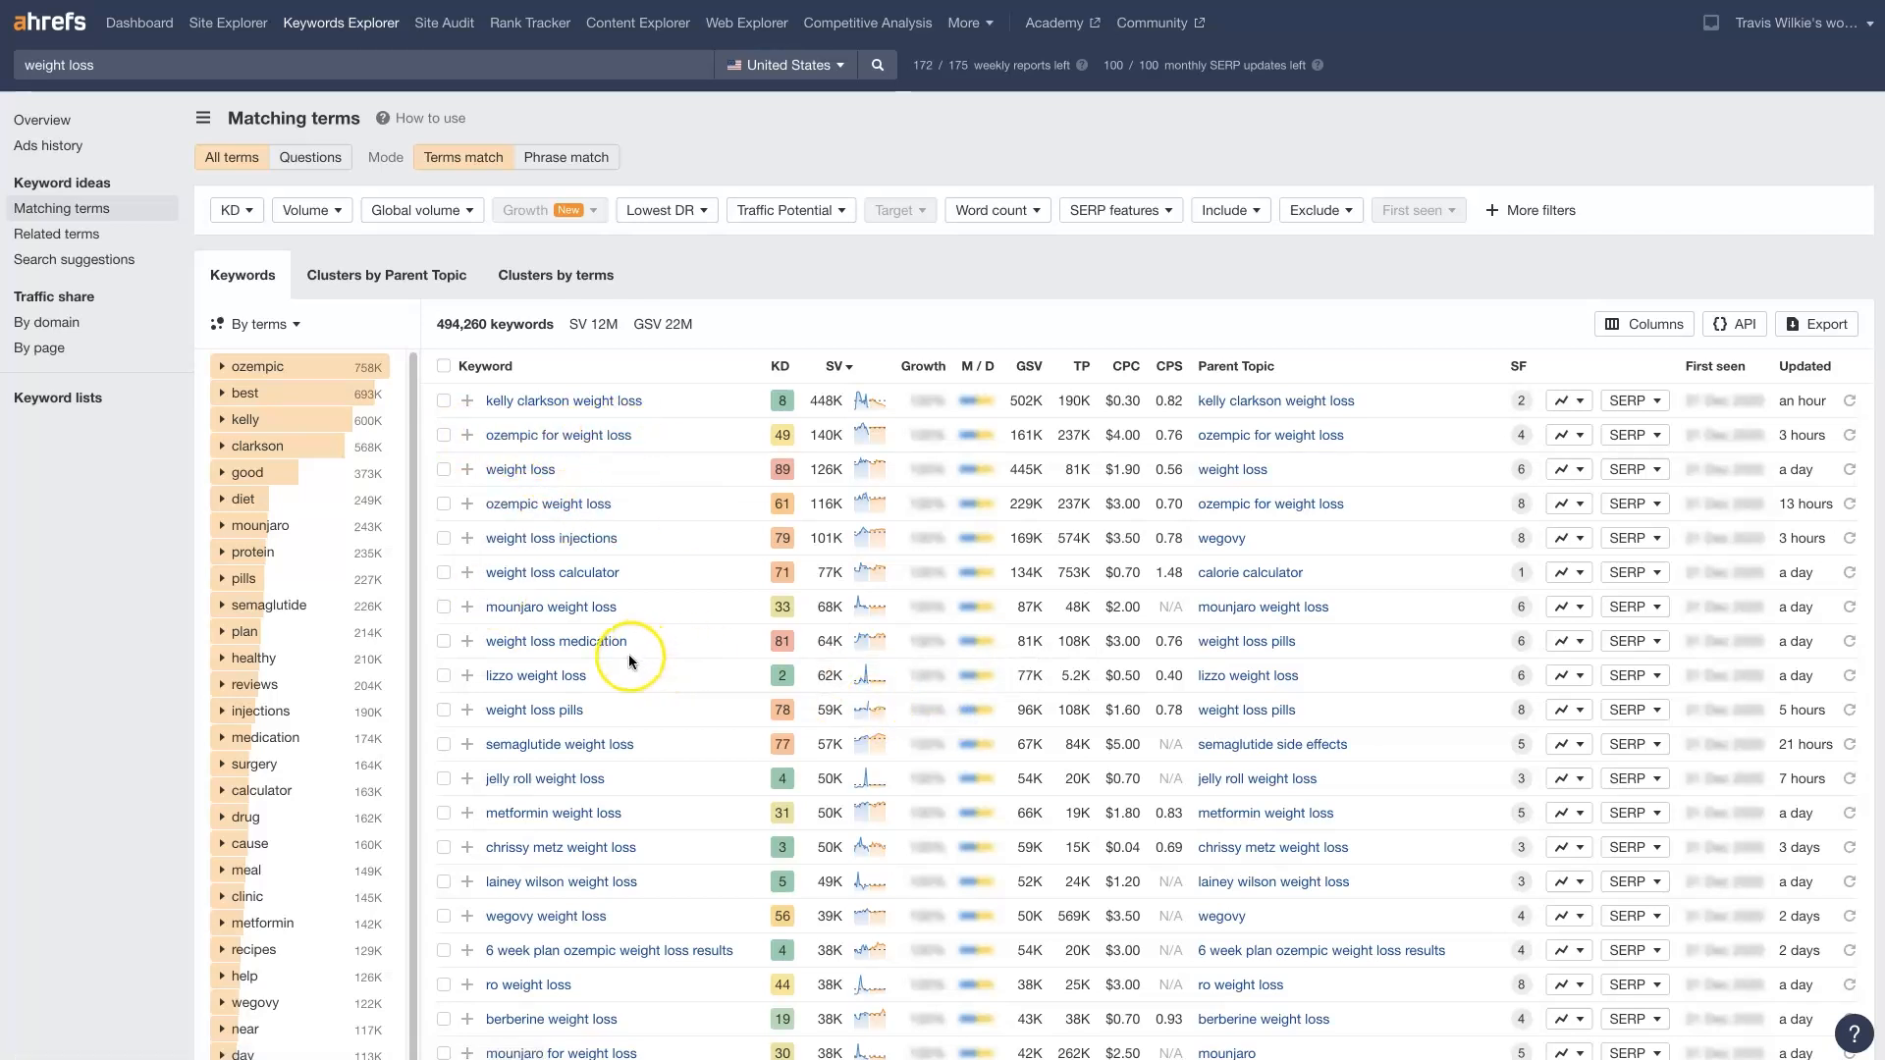
mouse_move(691, 515)
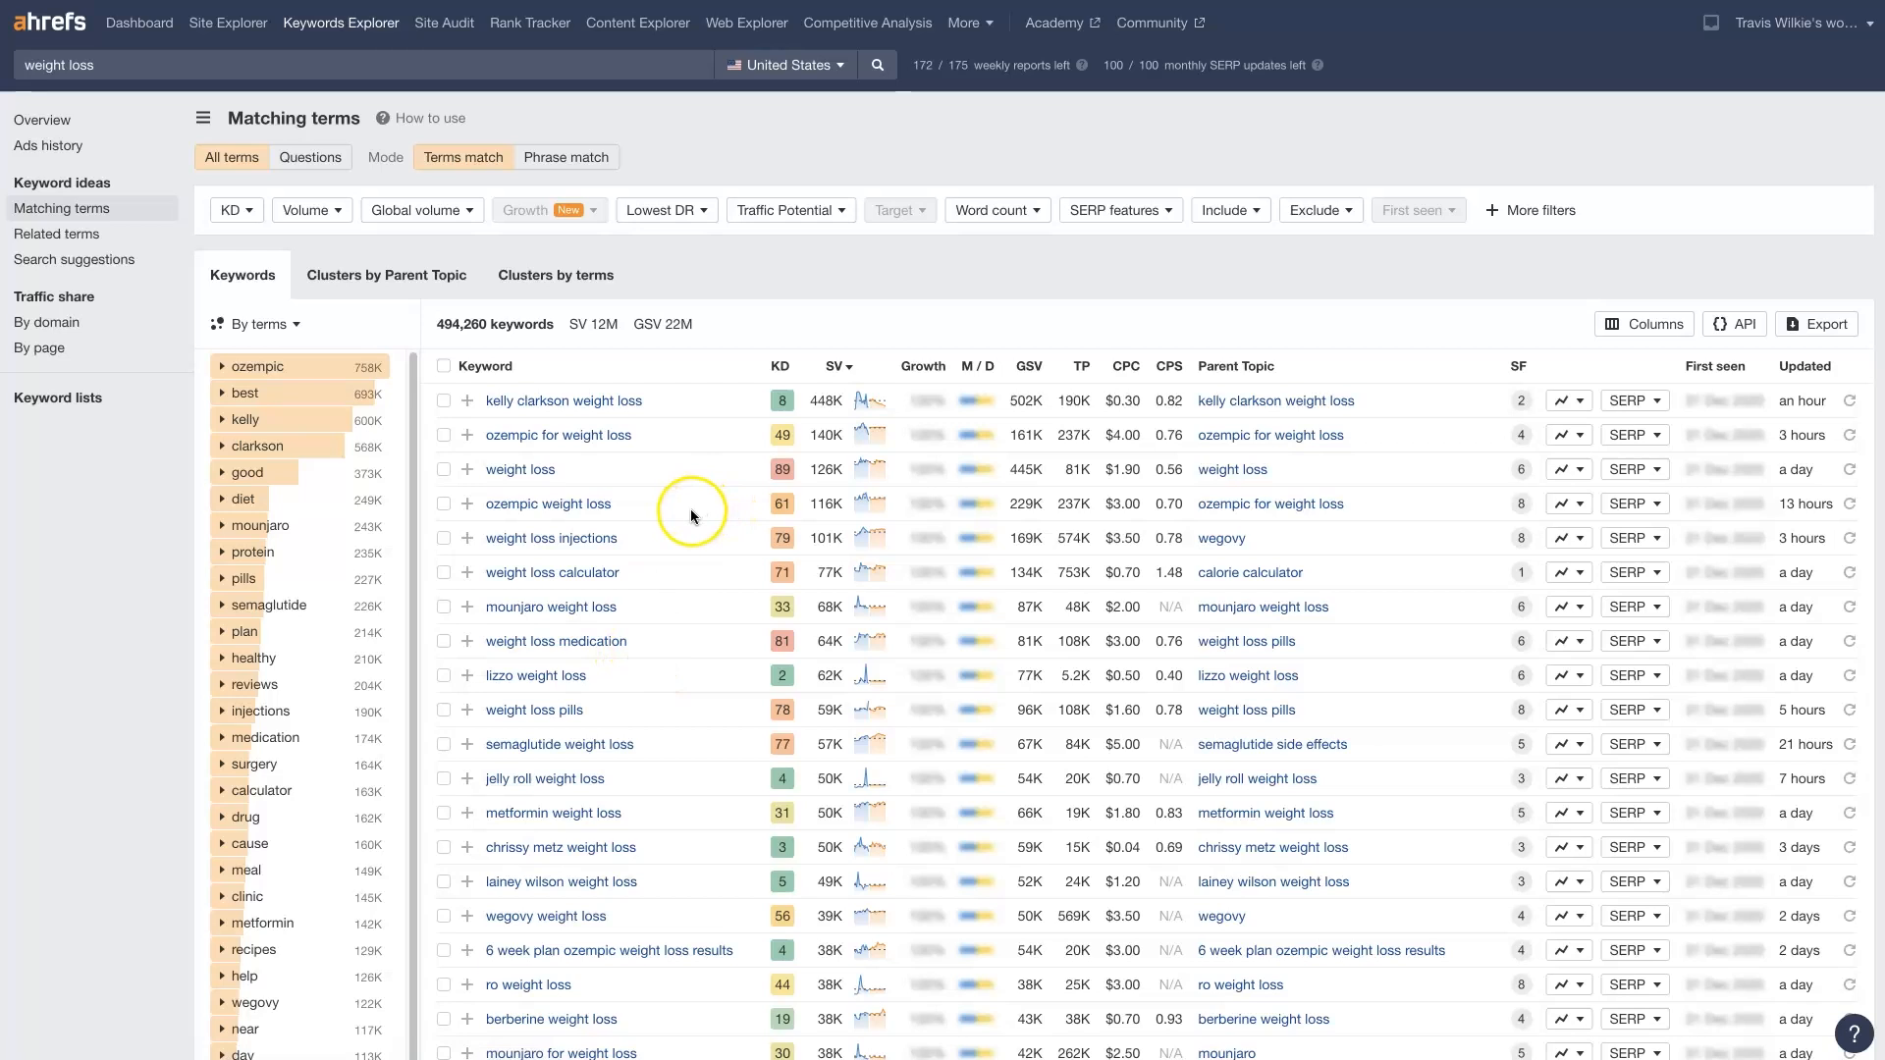
mouse_move(557, 436)
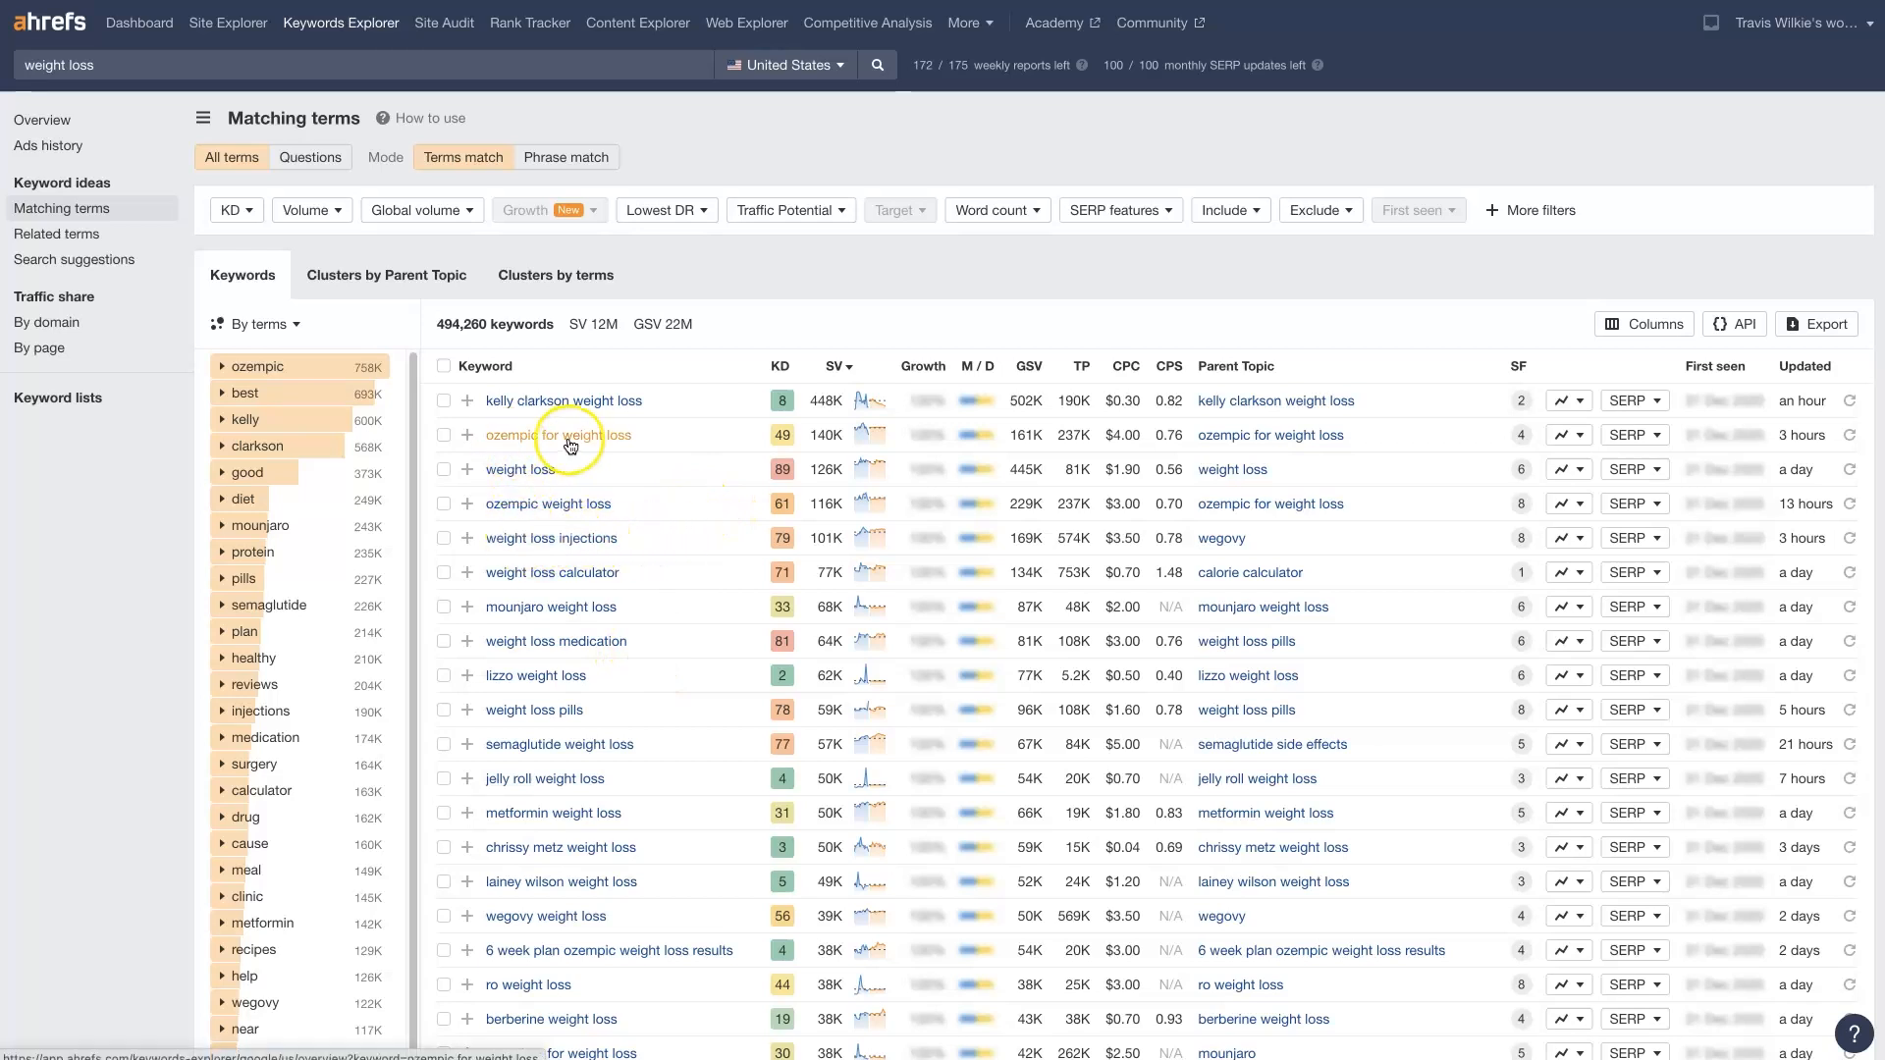
mouse_move(644, 549)
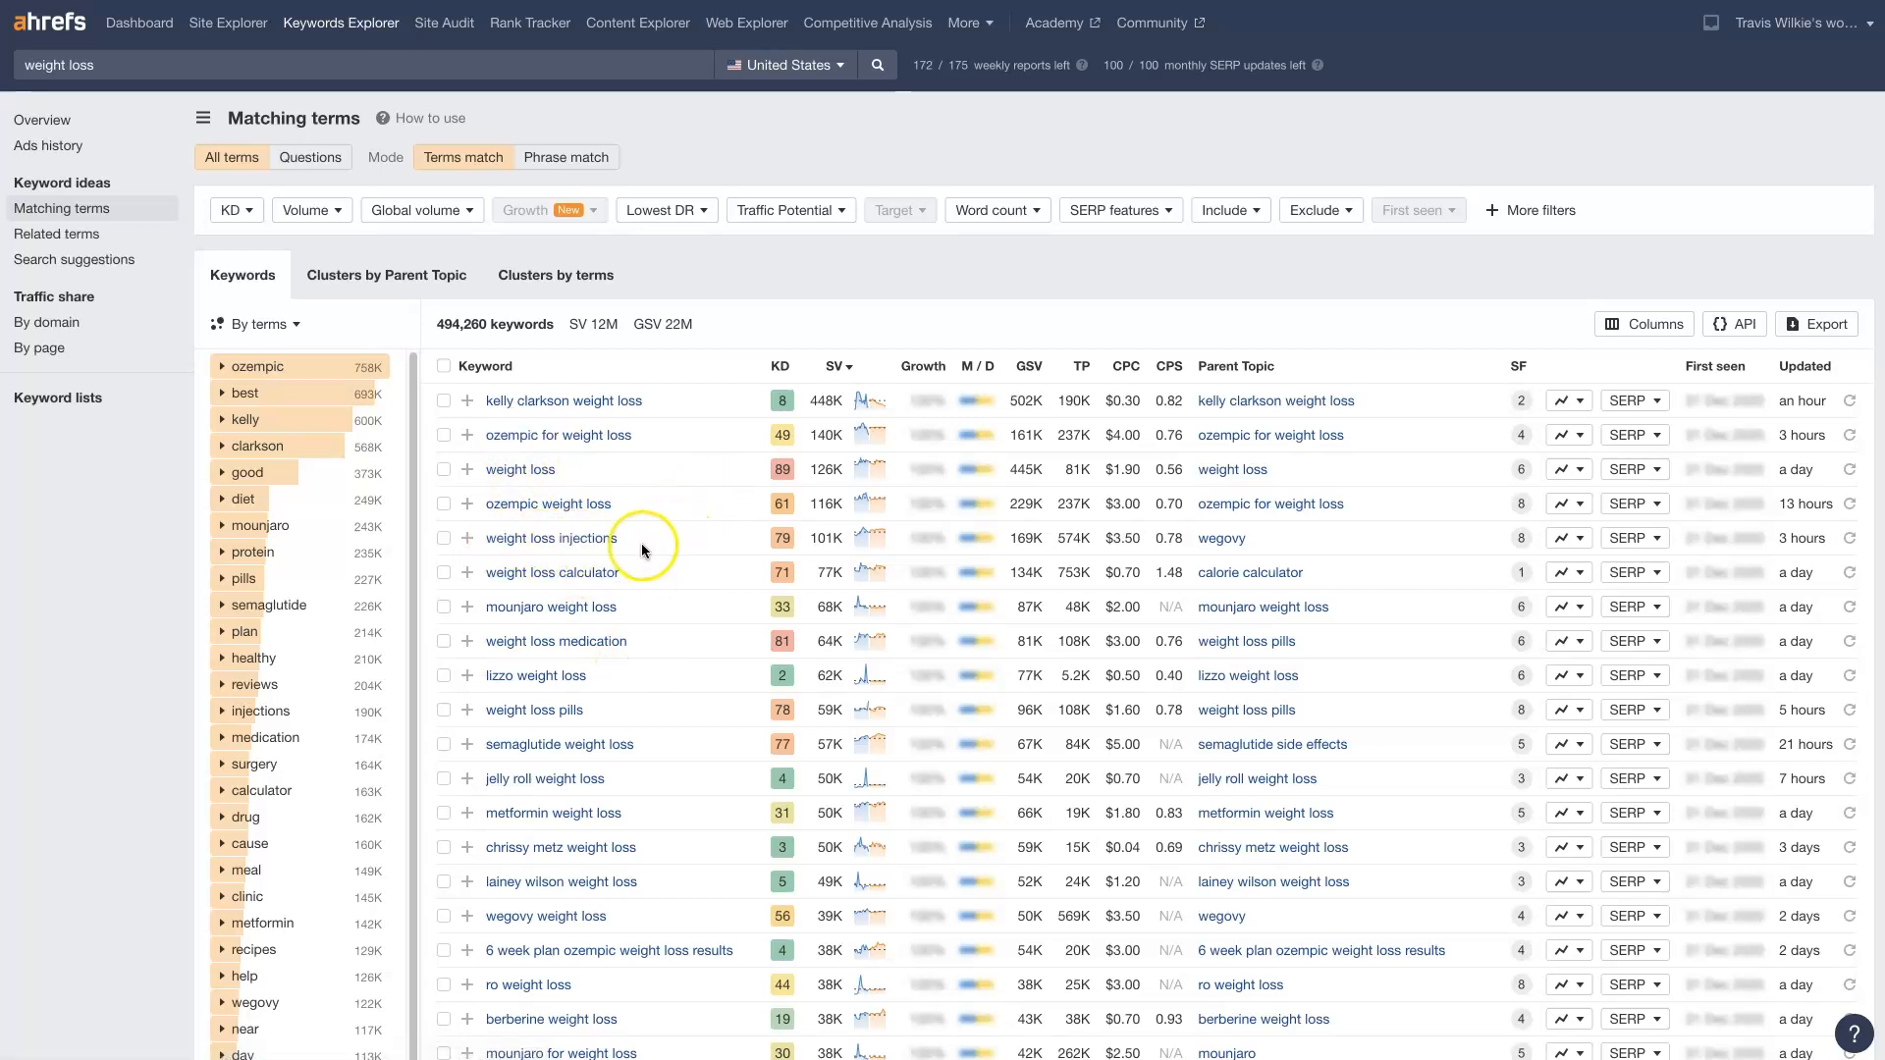
mouse_move(540, 654)
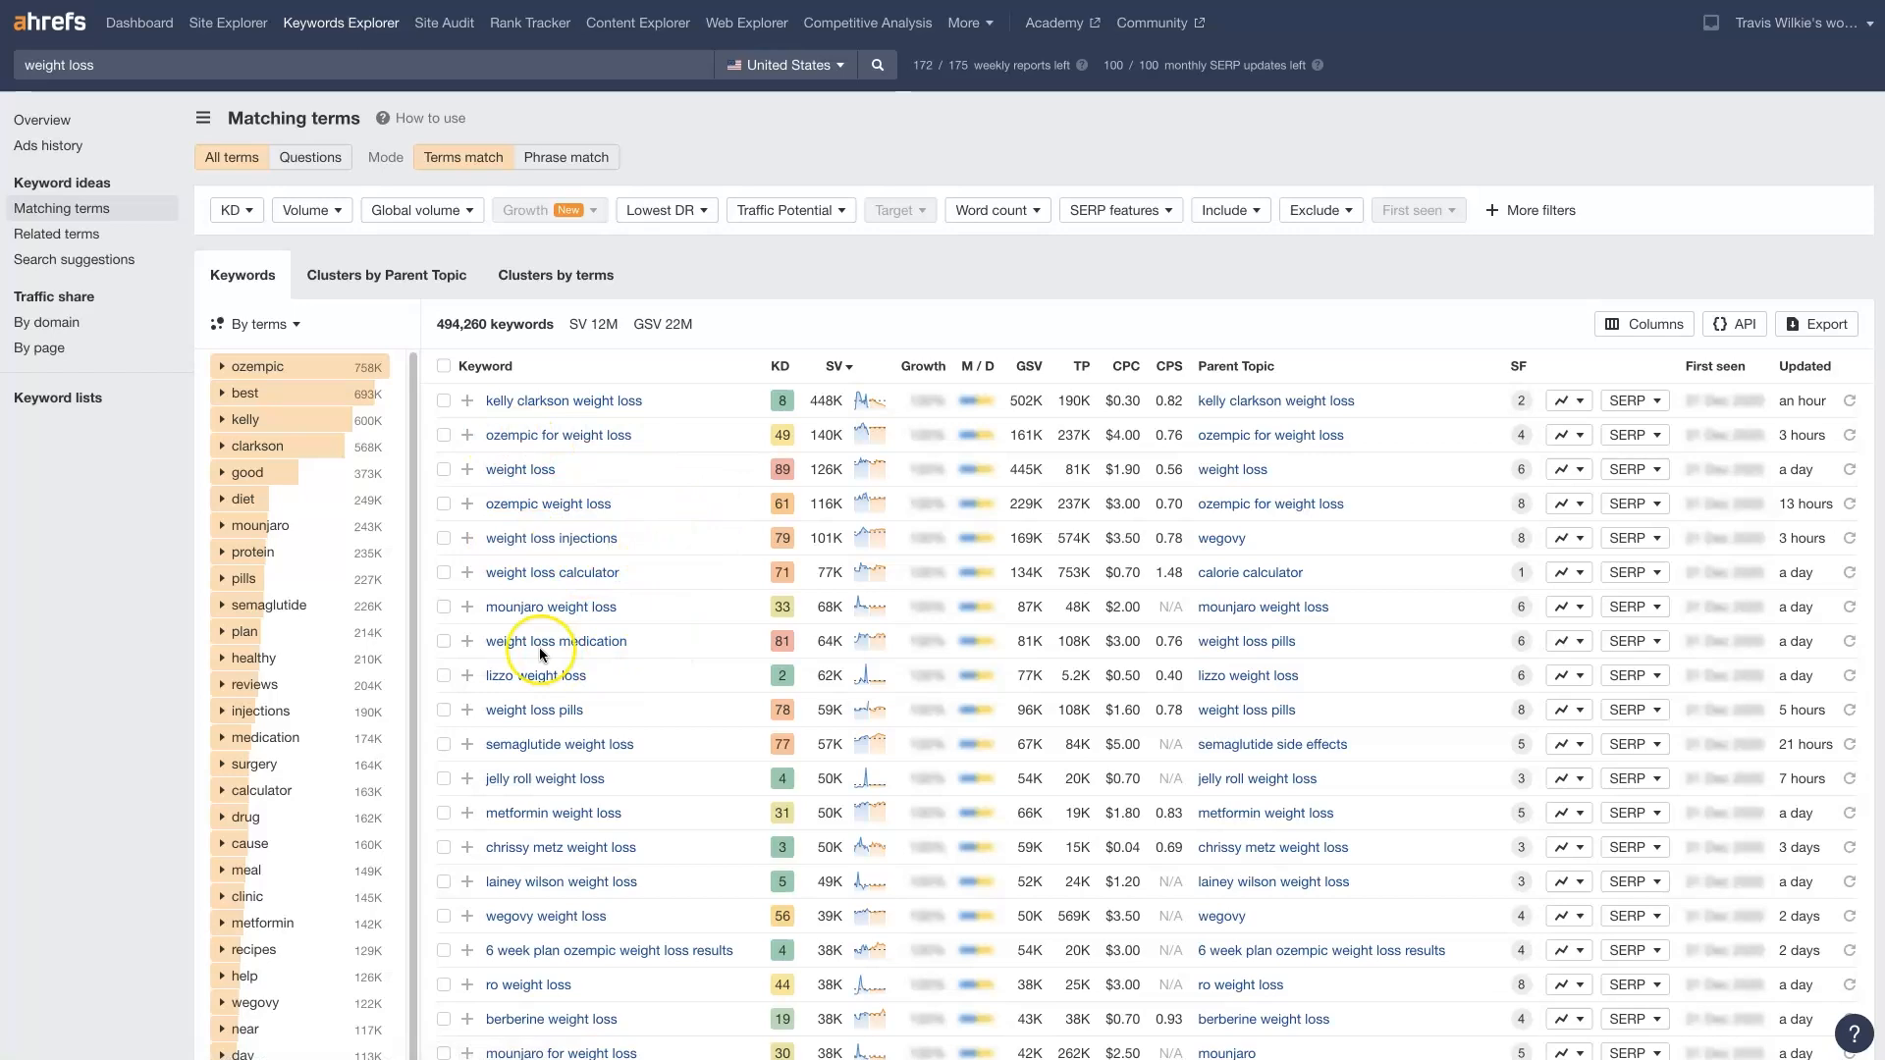
mouse_move(1653, 224)
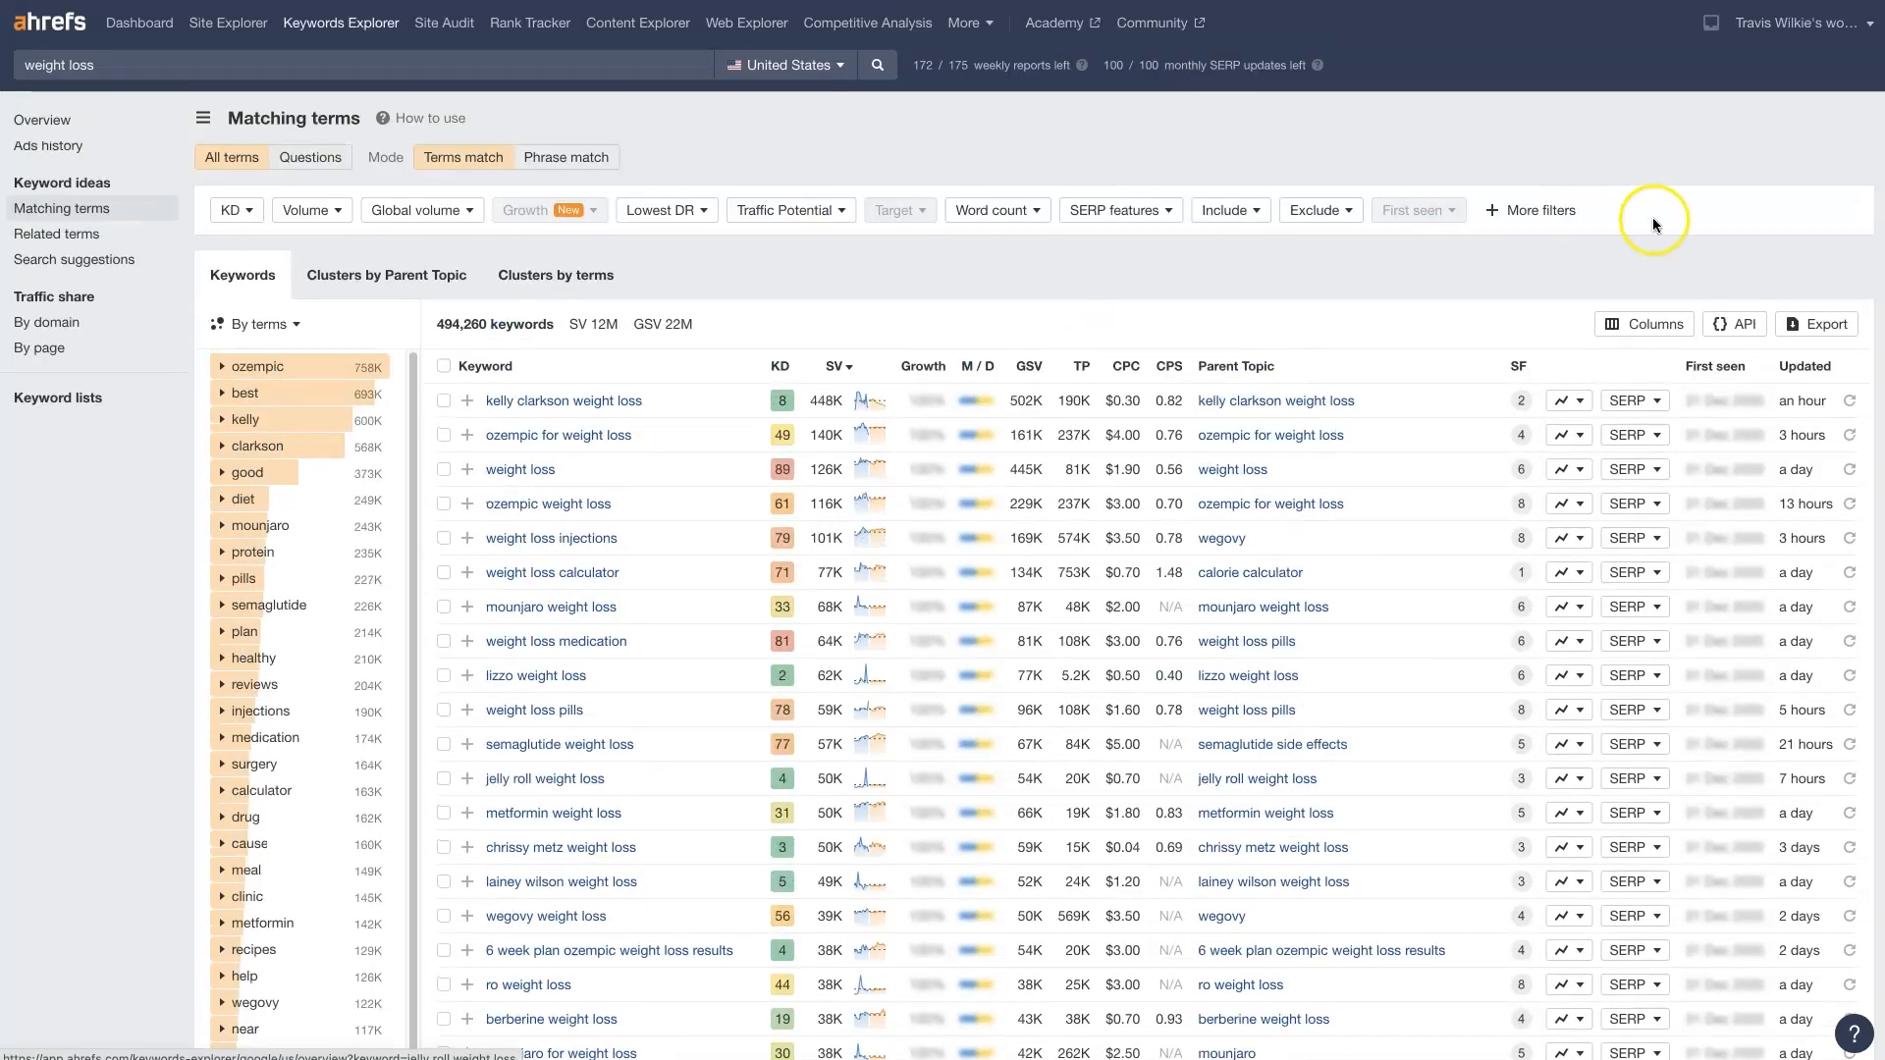
click(1818, 324)
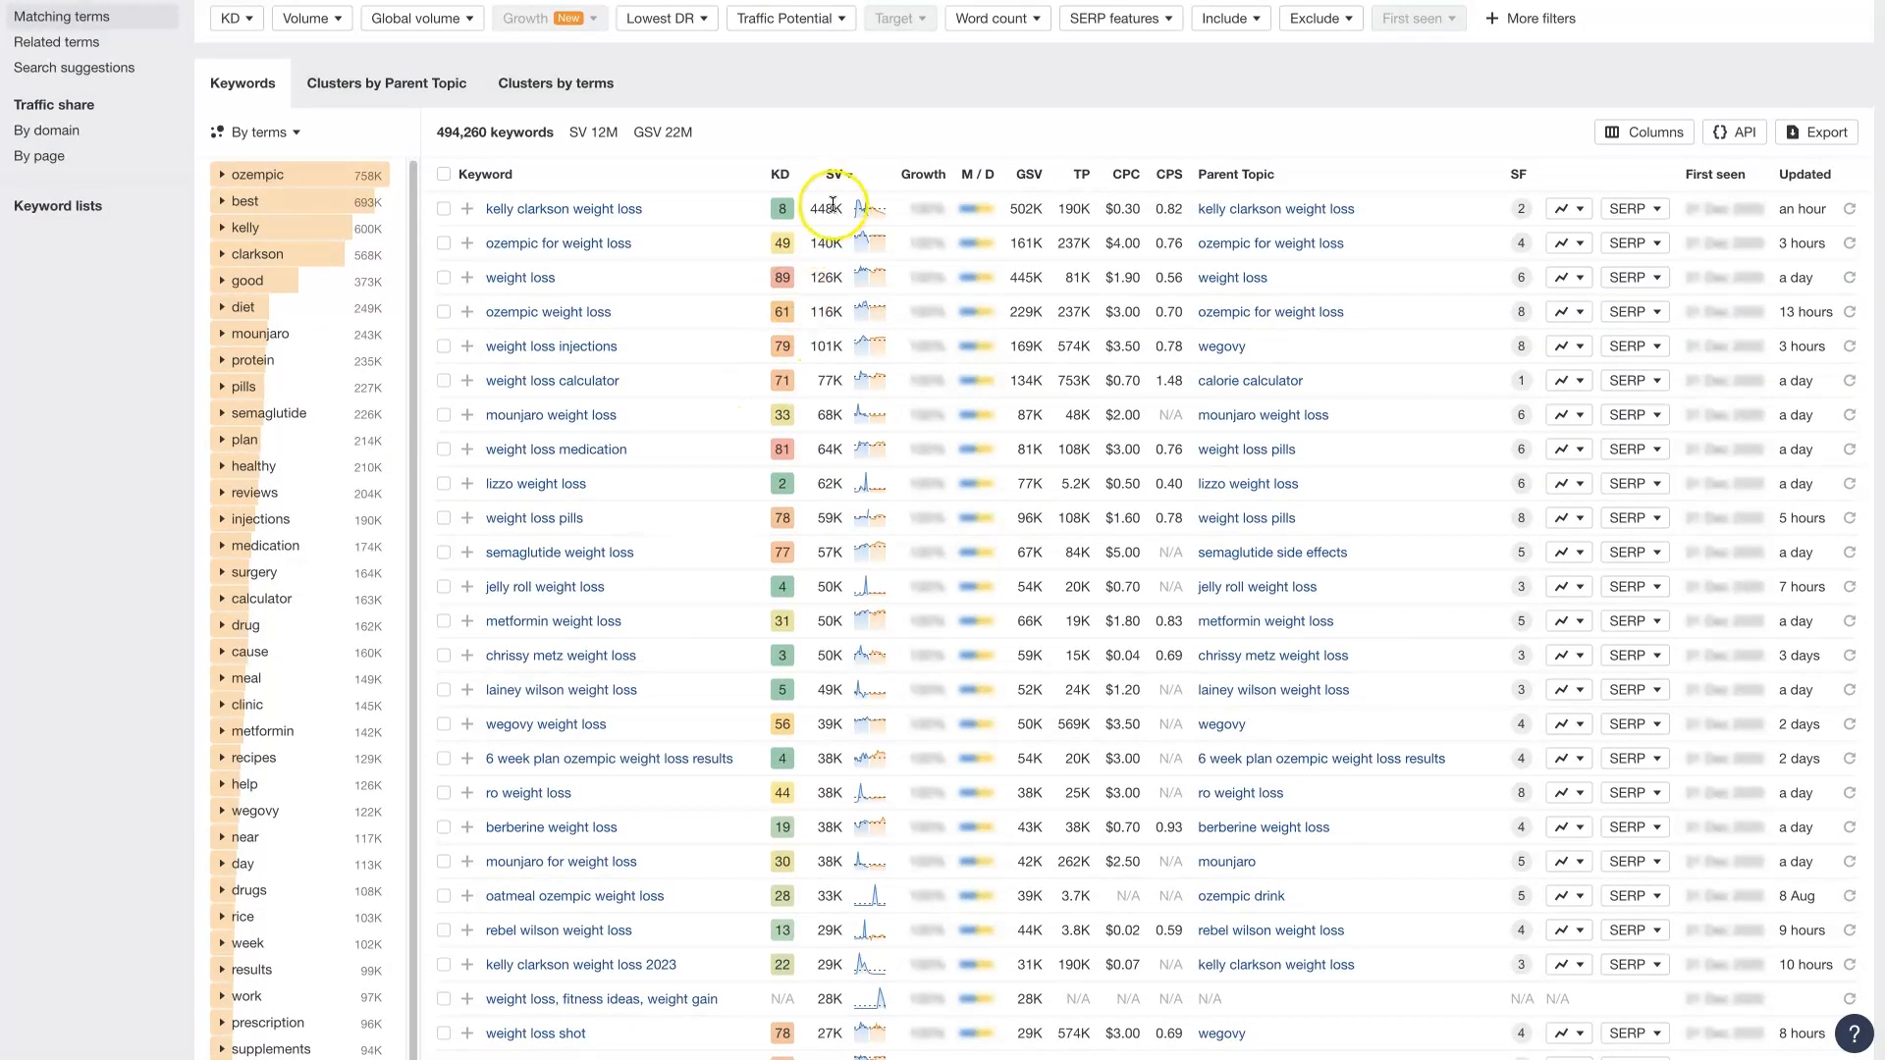
mouse_move(742, 200)
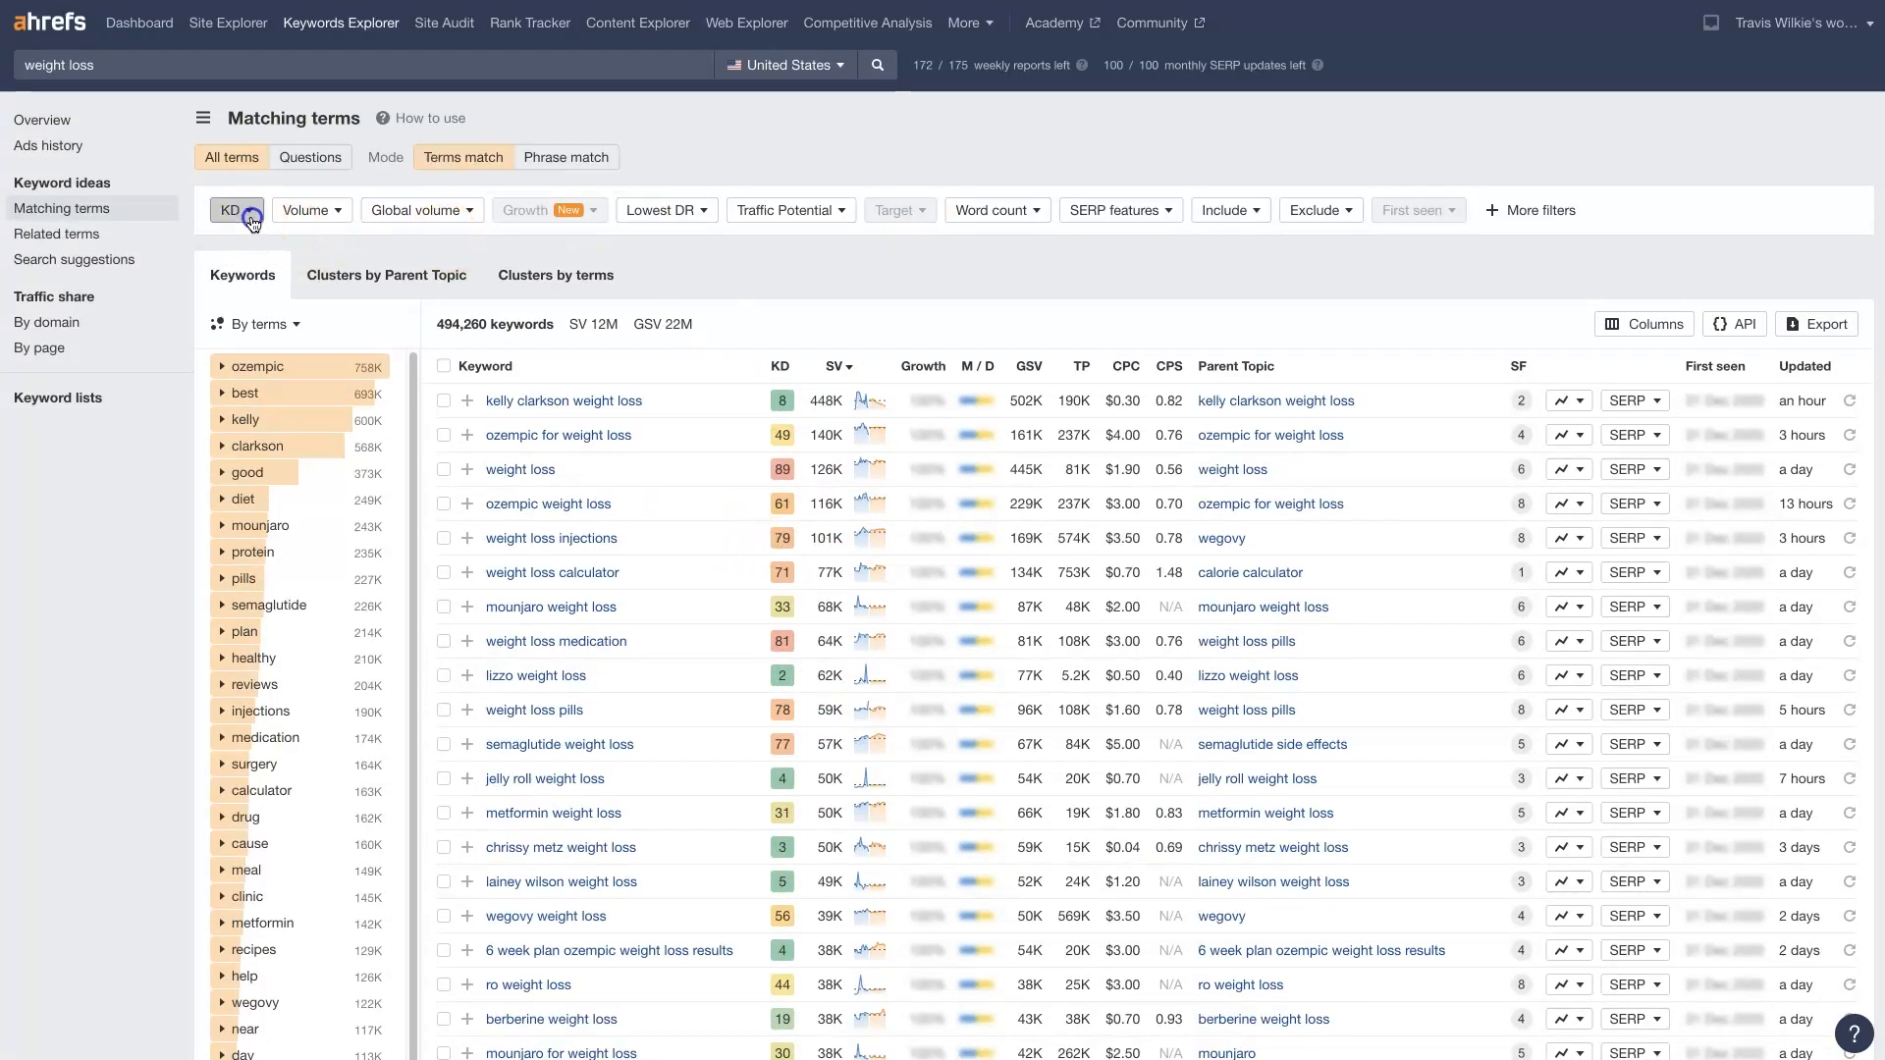
Step: Apply a KD 1–50 filter, narrowing matching terms to 58,383 keywords
click(236, 210)
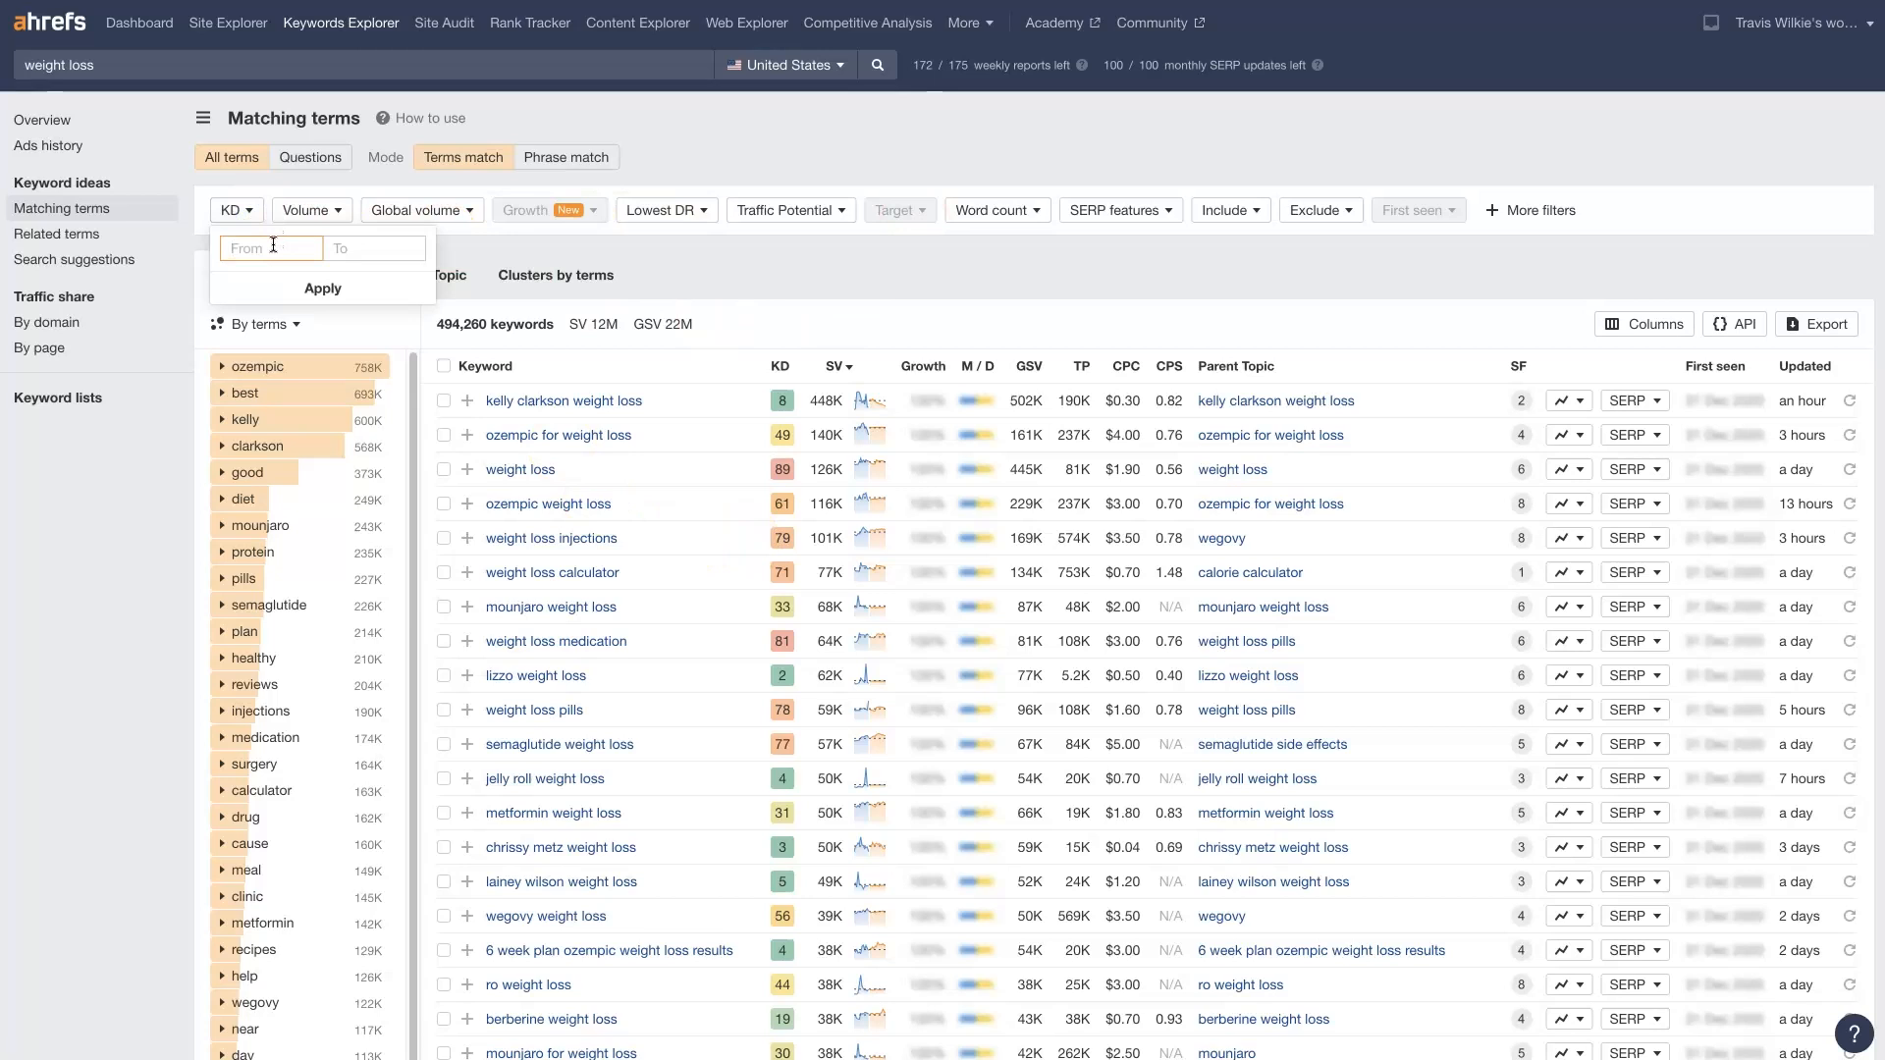
text(8)
click(375, 247)
text(50)
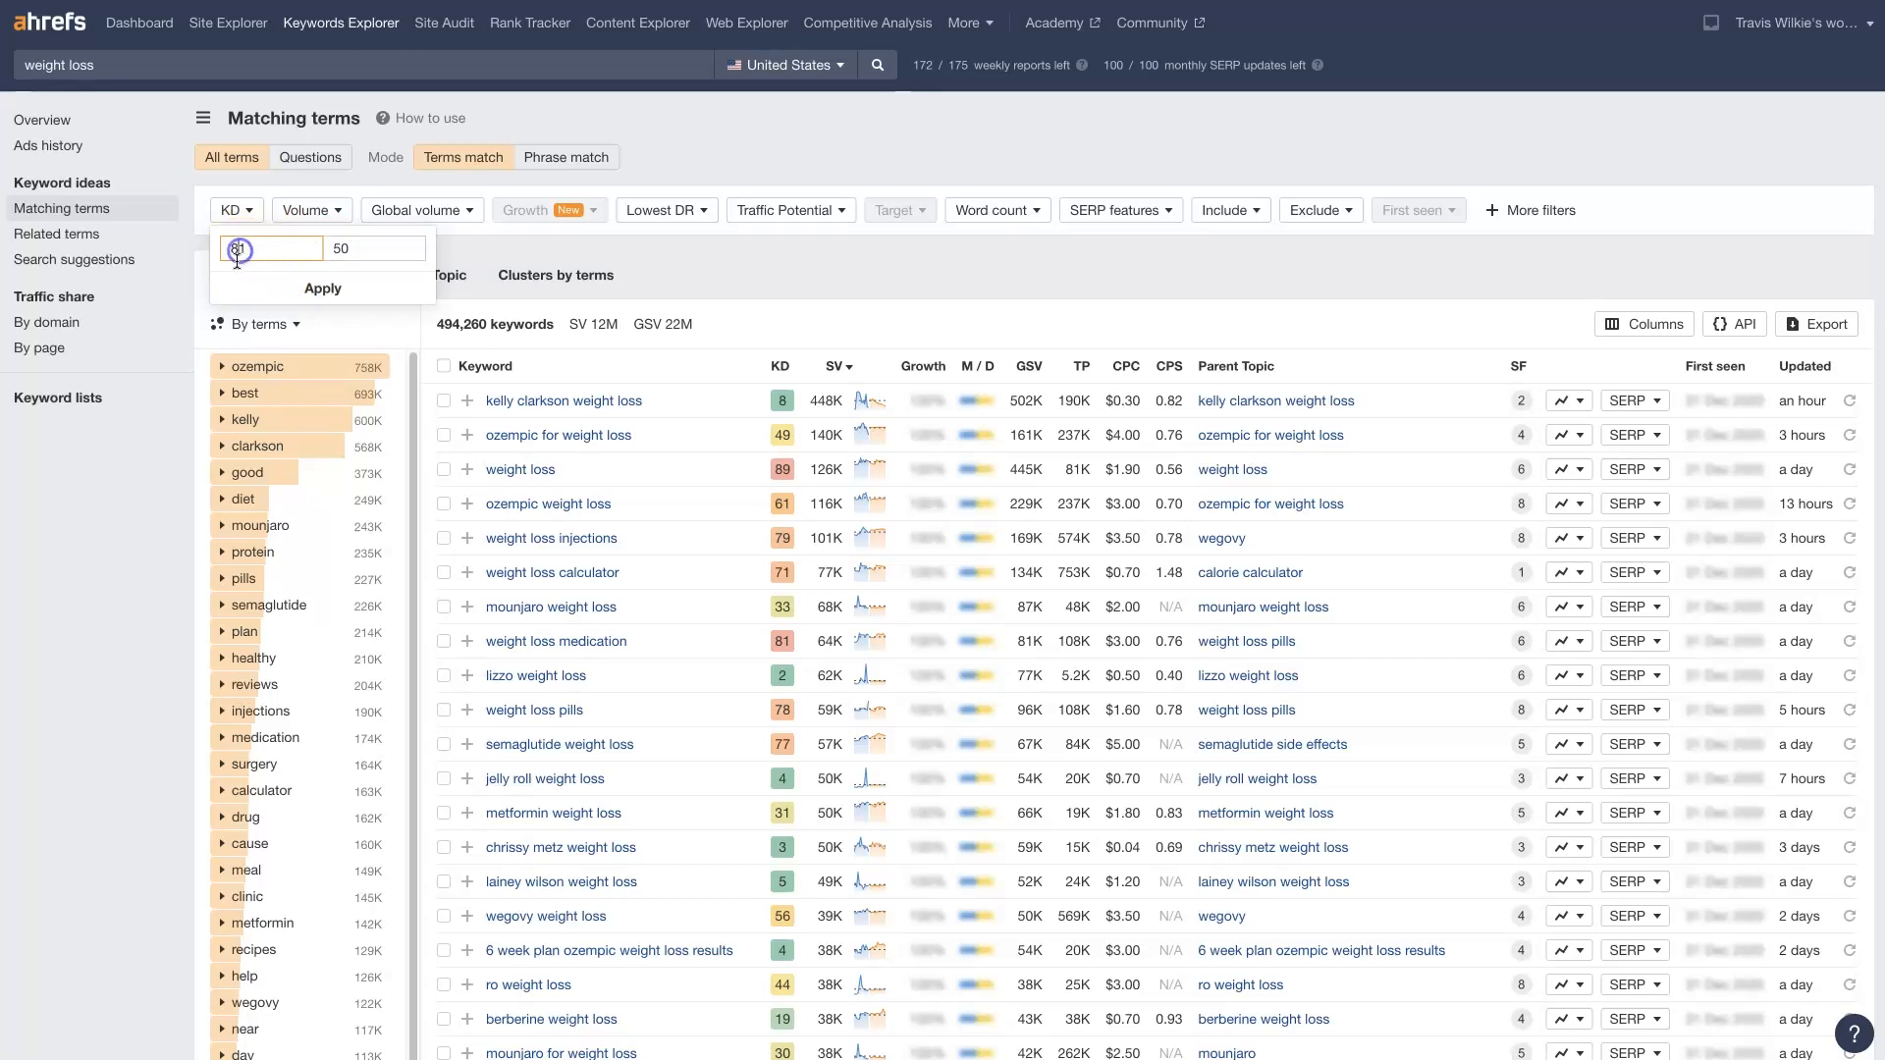
click(322, 287)
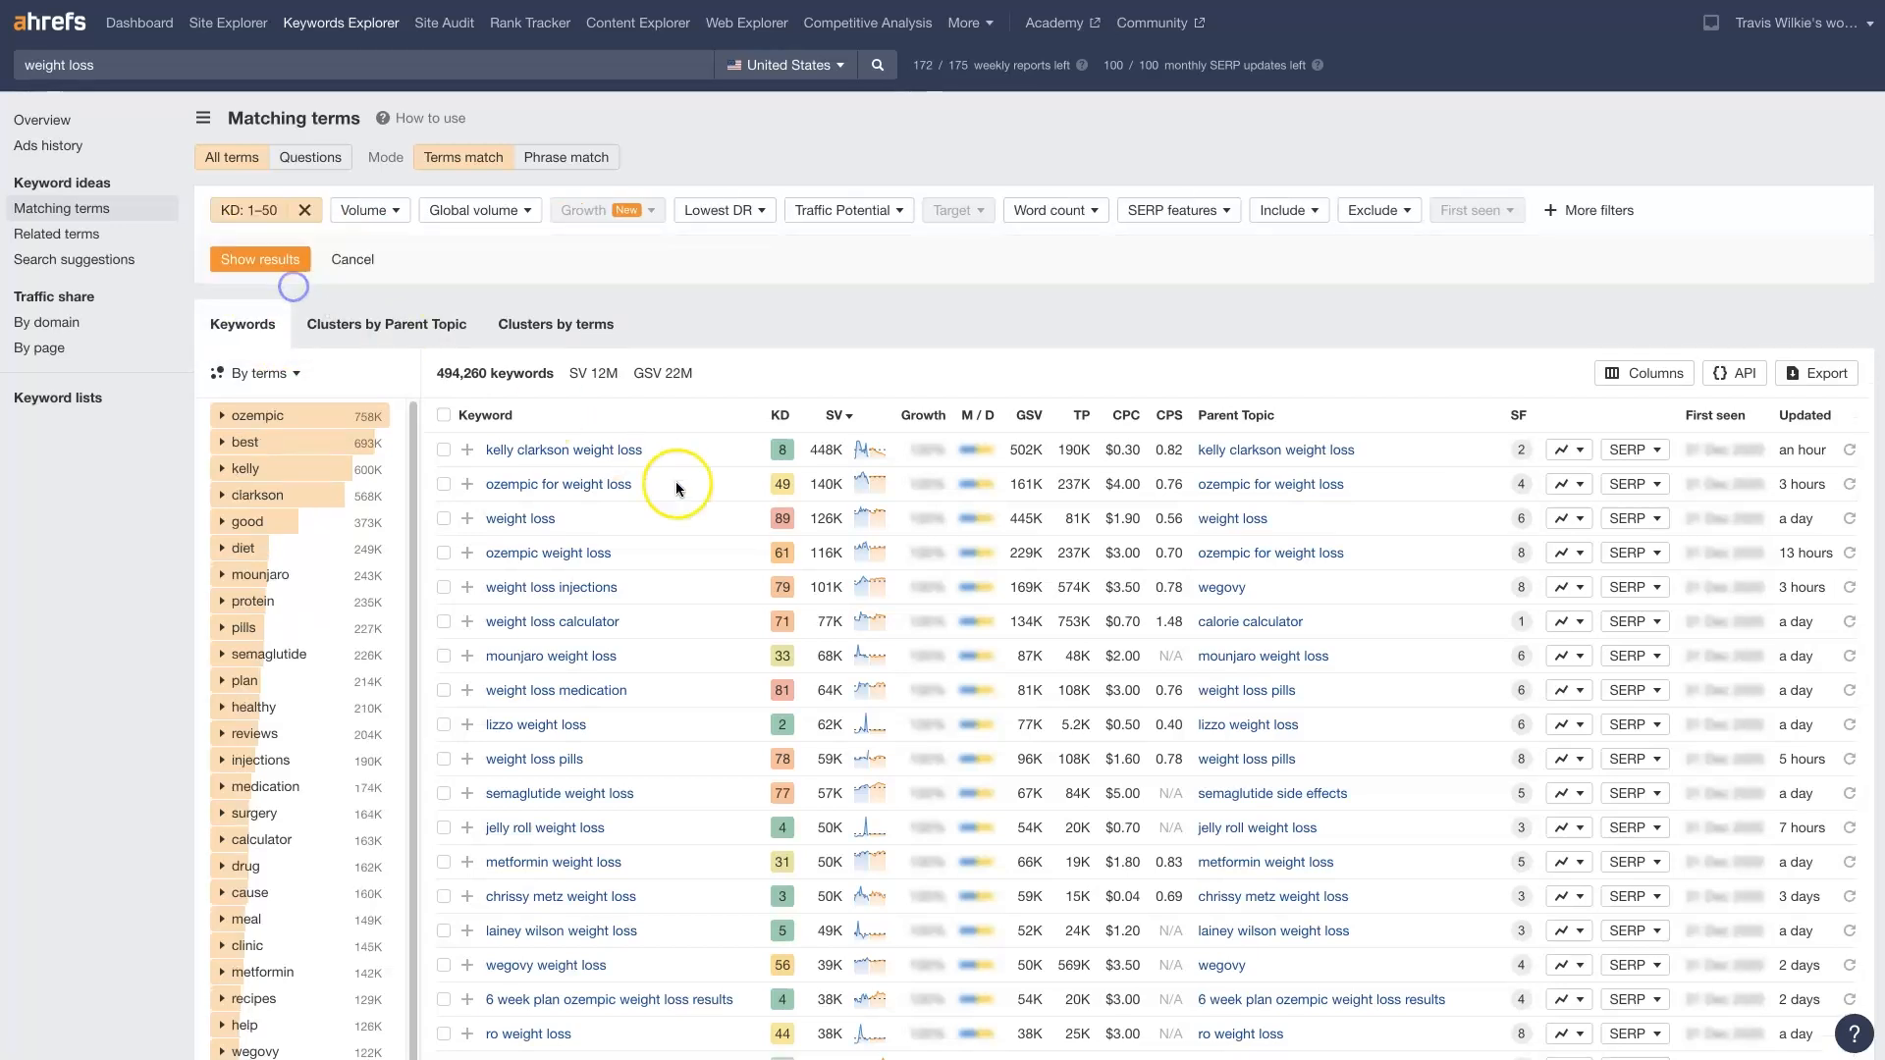
click(259, 259)
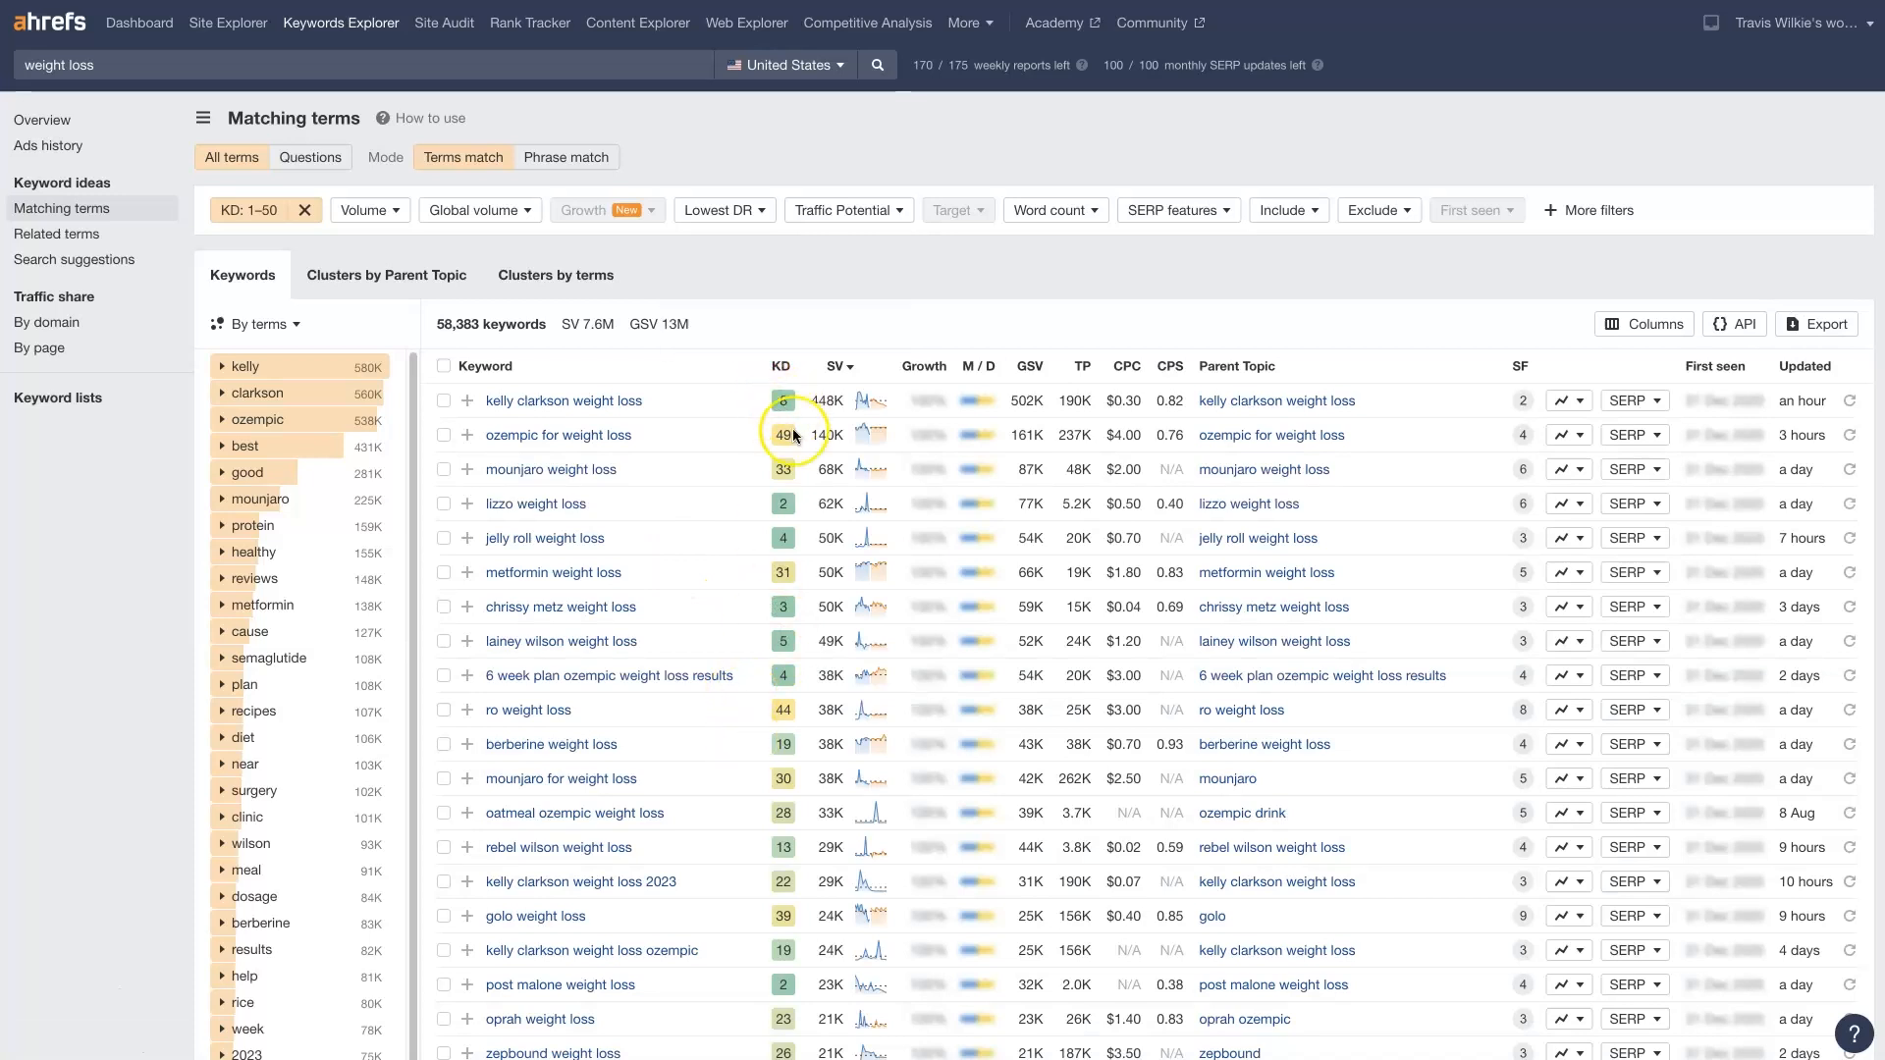
mouse_move(770, 751)
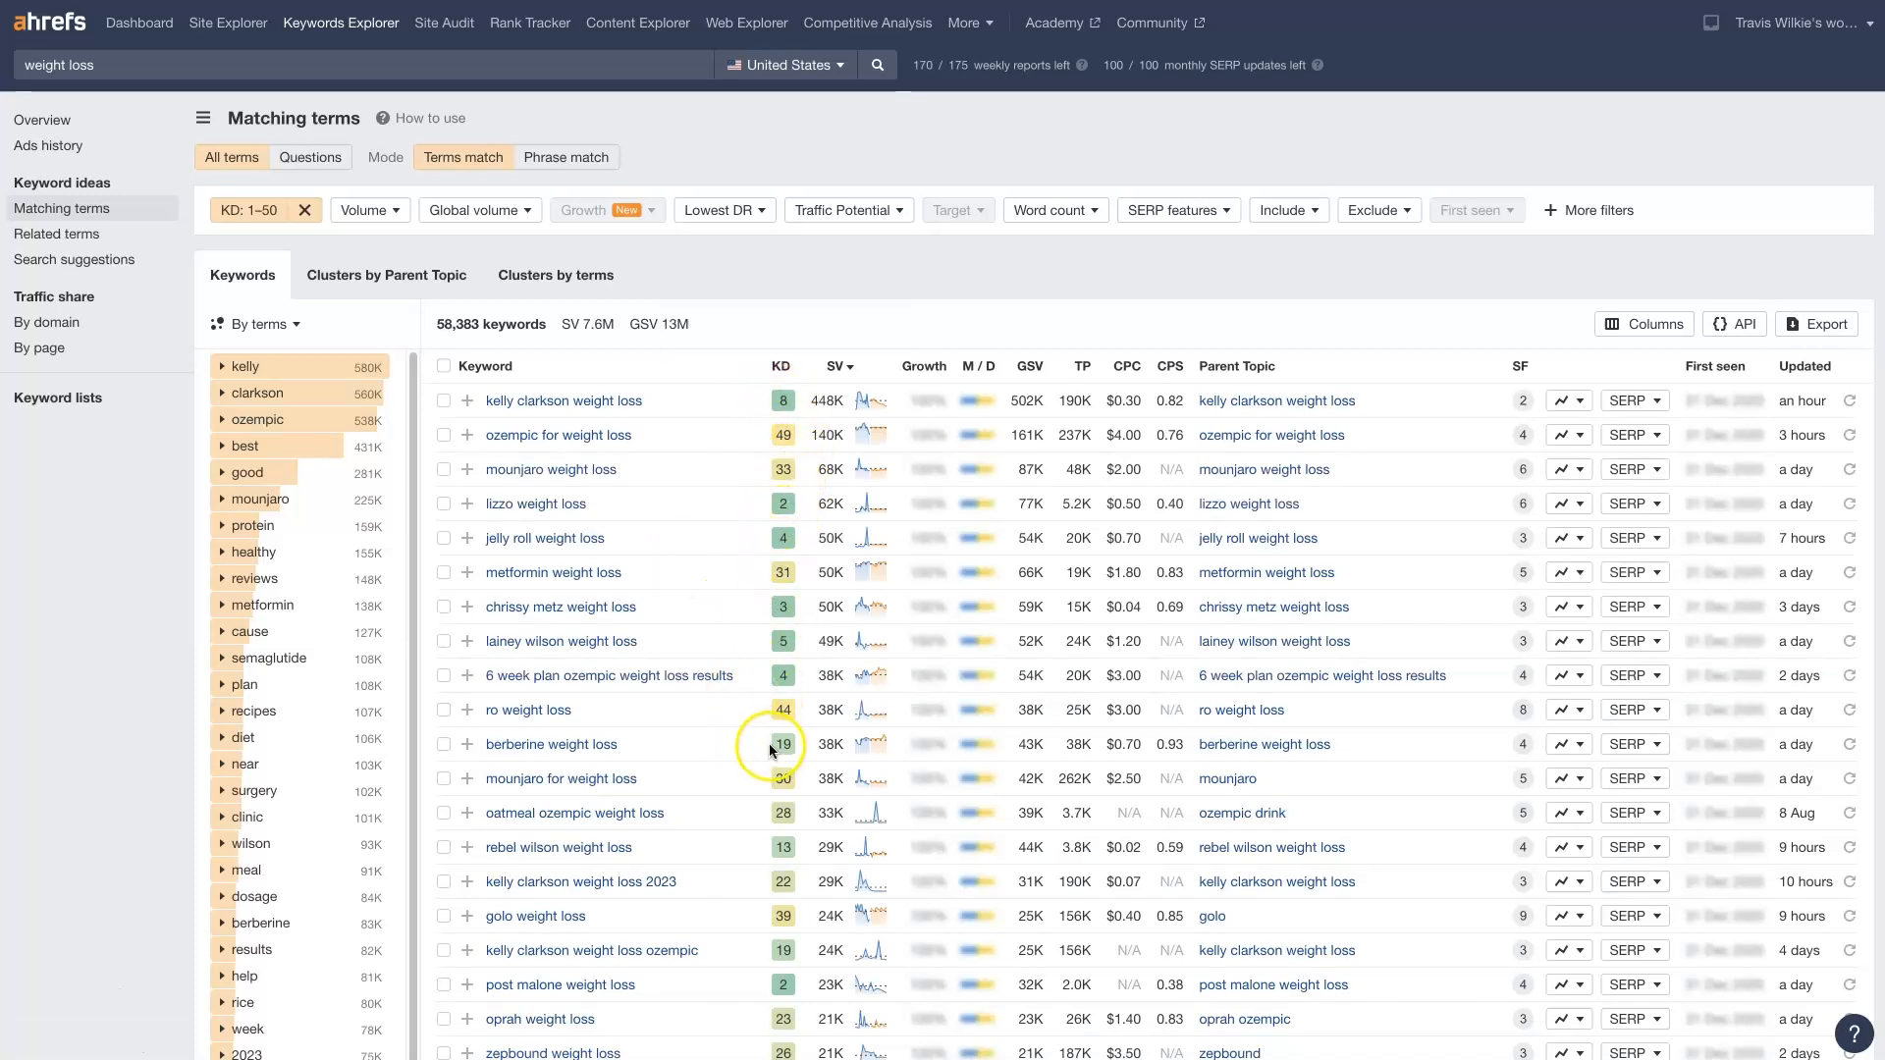
mouse_move(761, 742)
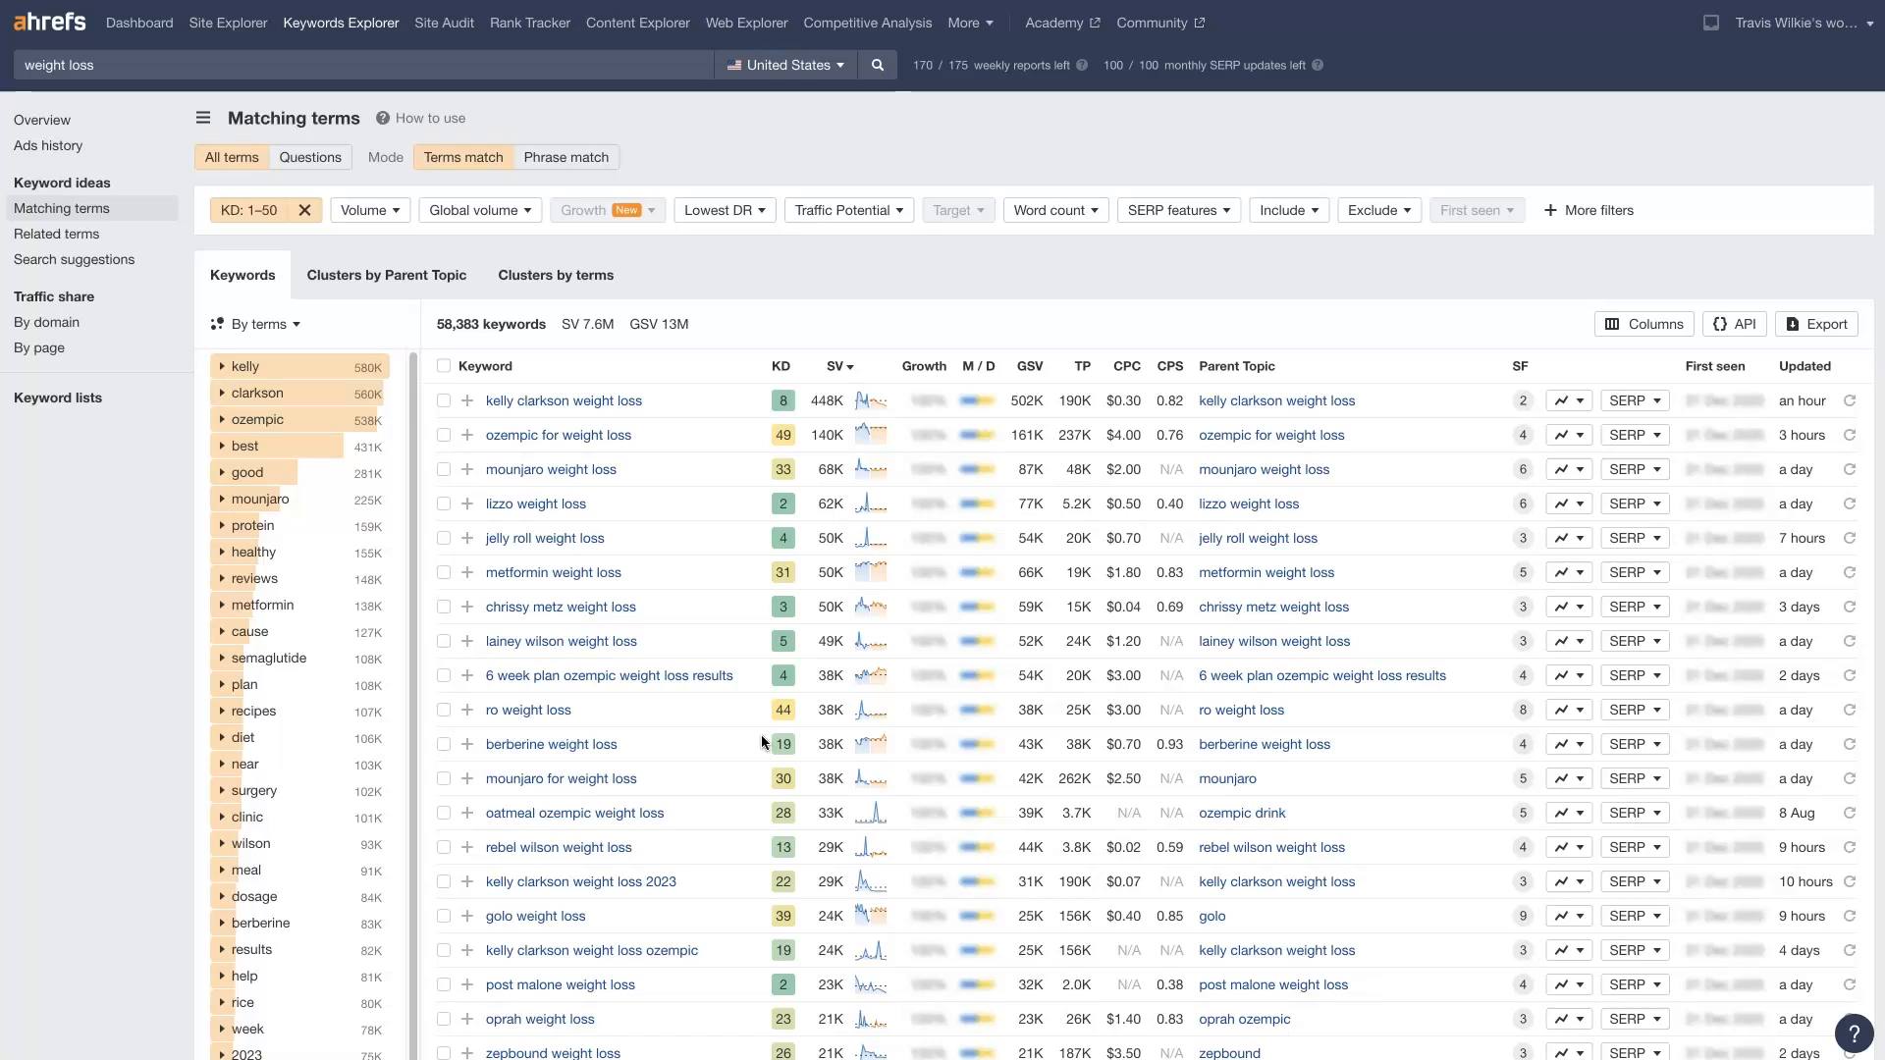
mouse_move(701, 710)
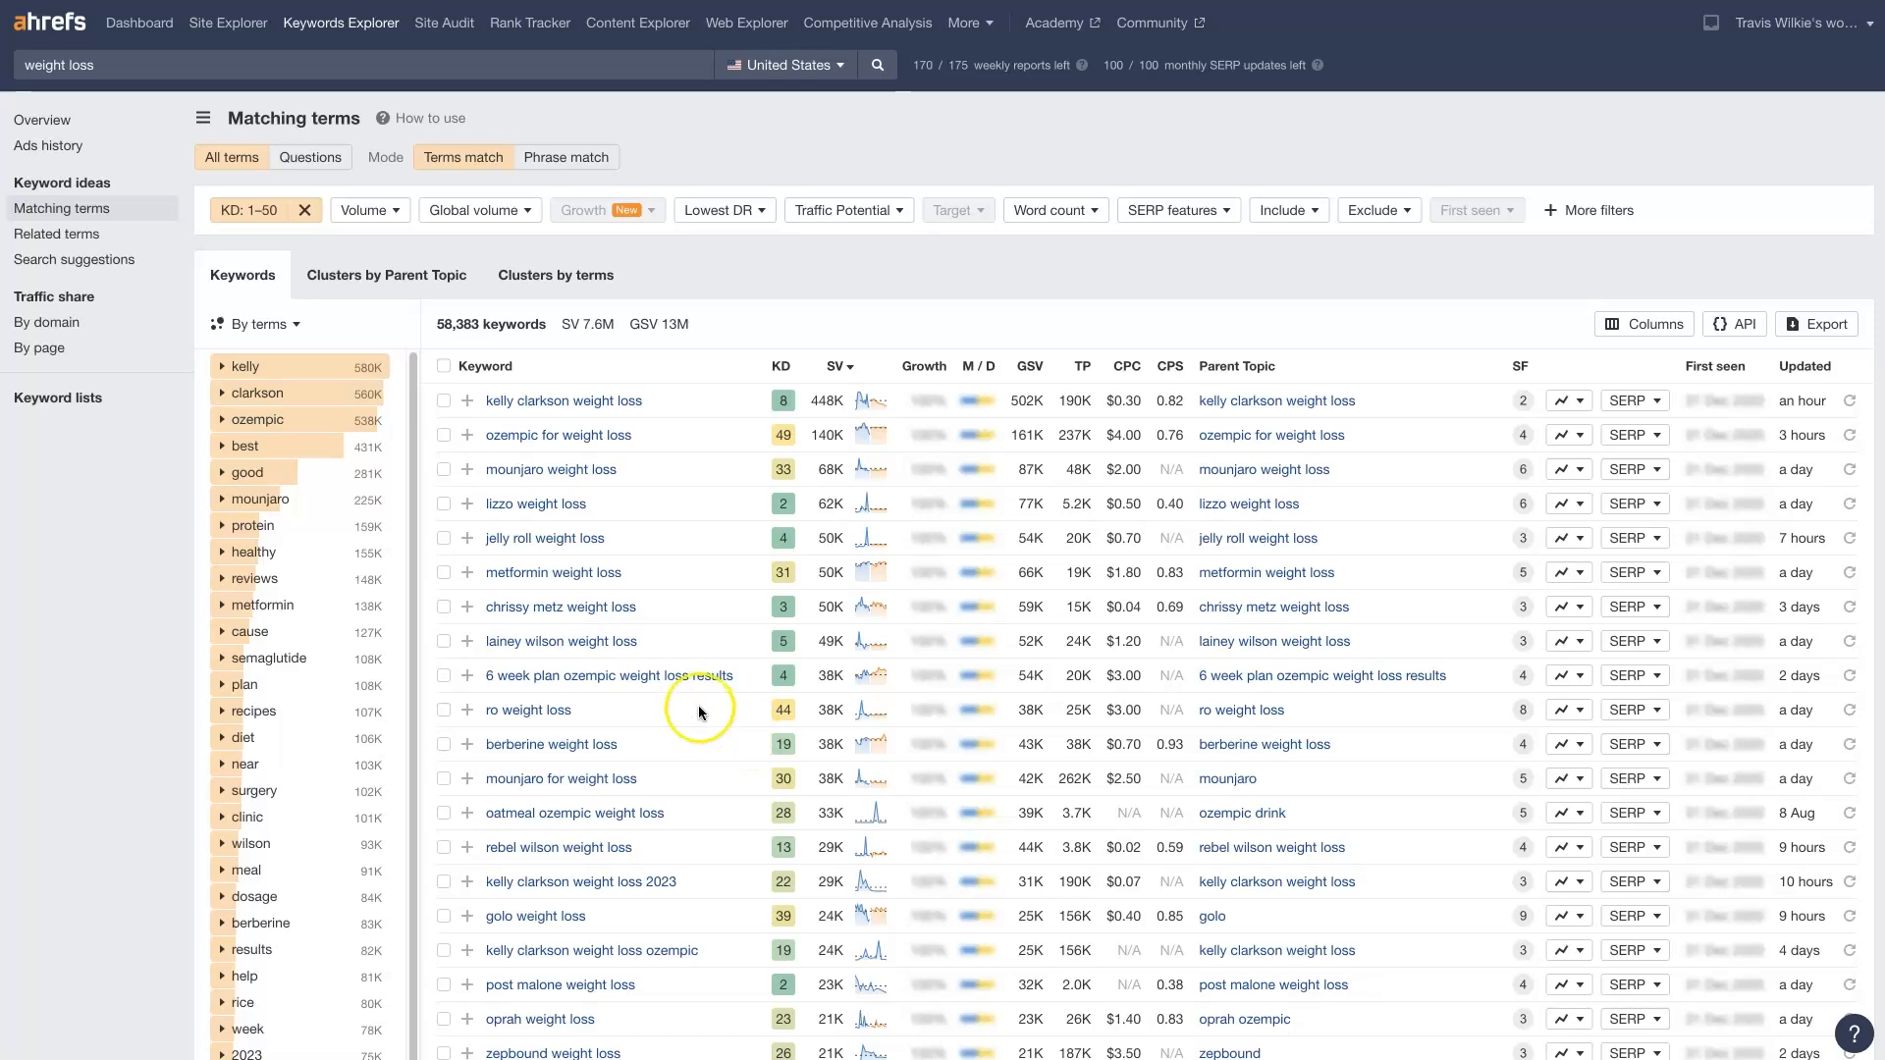
mouse_move(683, 697)
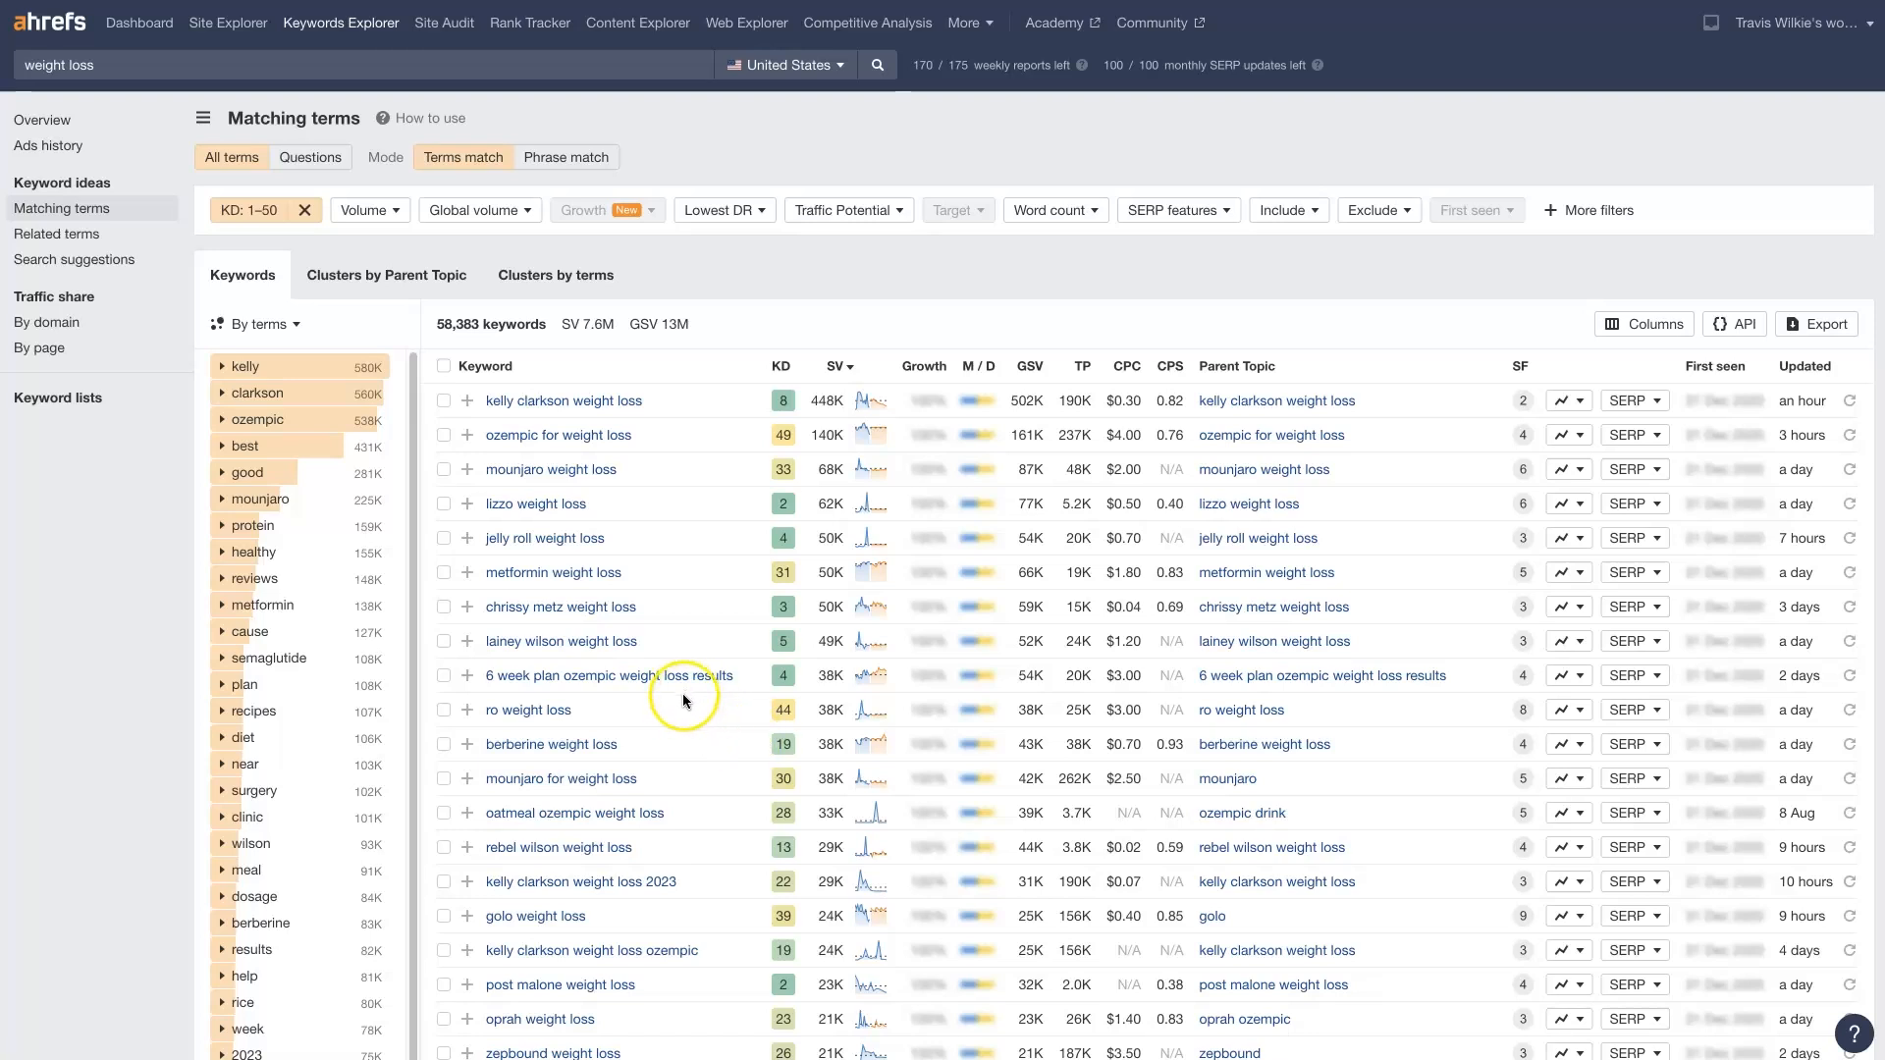
scroll(down, 3)
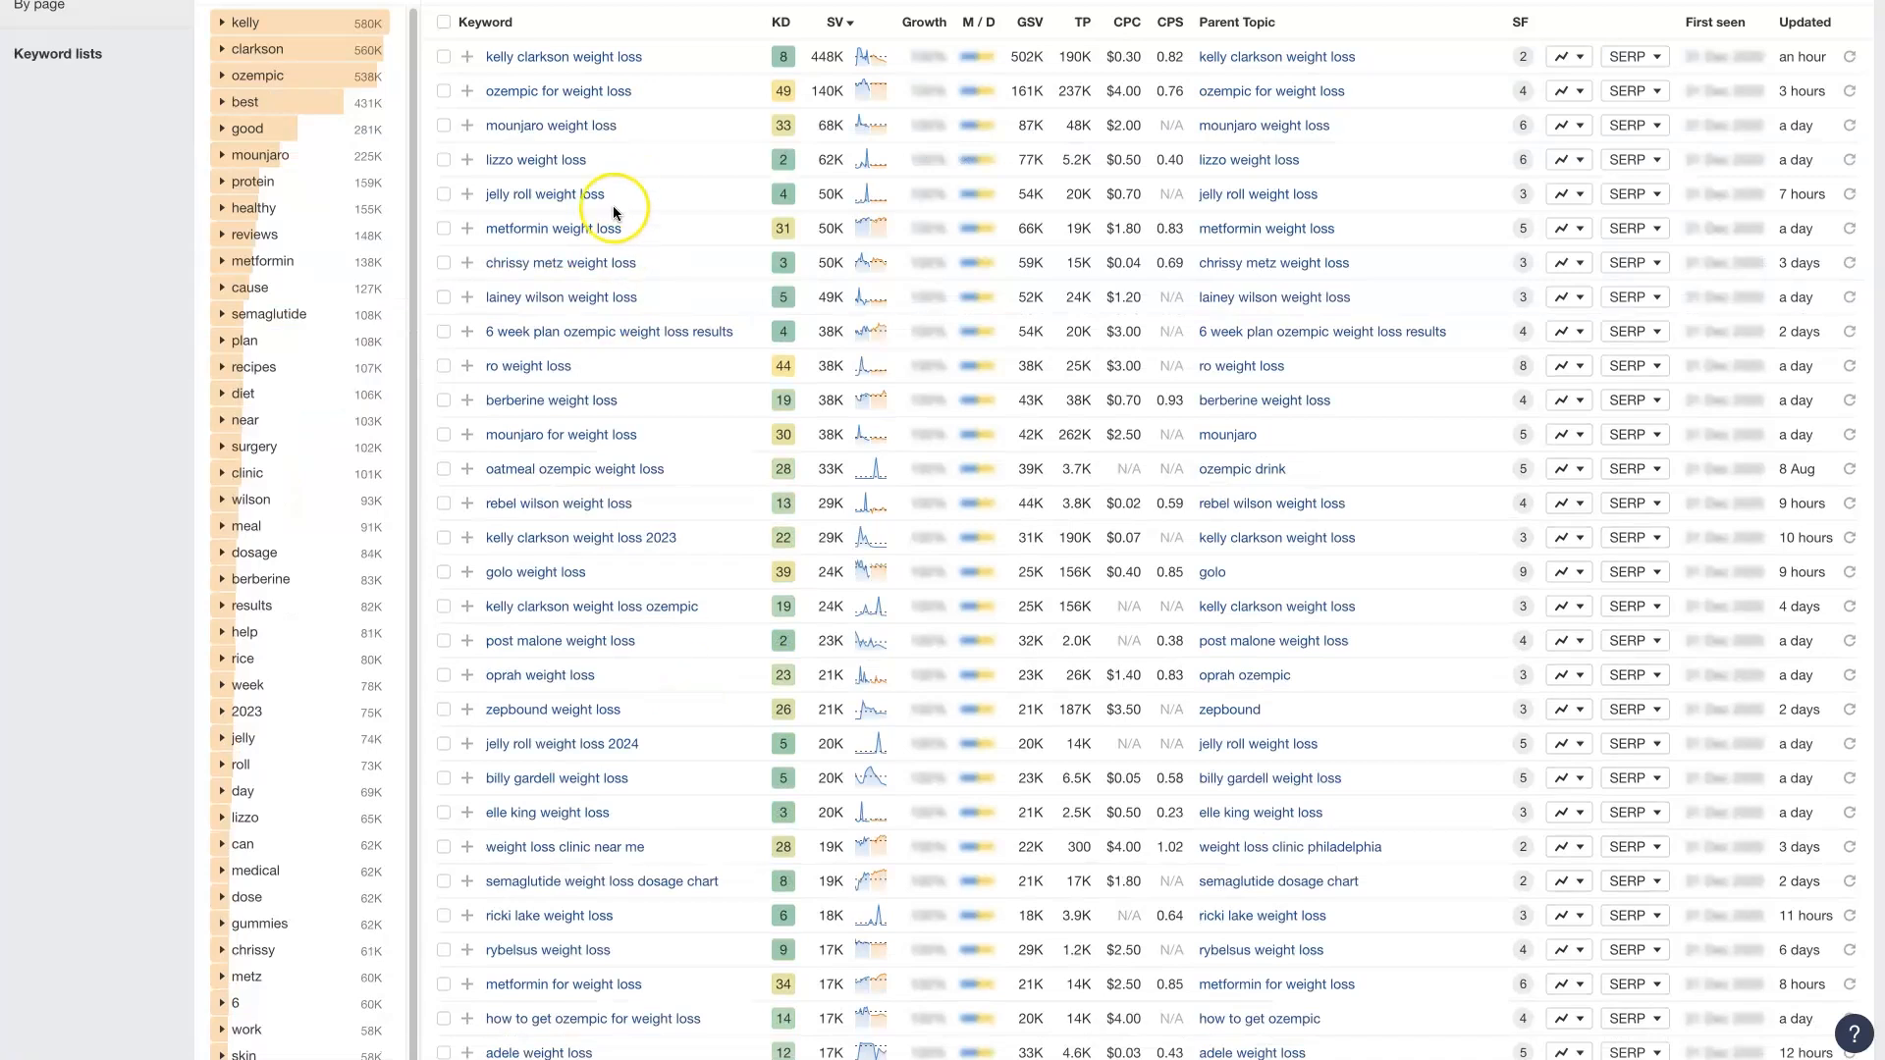
scroll(down, 3)
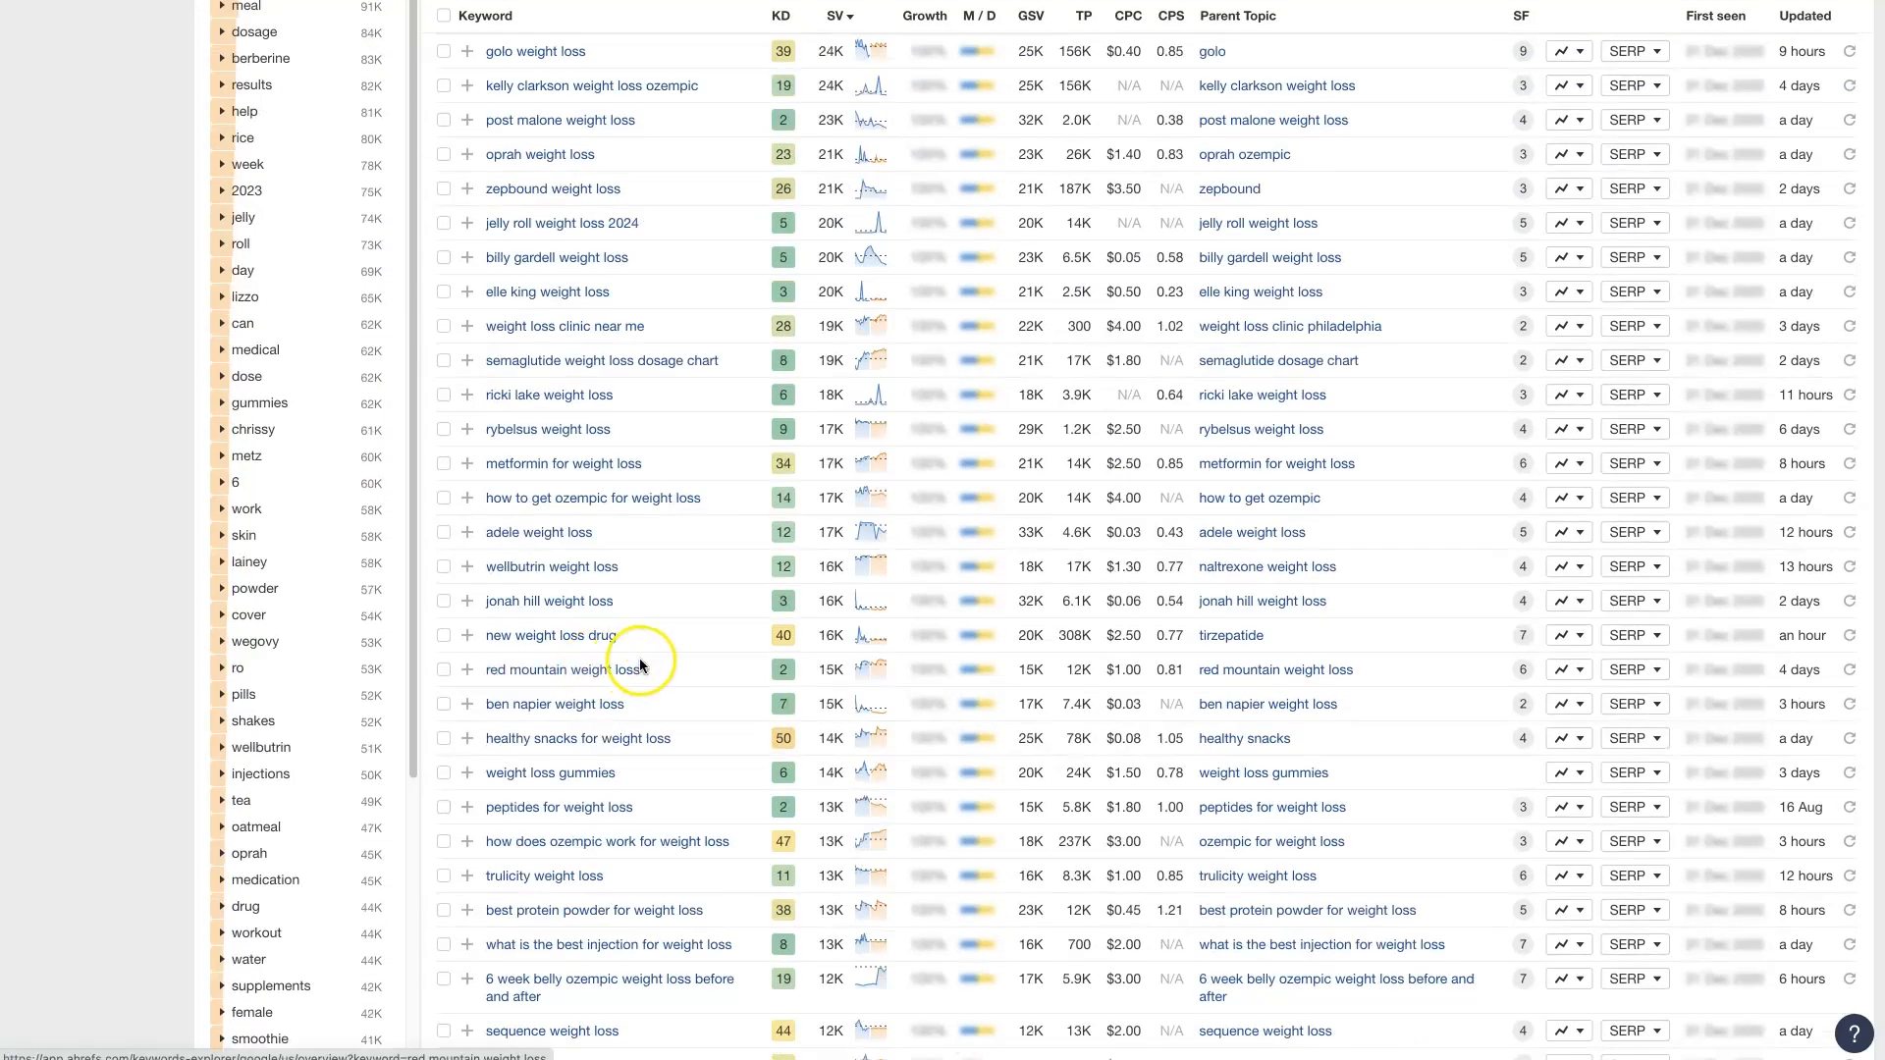
scroll(up, 3)
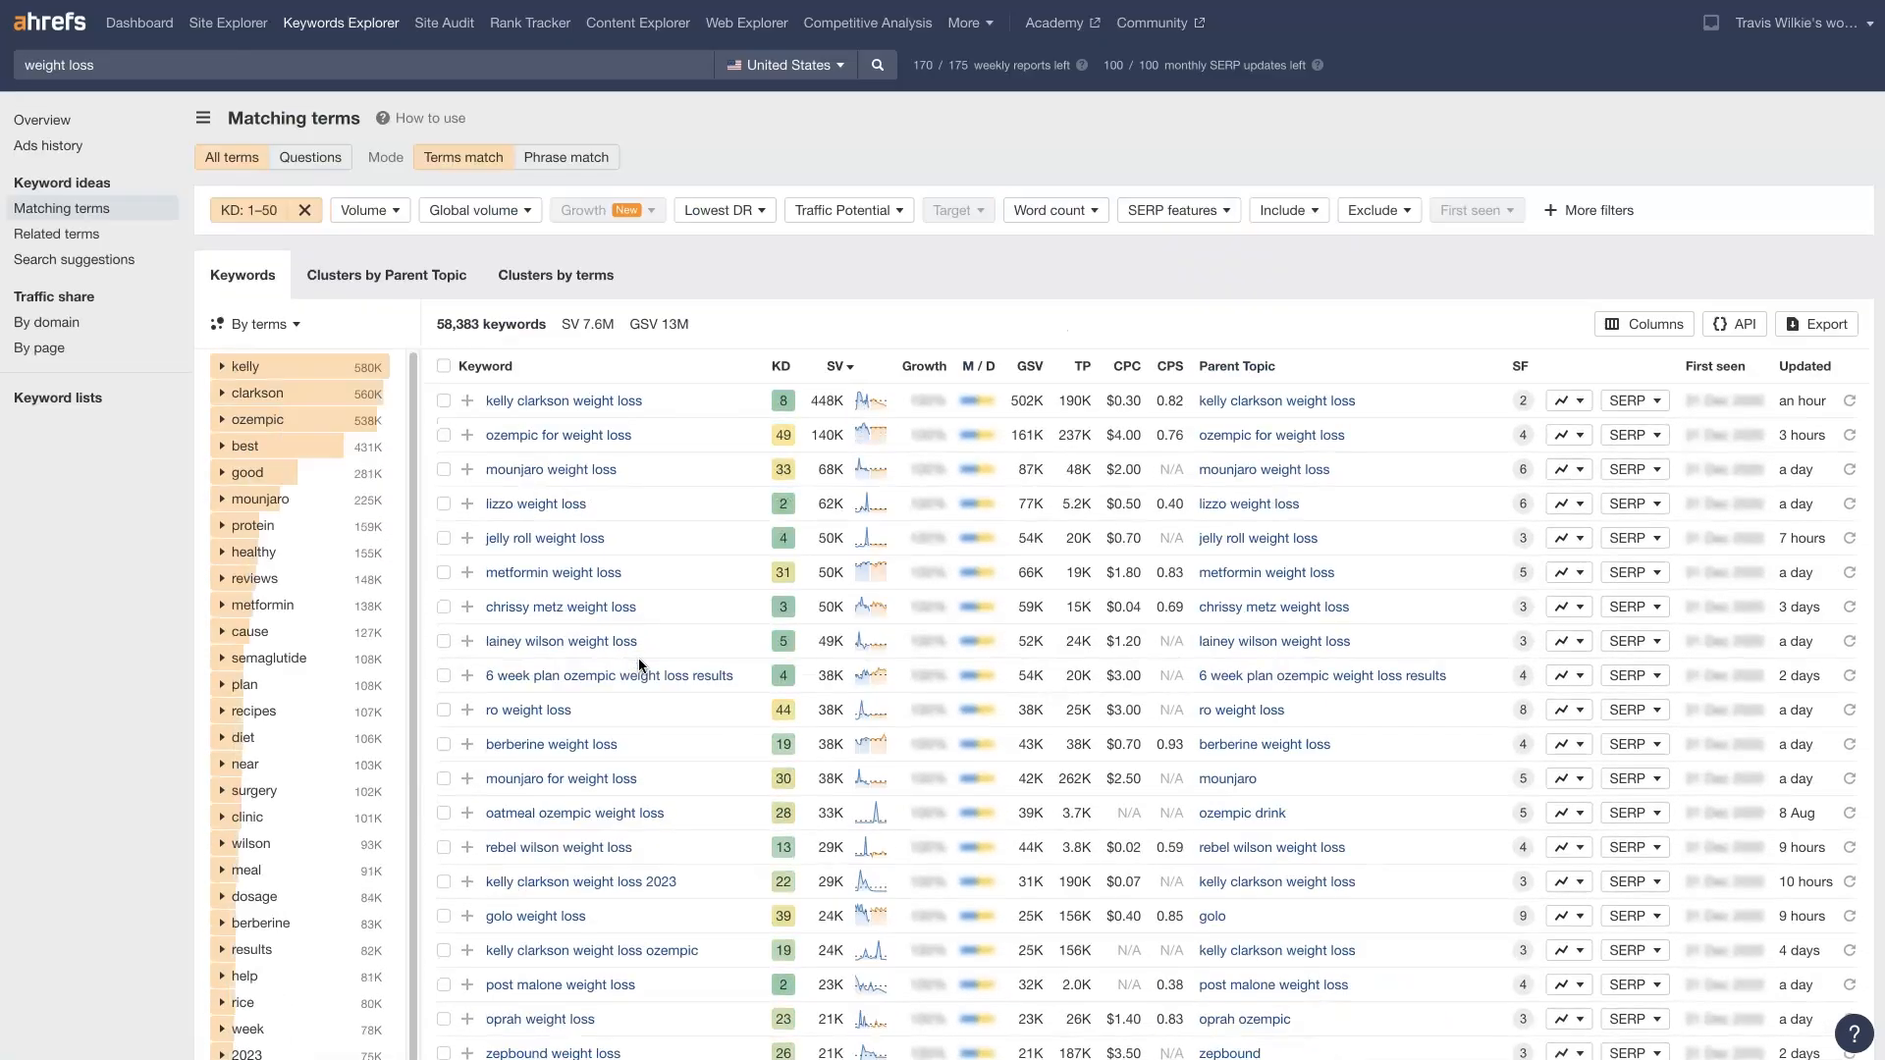
mouse_move(1763, 371)
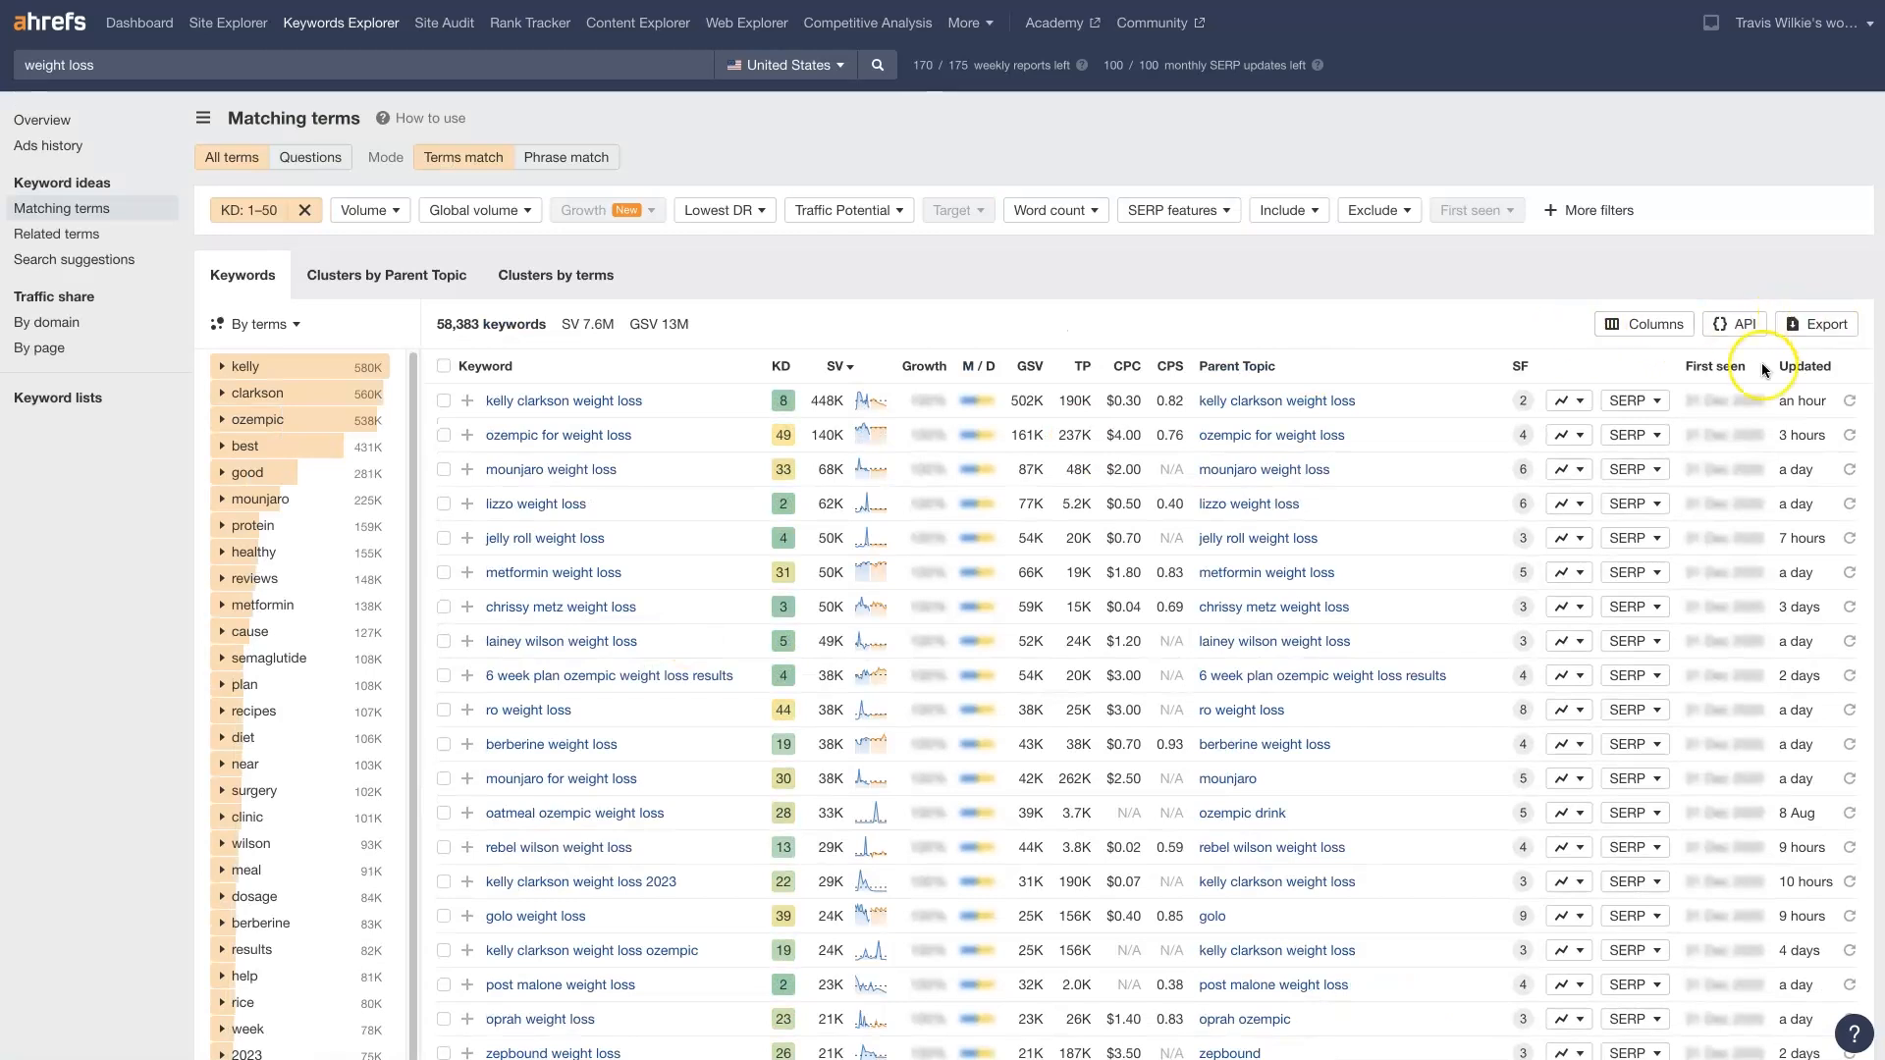
mouse_move(557, 434)
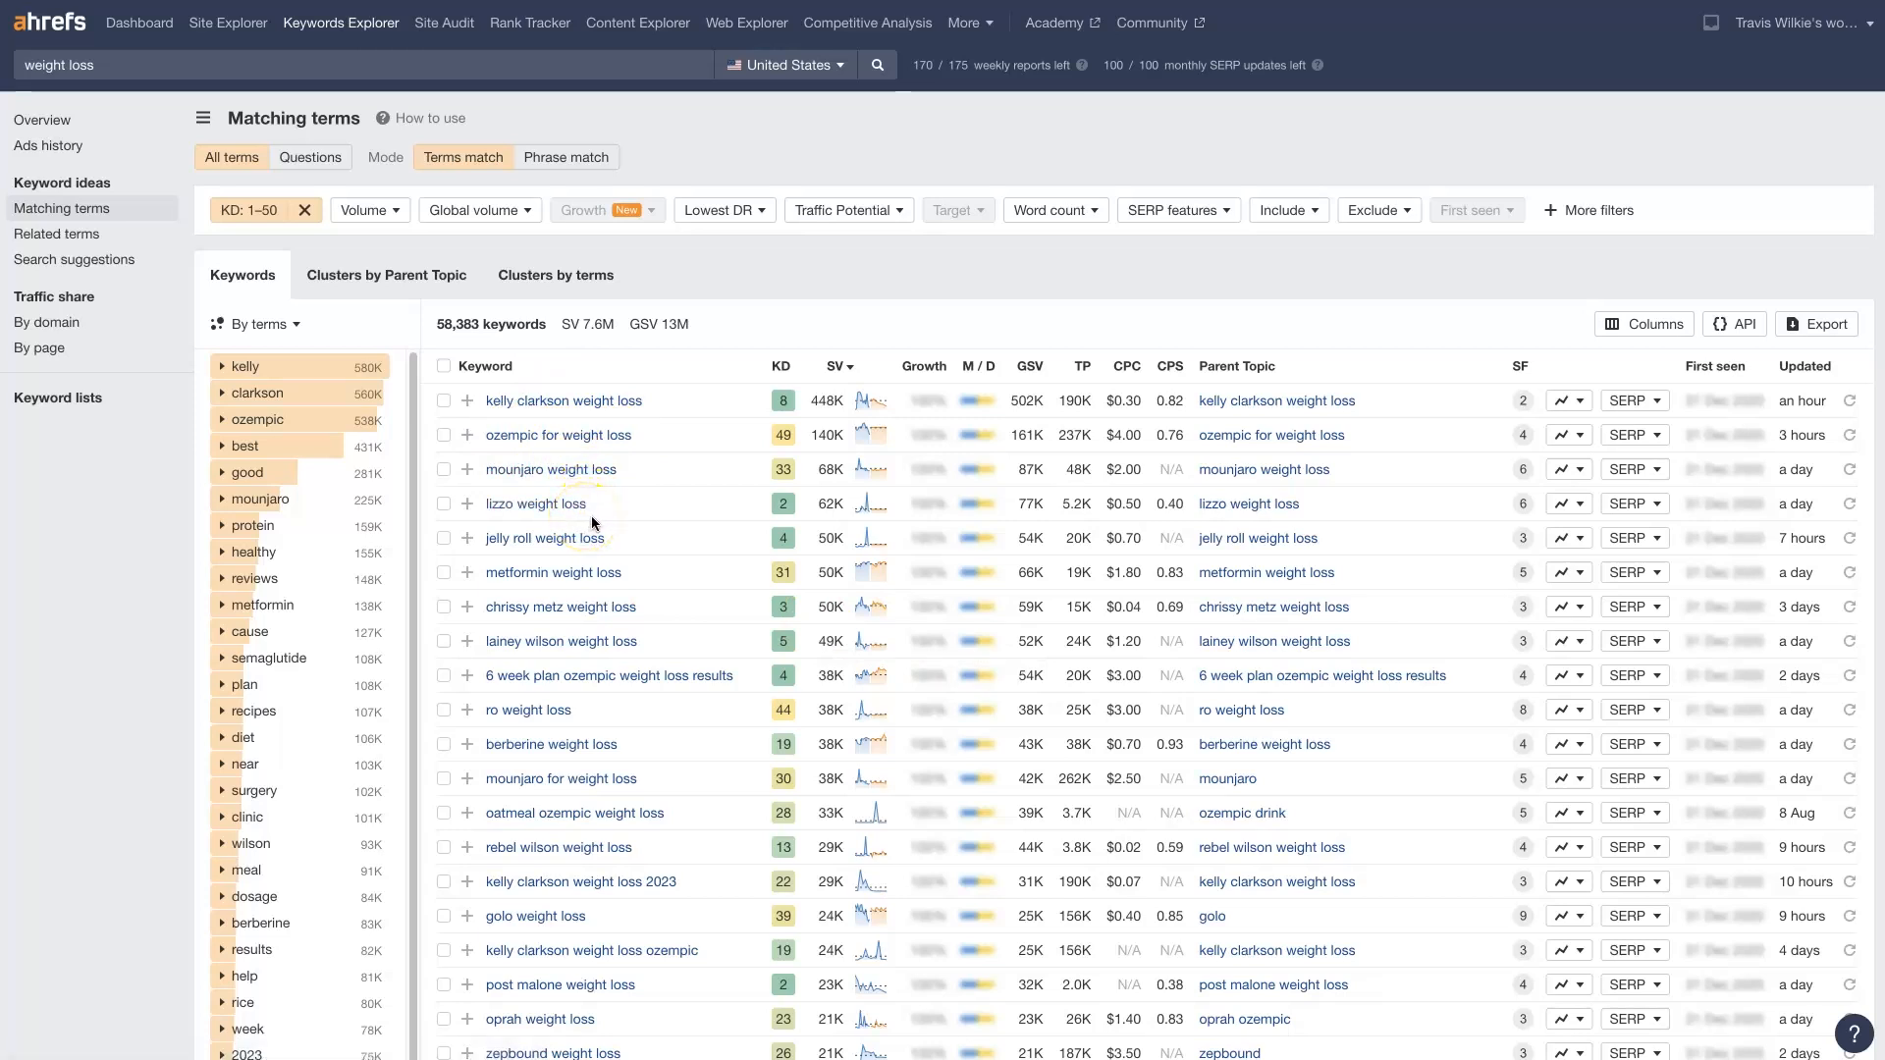
mouse_move(518, 826)
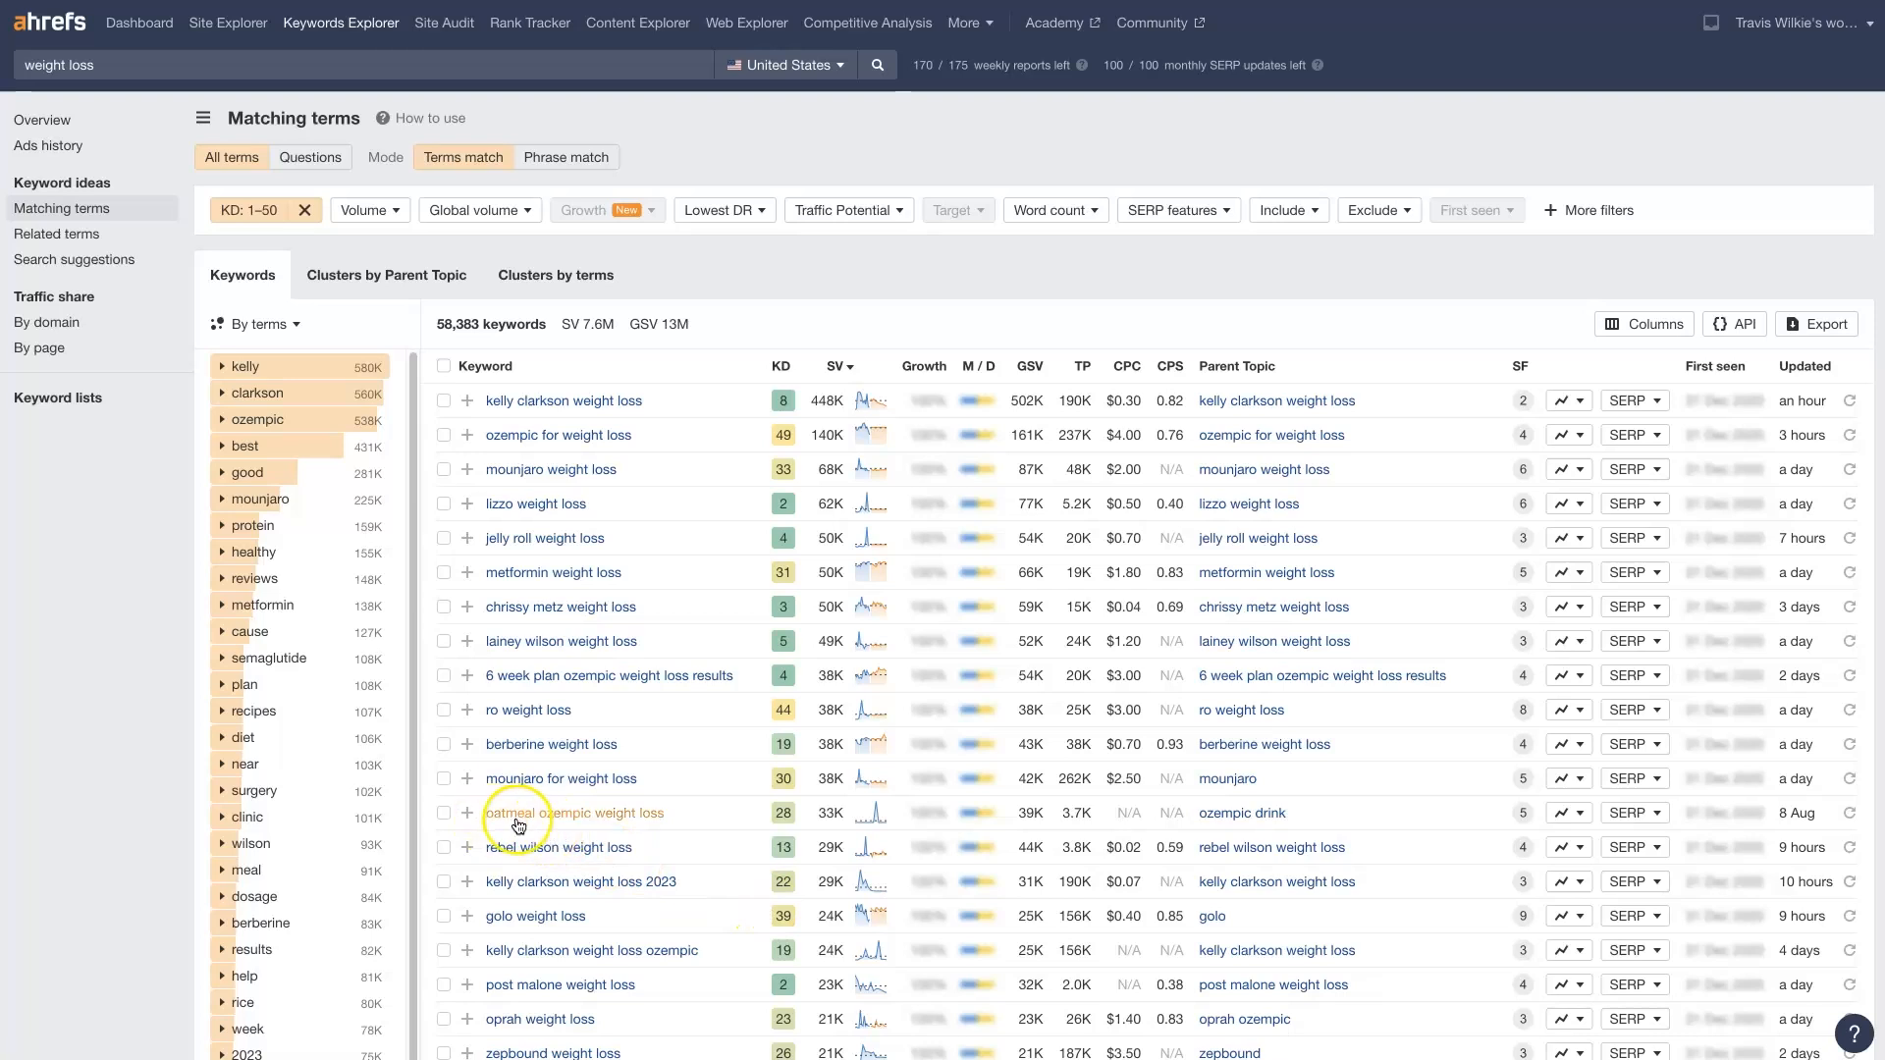
mouse_move(668, 842)
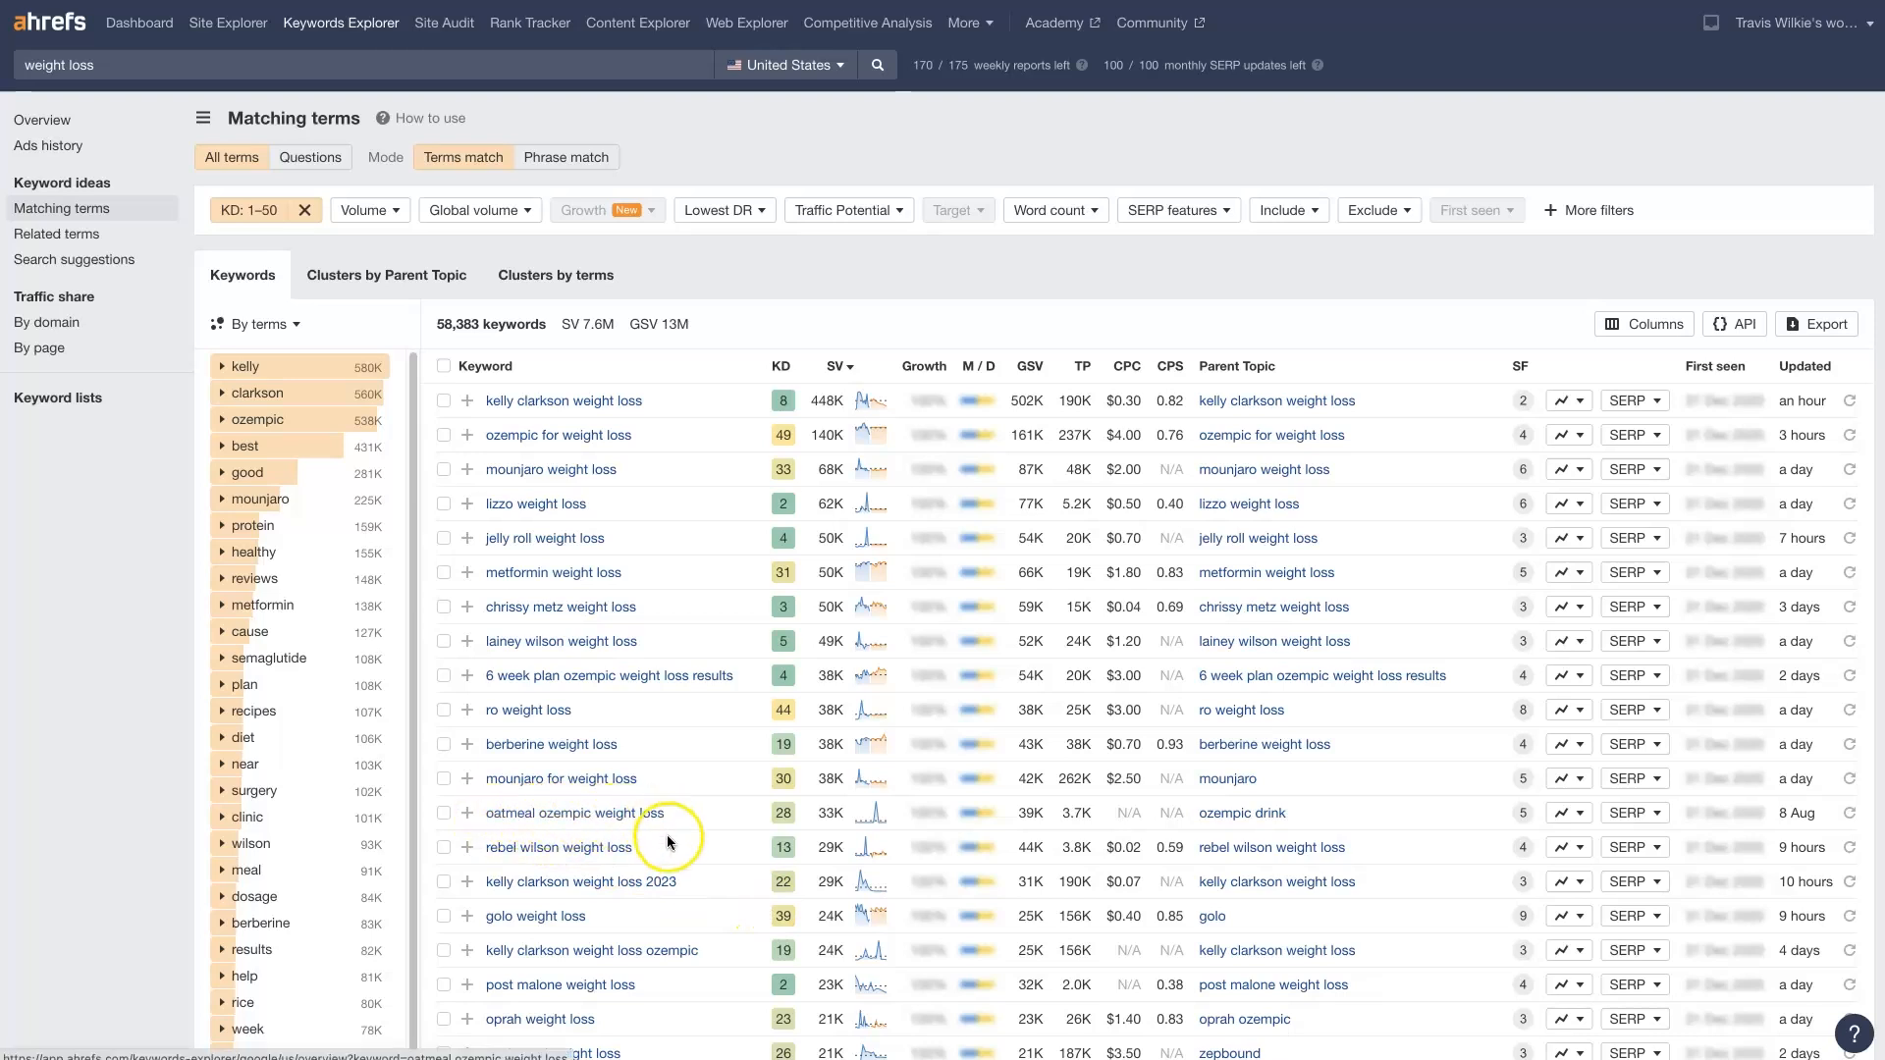
scroll(down, 3)
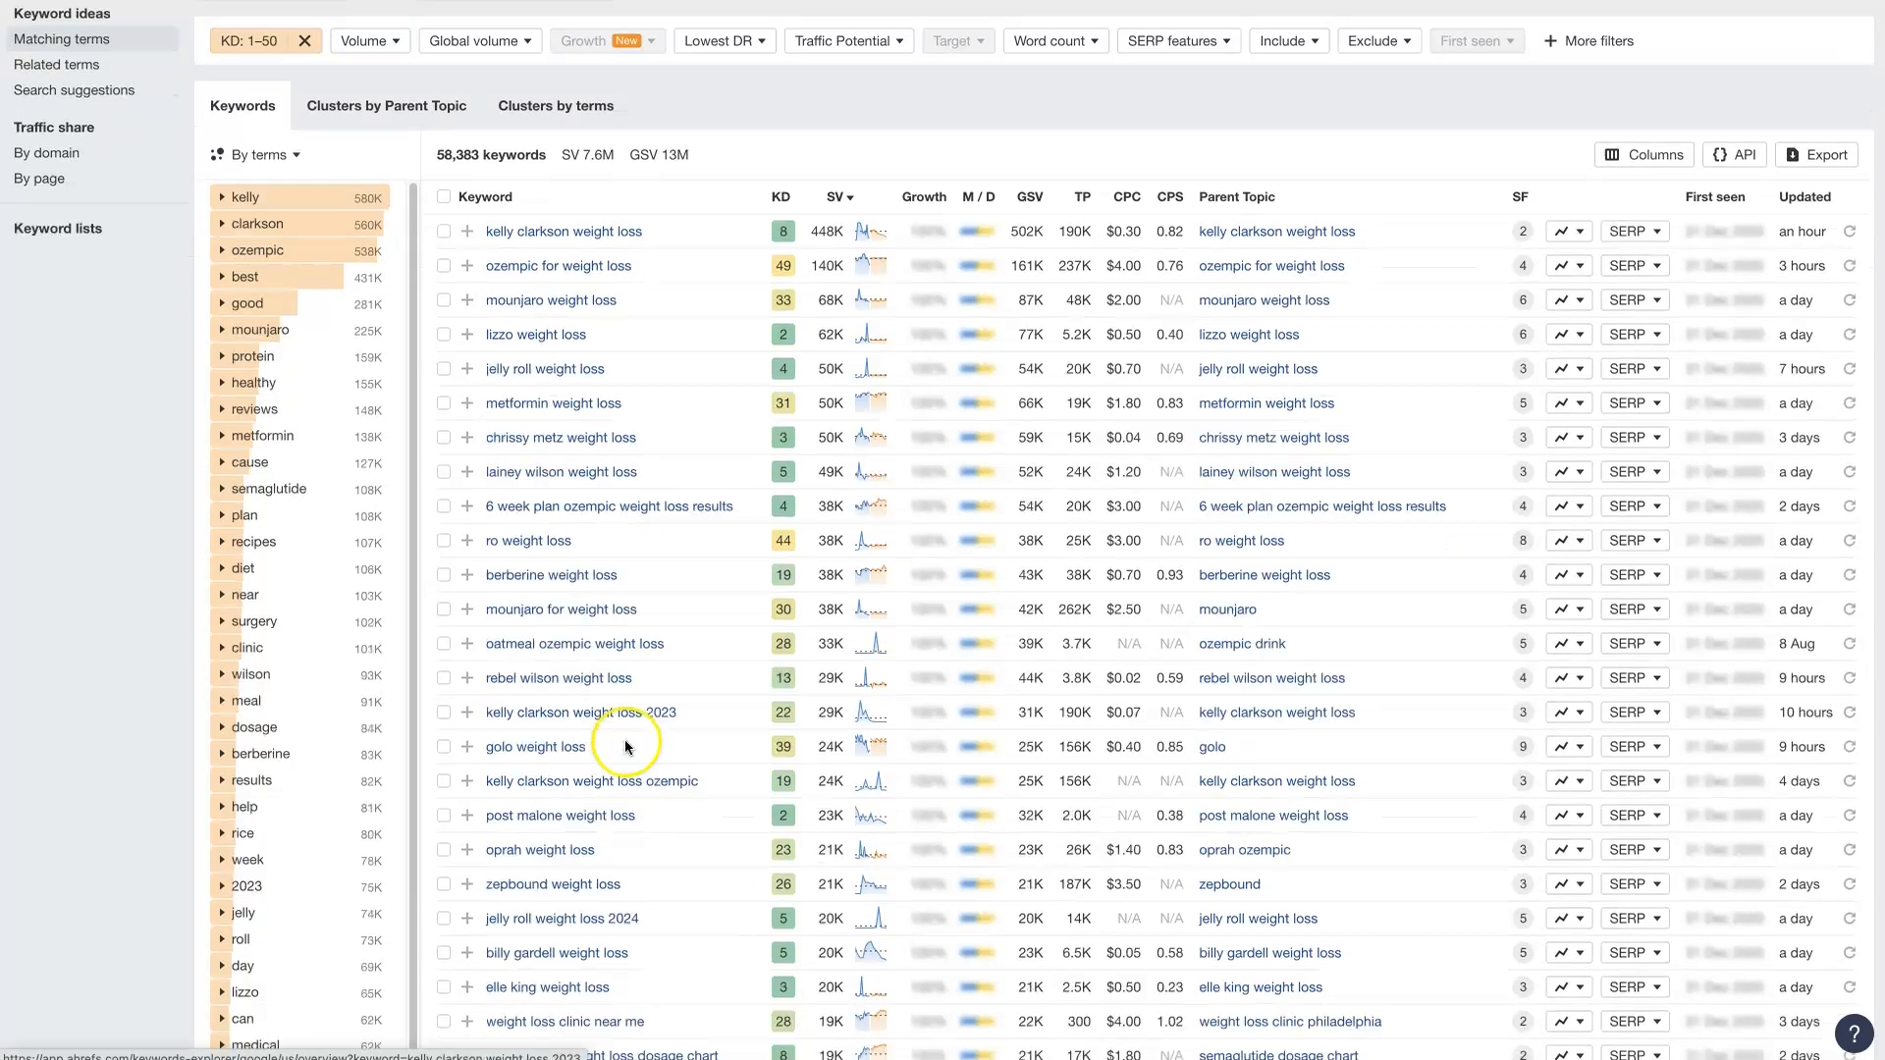
scroll(down, 3)
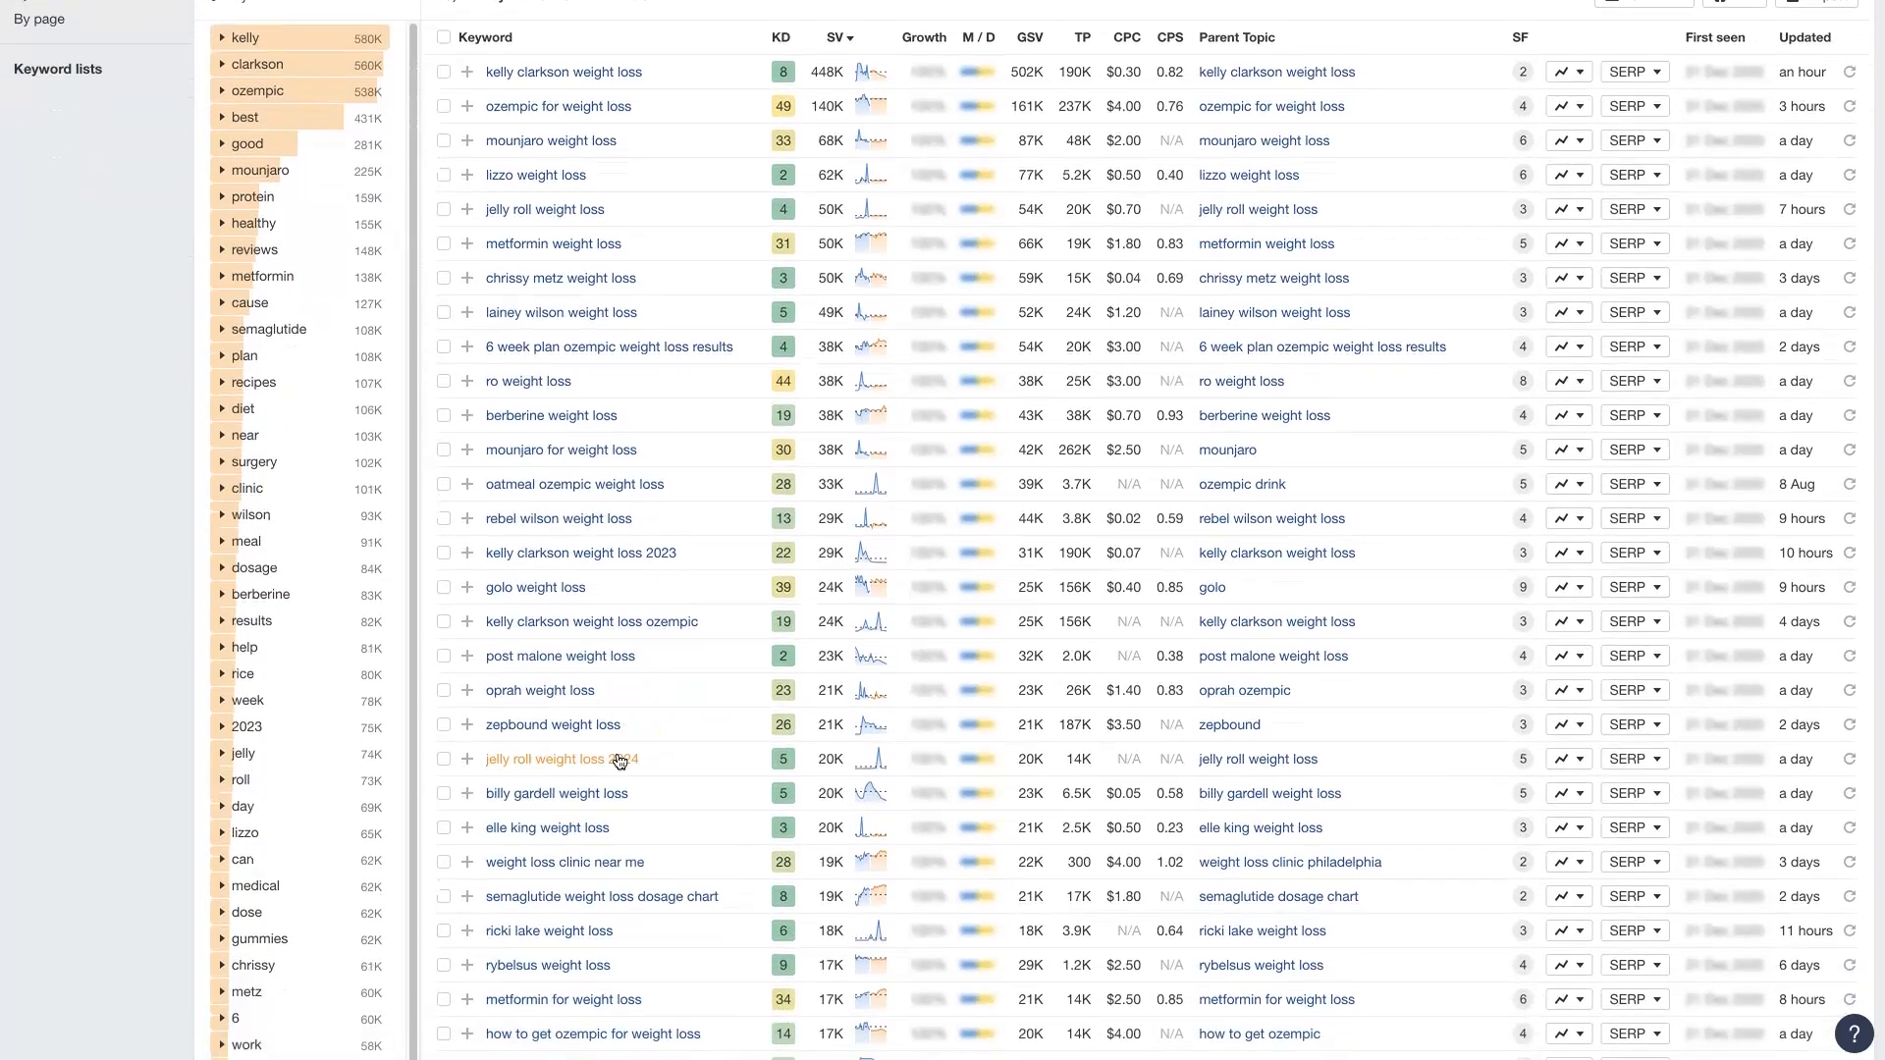
scroll(down, 3)
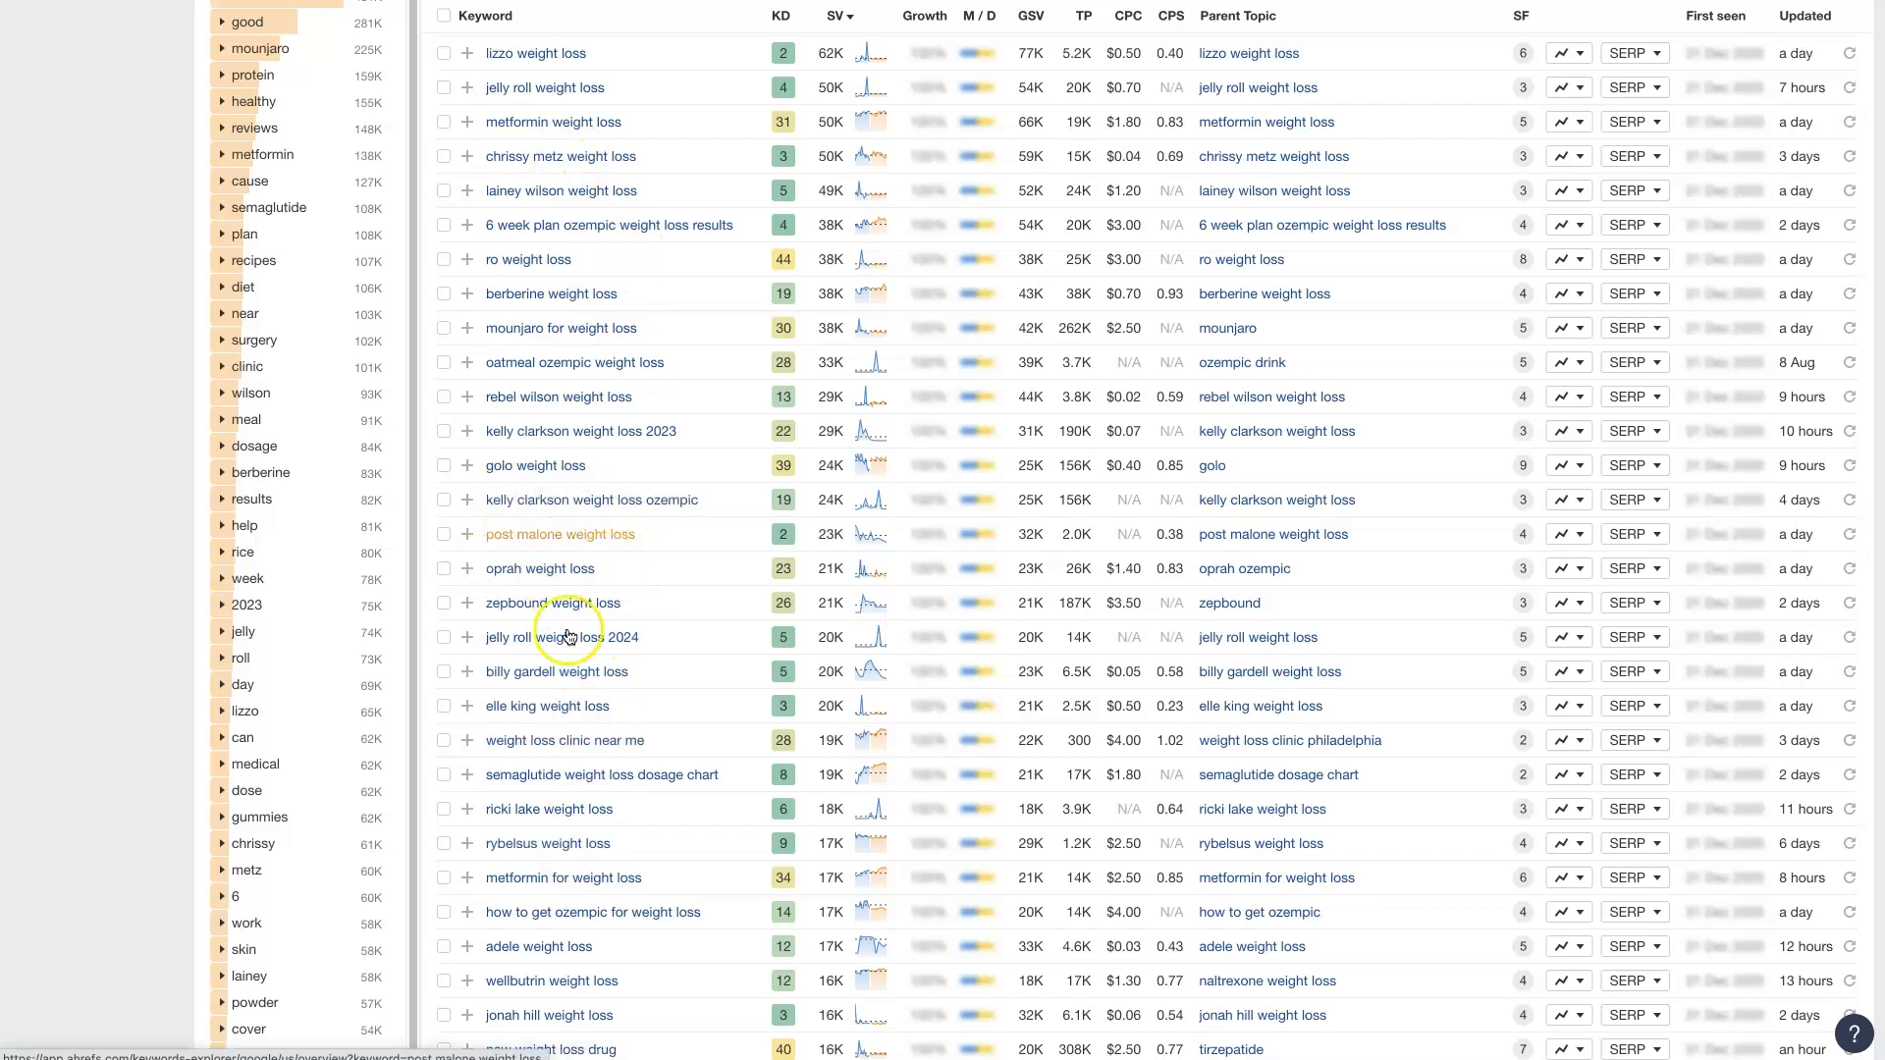
scroll(down, 3)
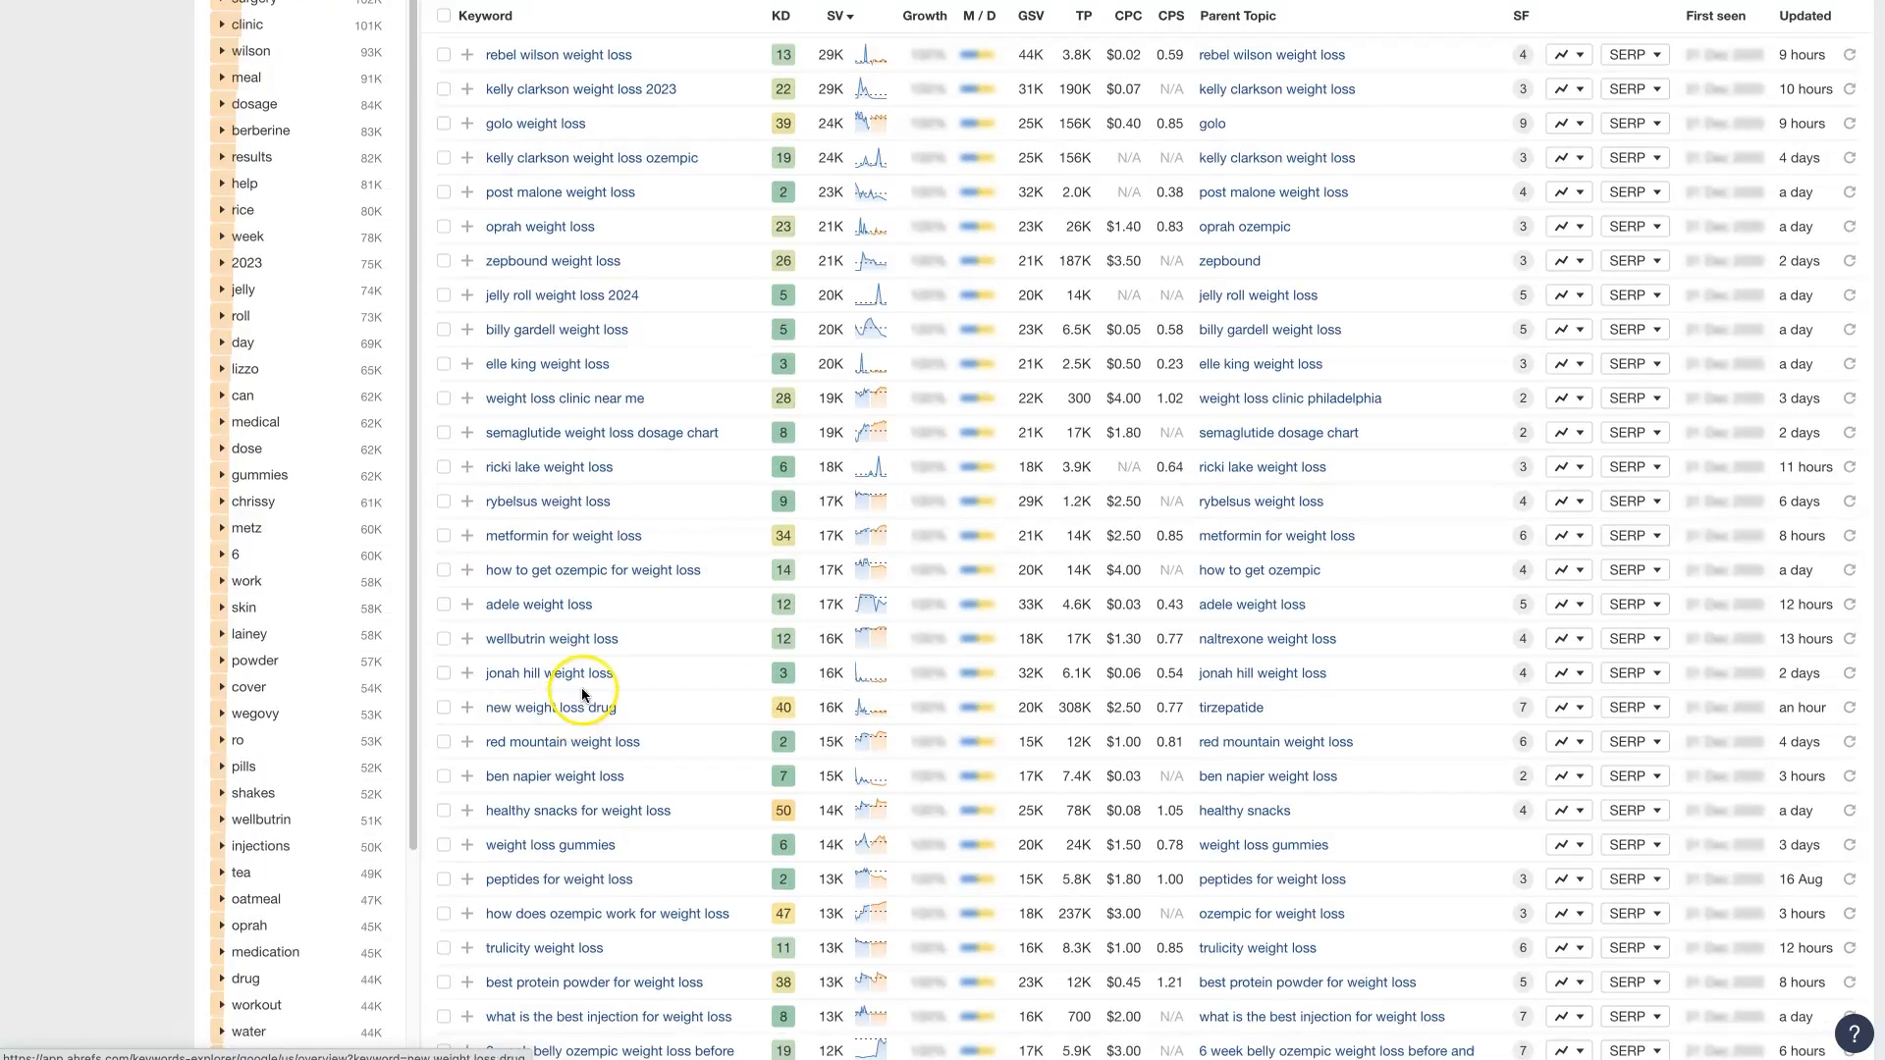
scroll(down, 3)
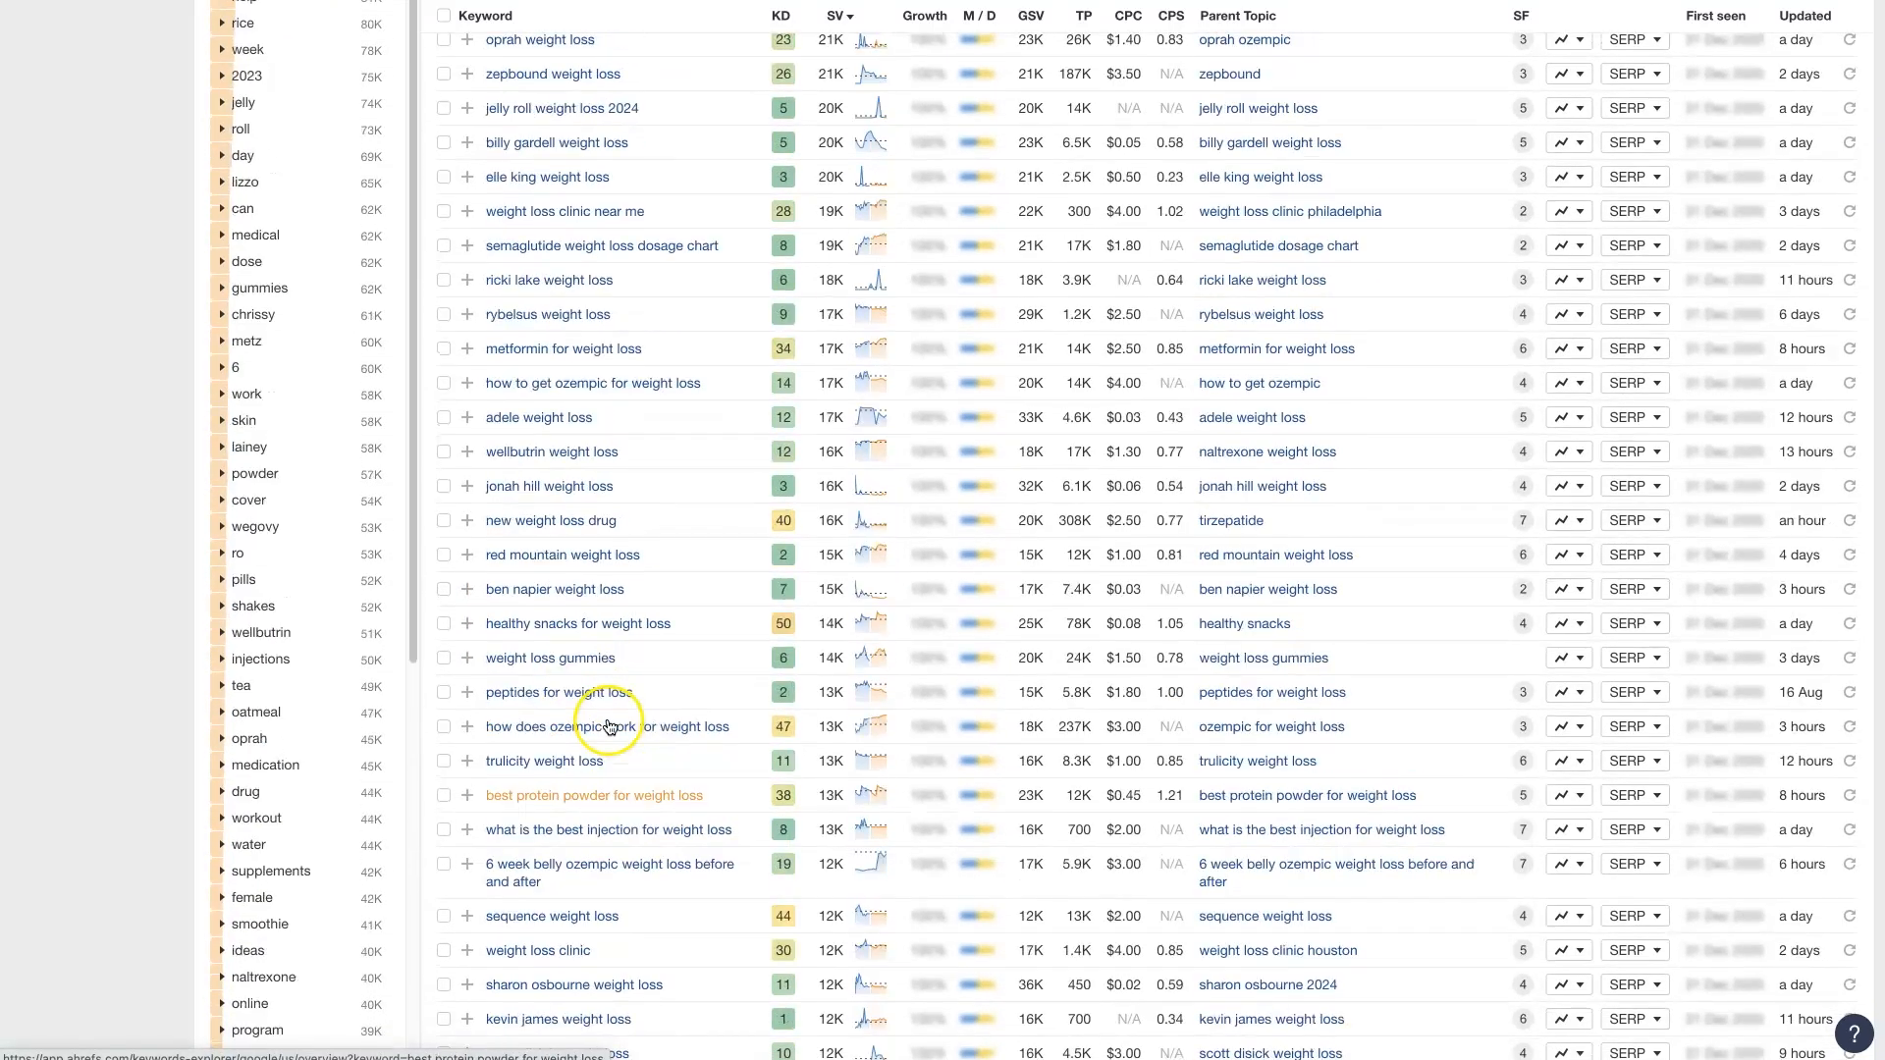
scroll(up, 3)
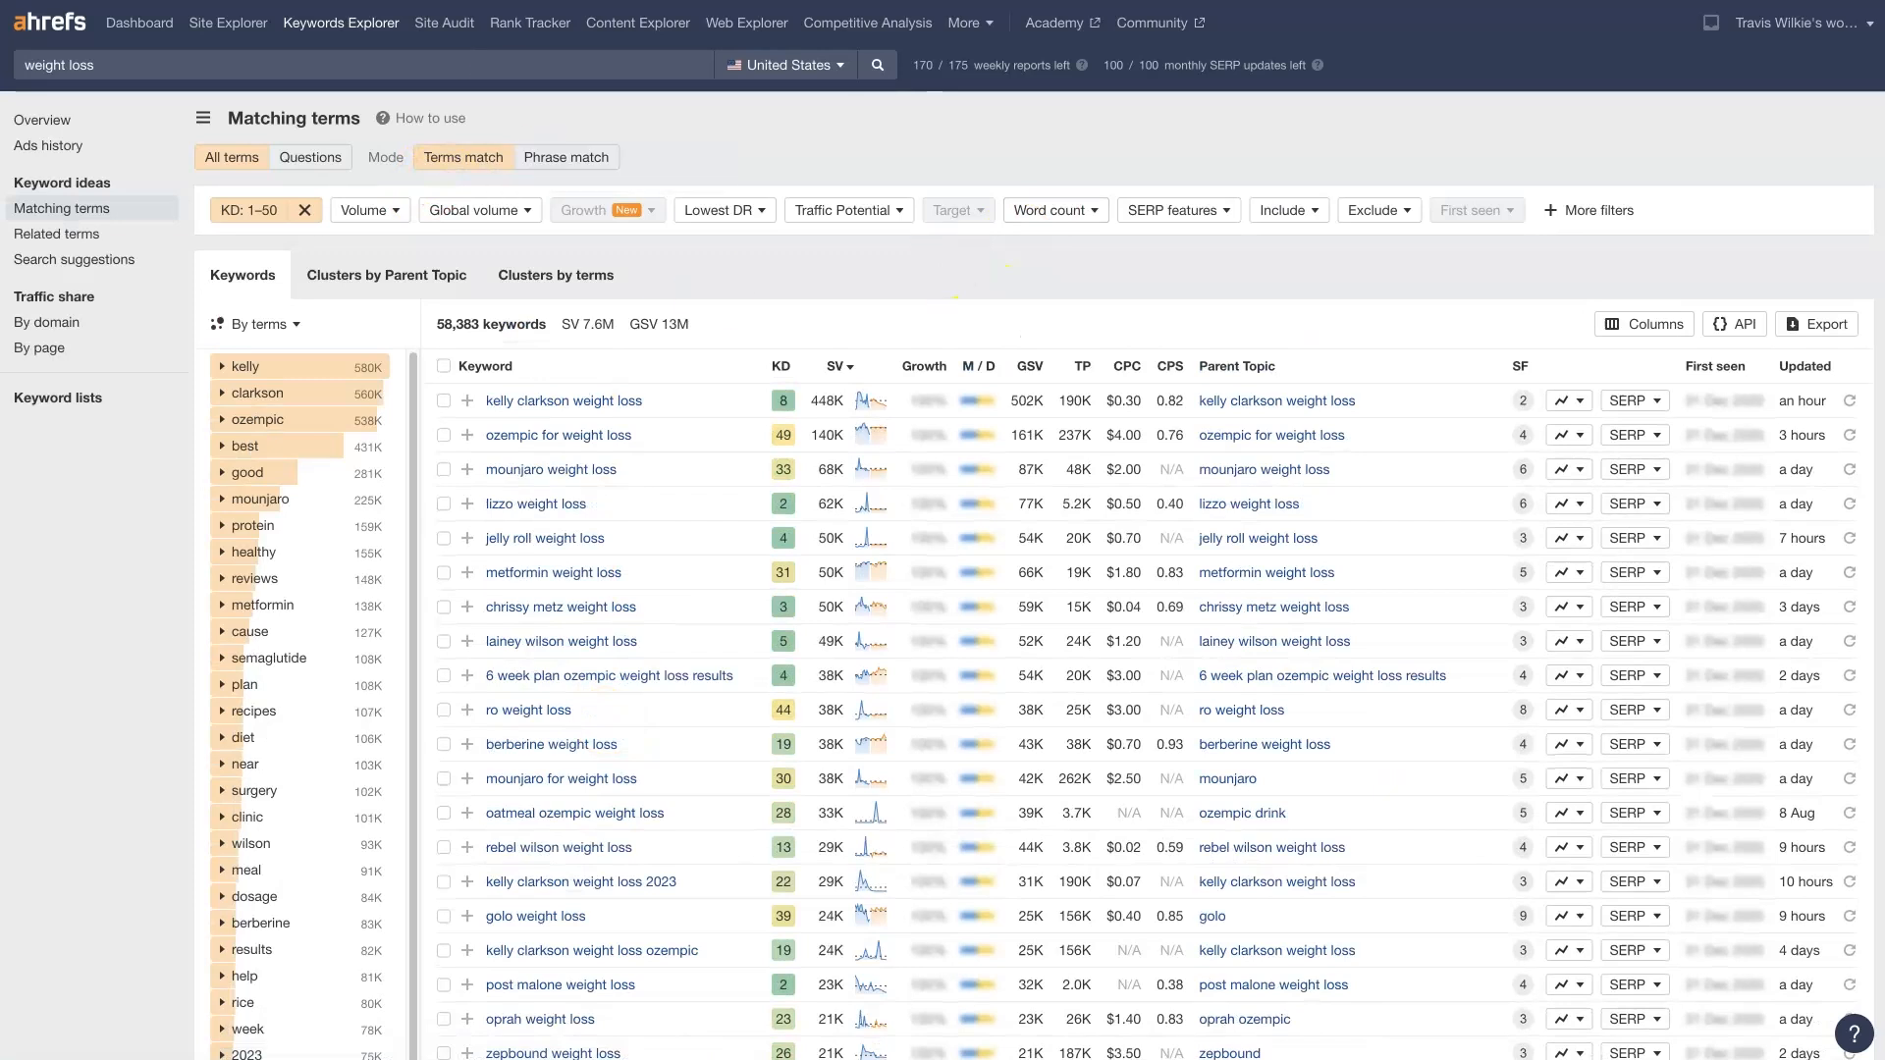
Step: Show only question keywords for 'weight loss' (44,821) with the KD filter cleared
click(41, 120)
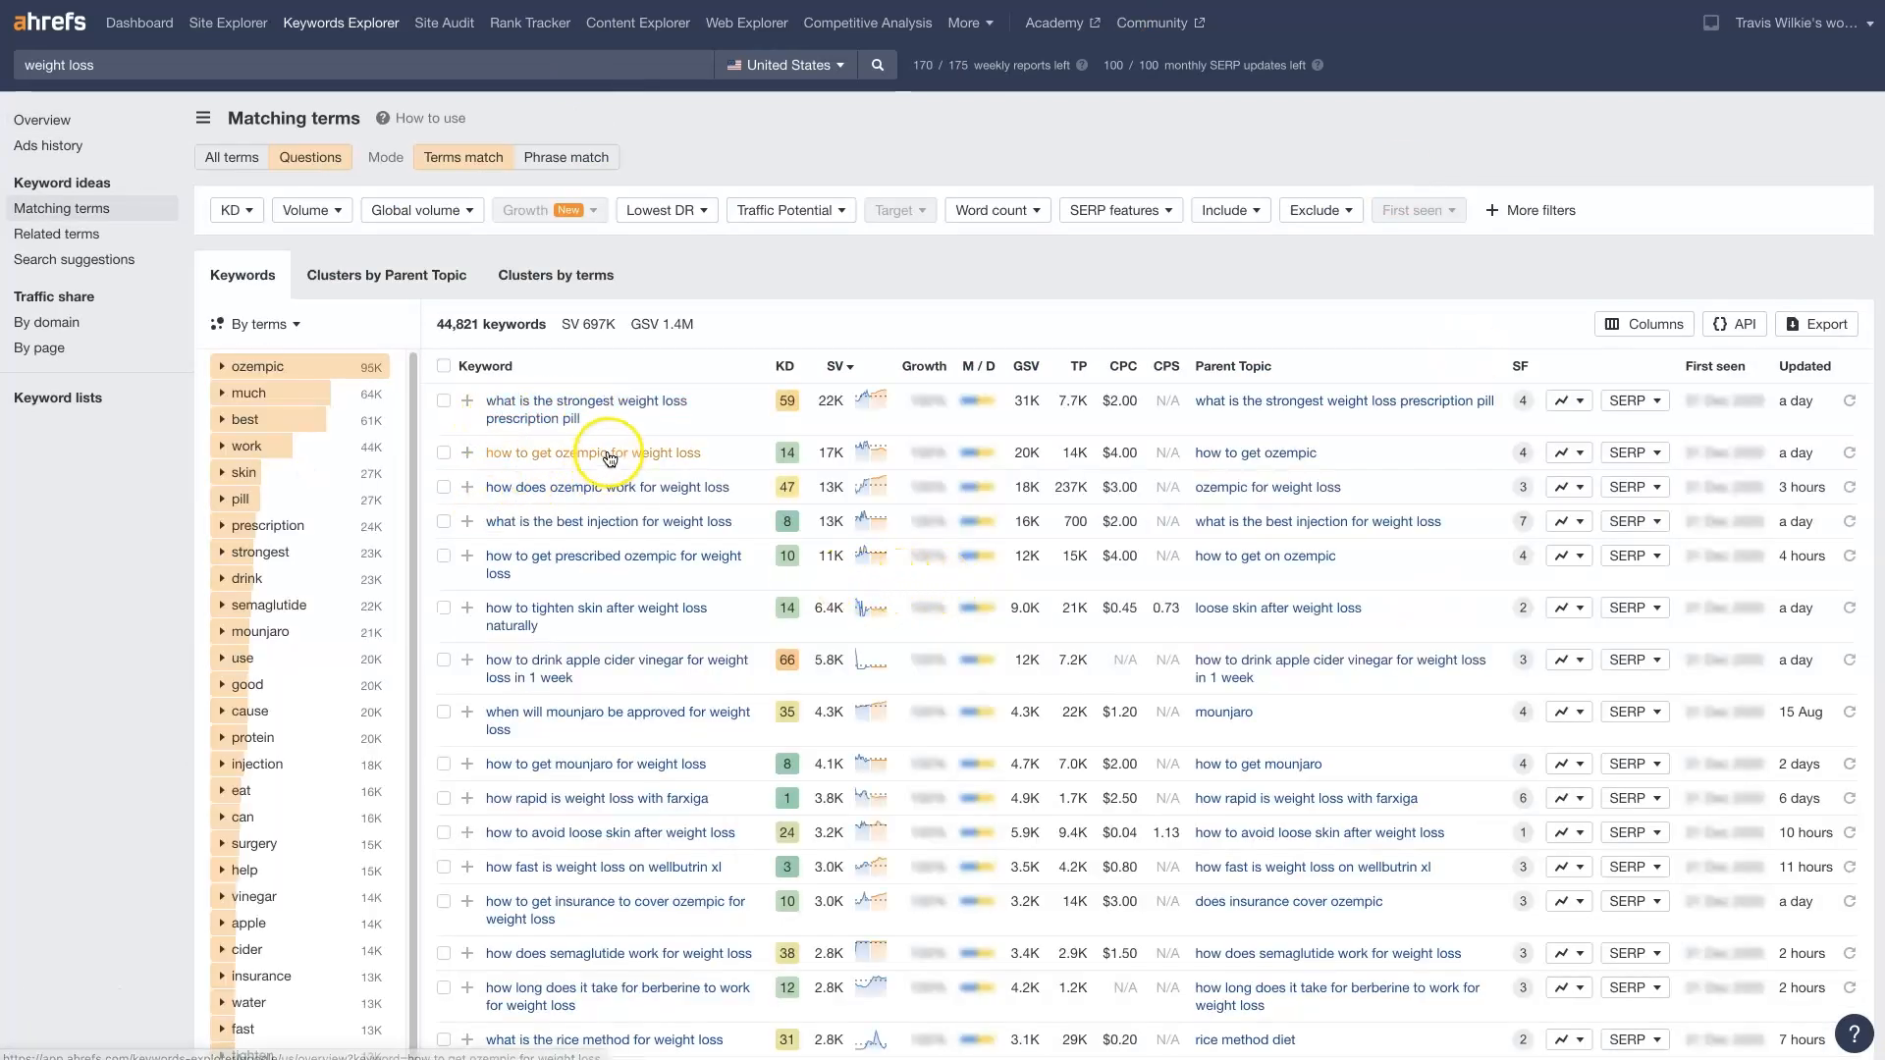
mouse_move(827, 388)
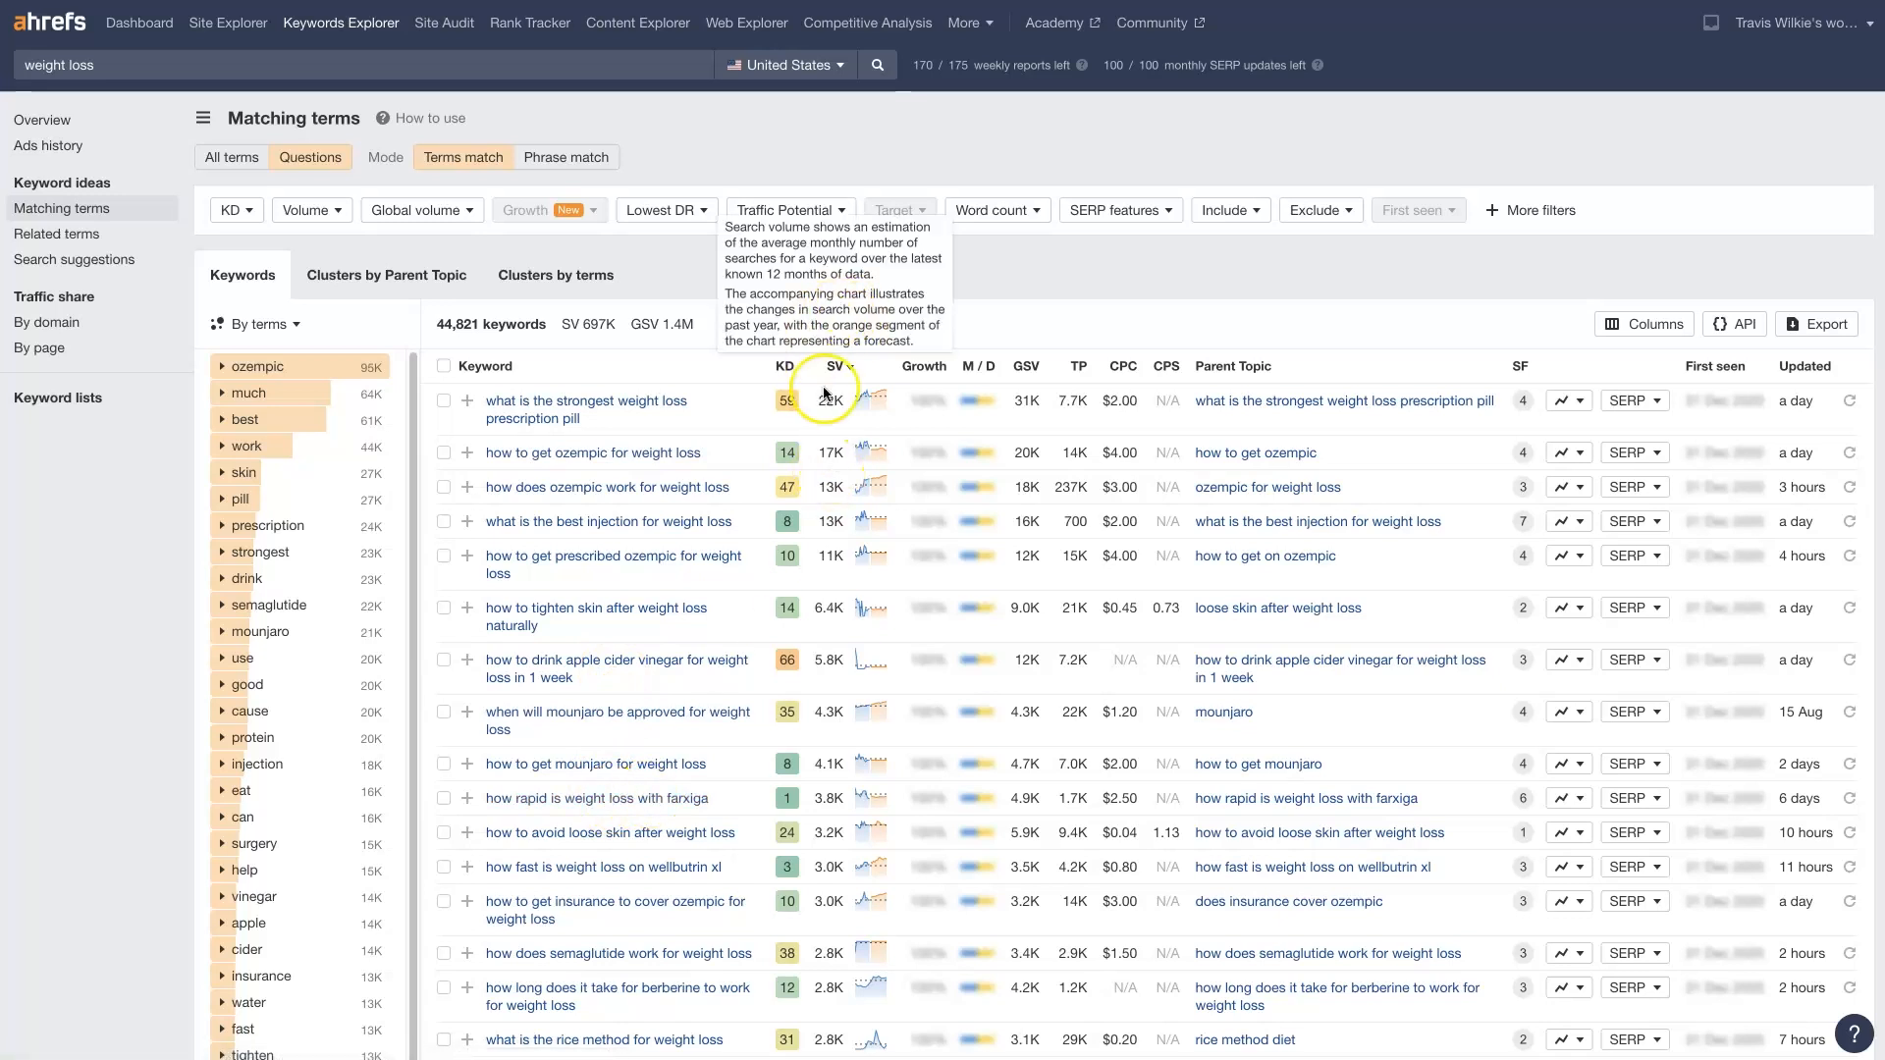
mouse_move(789, 660)
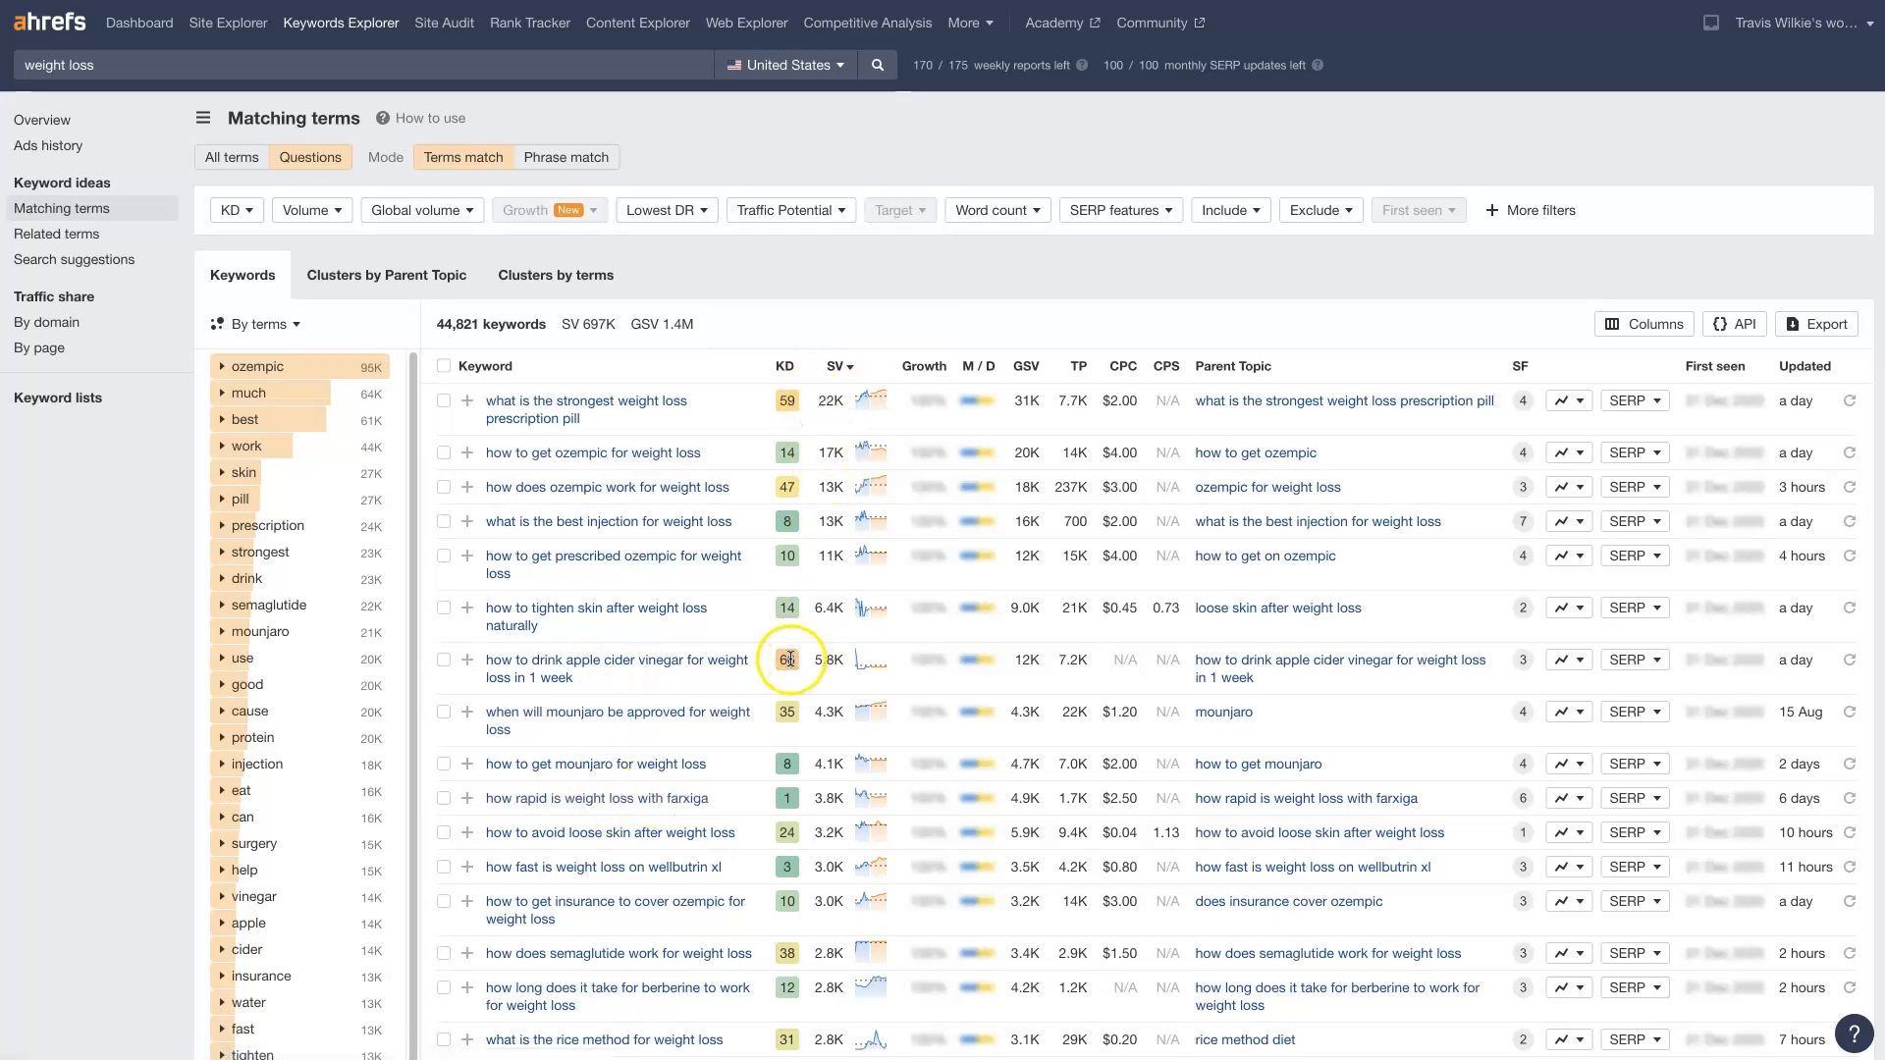
click(234, 210)
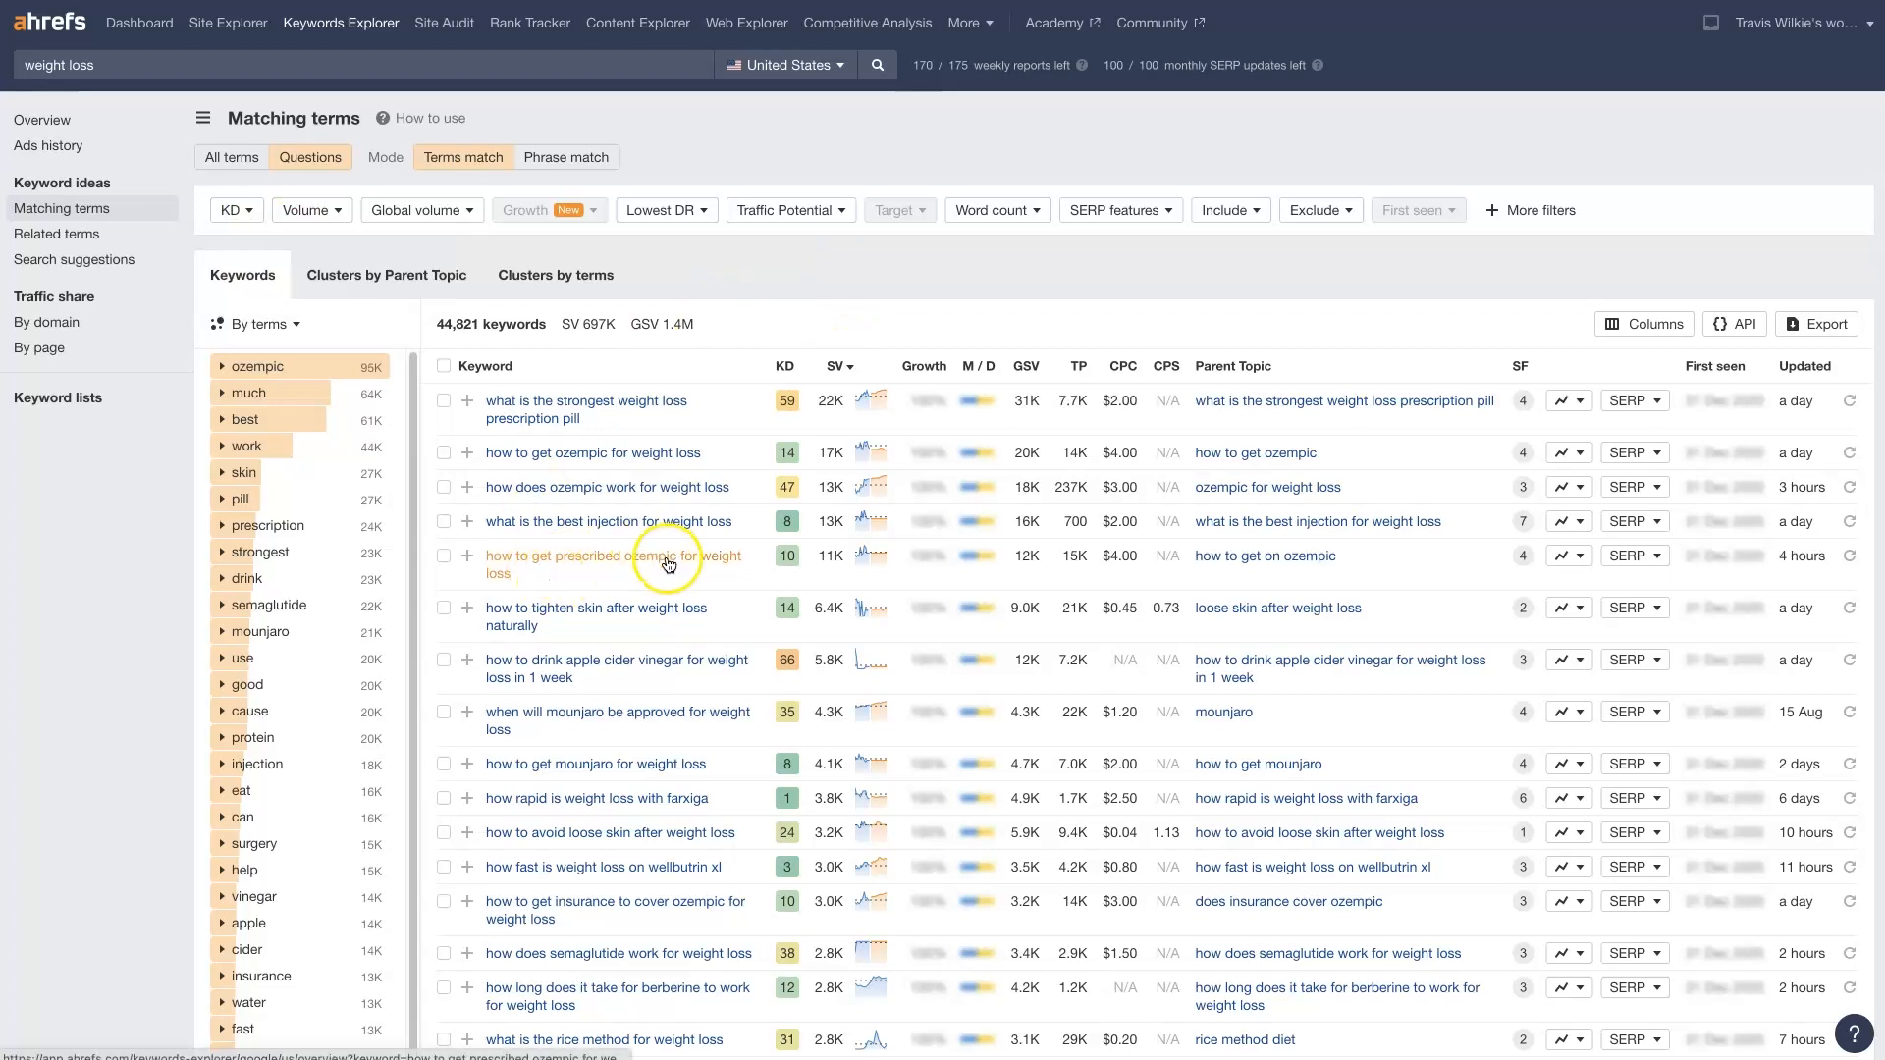
scroll(down, 3)
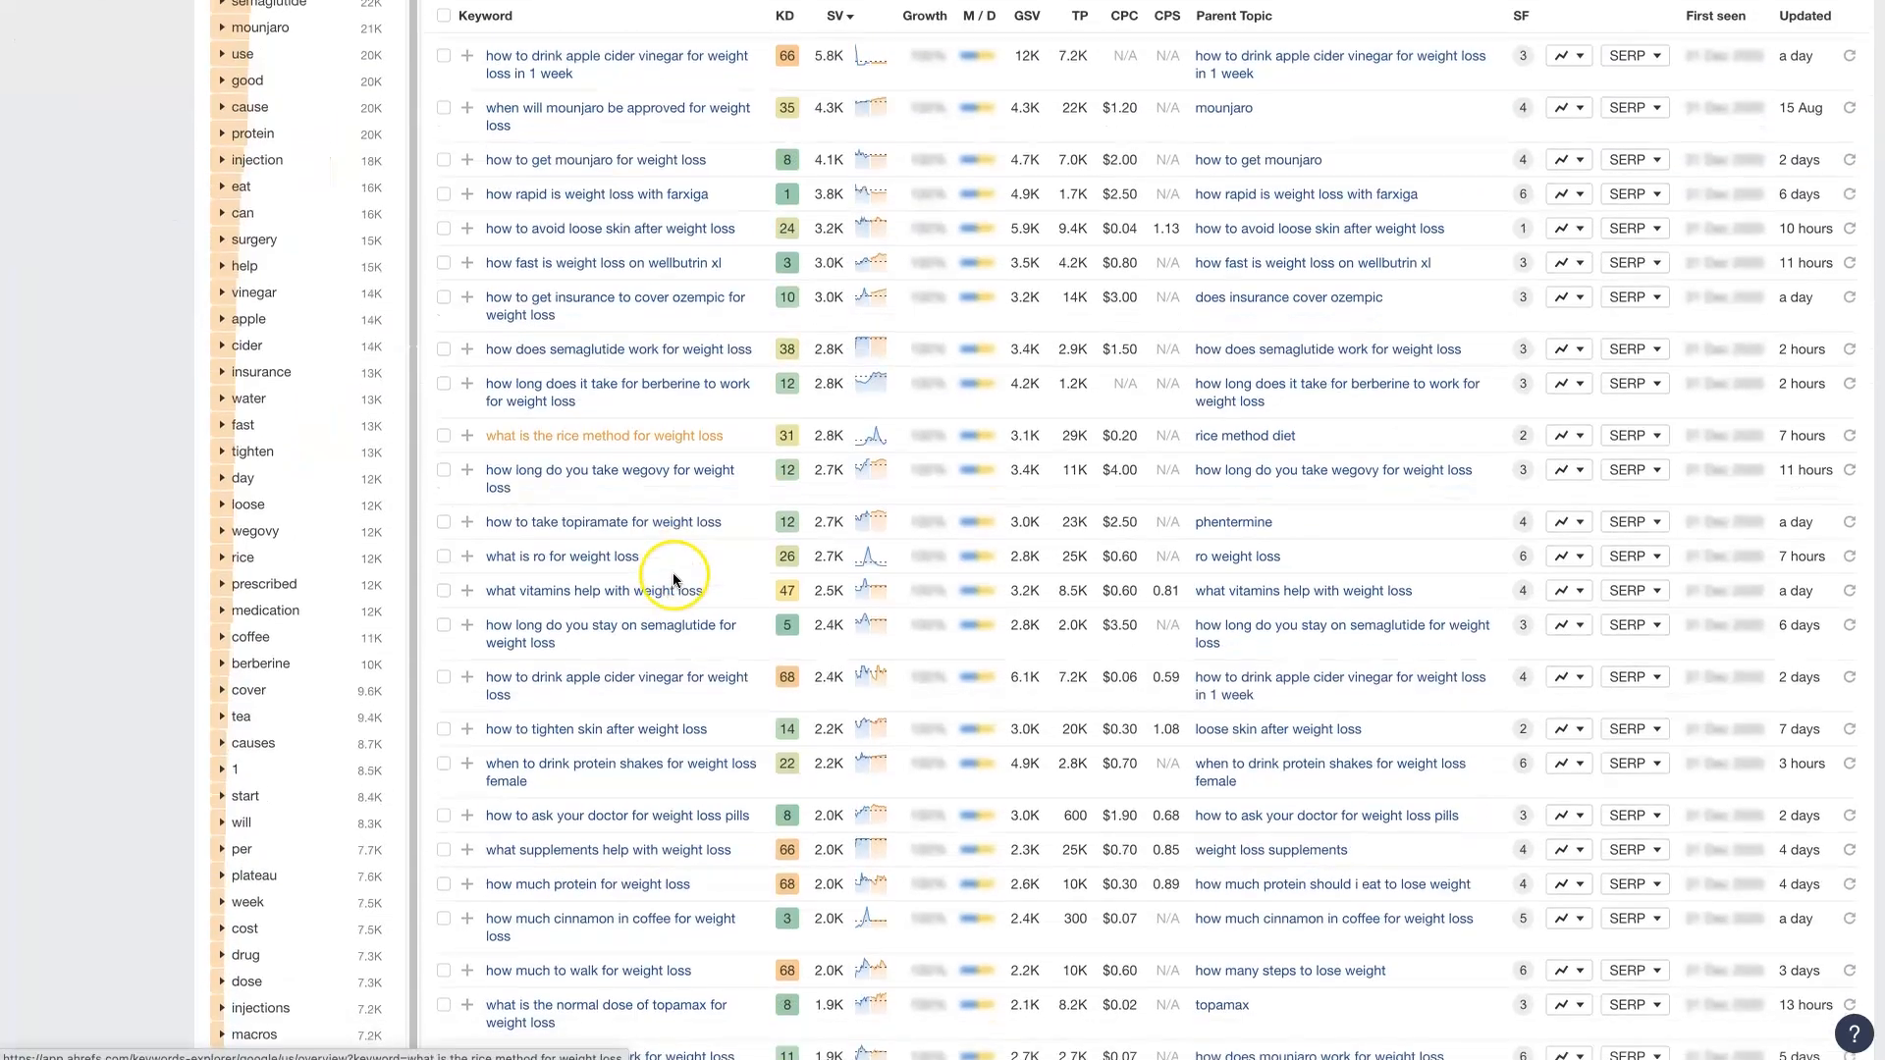
scroll(down, 3)
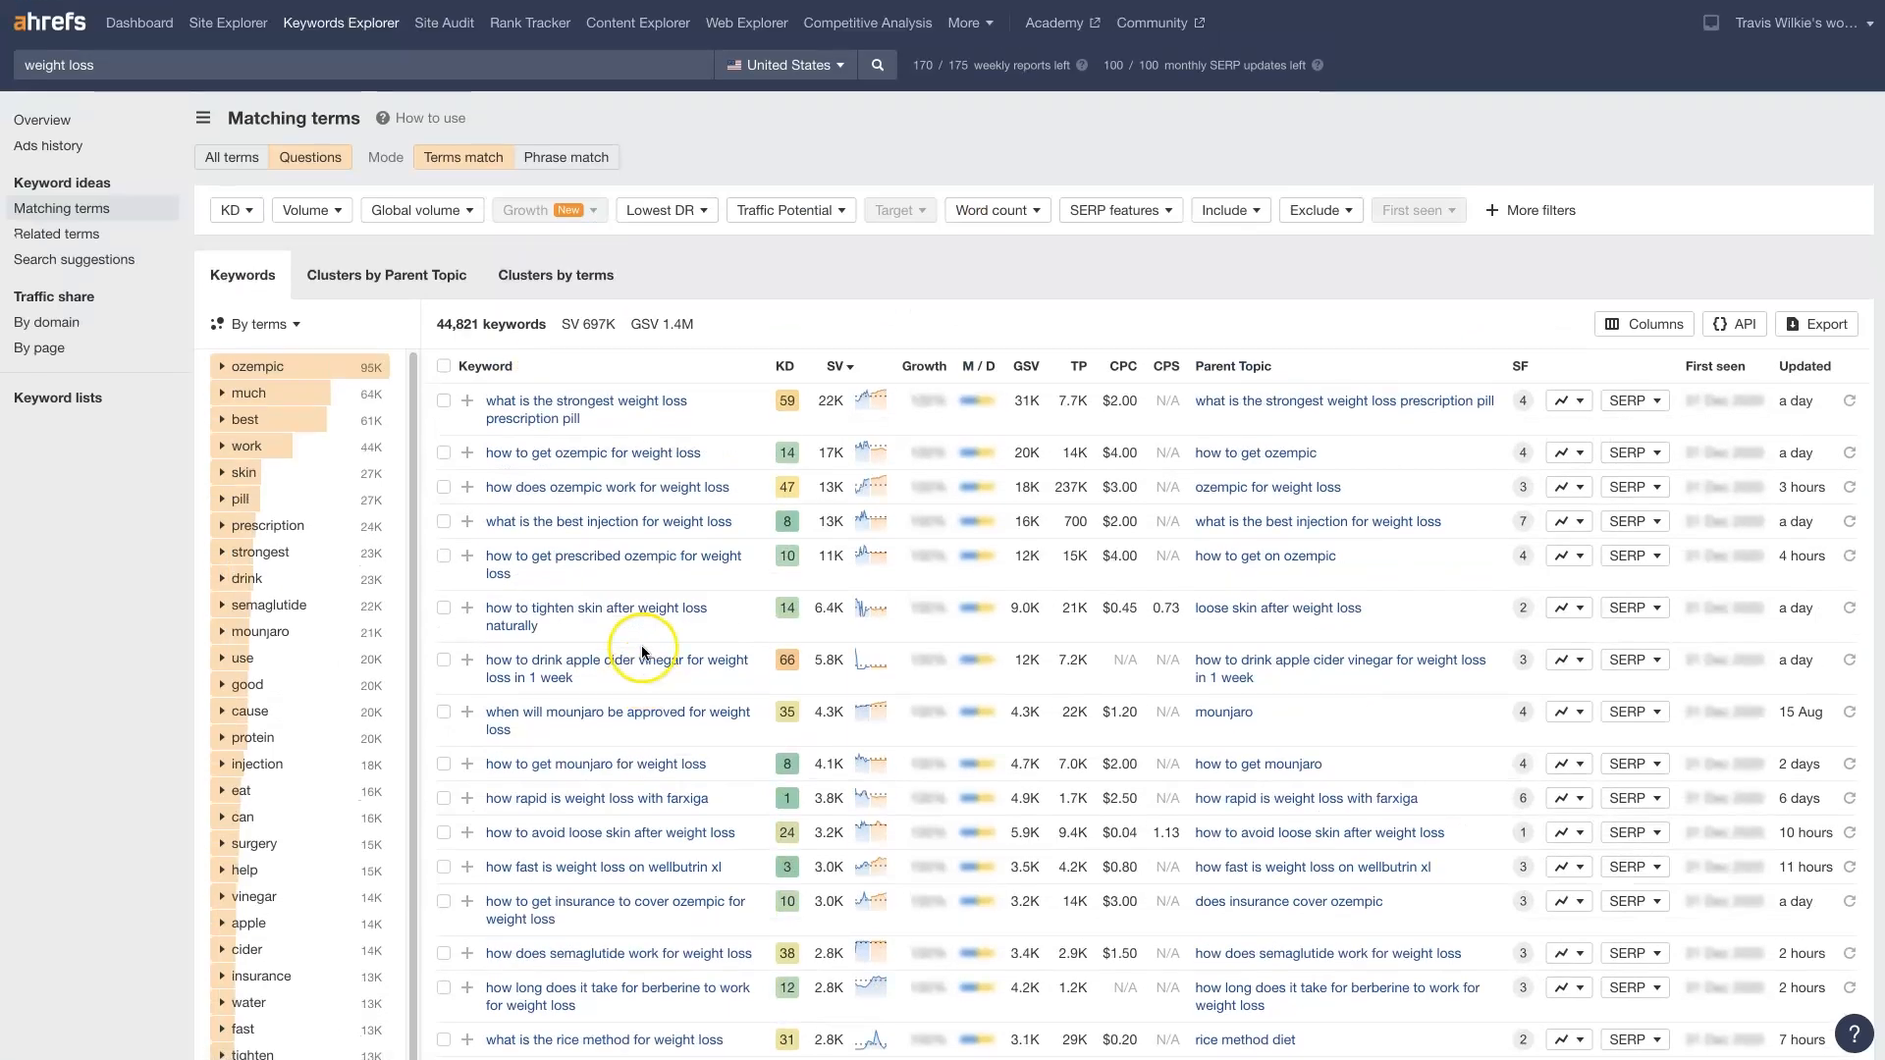
mouse_move(660, 544)
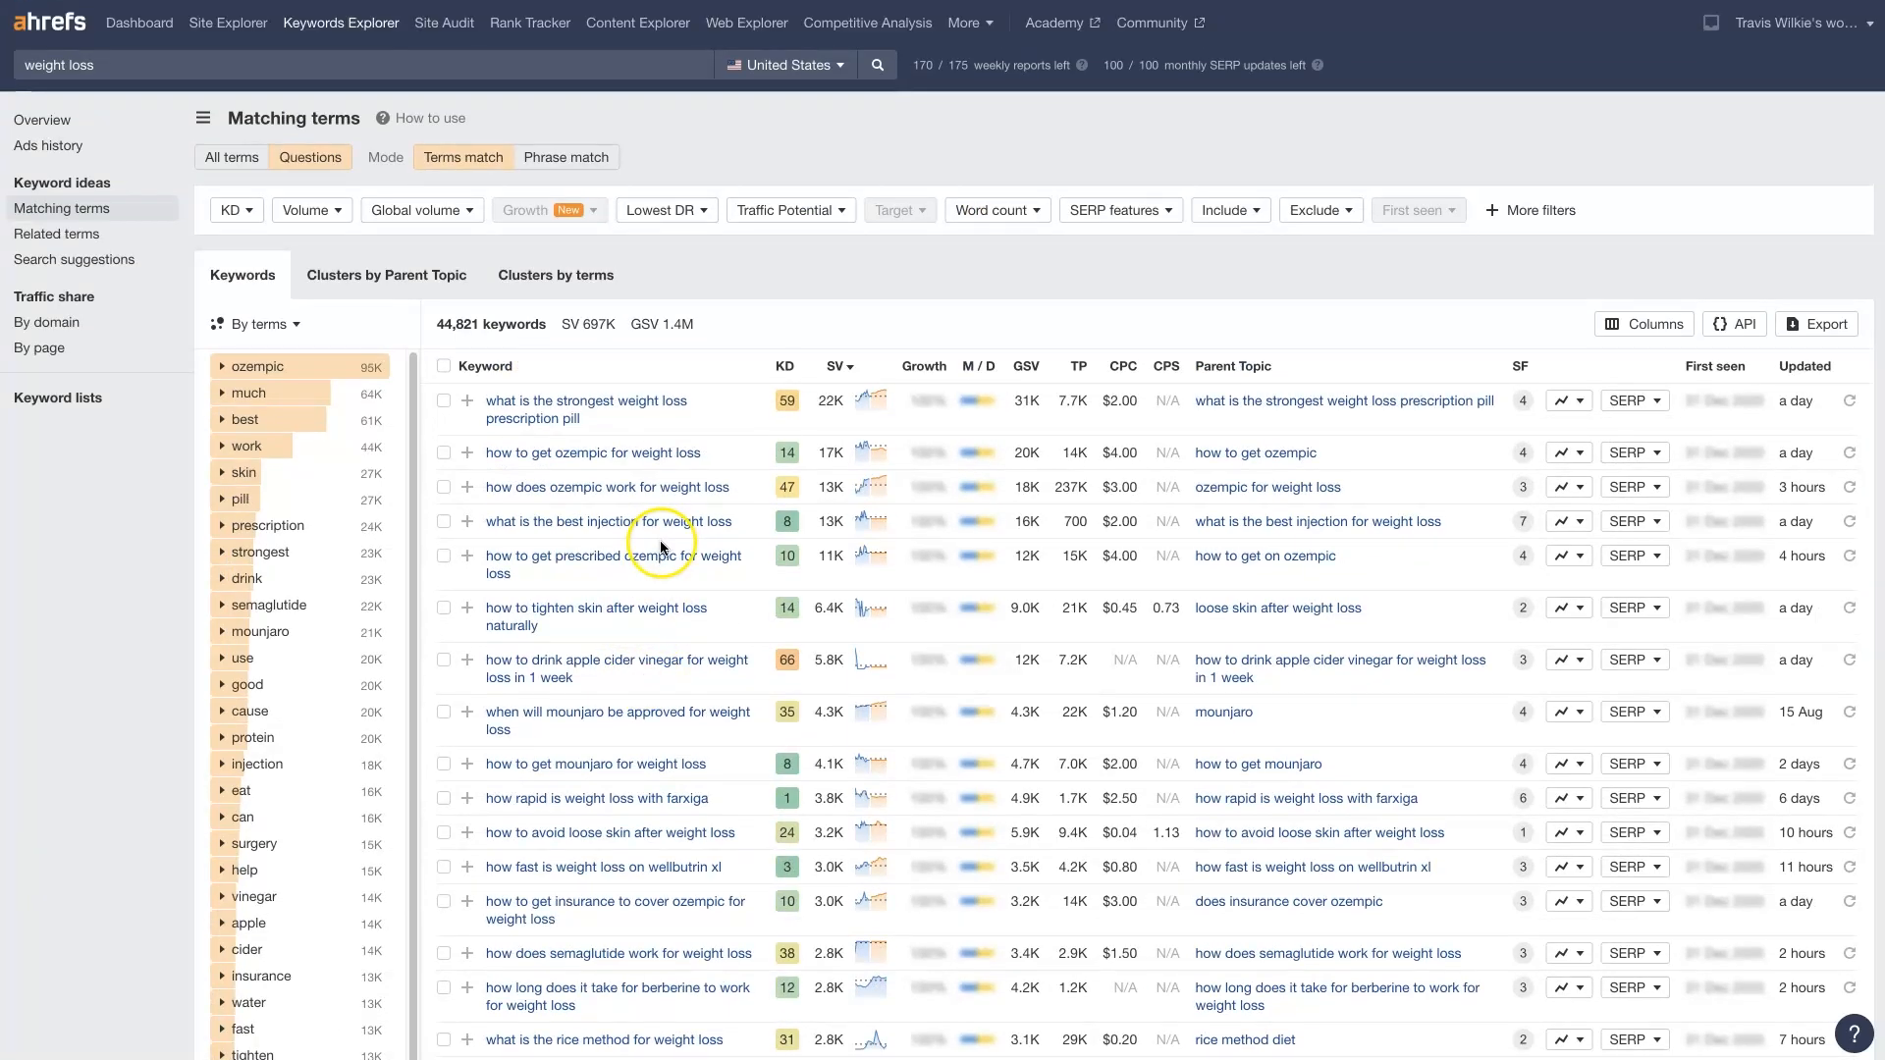
click(96, 65)
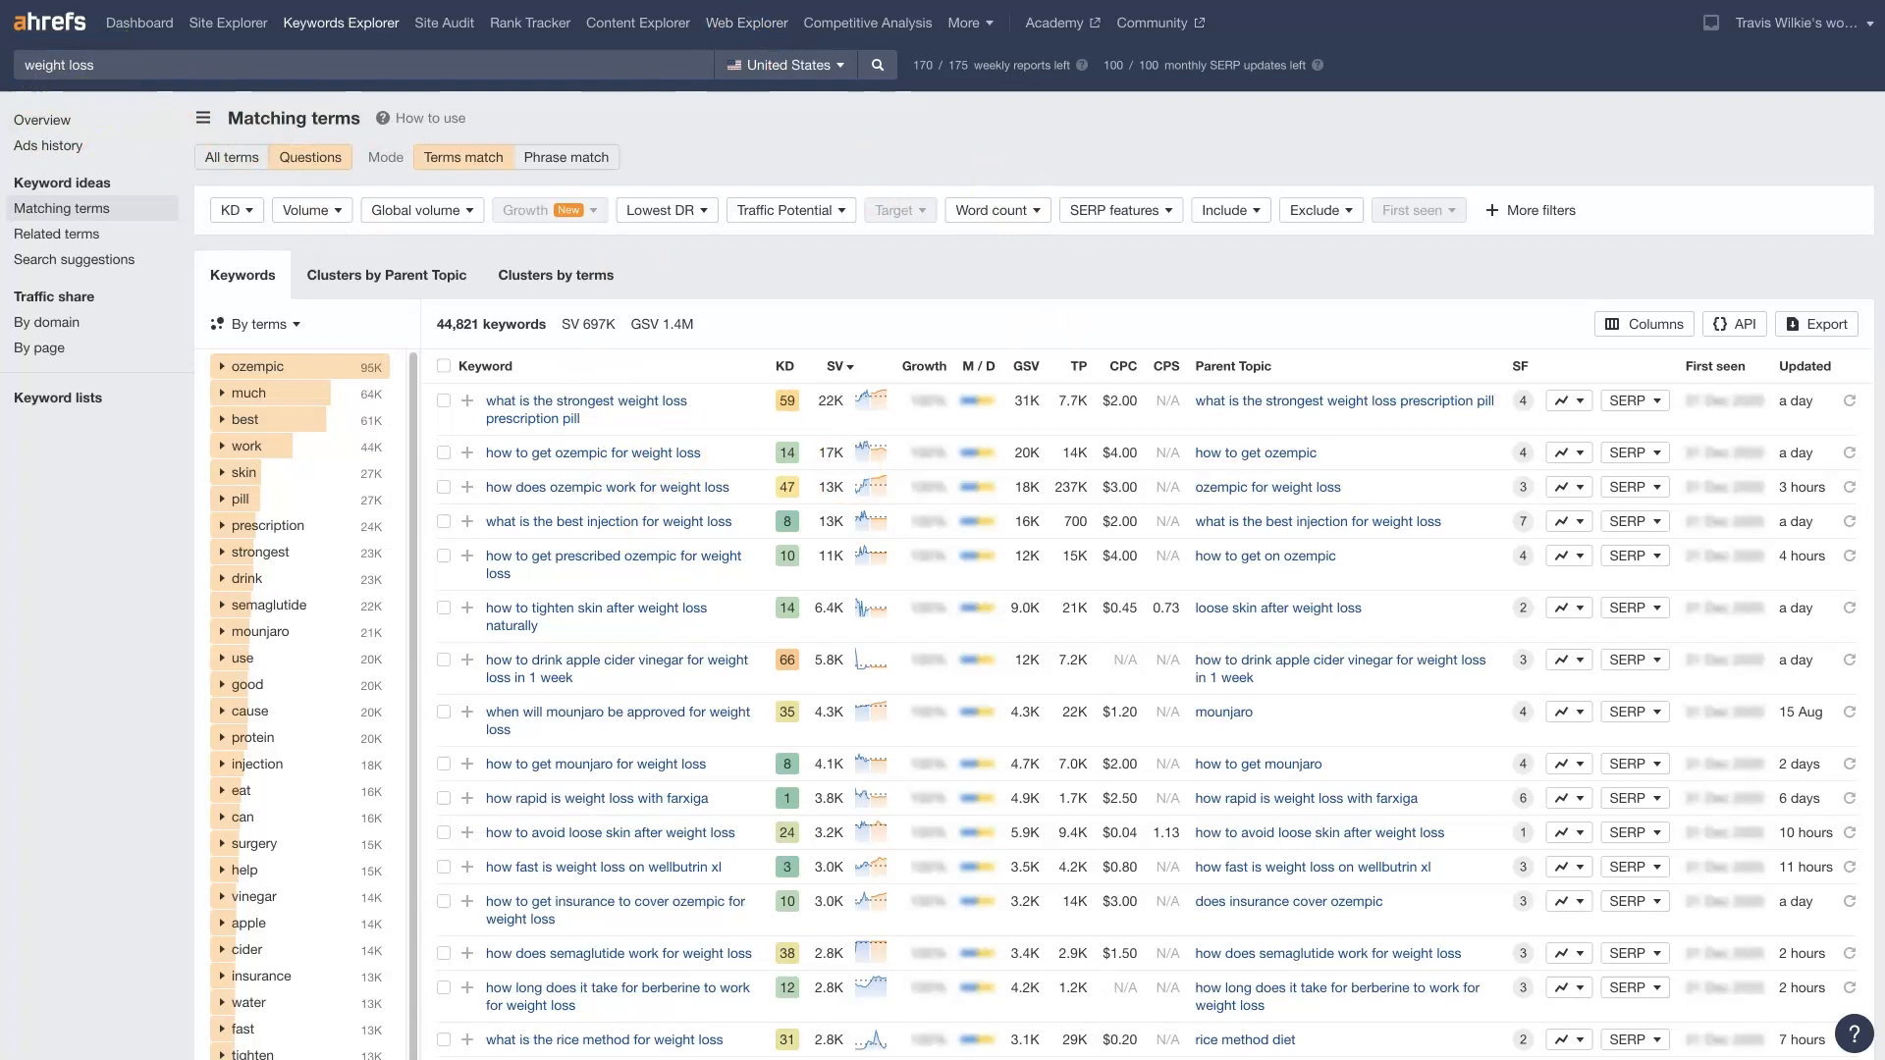
Step: View the 3,242 matching terms for 'ozempic for weight loss'
click(1266, 487)
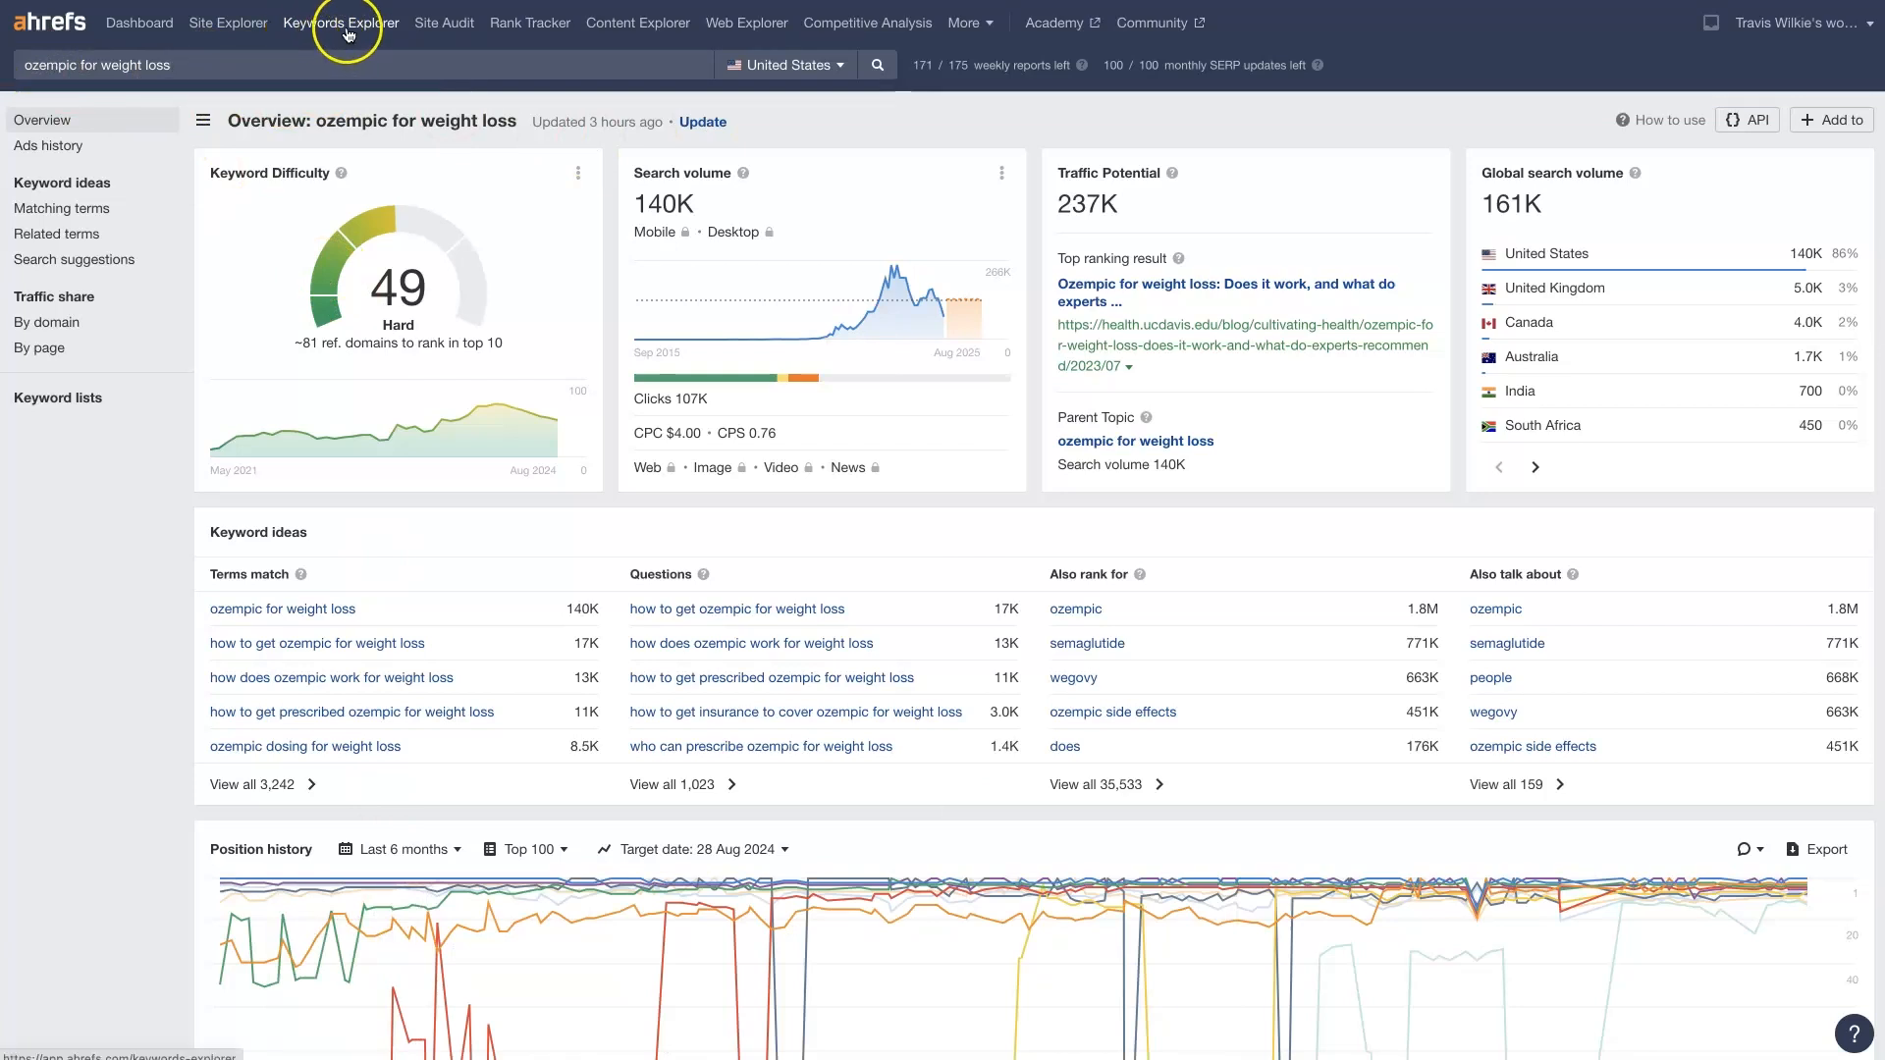
mouse_move(318, 587)
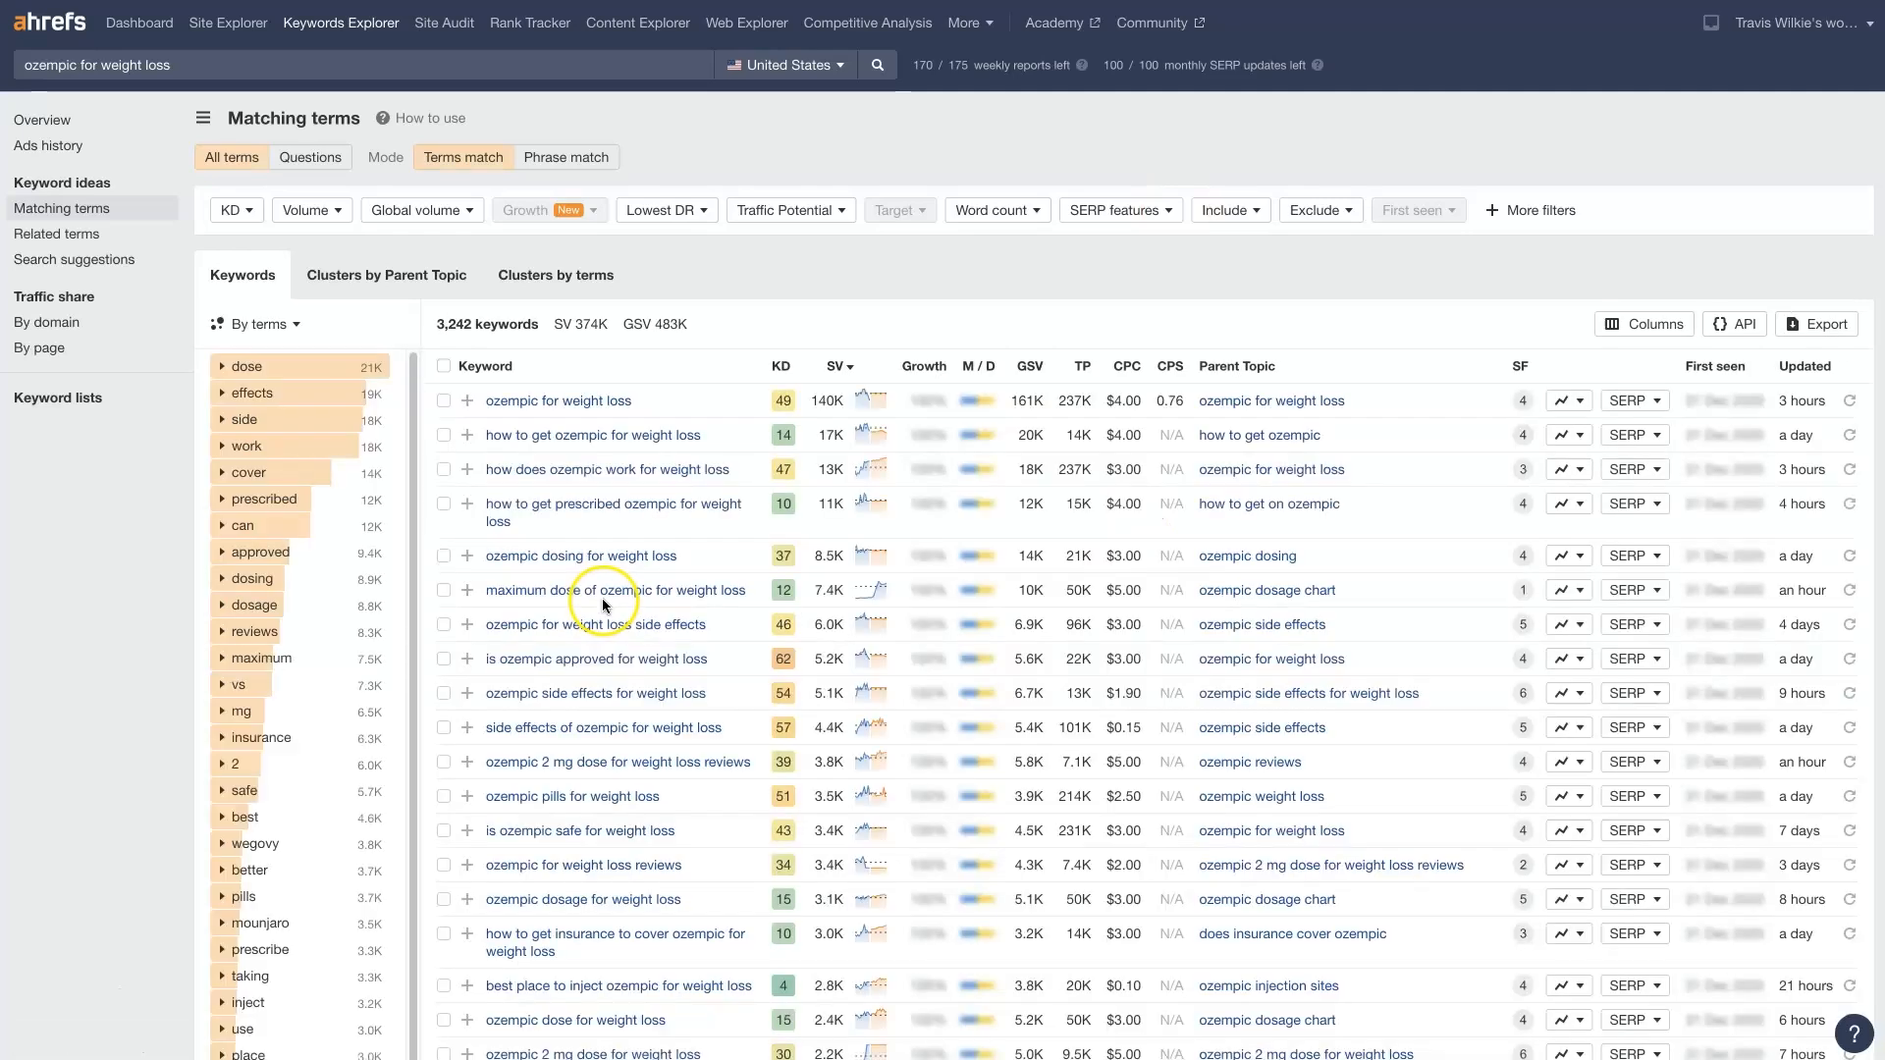
scroll(down, 3)
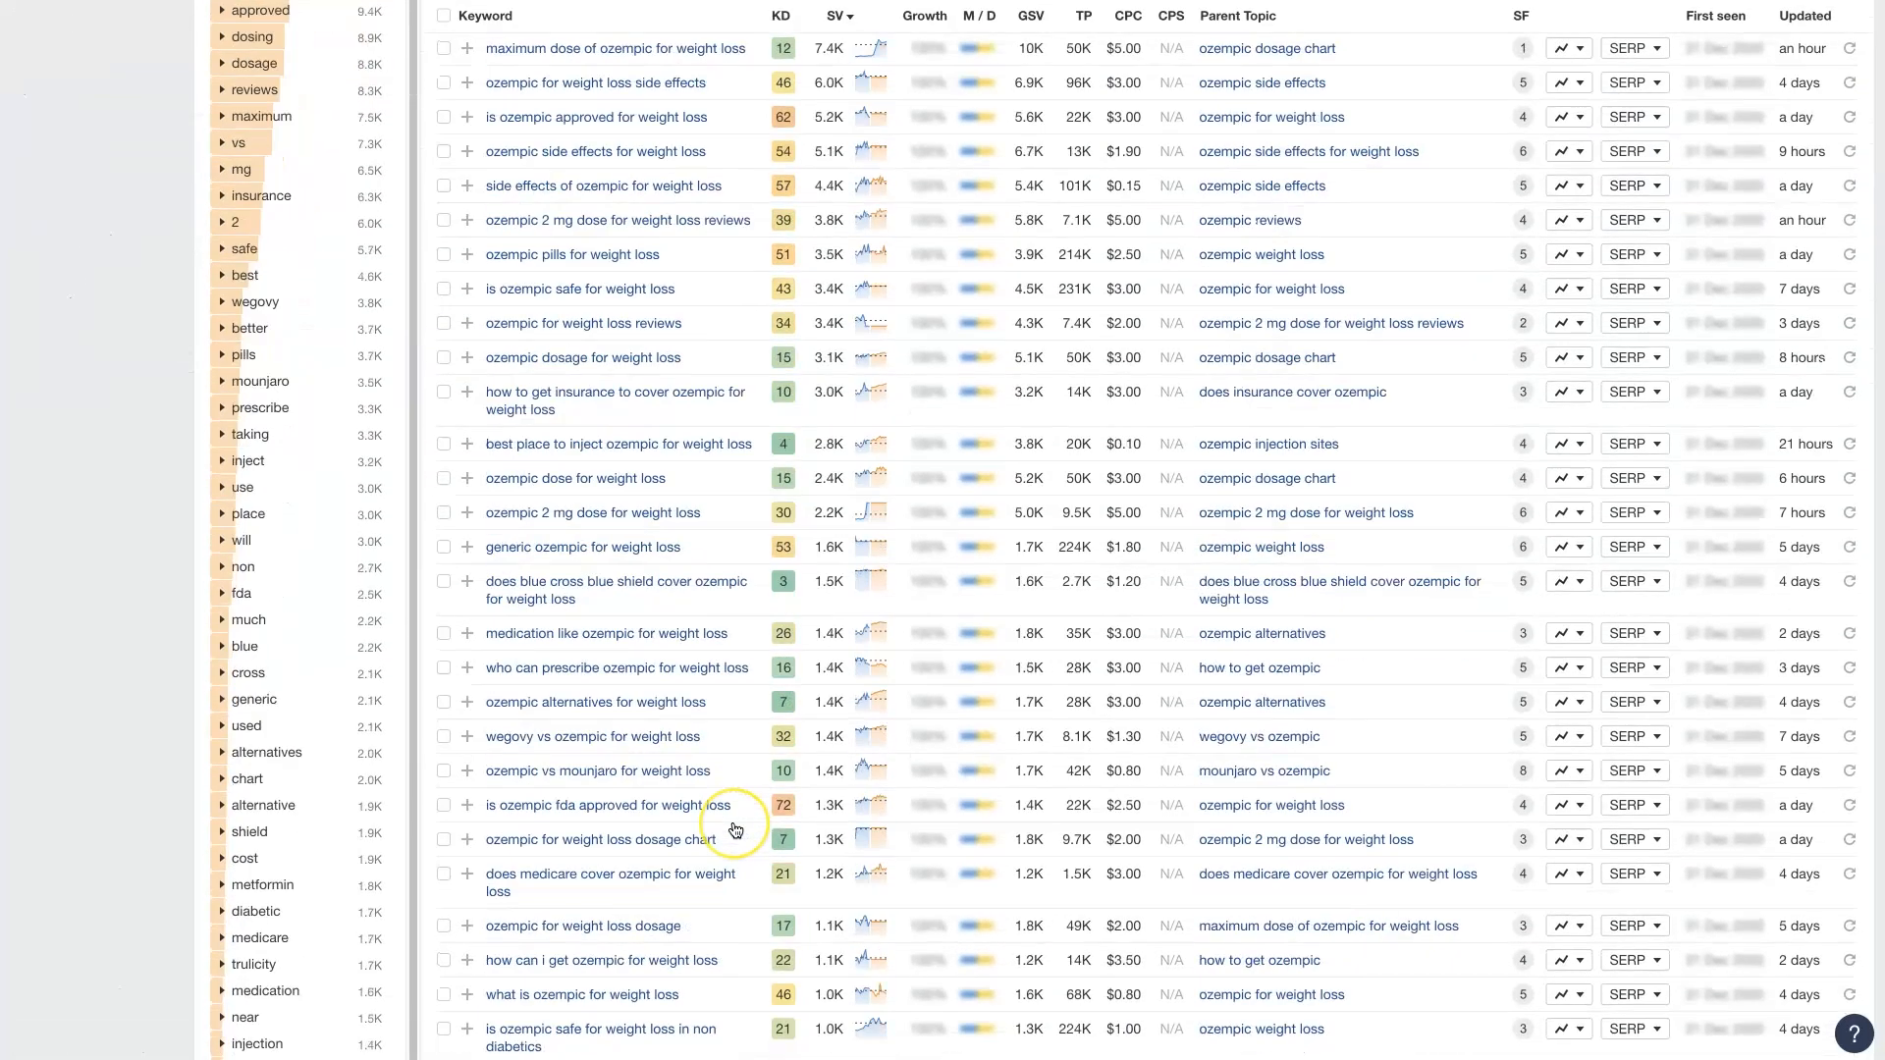
scroll(up, 3)
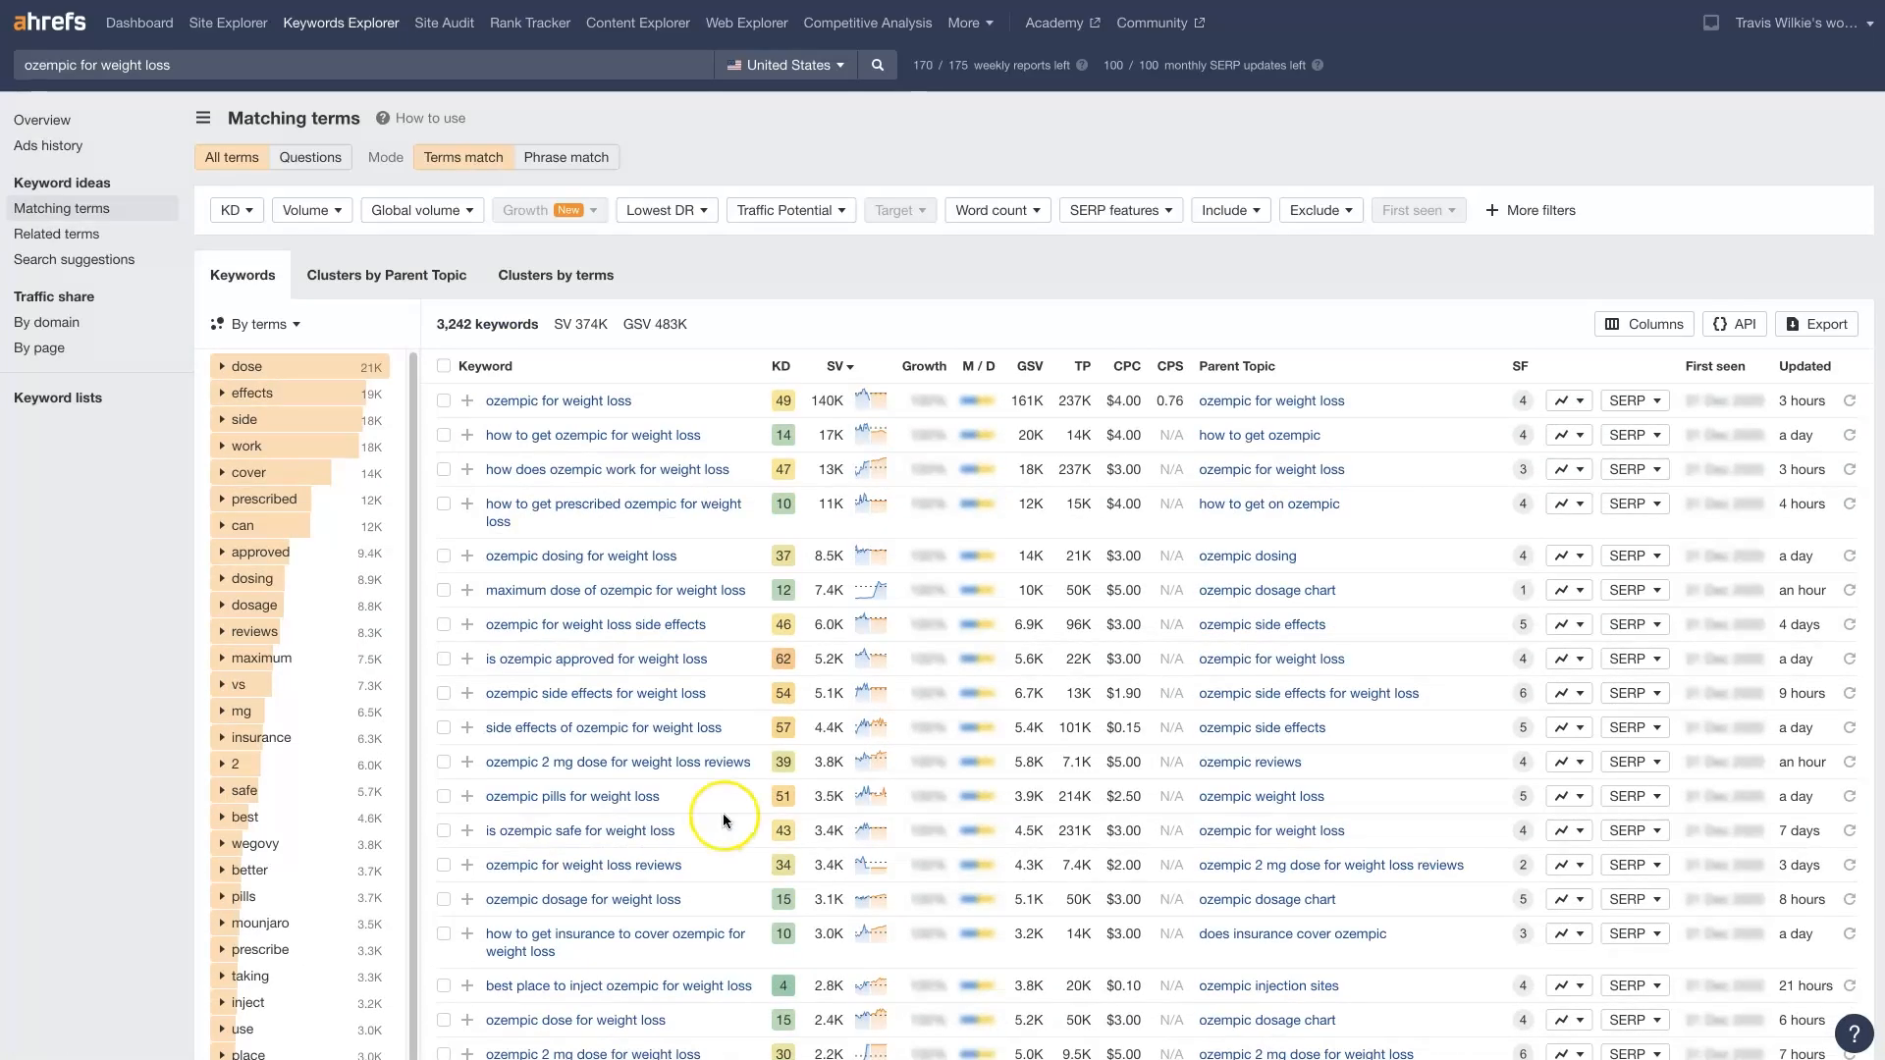
mouse_move(707, 805)
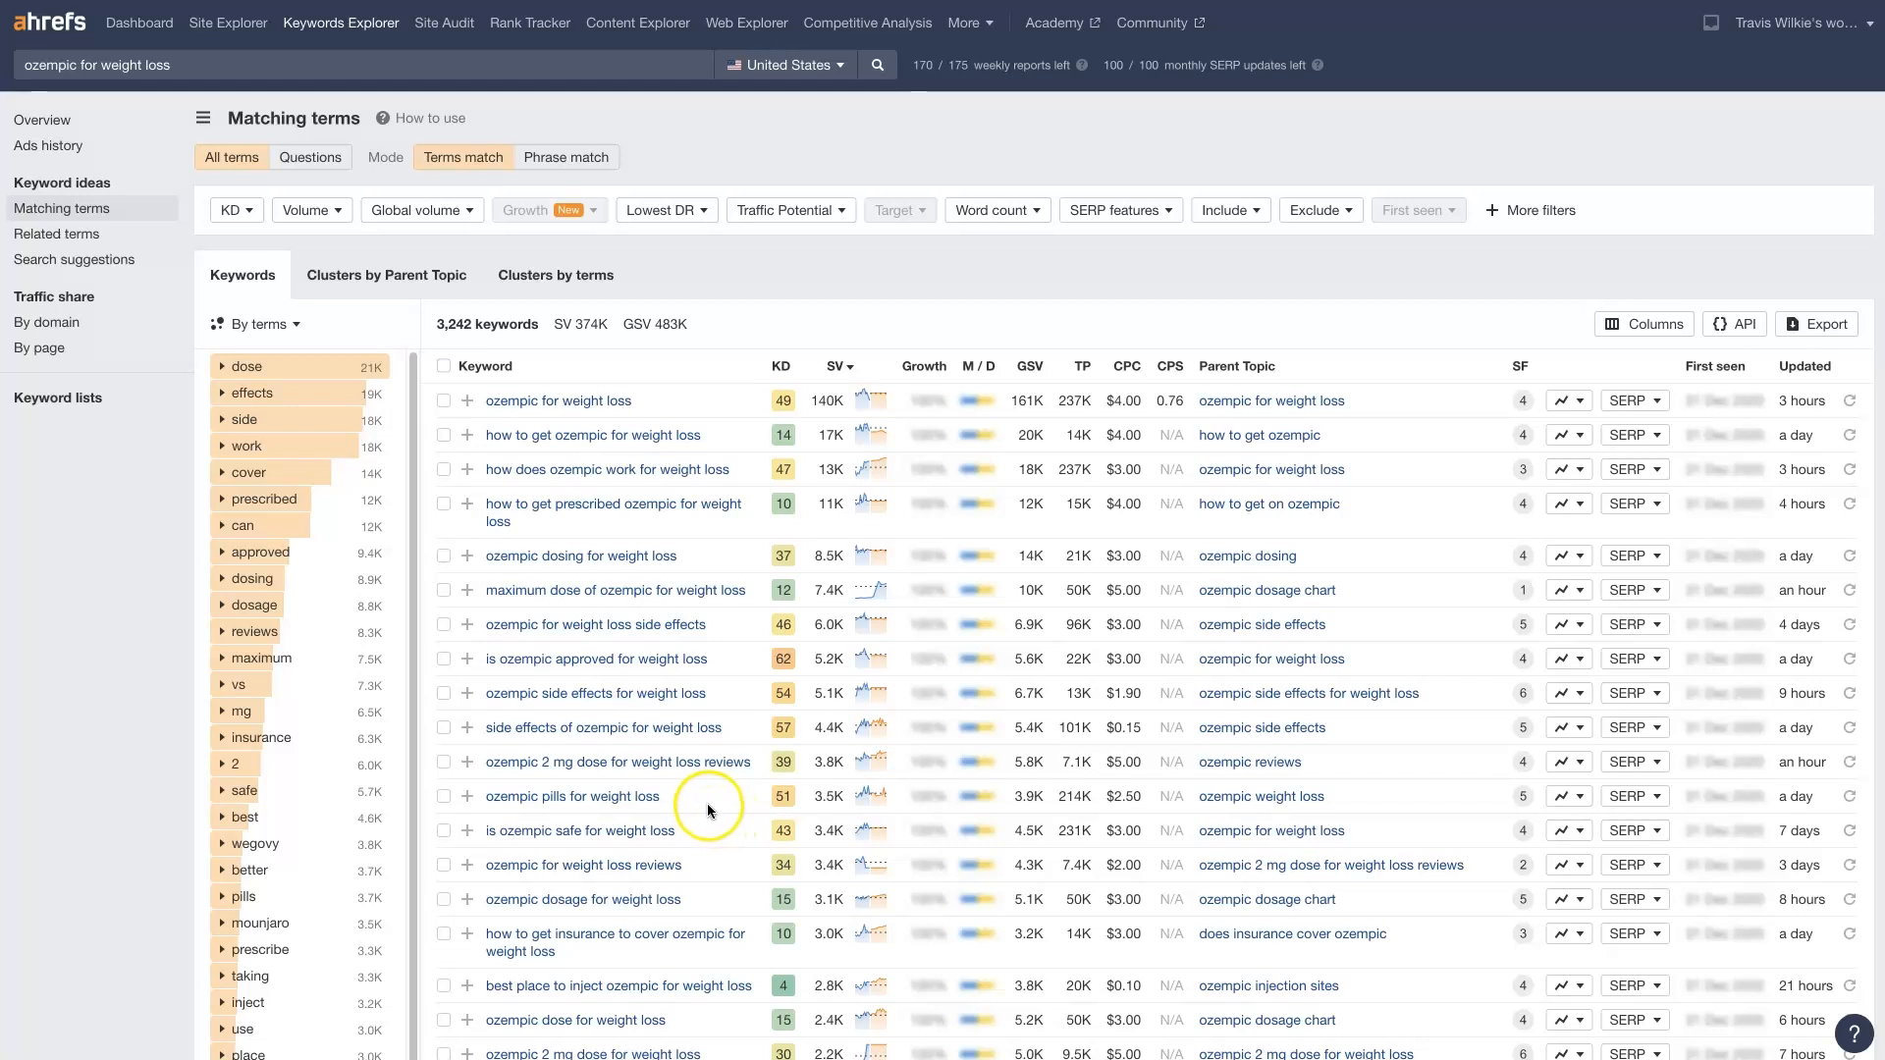
mouse_move(703, 815)
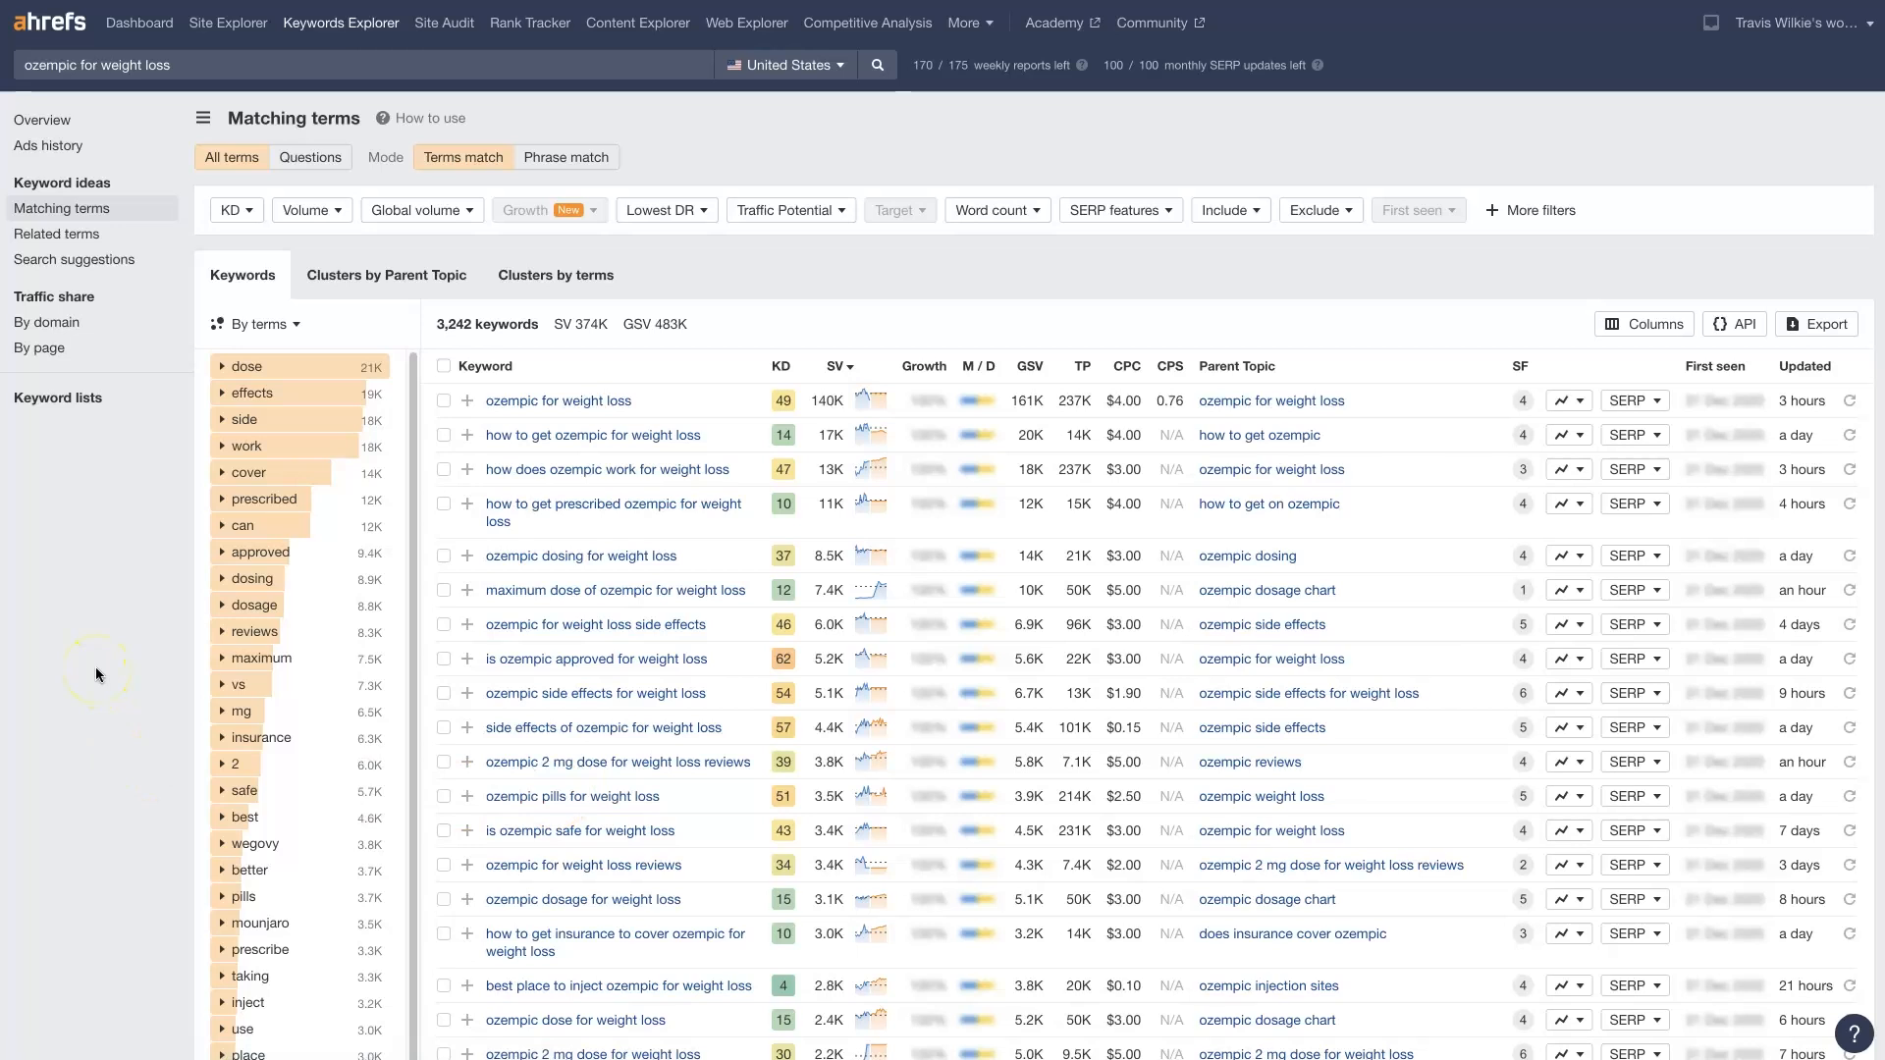
mouse_move(83, 600)
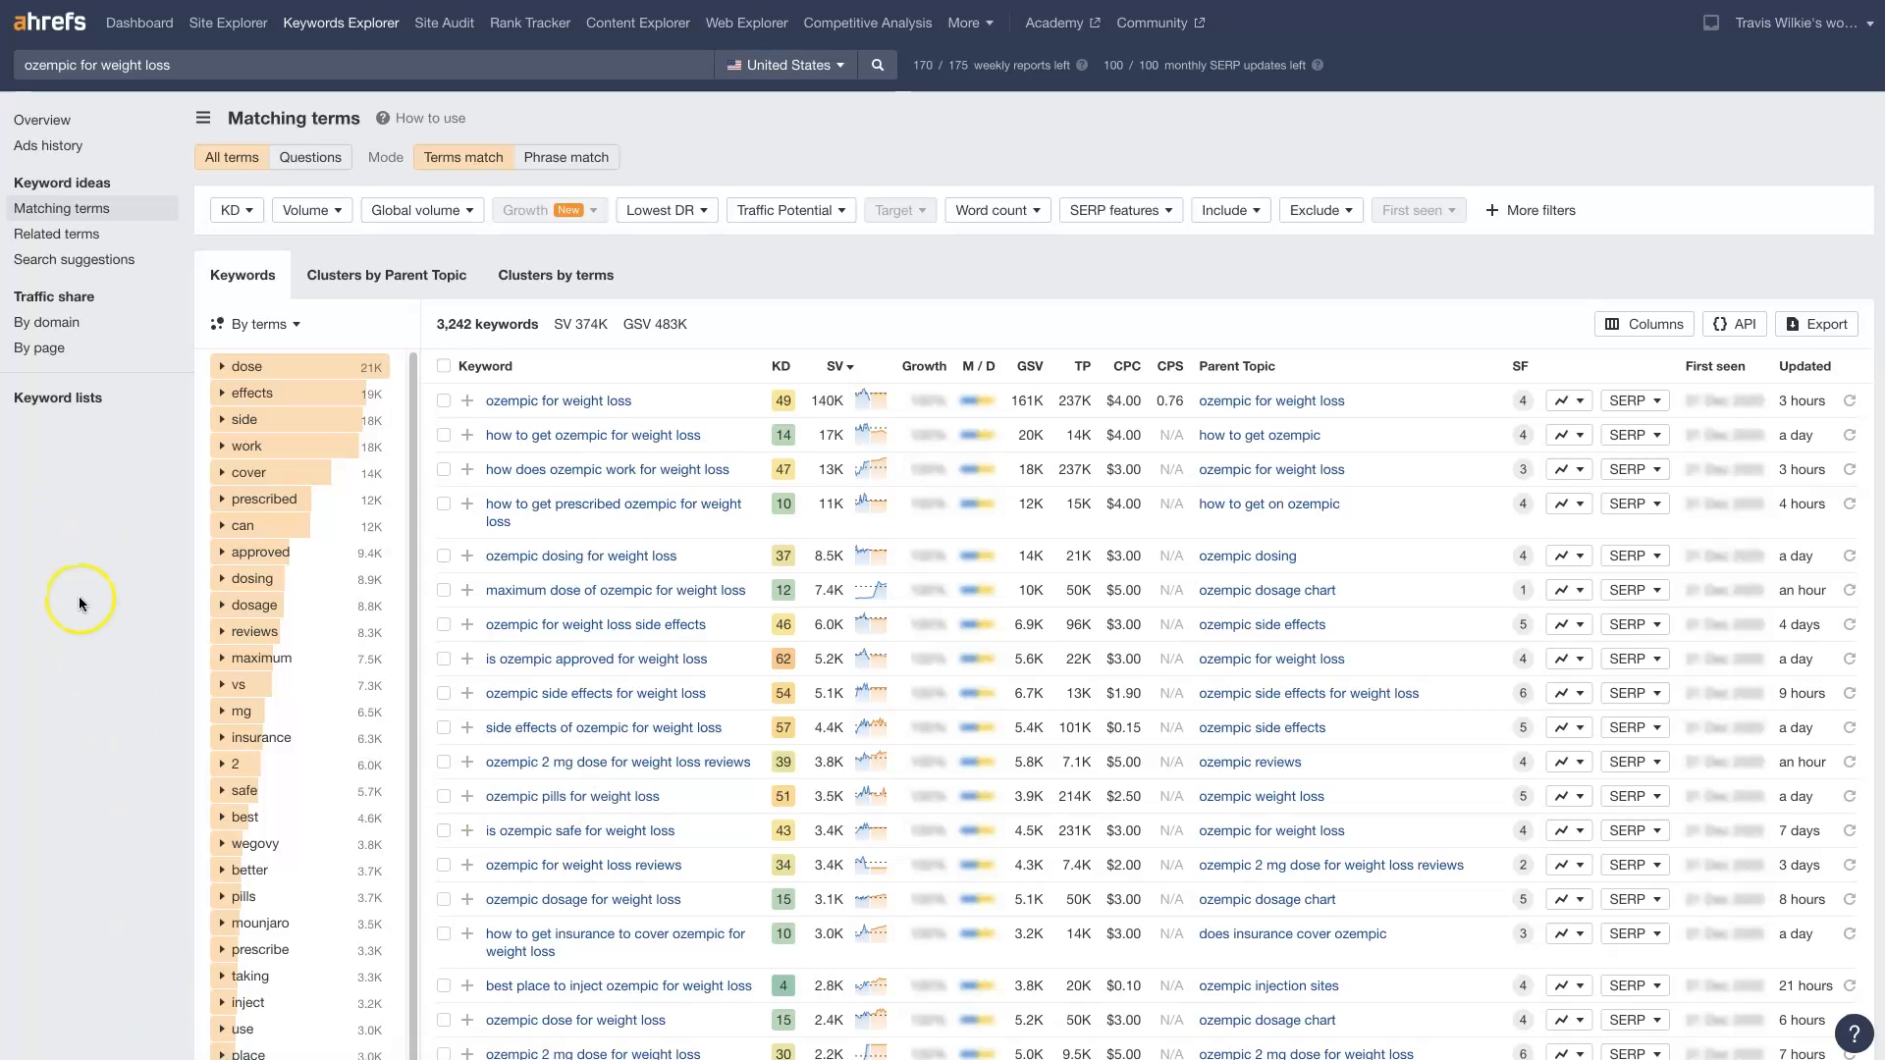
mouse_move(143, 944)
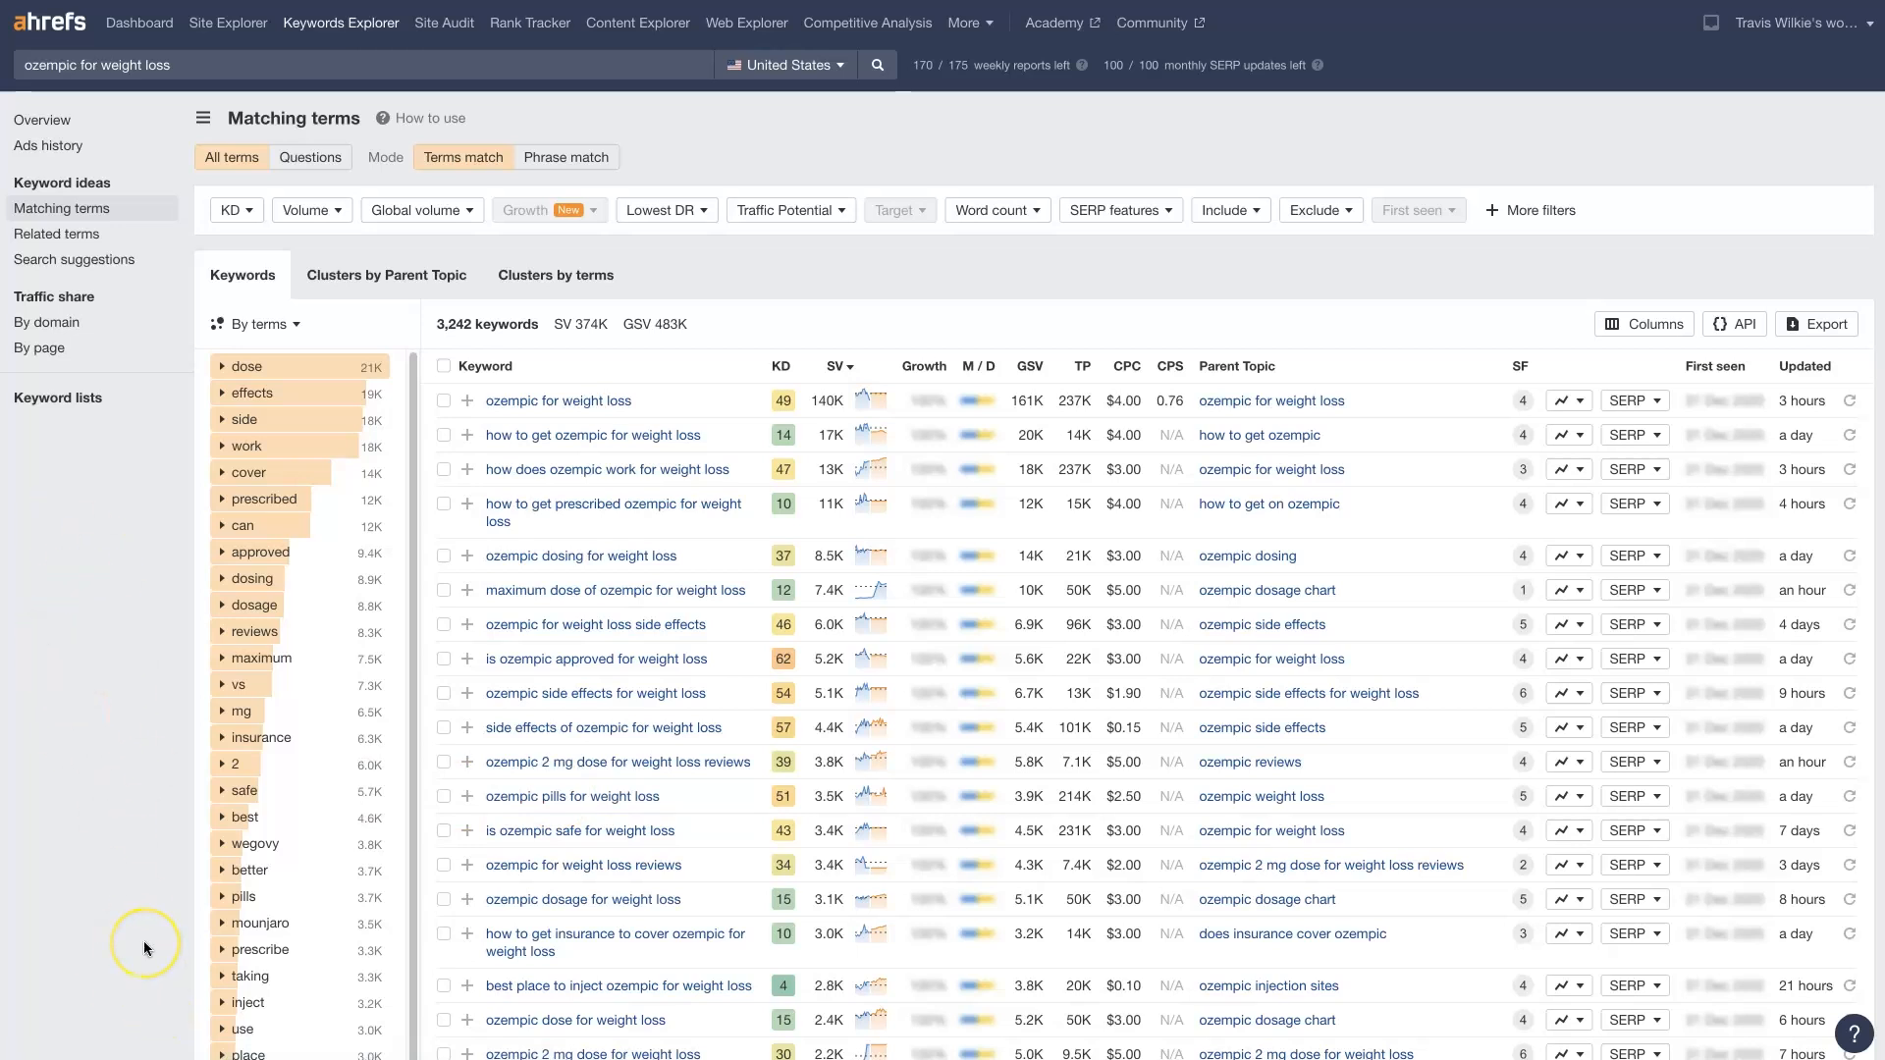
mouse_move(144, 946)
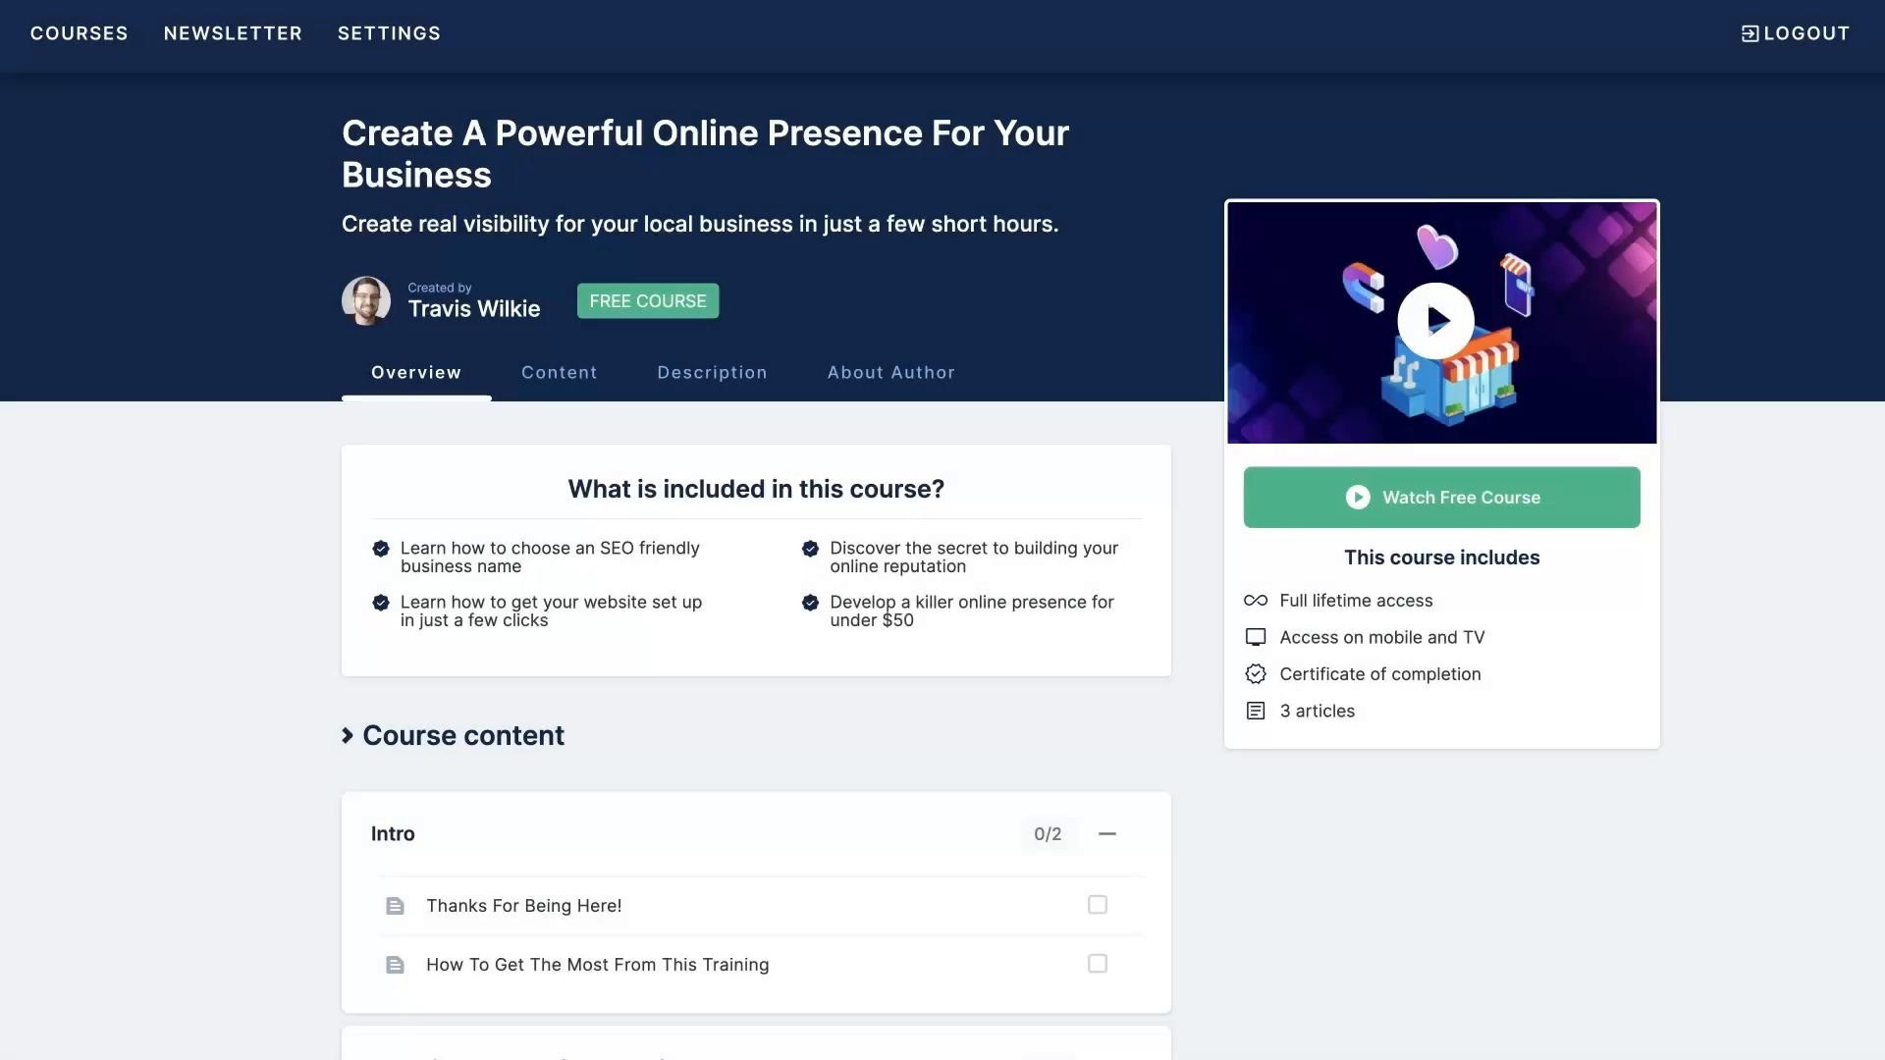
mouse_move(1491, 854)
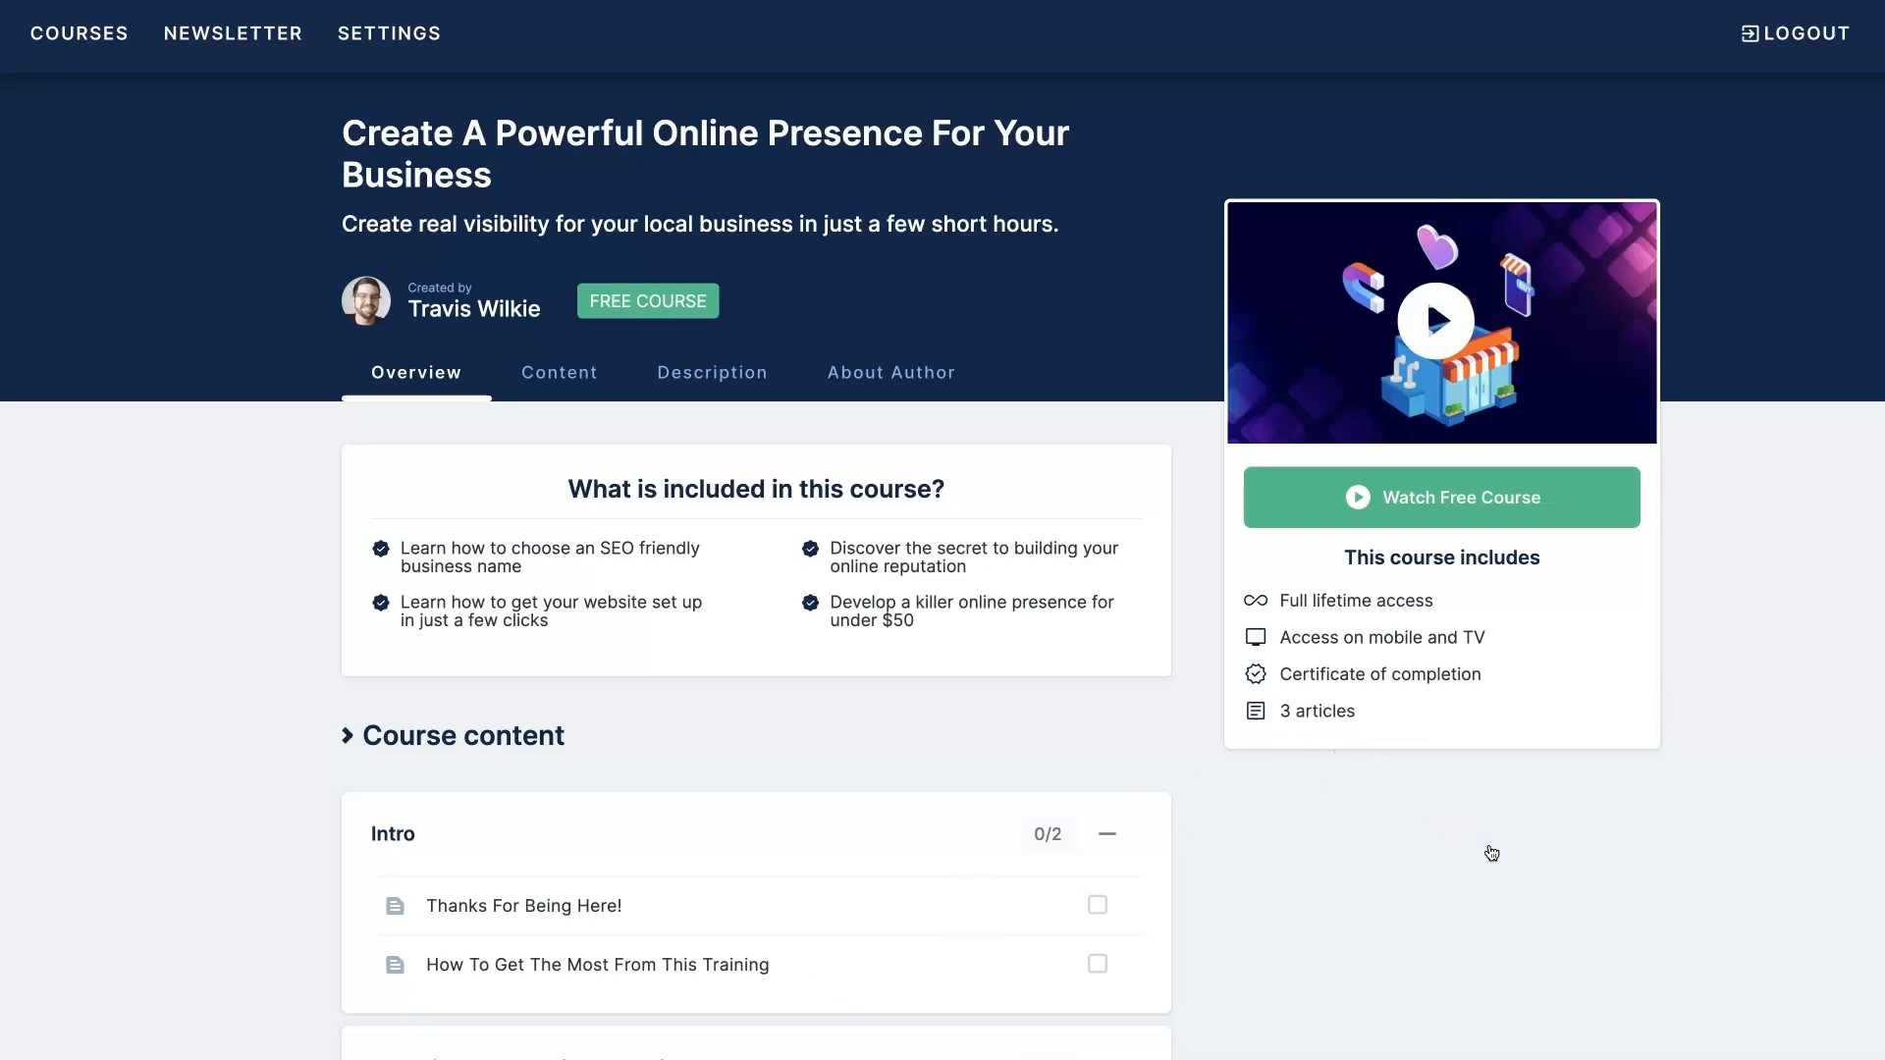